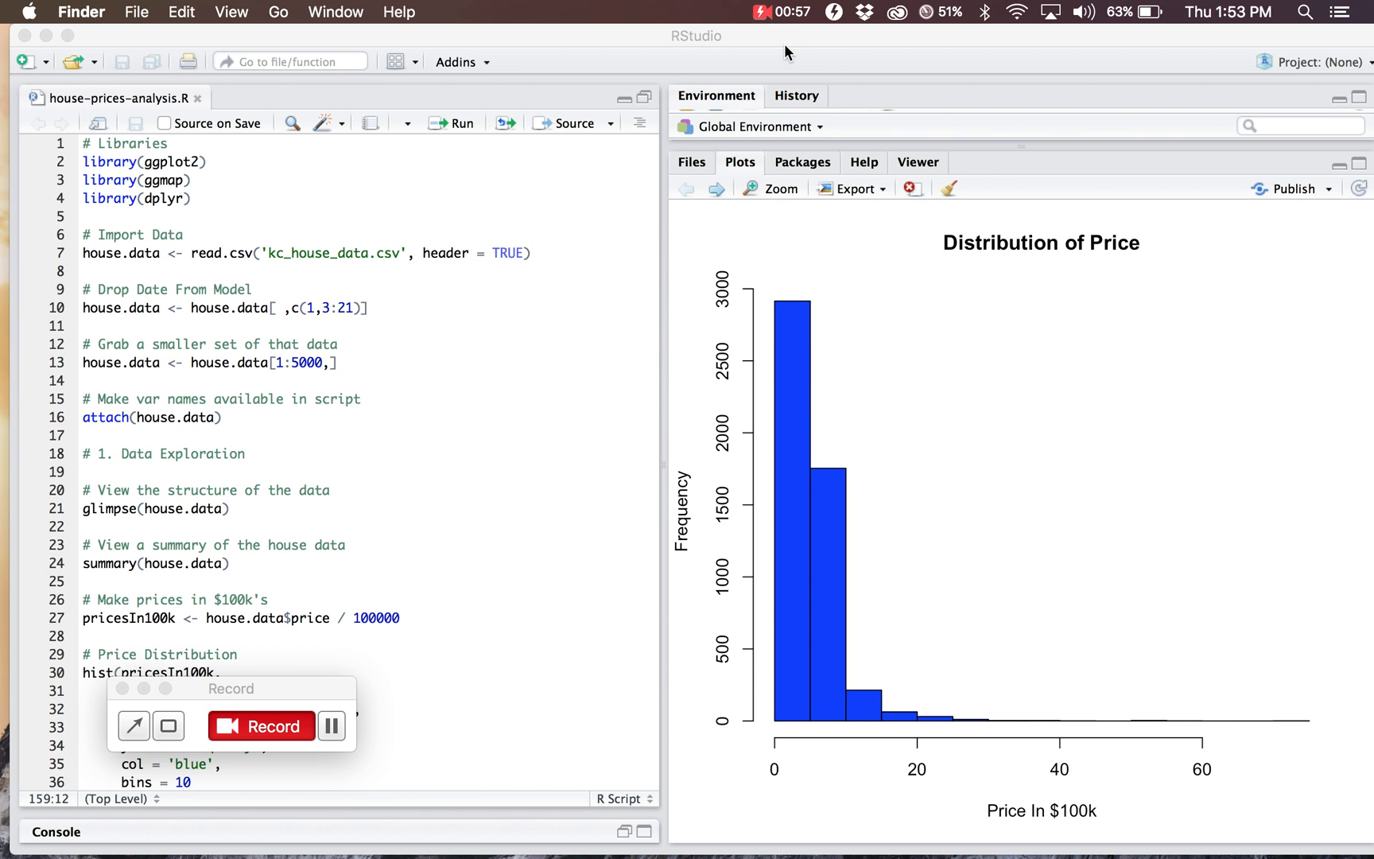
mouse_move(258, 232)
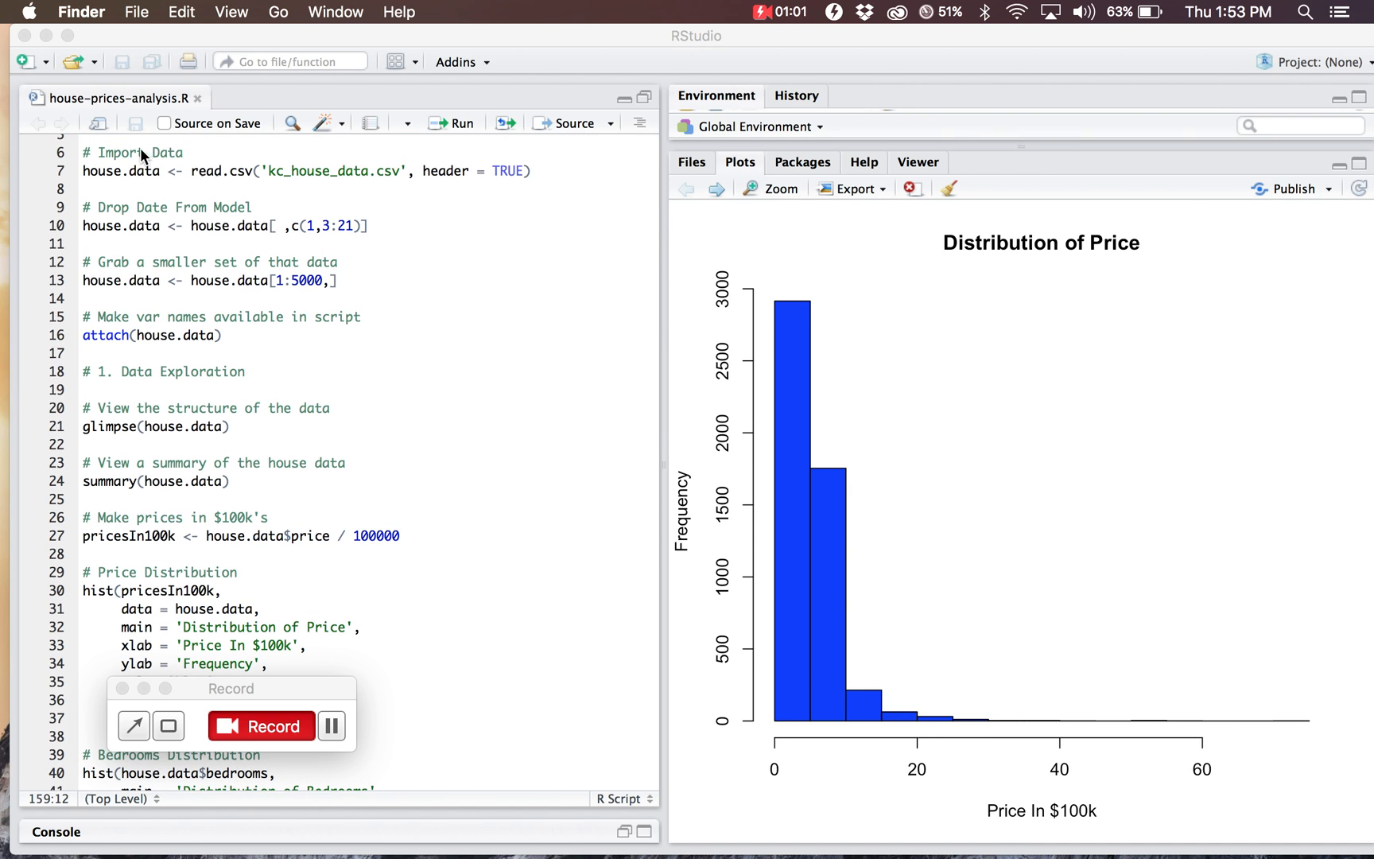
mouse_move(266, 187)
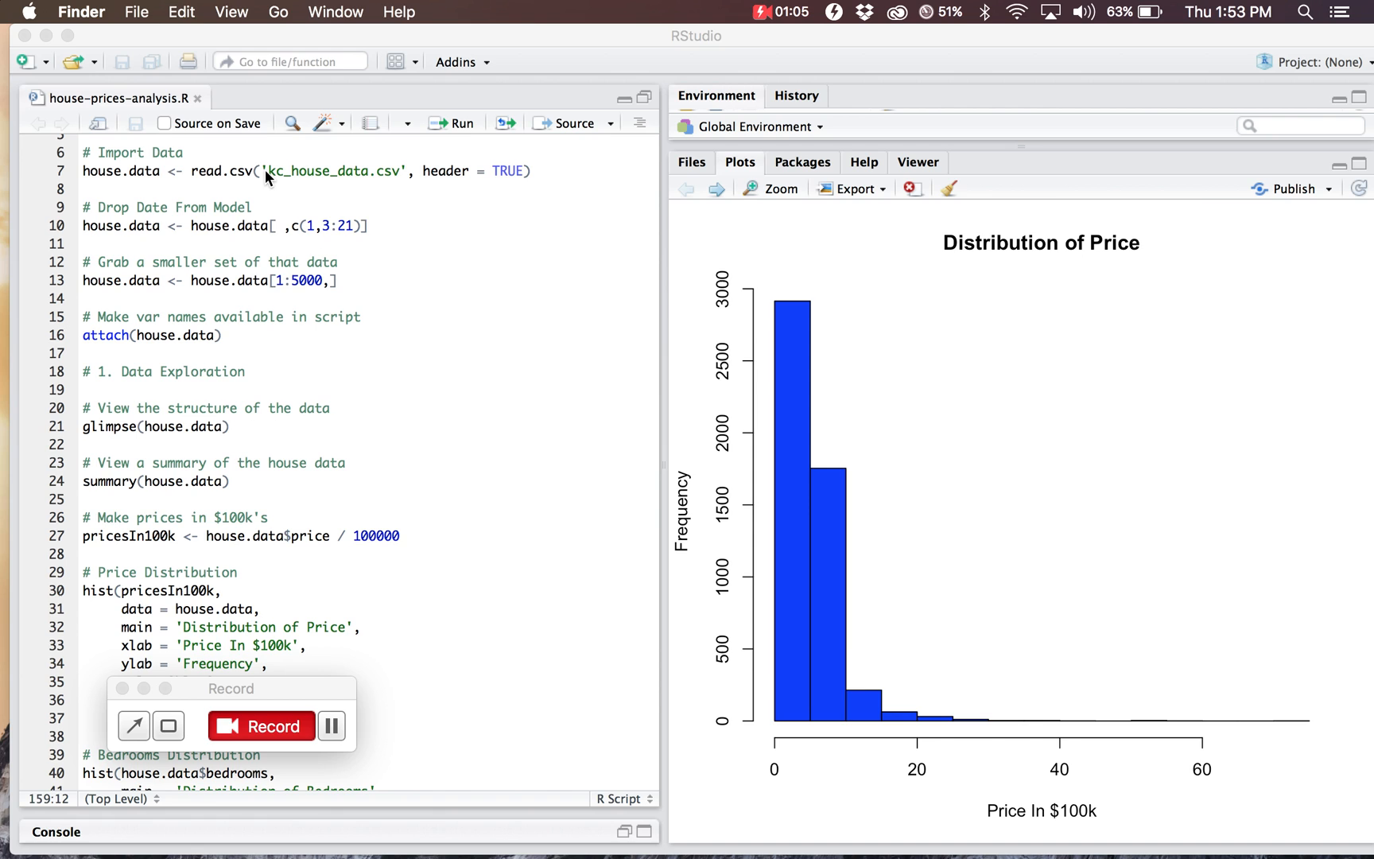
mouse_move(426, 177)
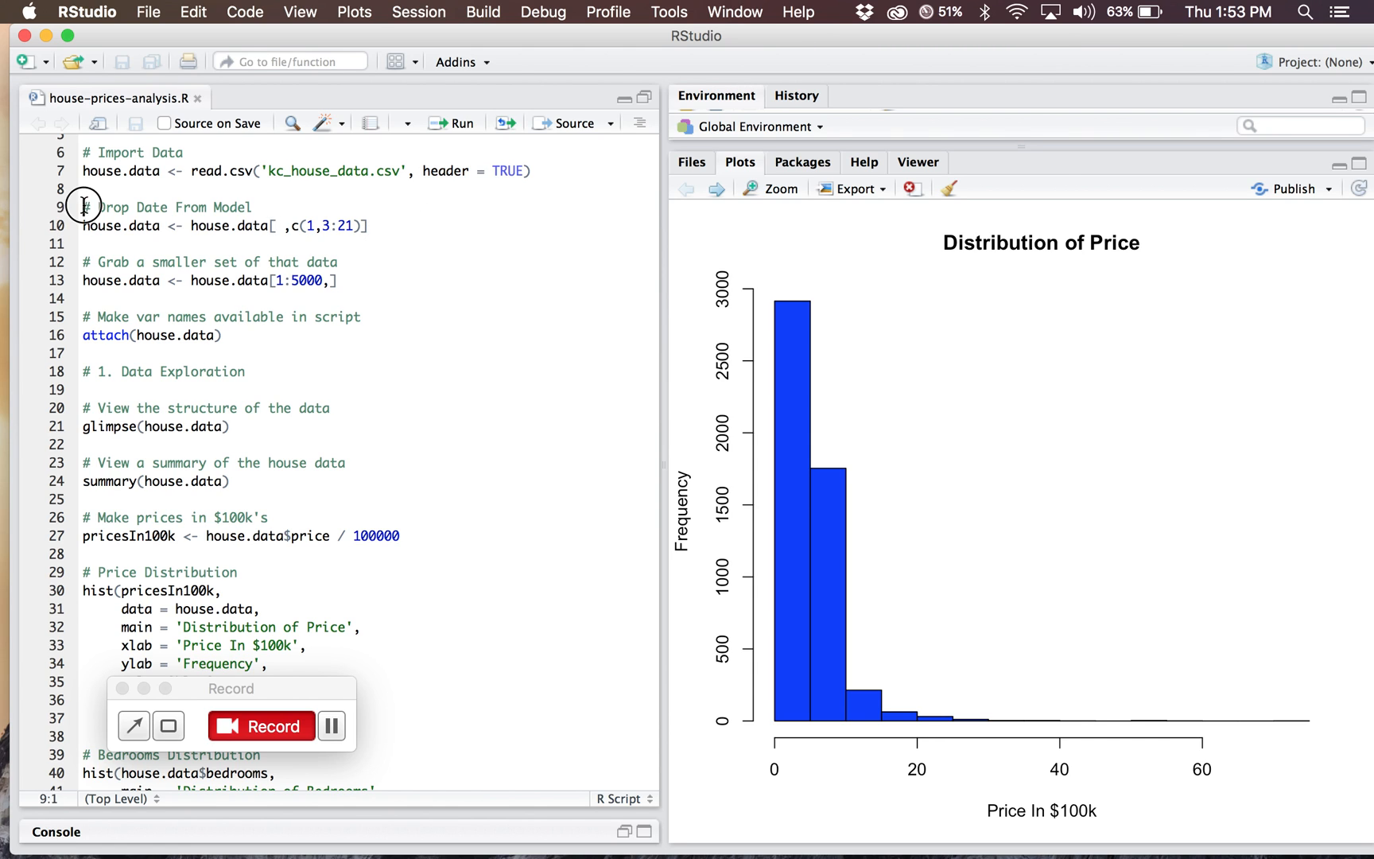
- Print glimpse and summary of house.data (5,000 observations, 20 variables) and scroll the output
click(377, 226)
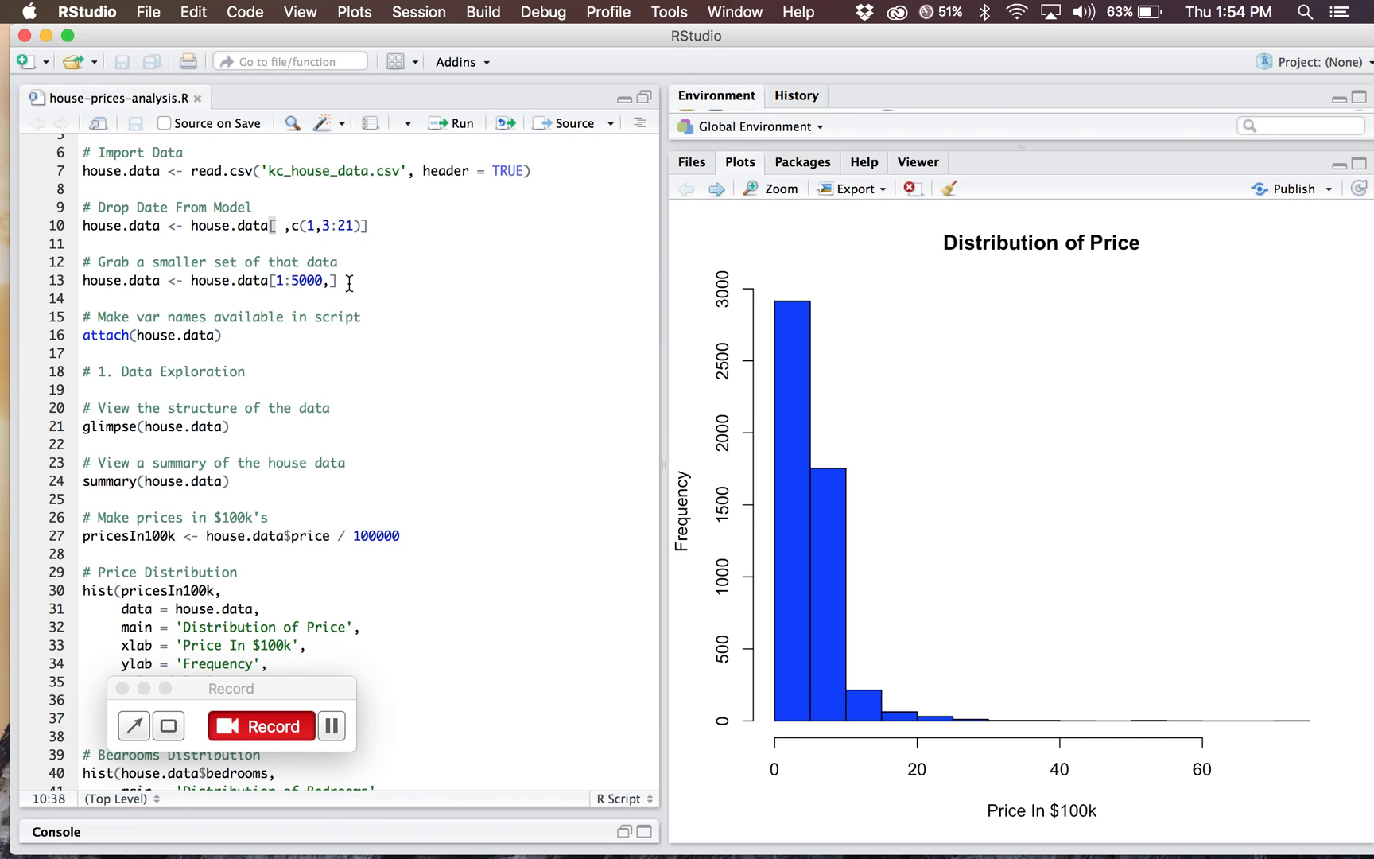
mouse_move(373, 273)
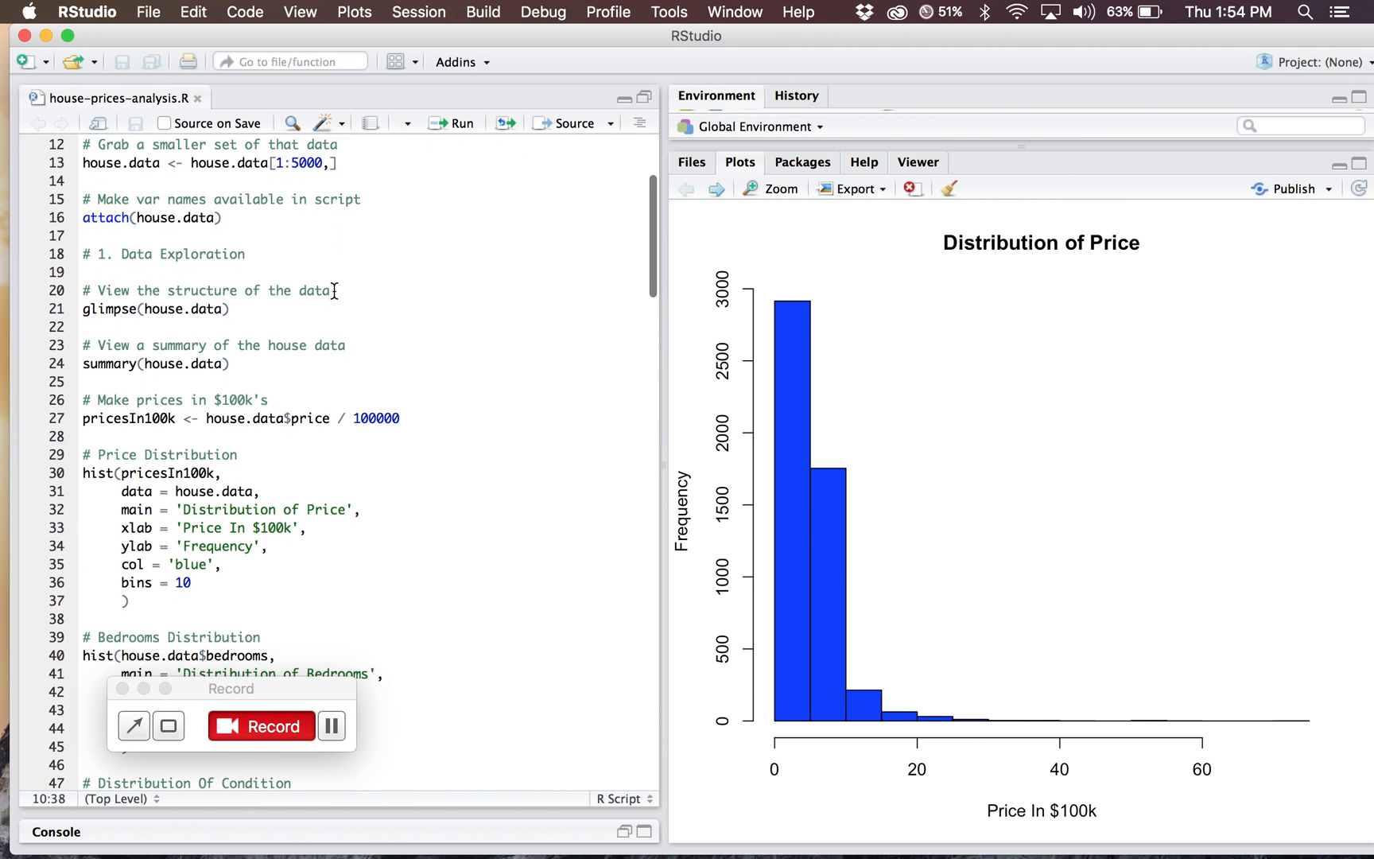
scroll(down, 3)
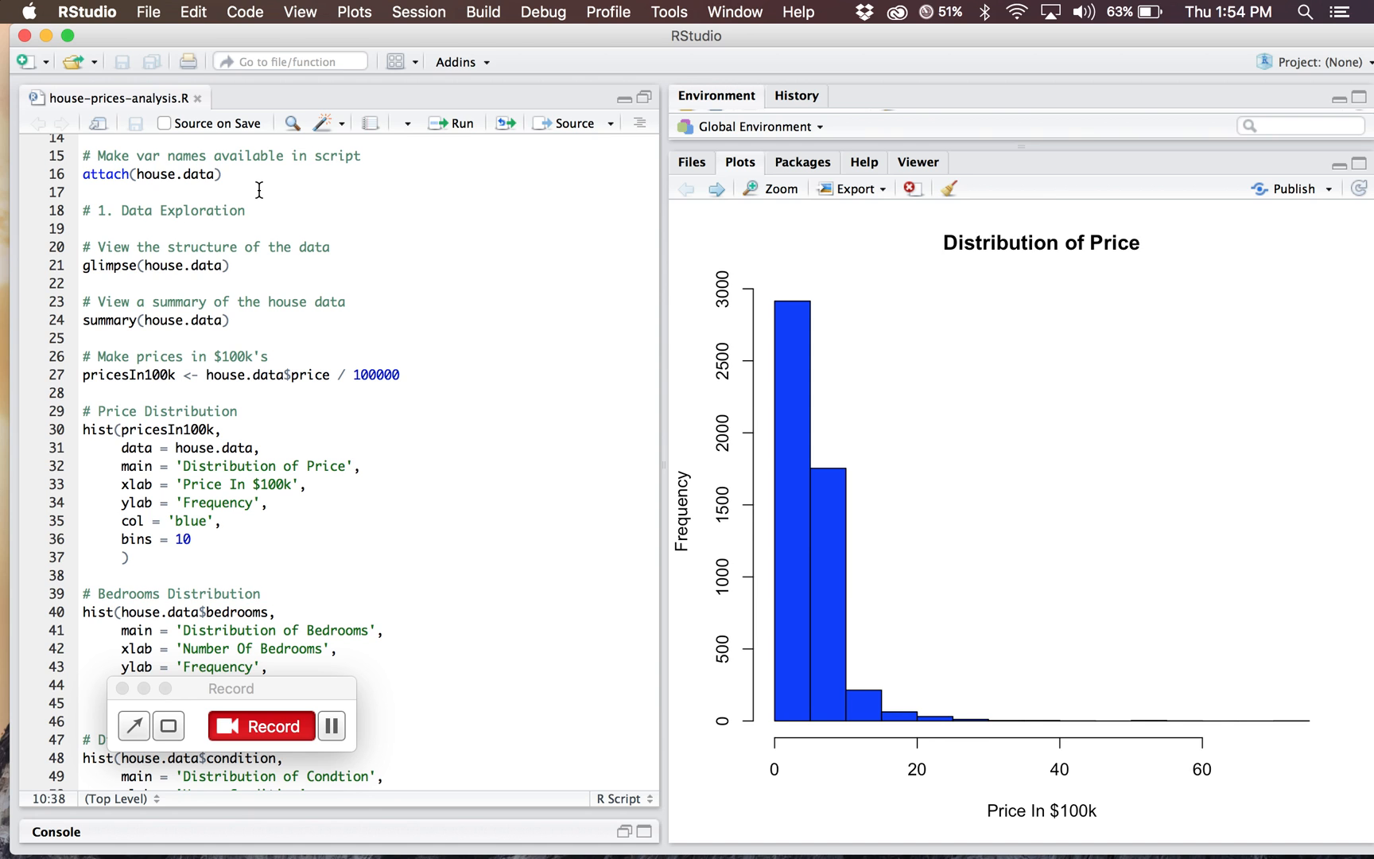
scroll(down, 3)
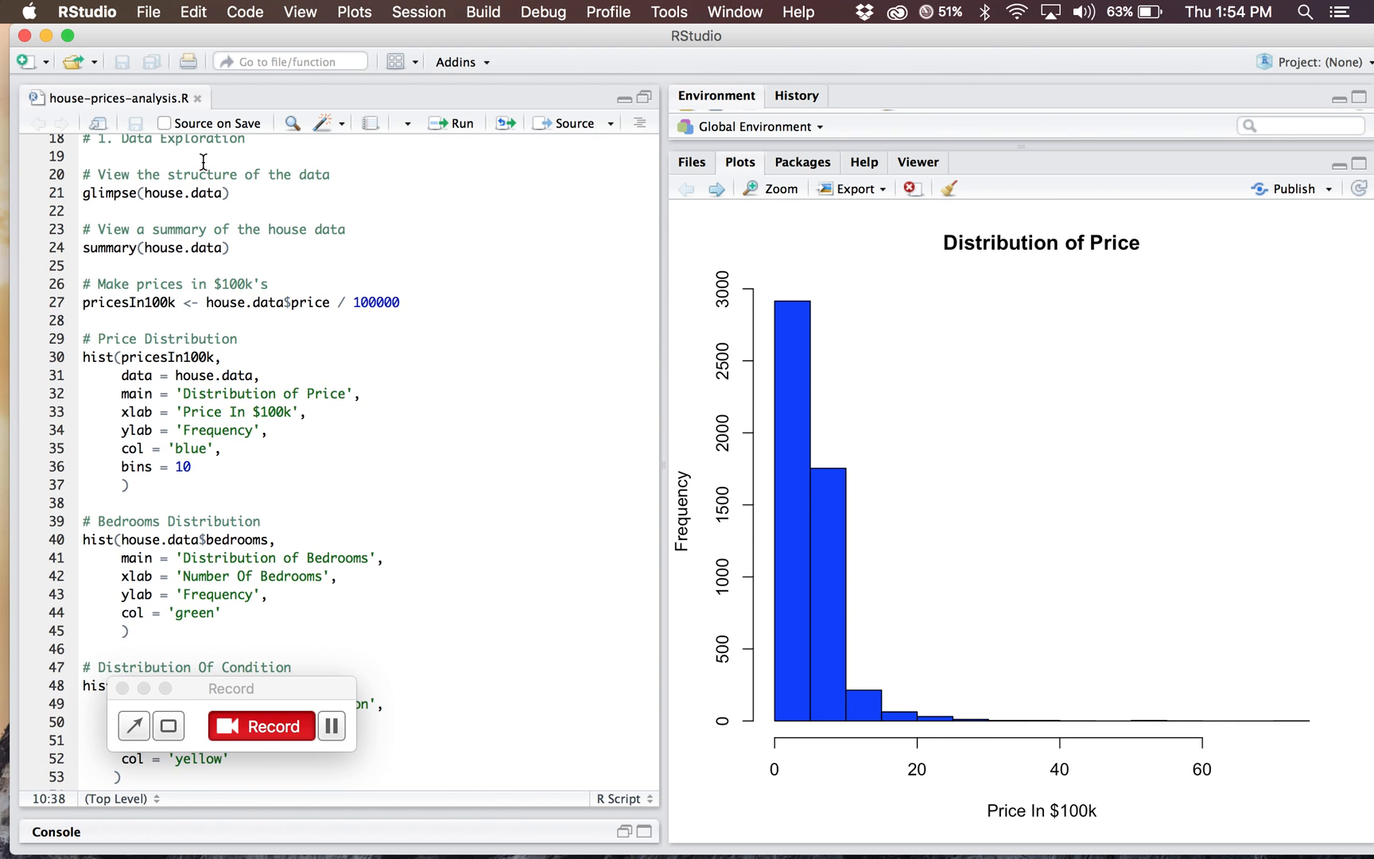
mouse_move(194, 219)
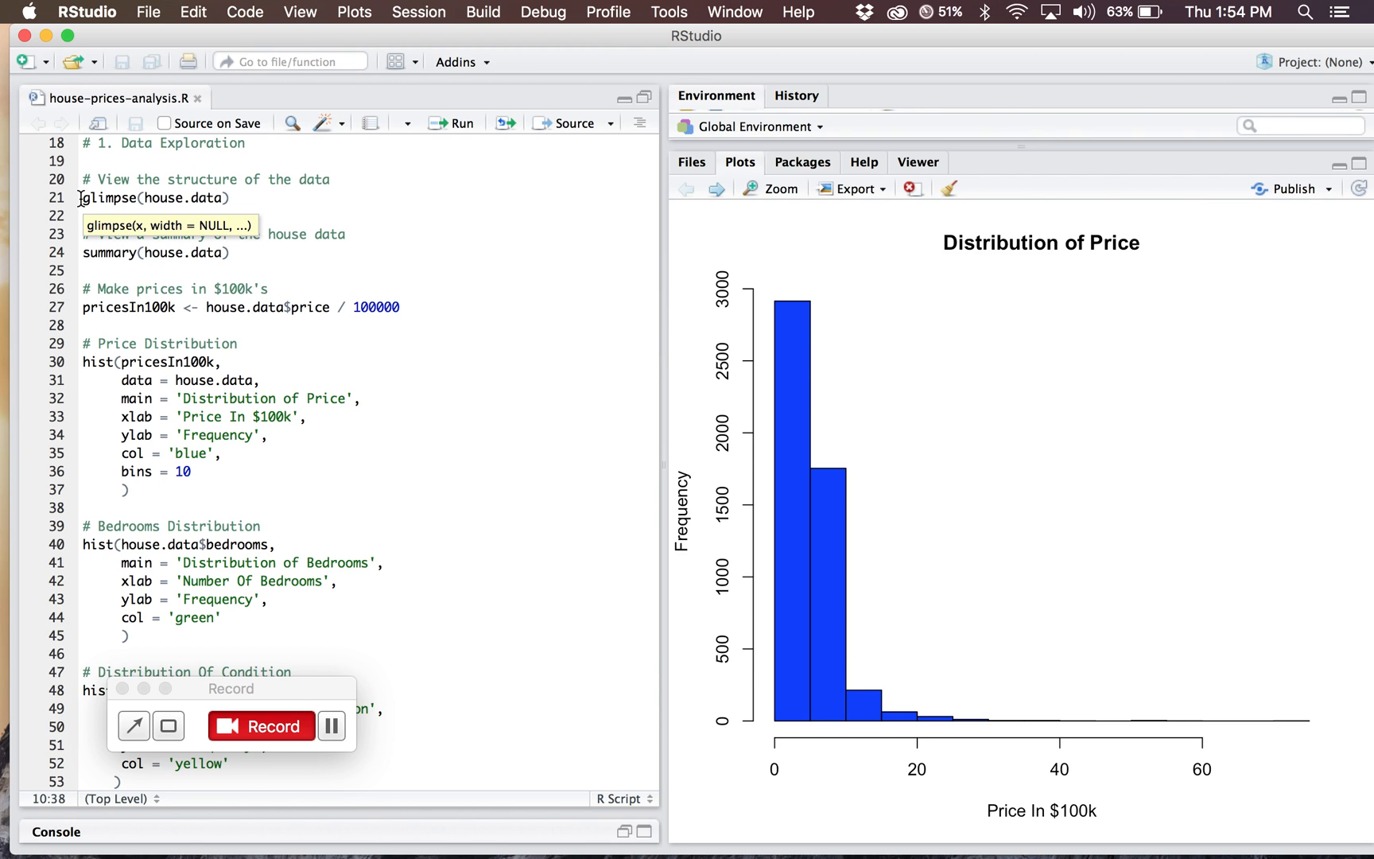
mouse_move(206, 234)
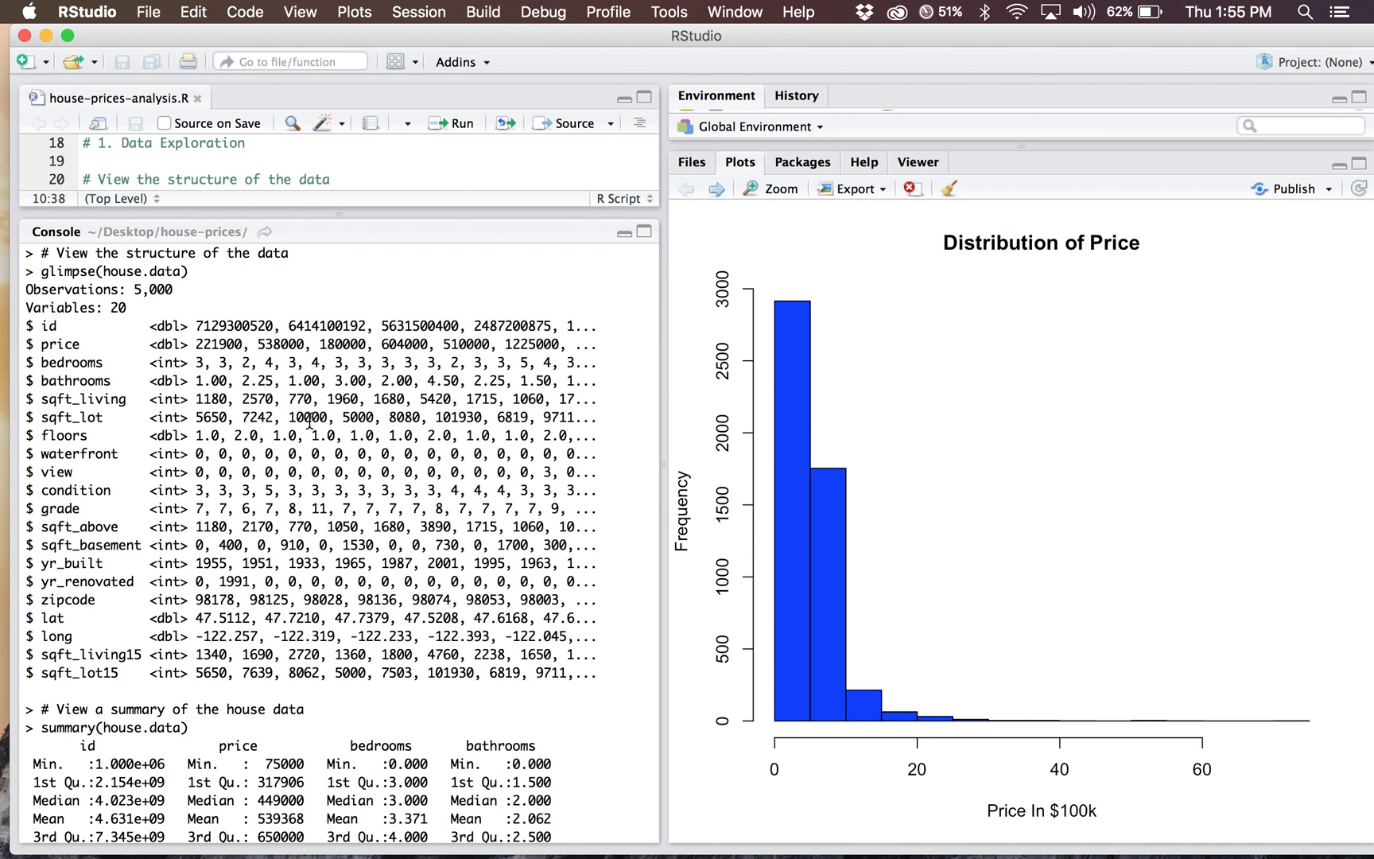
mouse_move(241, 564)
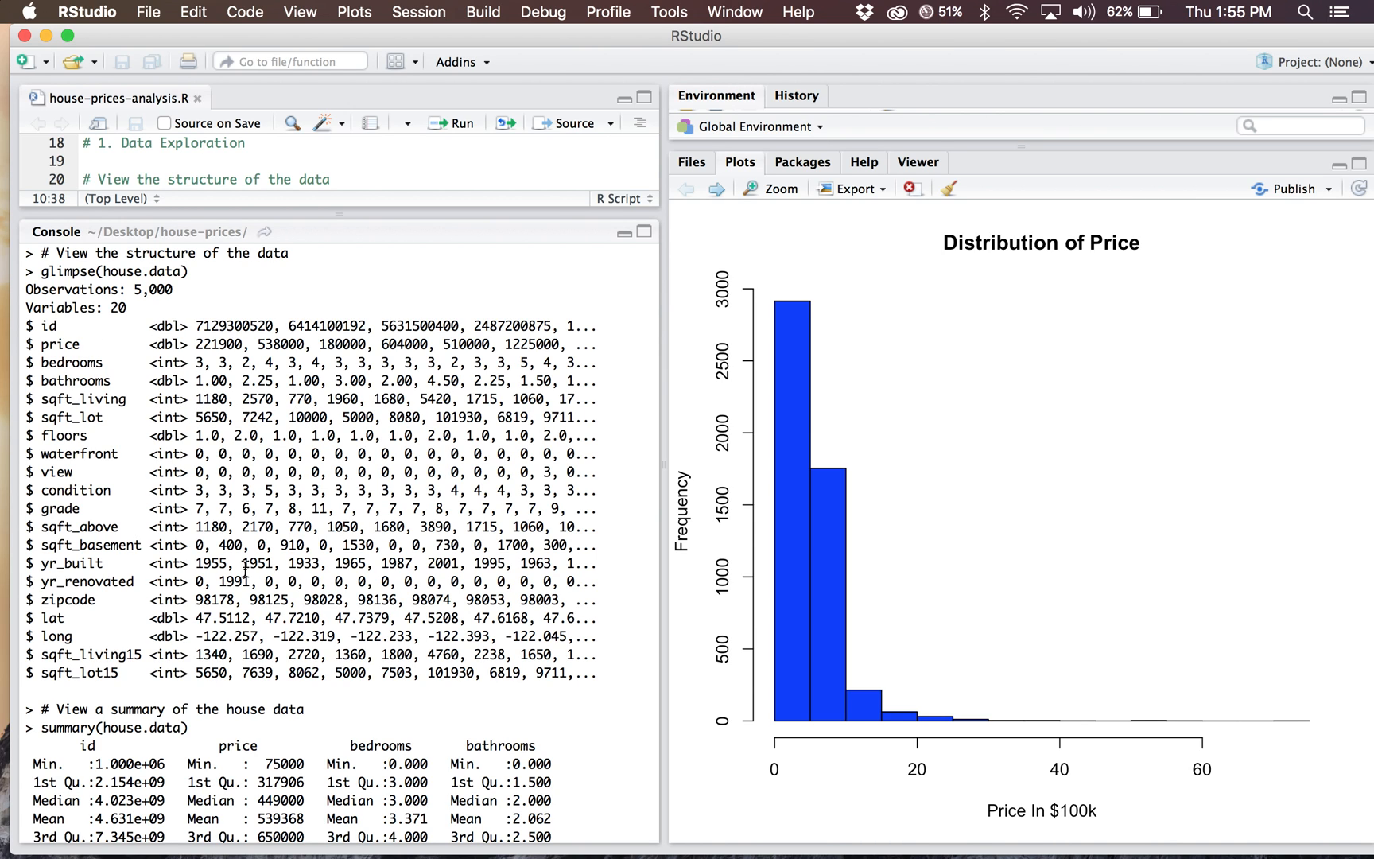
mouse_move(148, 635)
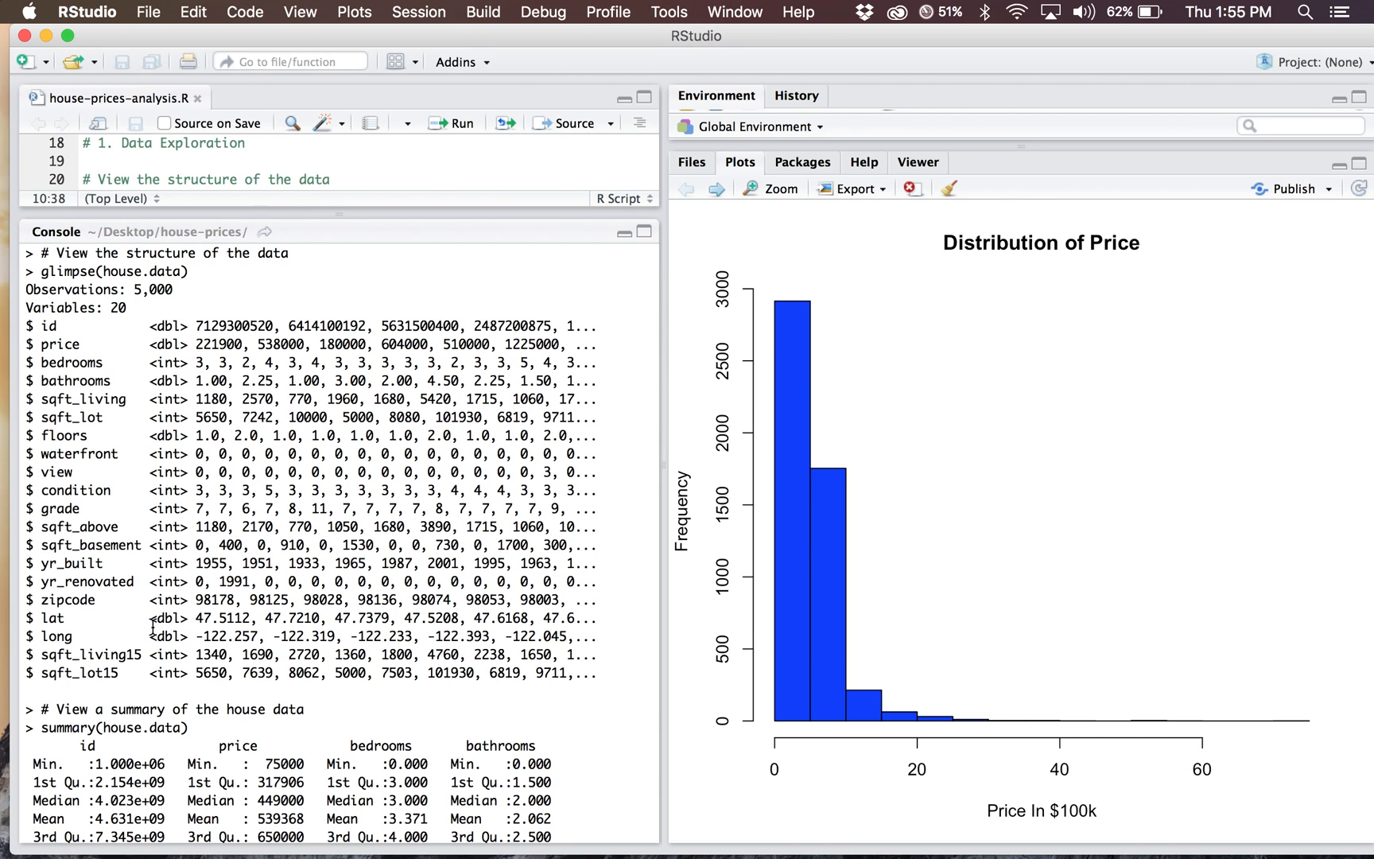
mouse_move(205, 604)
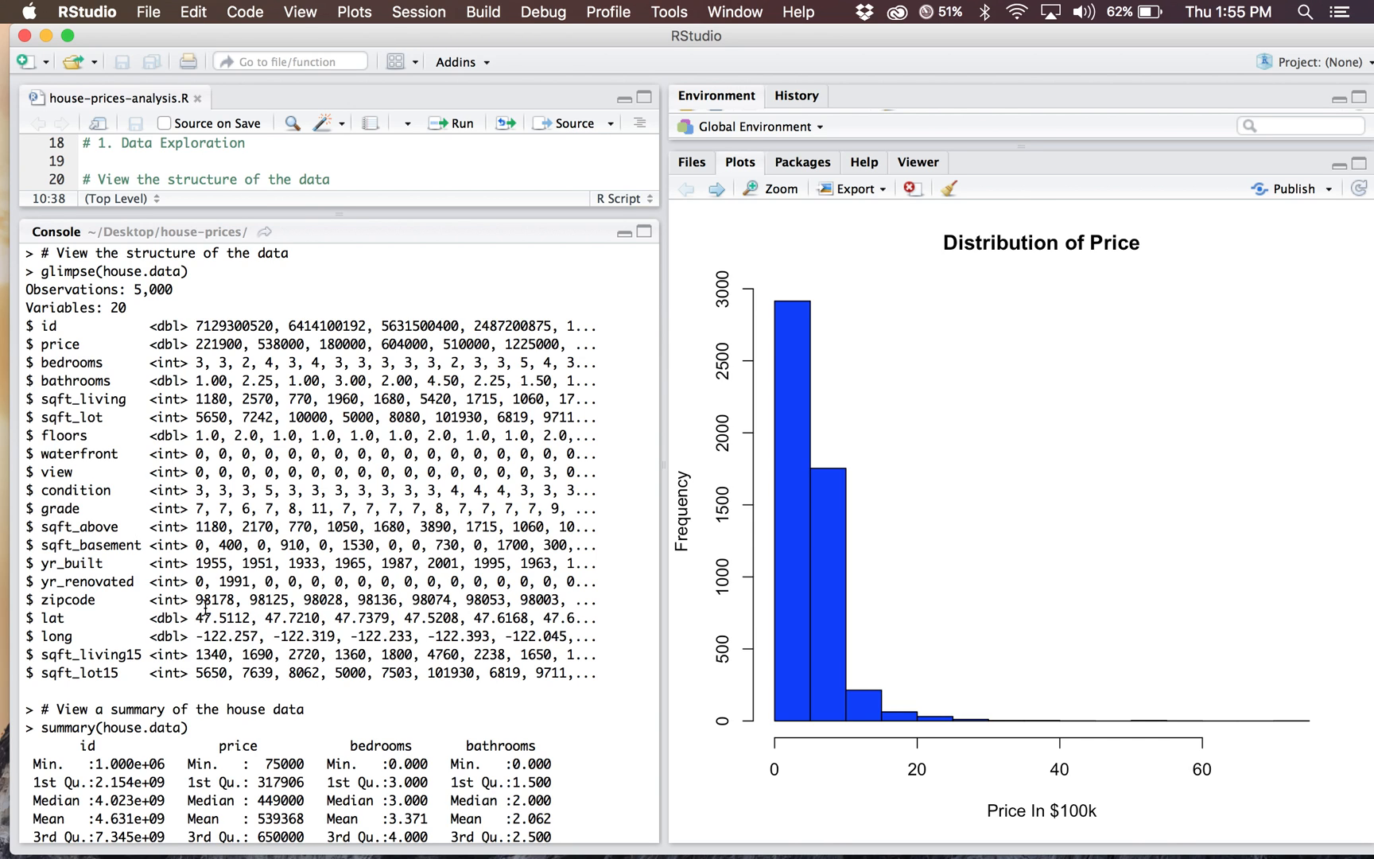
mouse_move(325, 590)
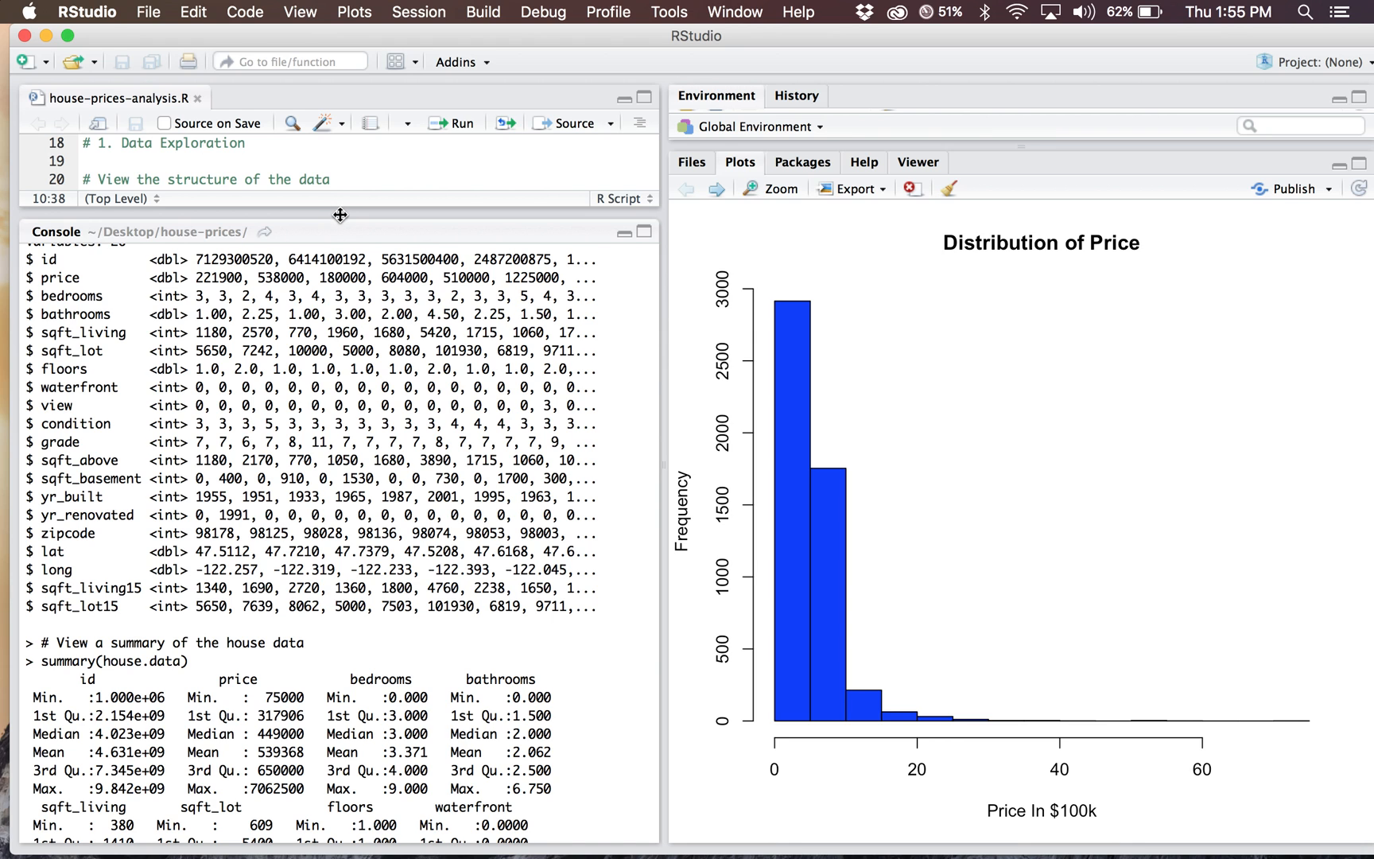
scroll(down, 3)
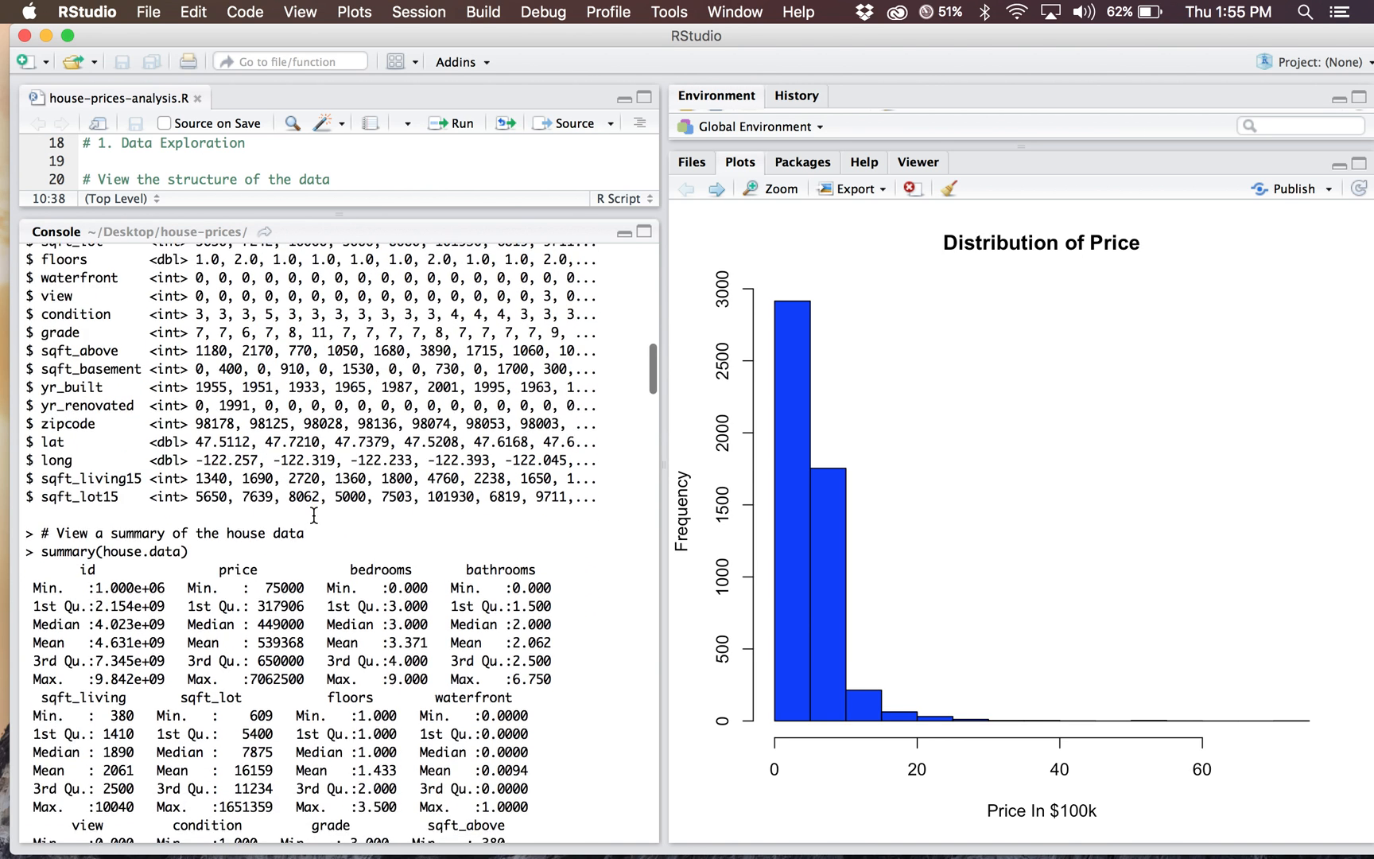
scroll(down, 3)
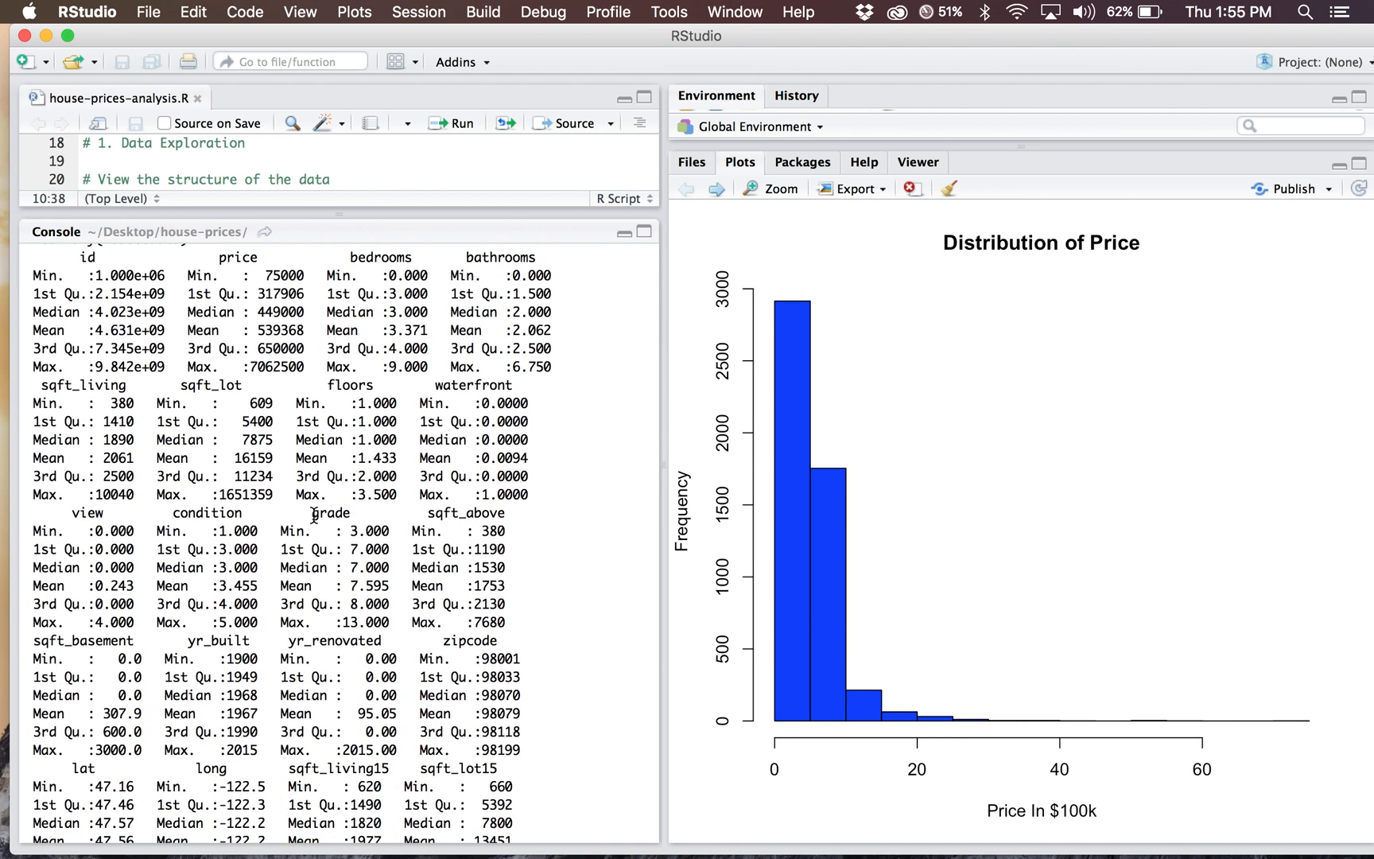
scroll(down, 3)
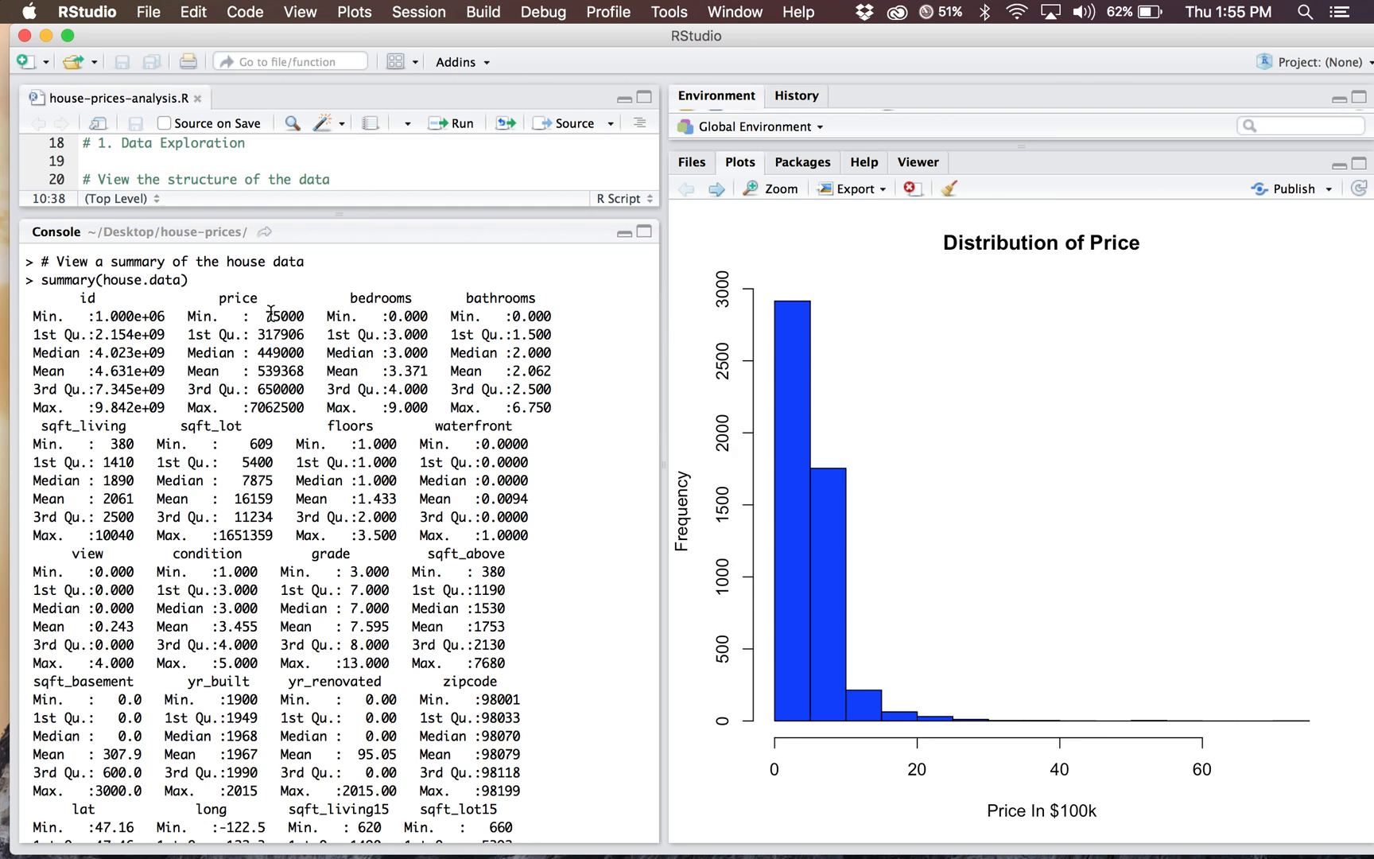
mouse_move(267, 416)
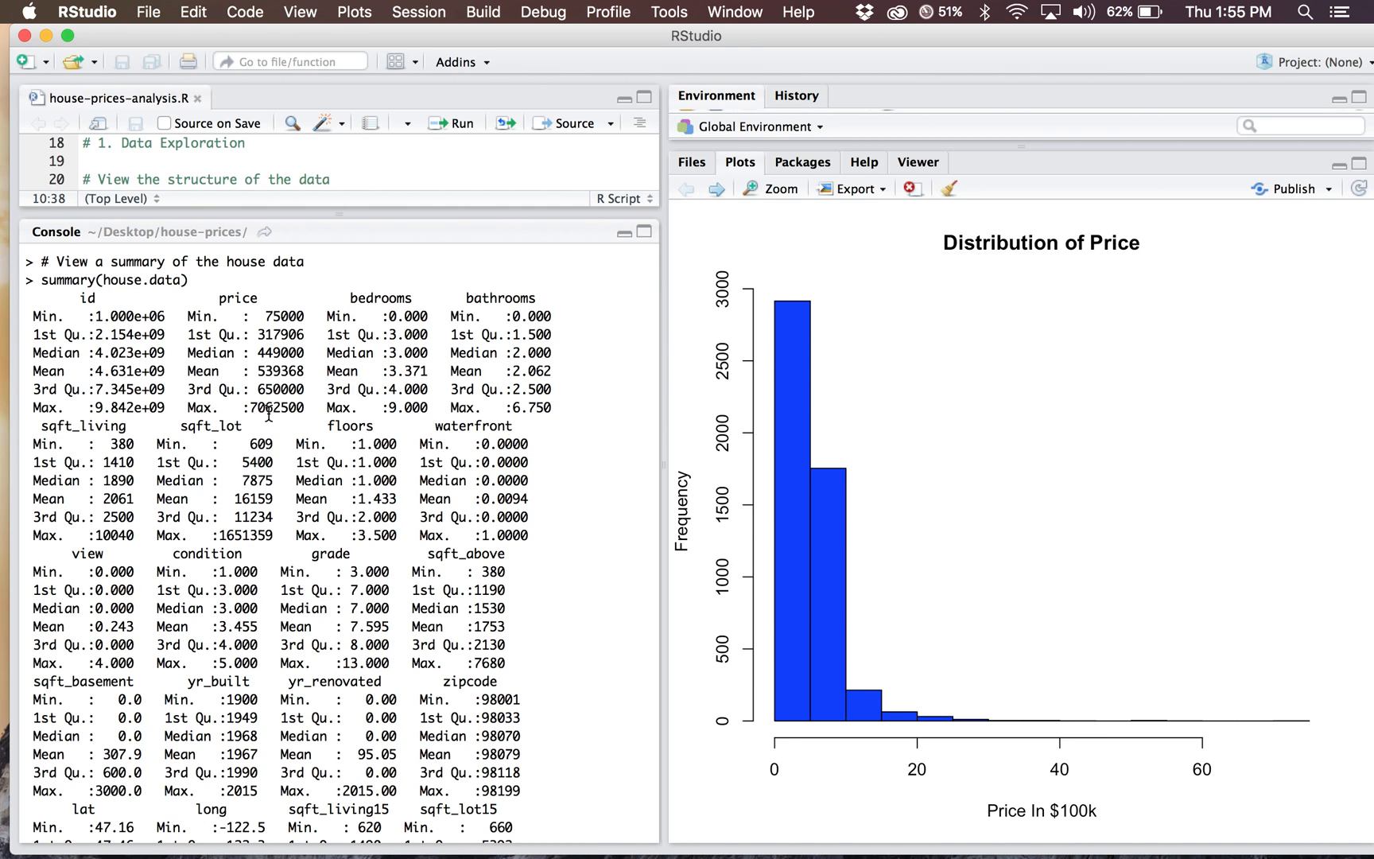
mouse_move(254, 409)
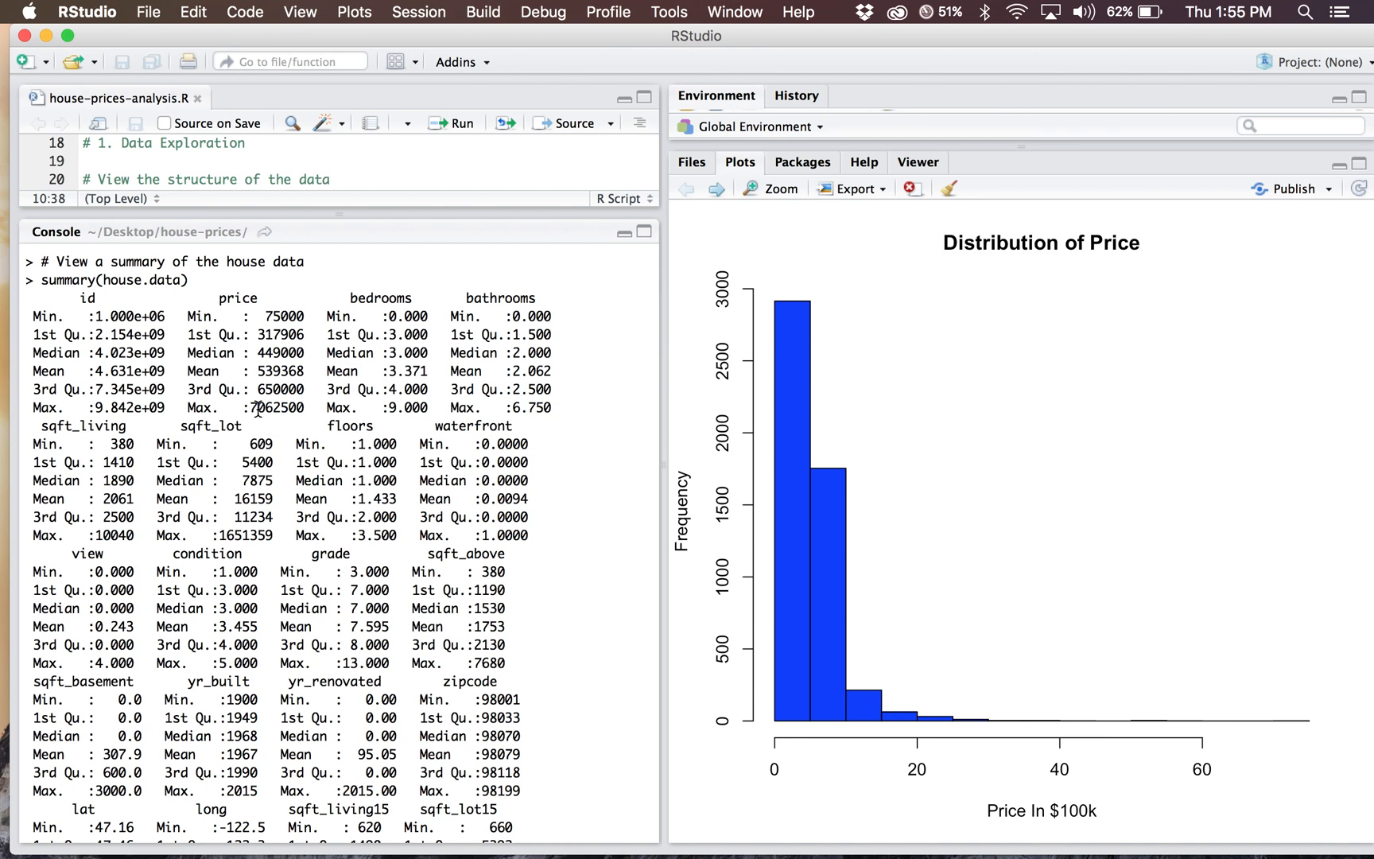
mouse_move(321, 400)
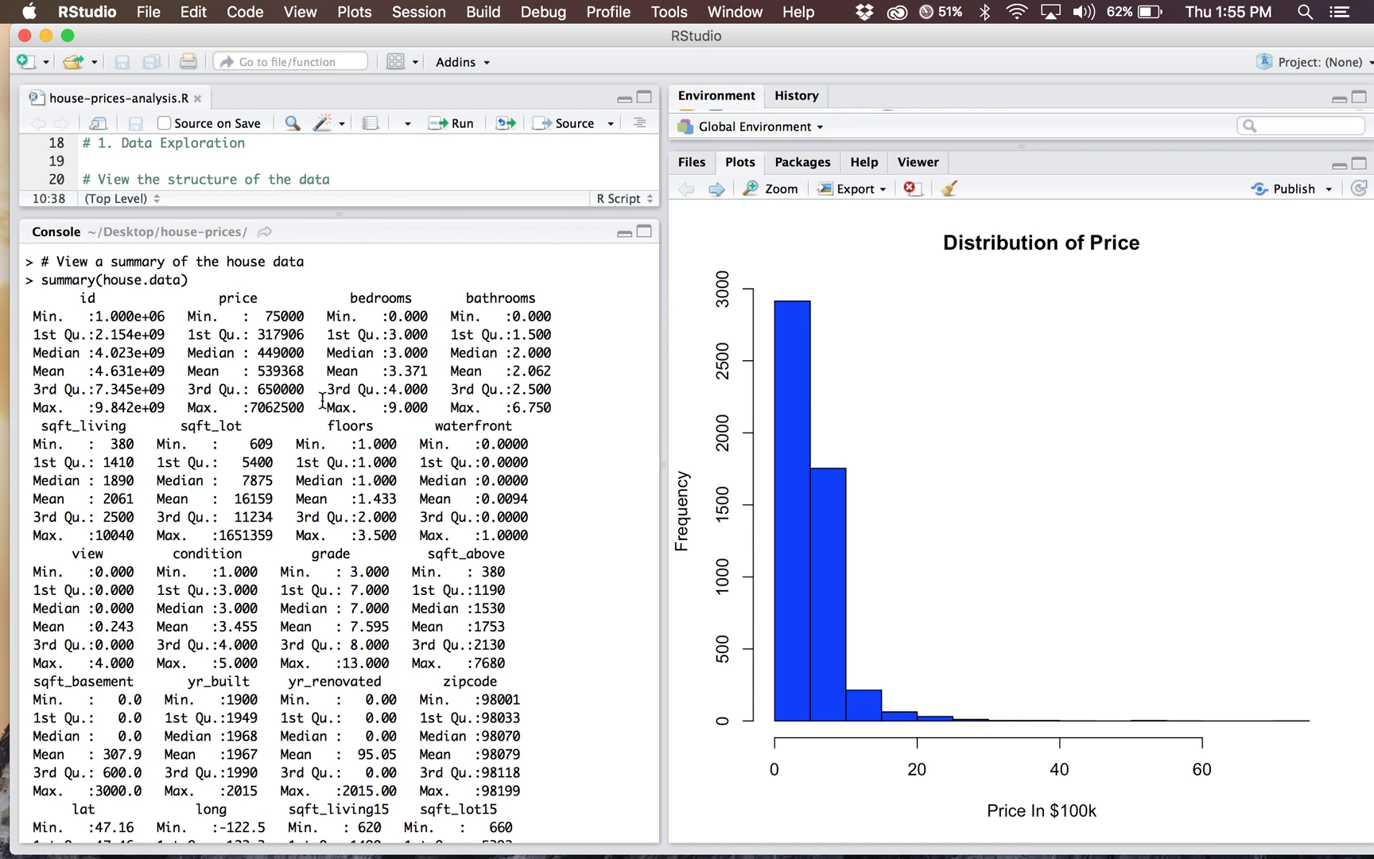
mouse_move(303, 410)
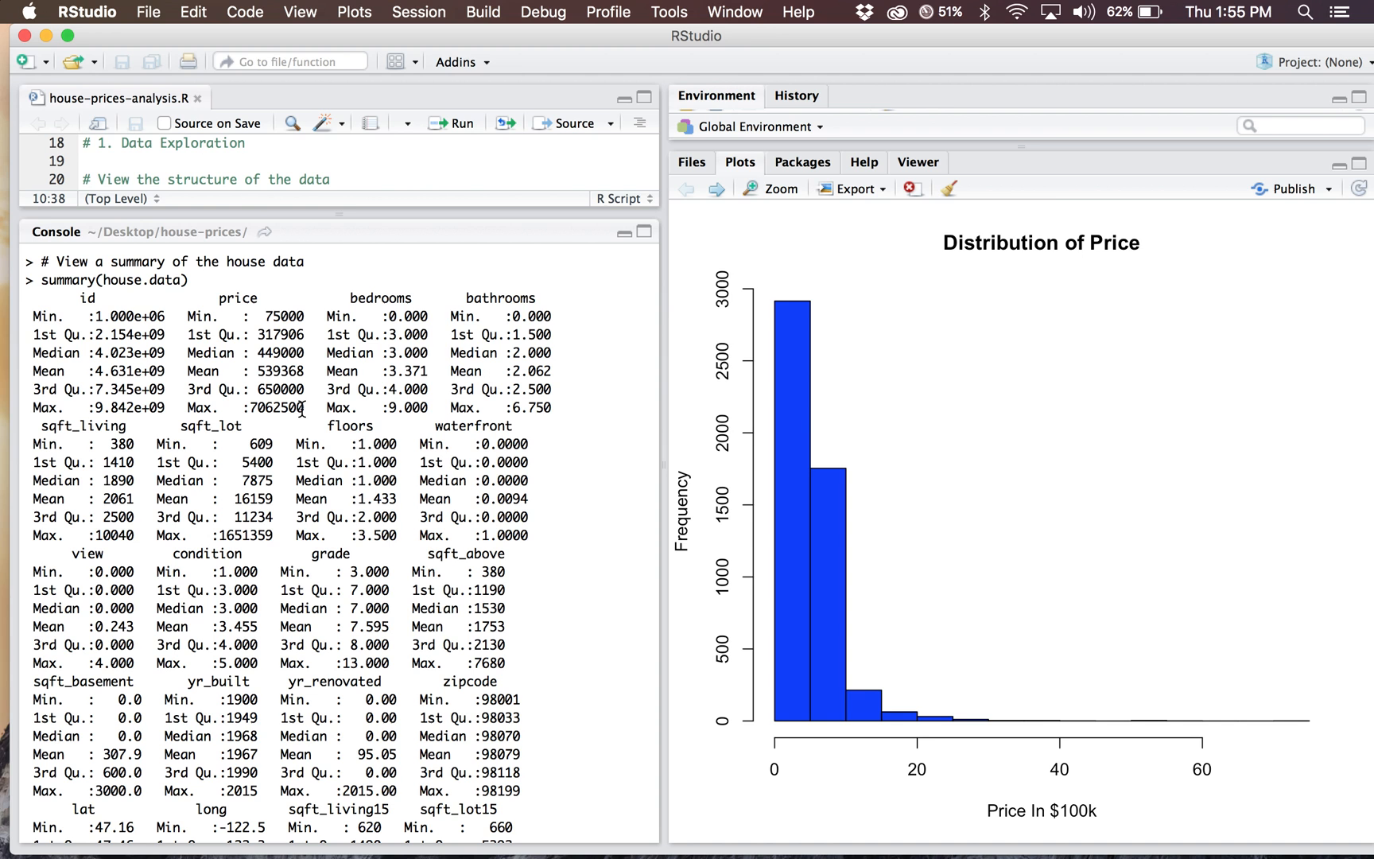
mouse_move(338, 215)
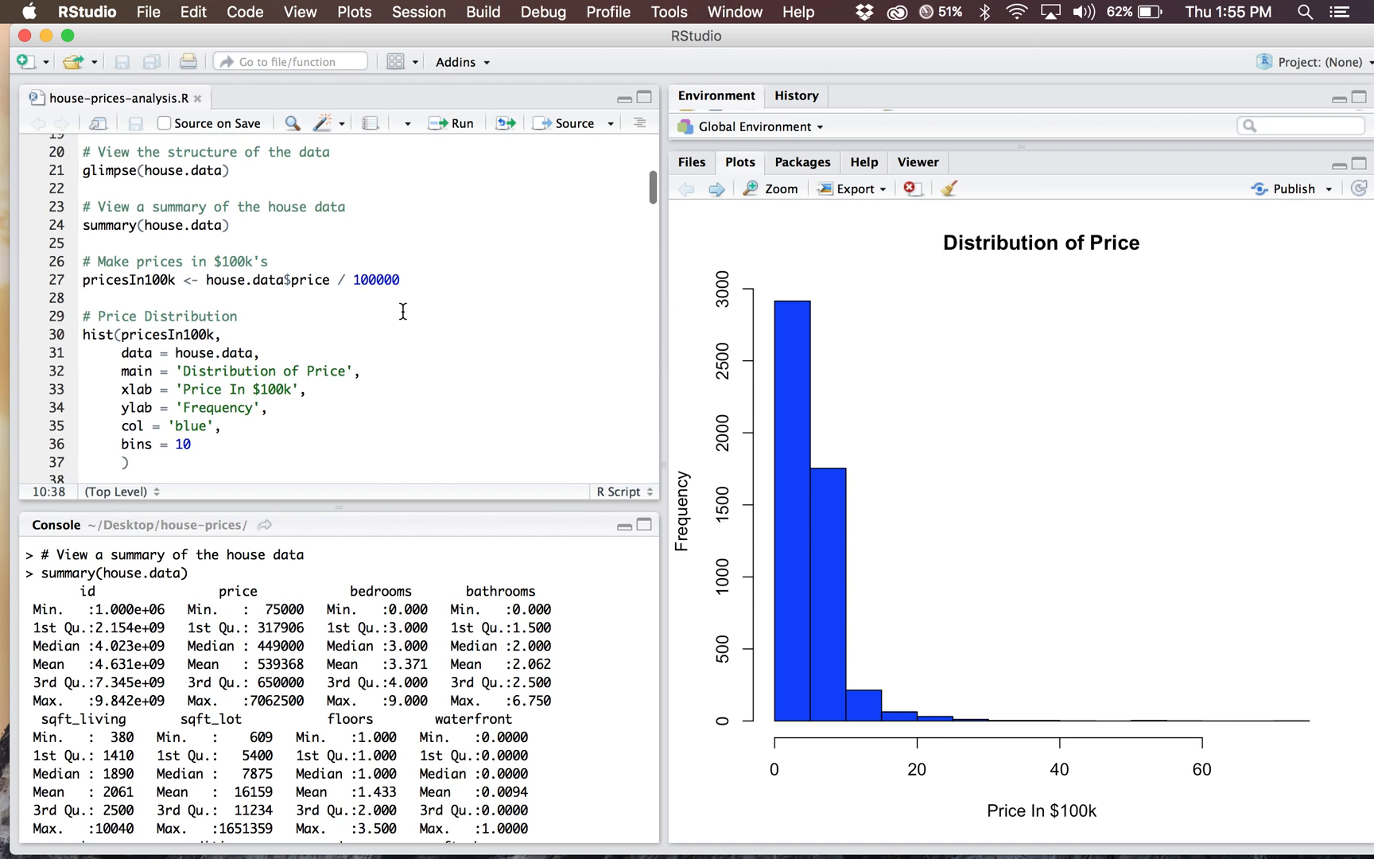
- Scroll the script through the price-to-100k conversion and Distribution of Price histogram code
scroll(down, 3)
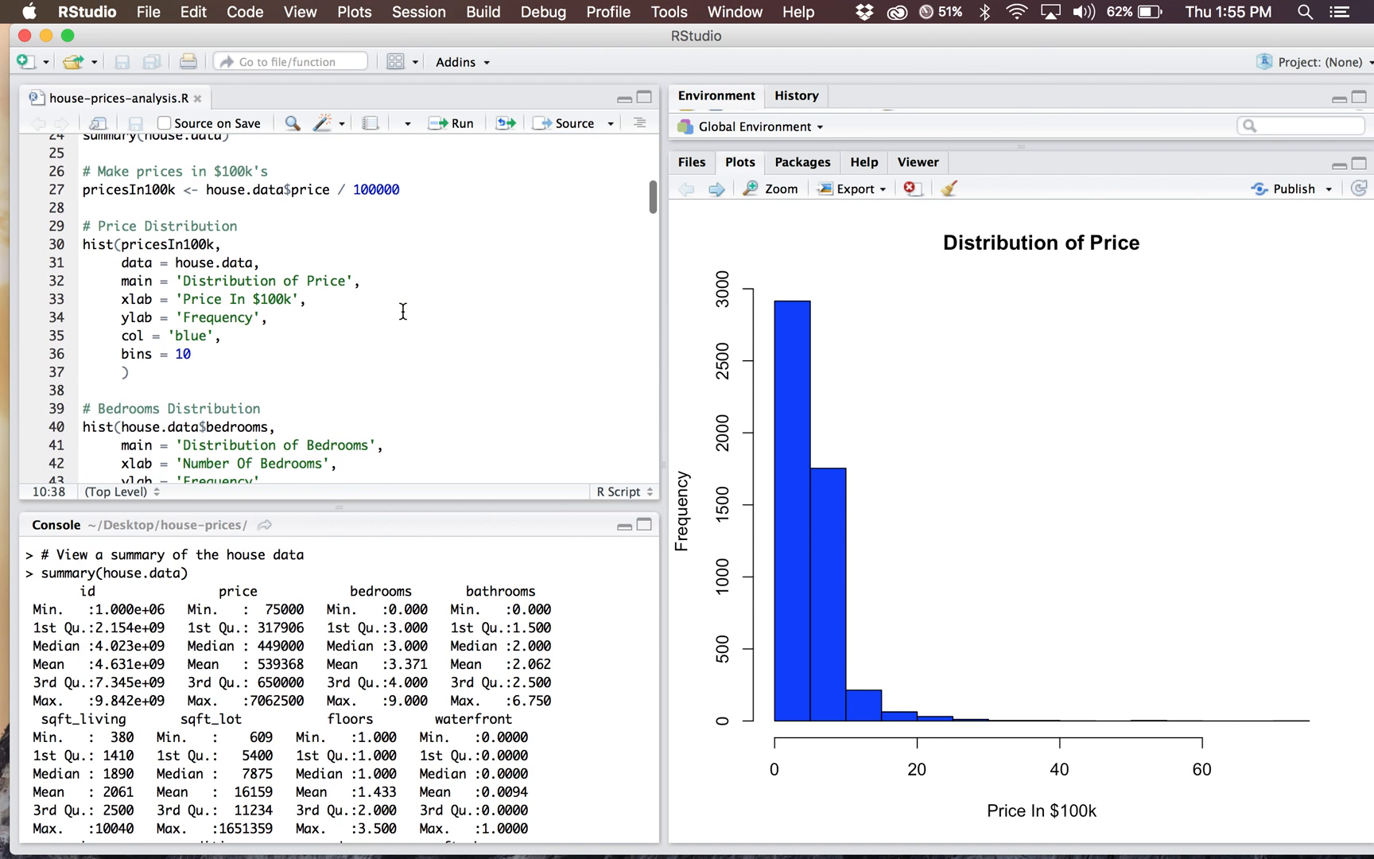
mouse_move(294, 205)
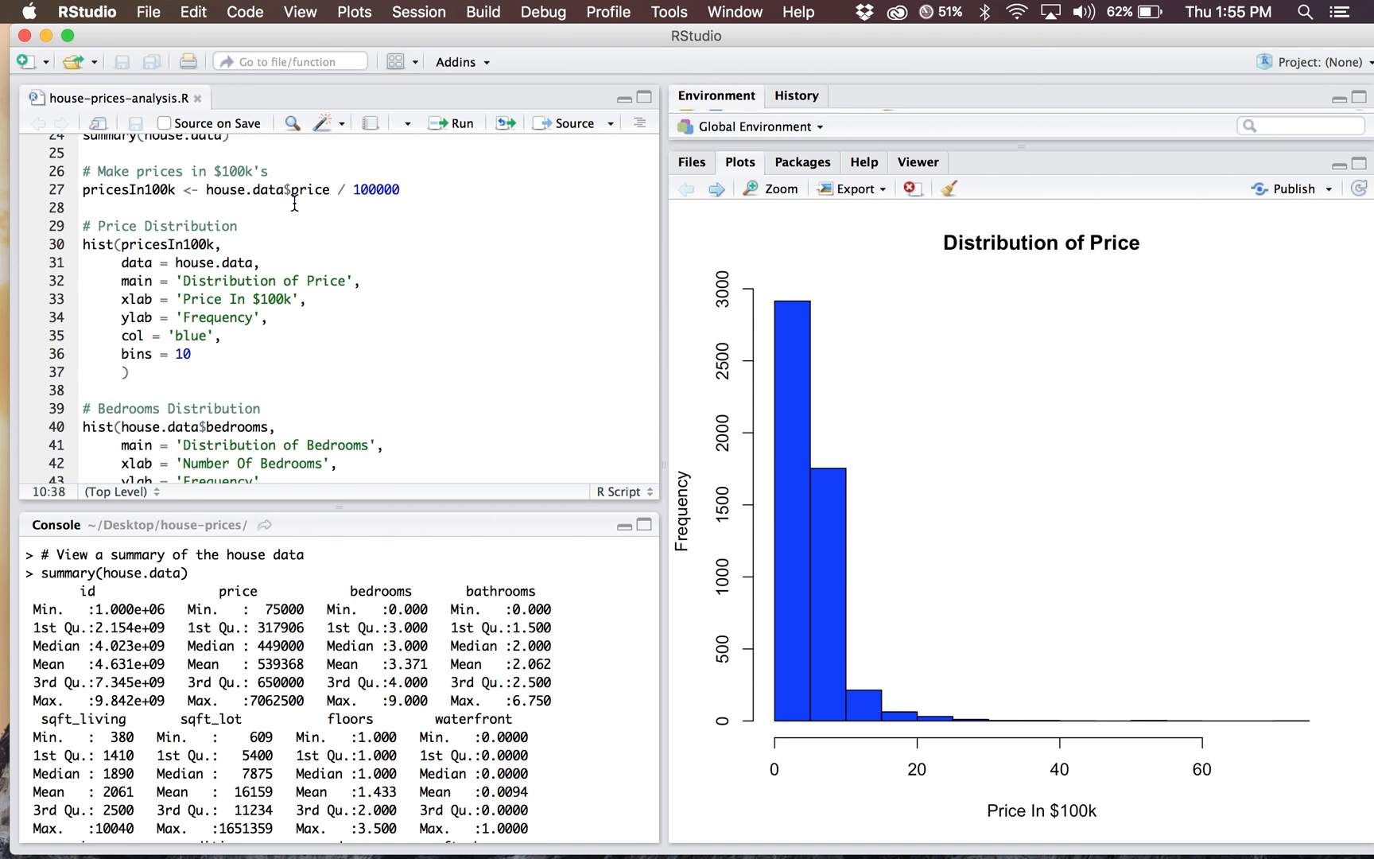
mouse_move(453, 287)
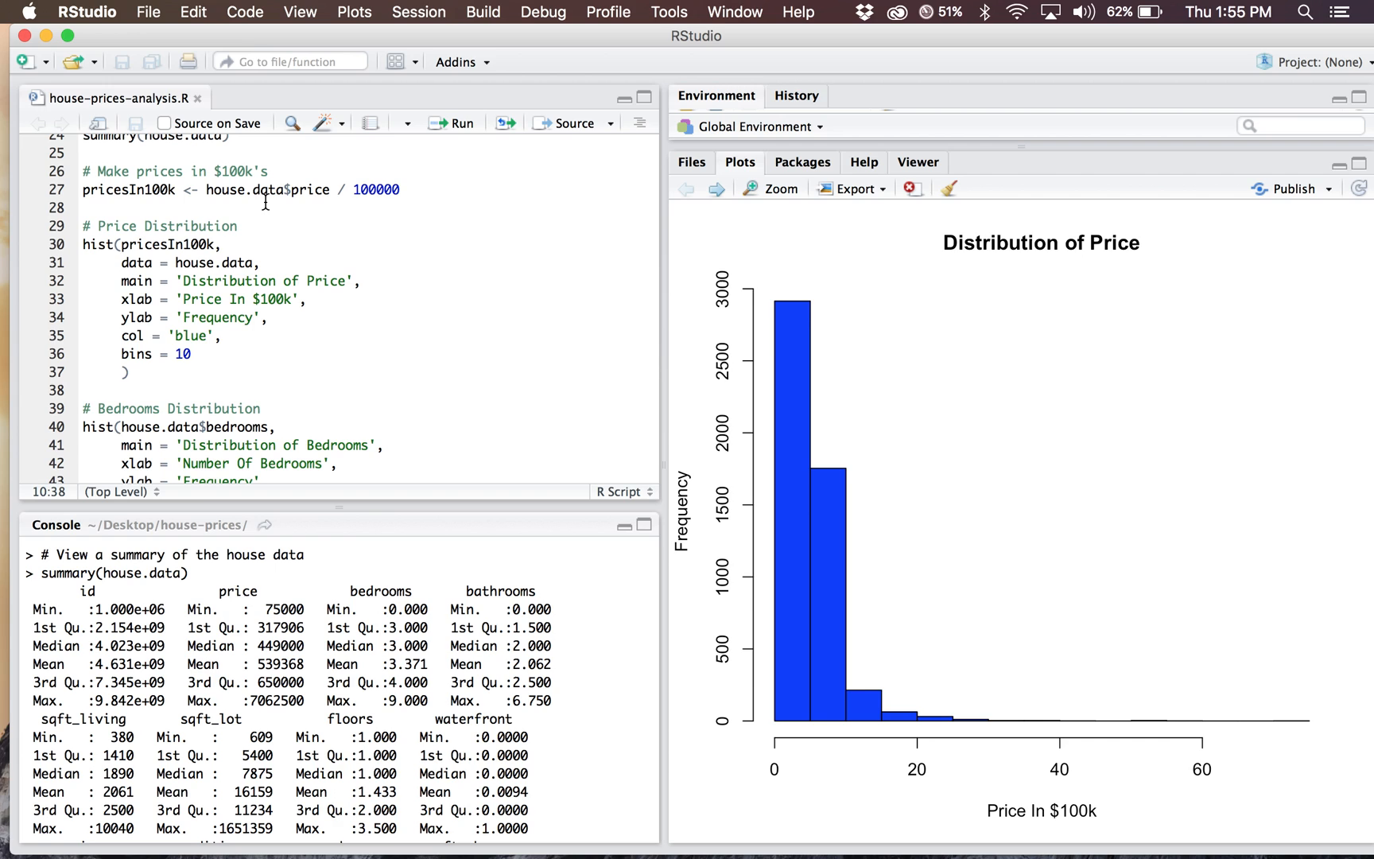
mouse_move(284, 202)
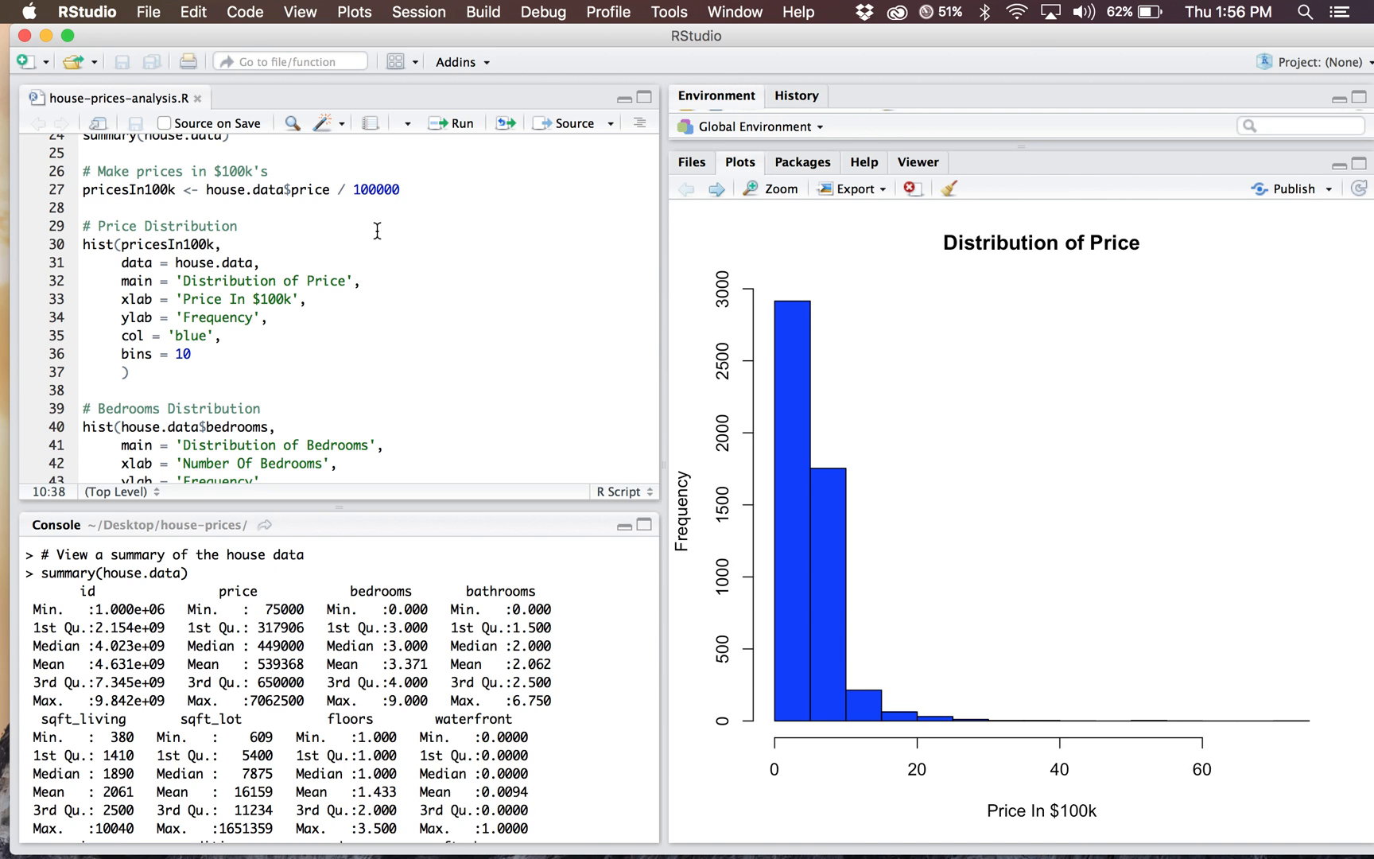
mouse_move(437, 508)
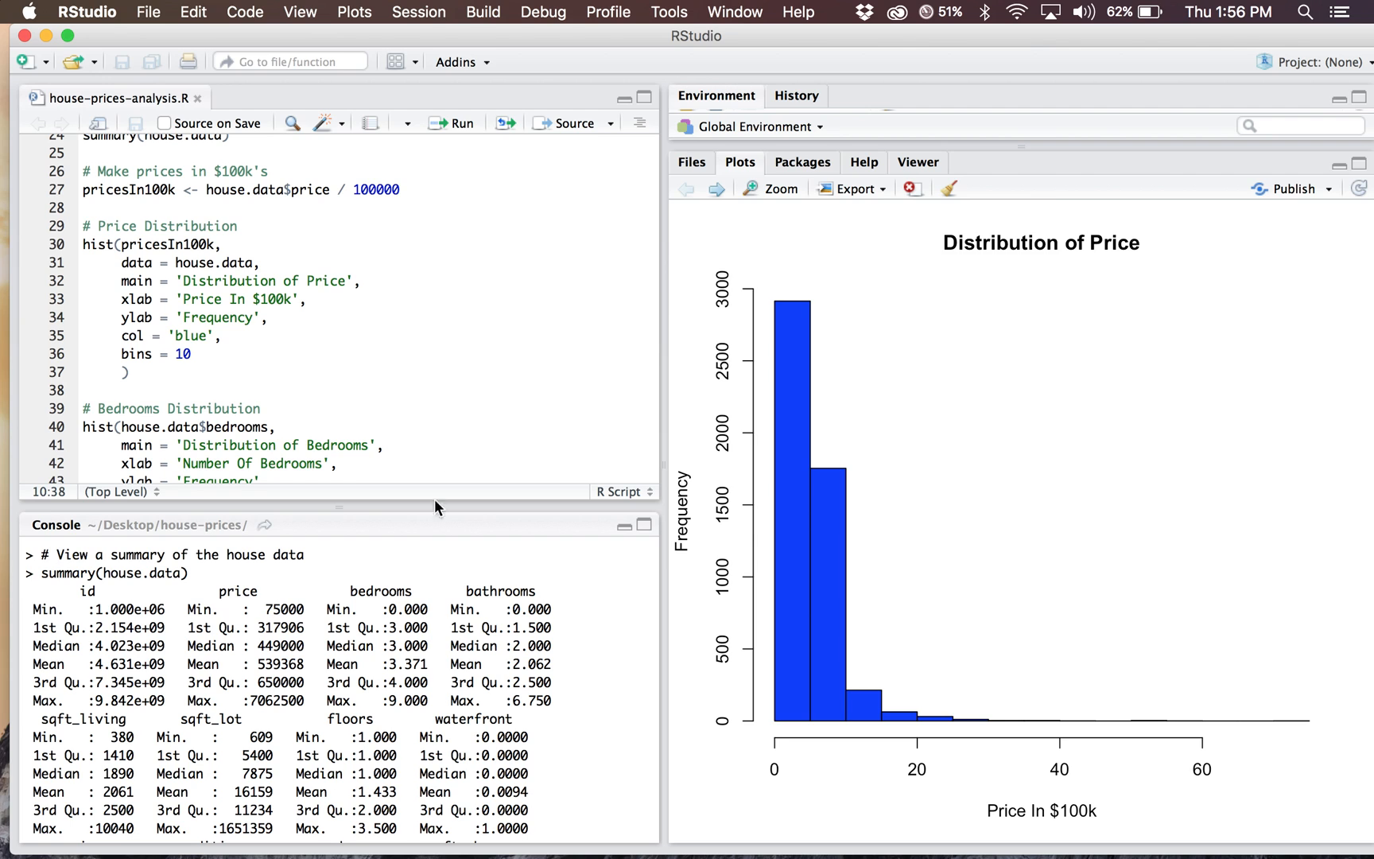
mouse_move(486, 331)
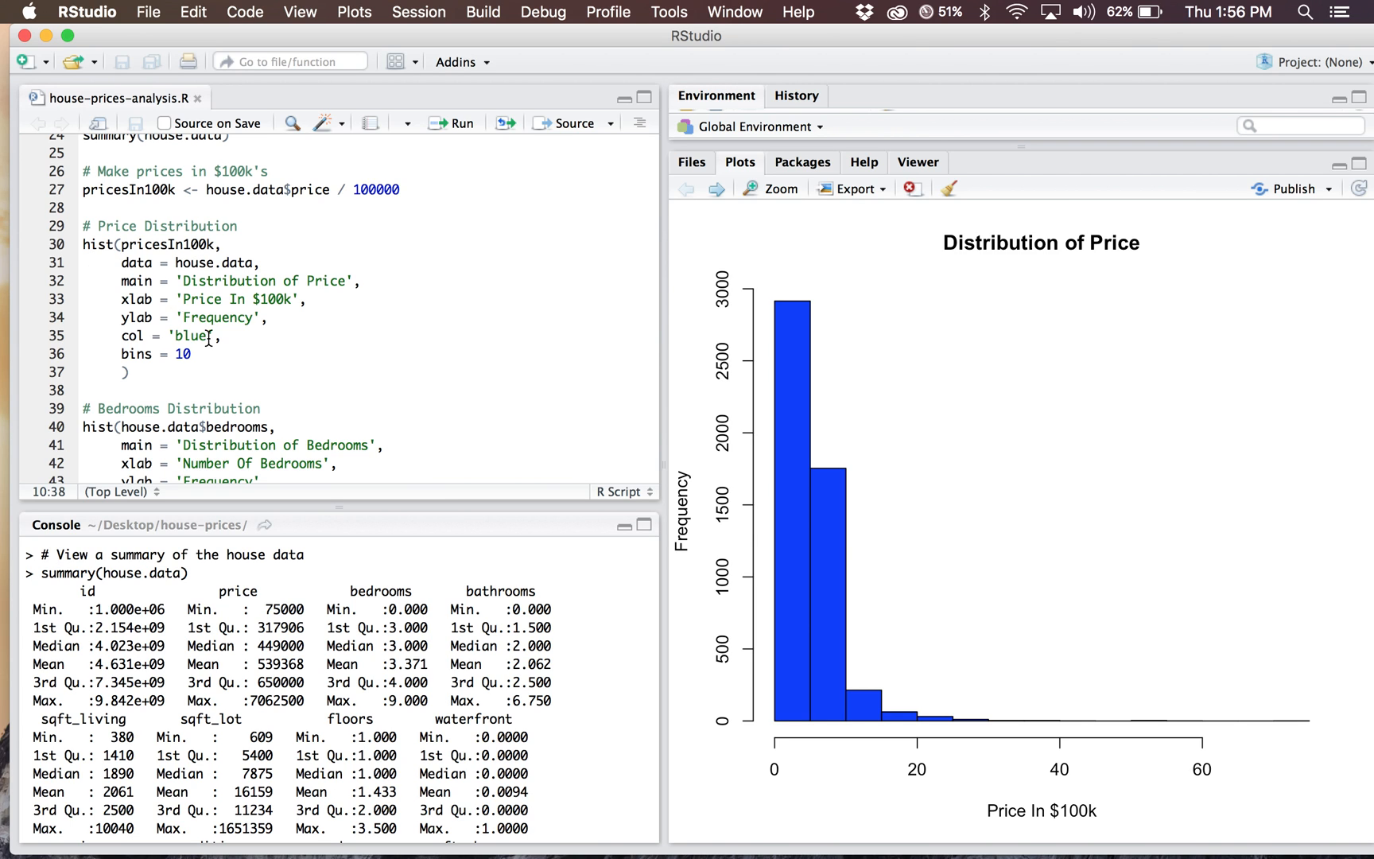
scroll(down, 3)
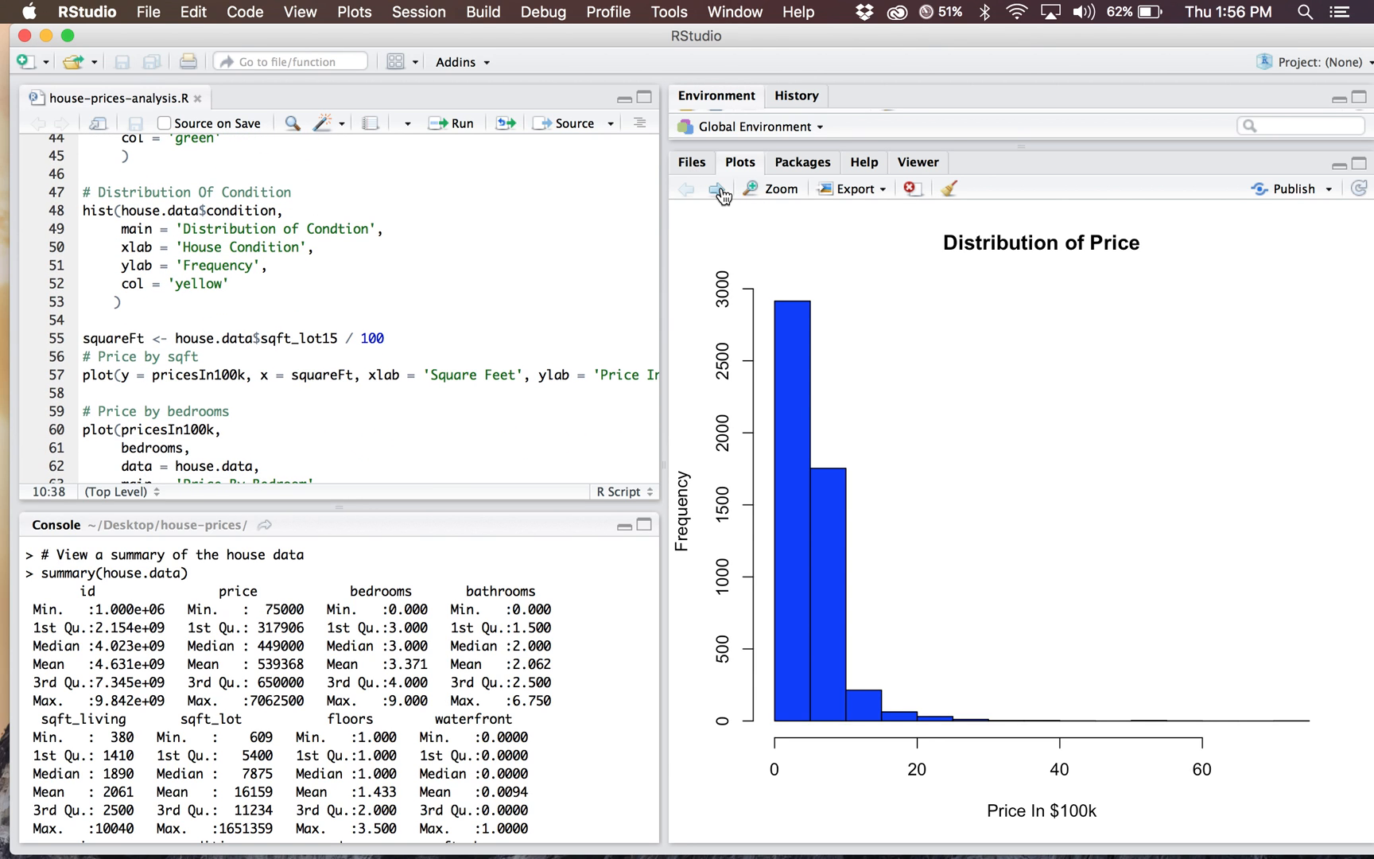
mouse_move(718, 191)
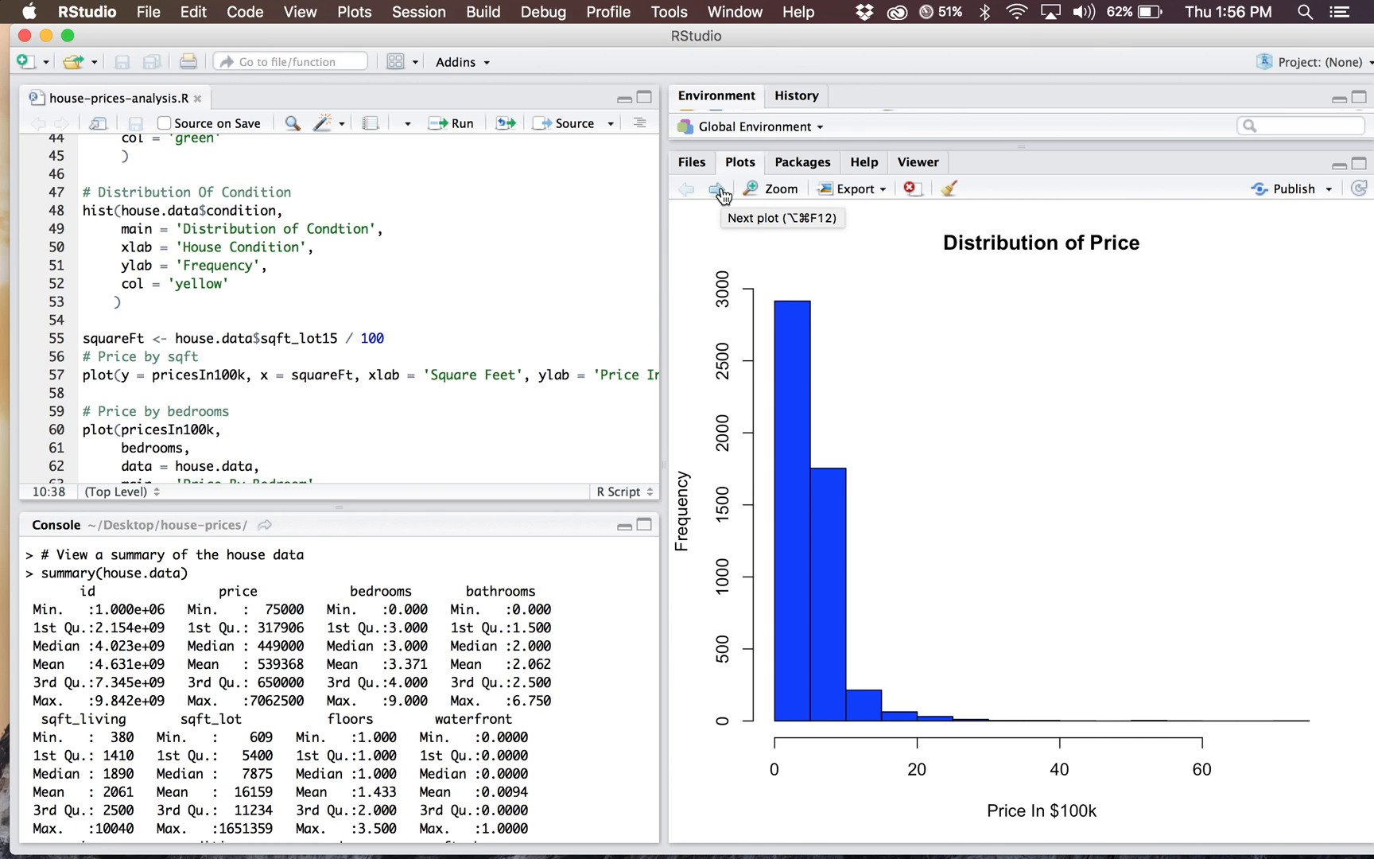
- Step forward from the green bedrooms histogram to the yellow condition histogram
click(719, 190)
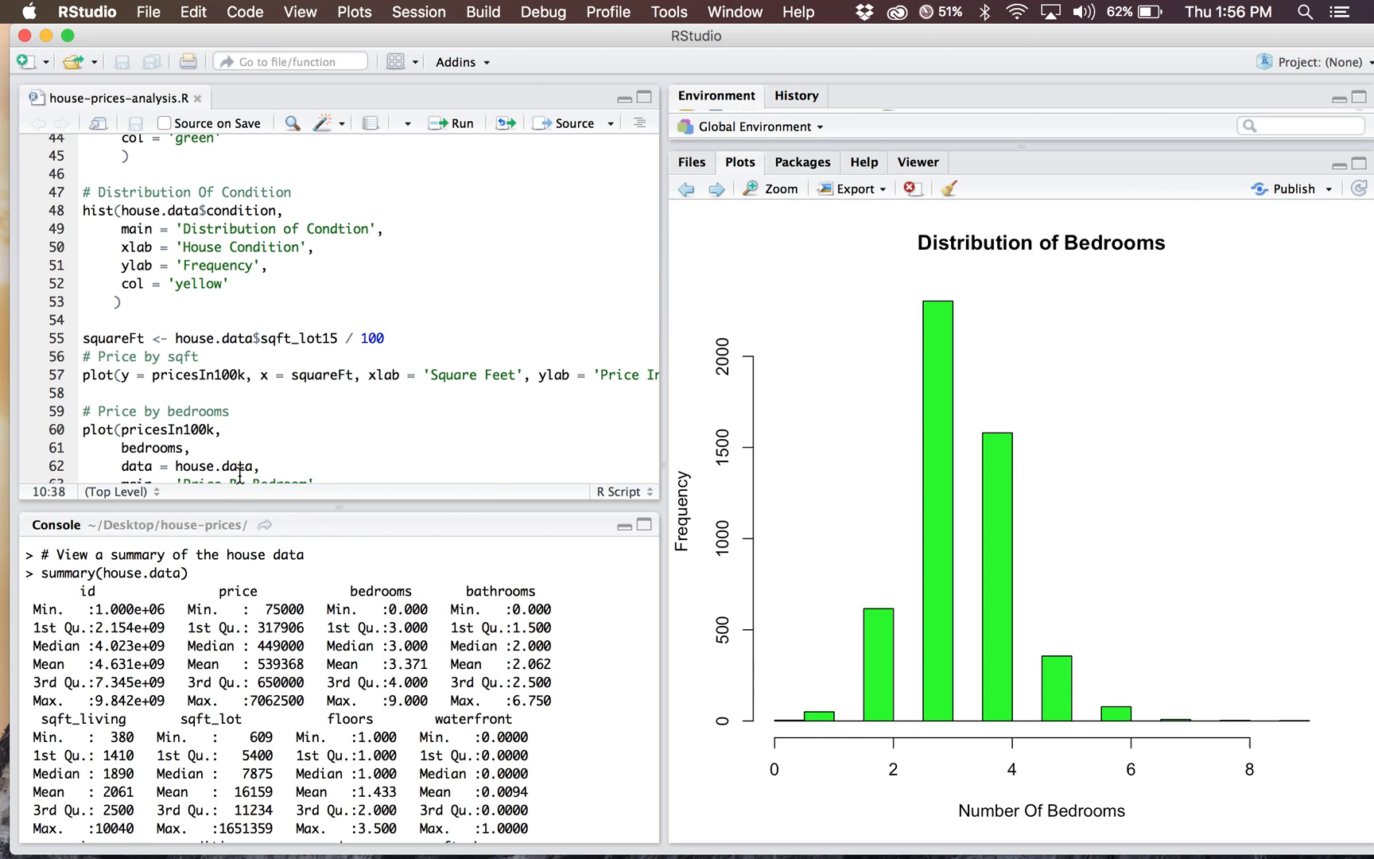
mouse_move(718, 189)
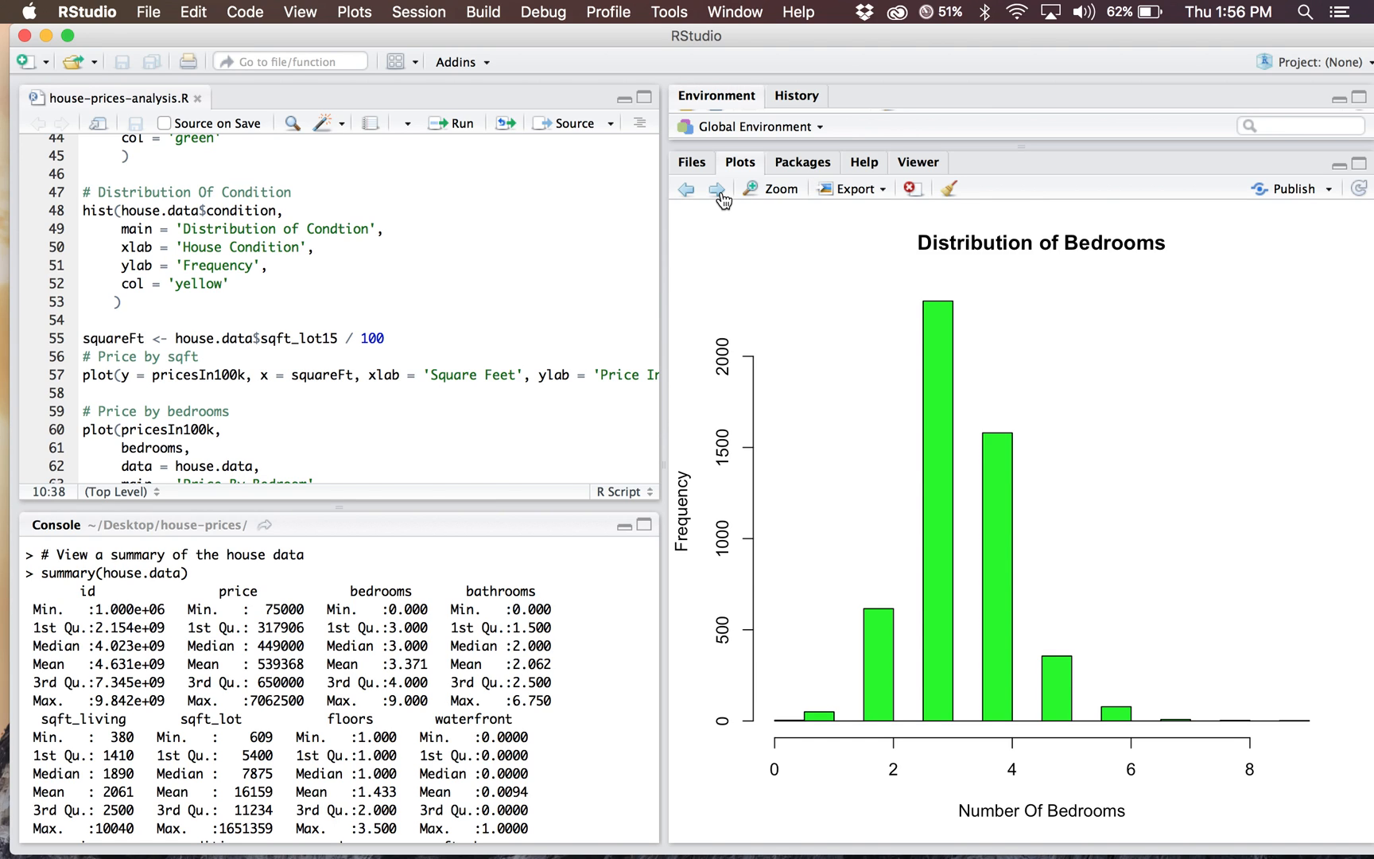
click(716, 189)
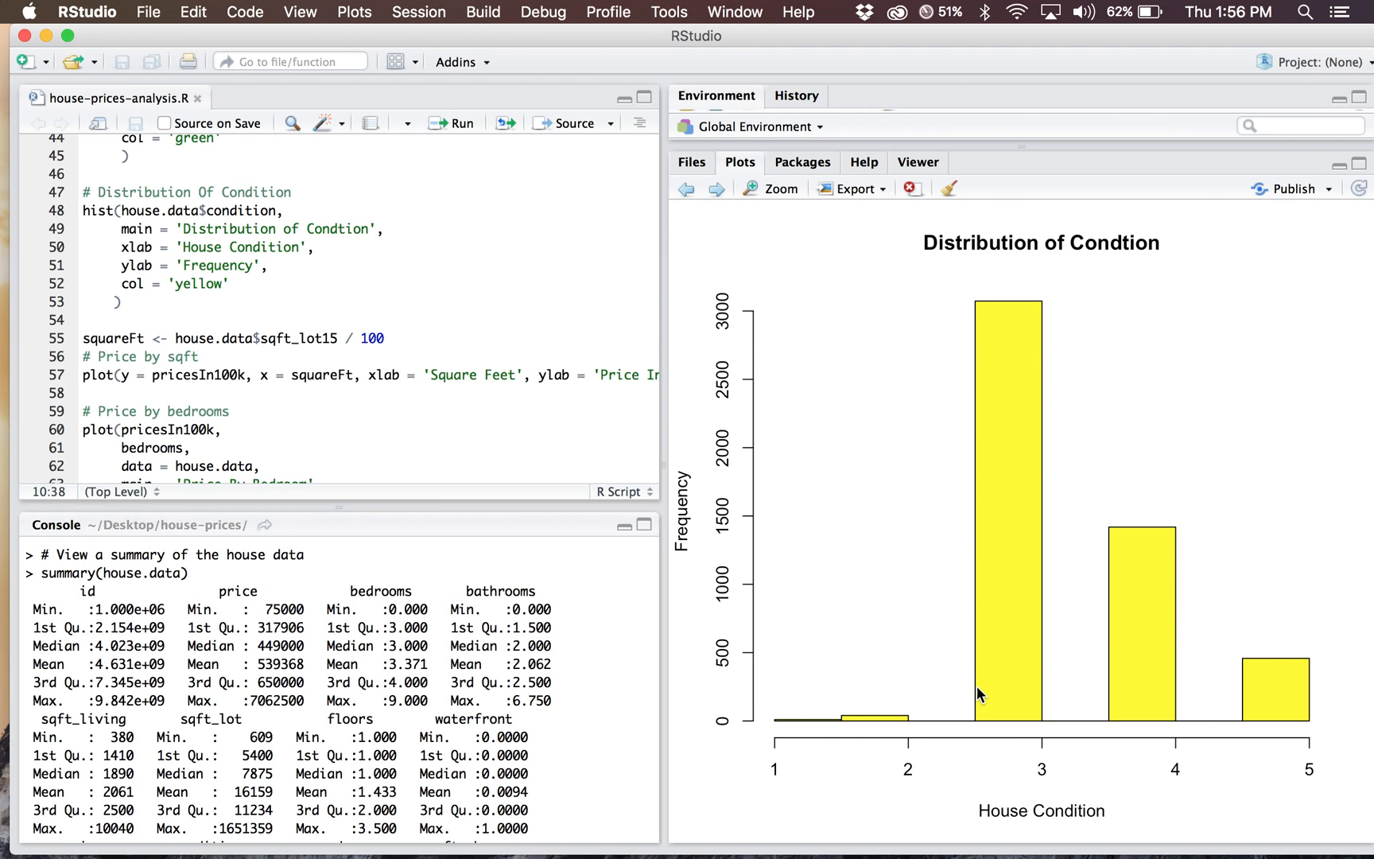
mouse_move(806, 556)
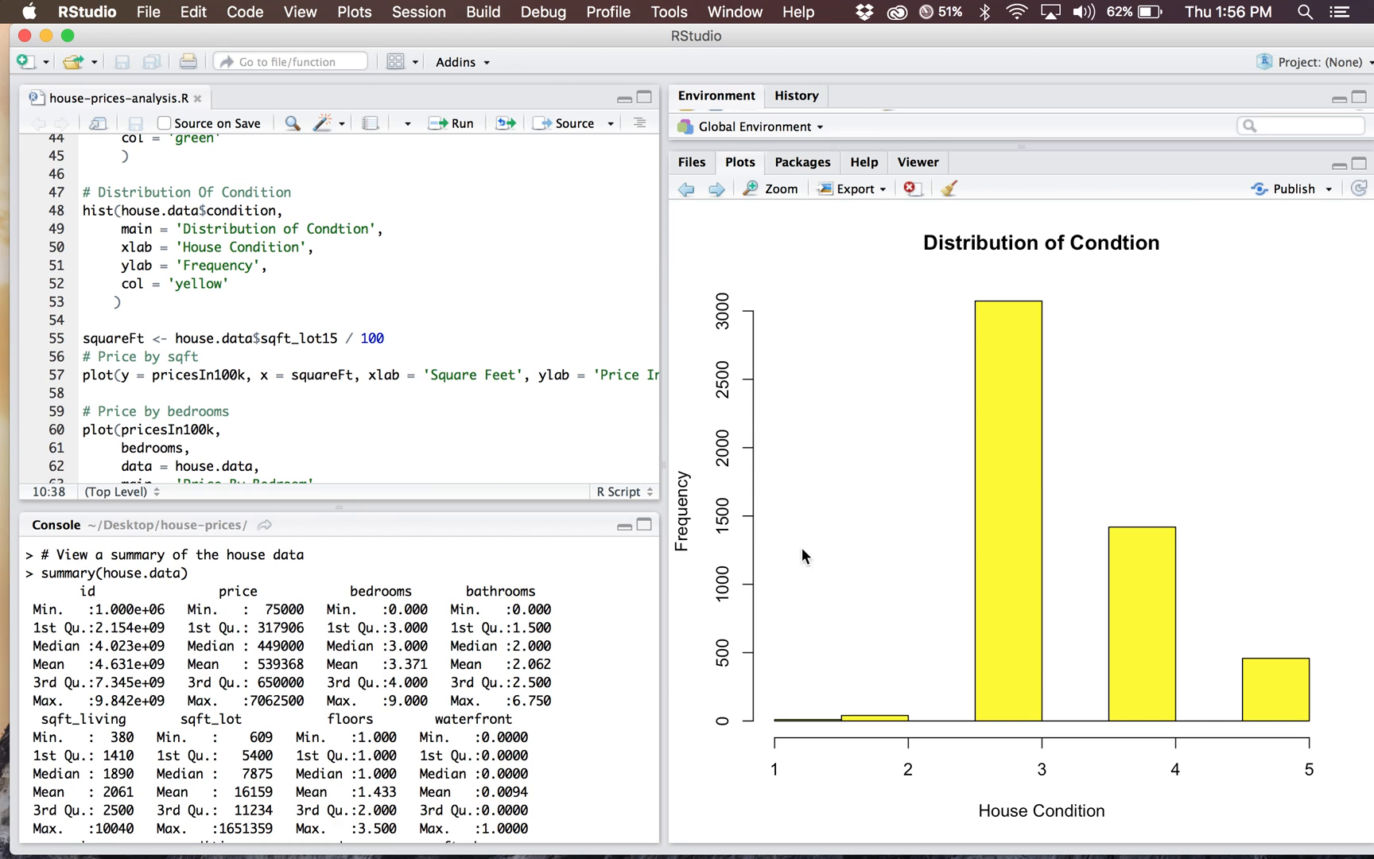
mouse_move(853, 365)
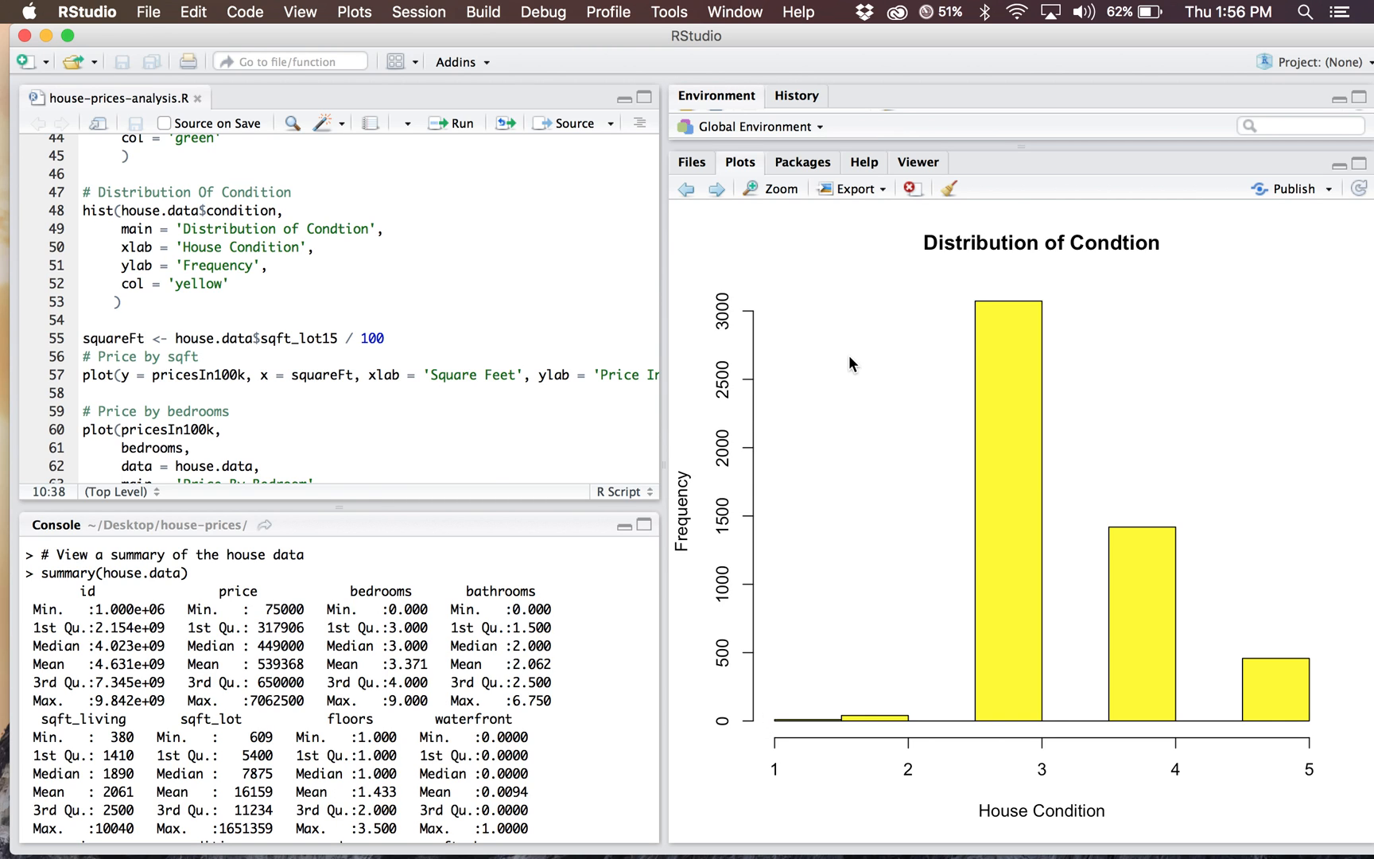
mouse_move(783, 624)
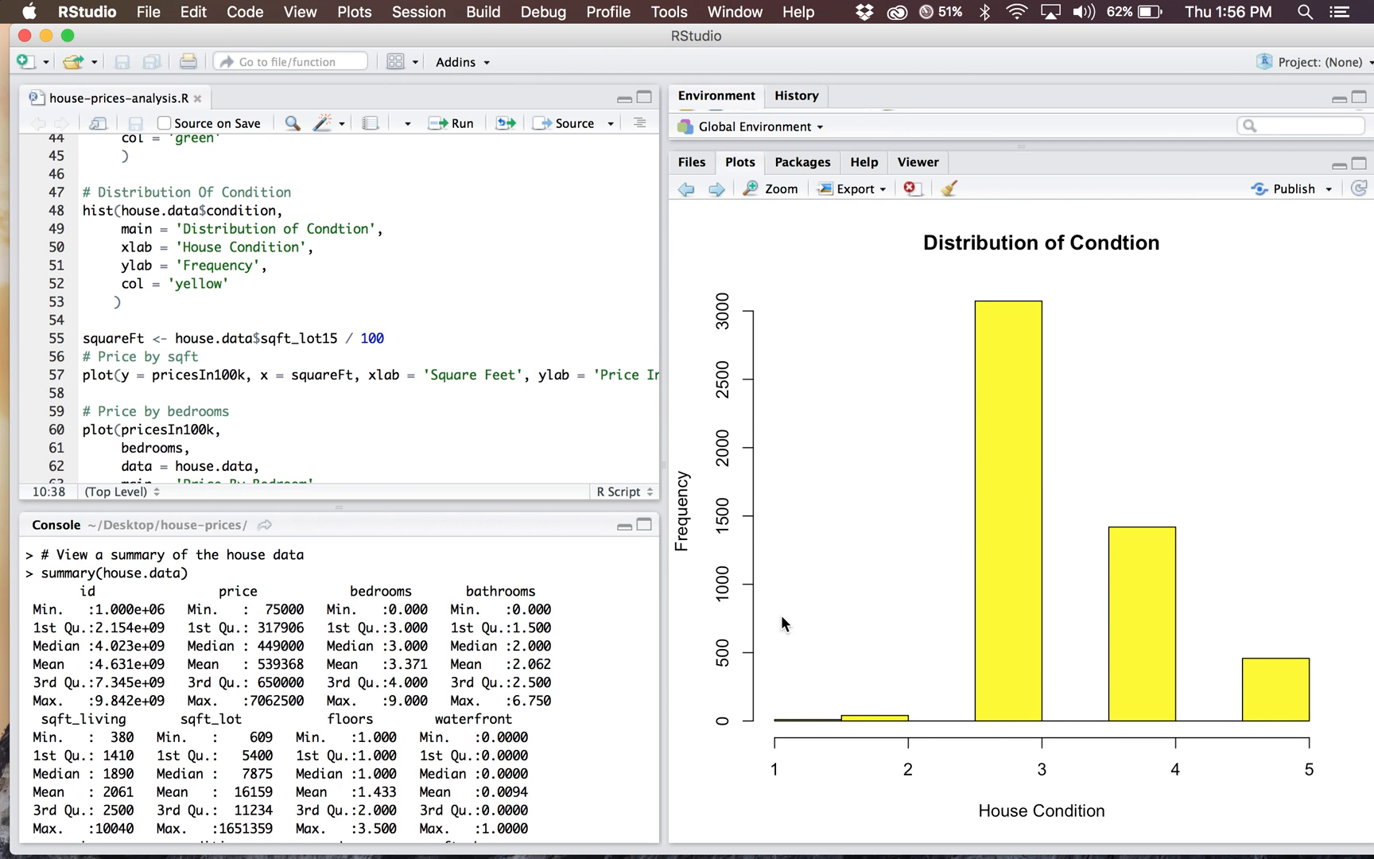
mouse_move(803, 789)
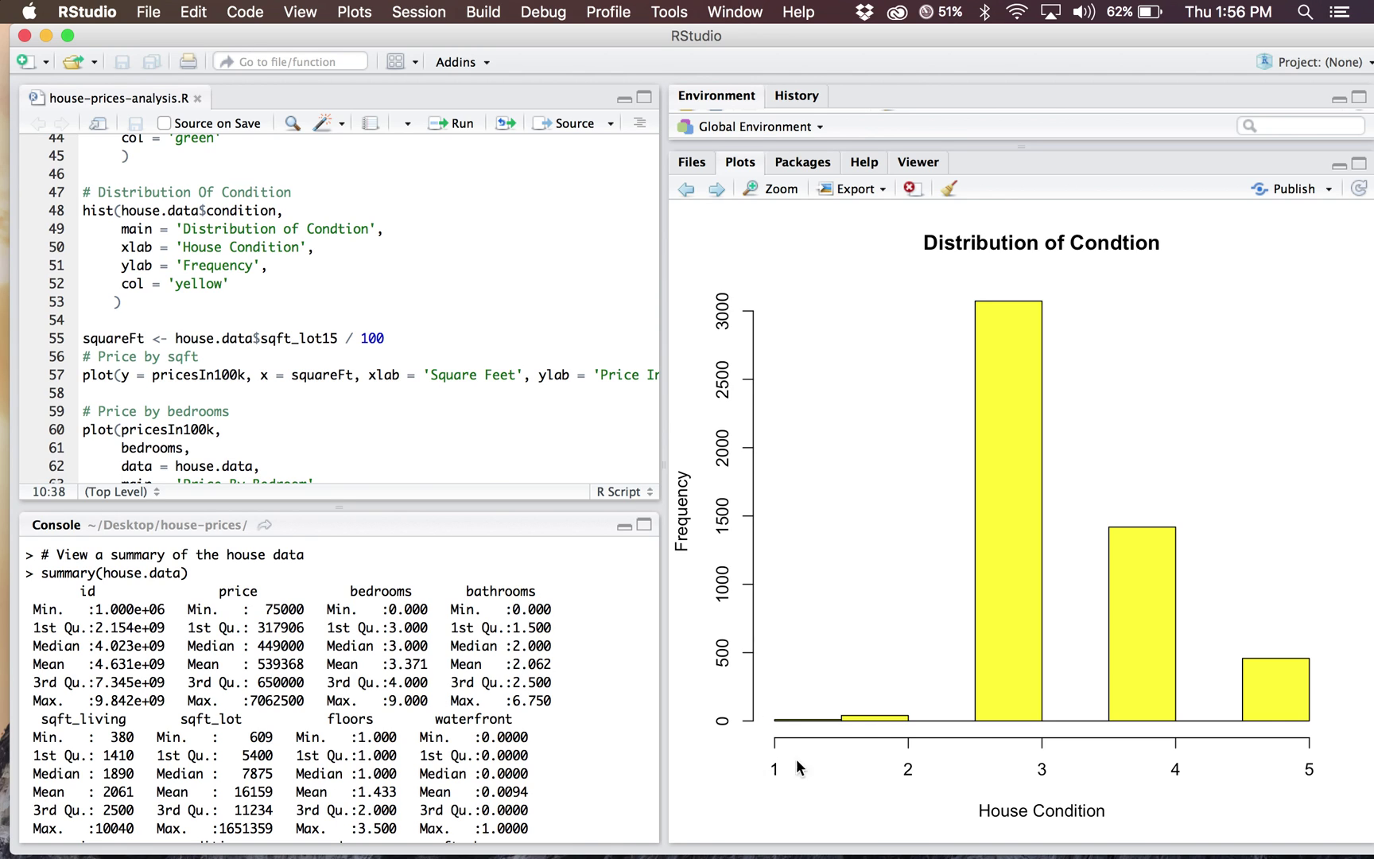
mouse_move(922, 751)
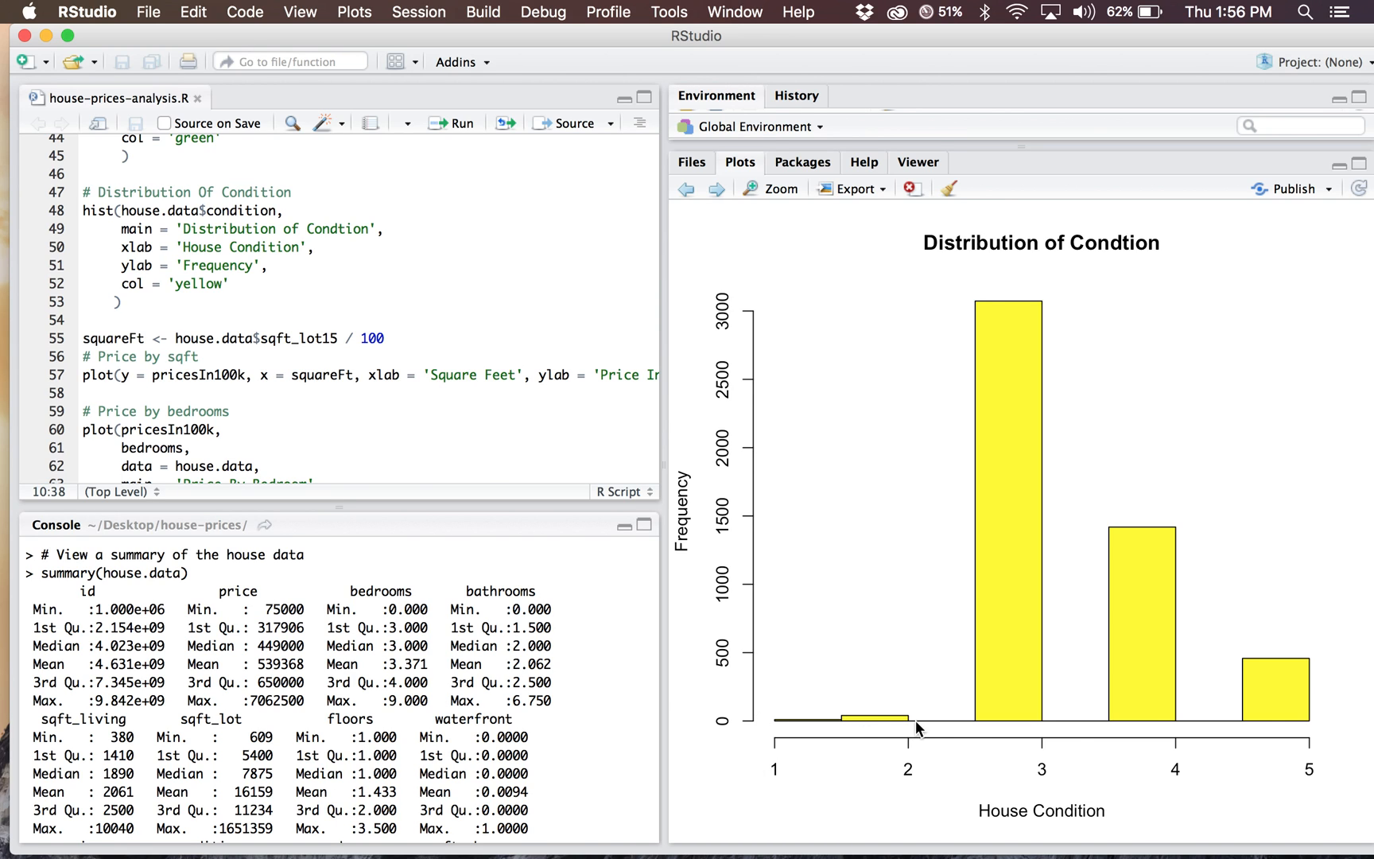
mouse_move(1020, 276)
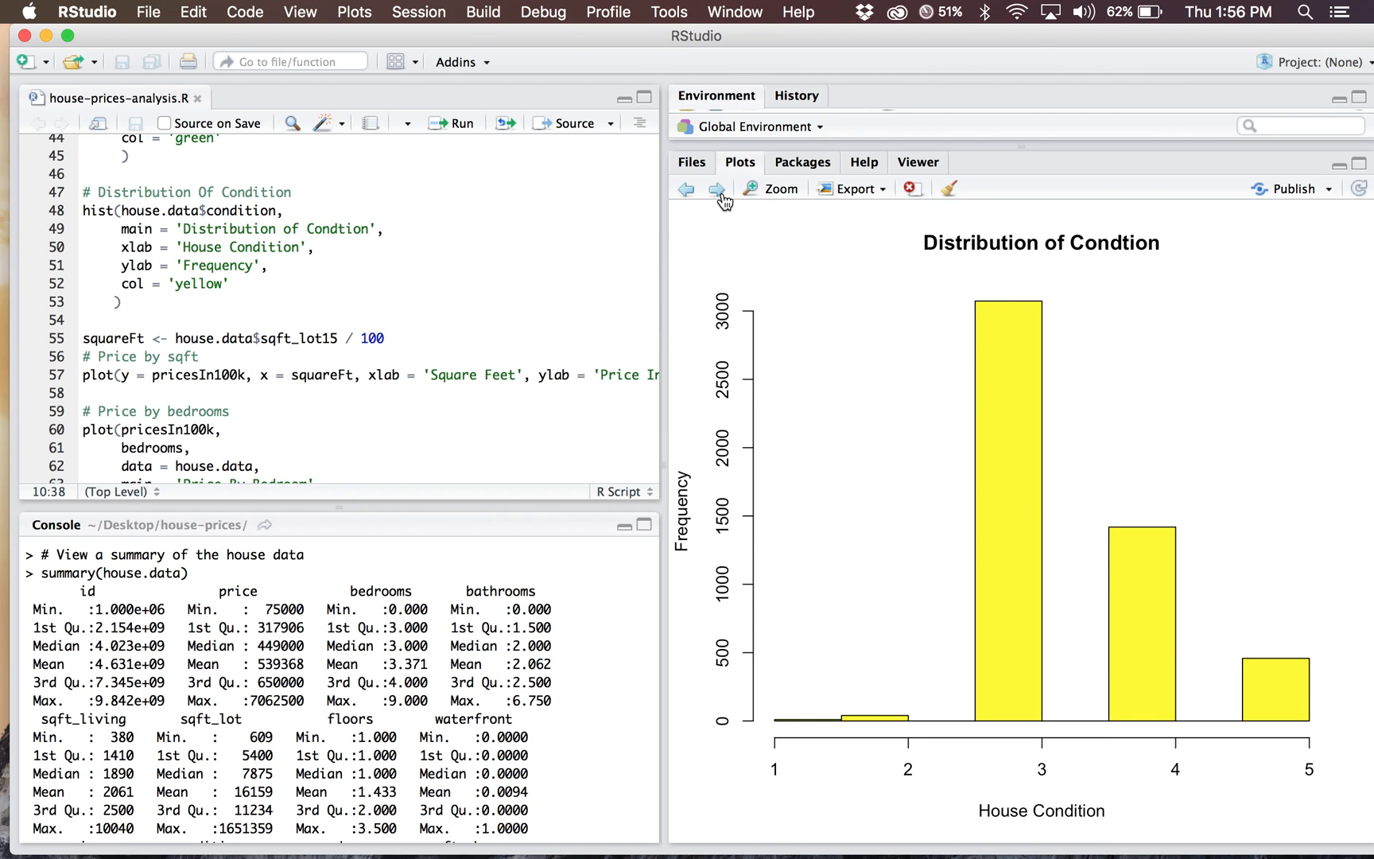
mouse_move(717, 188)
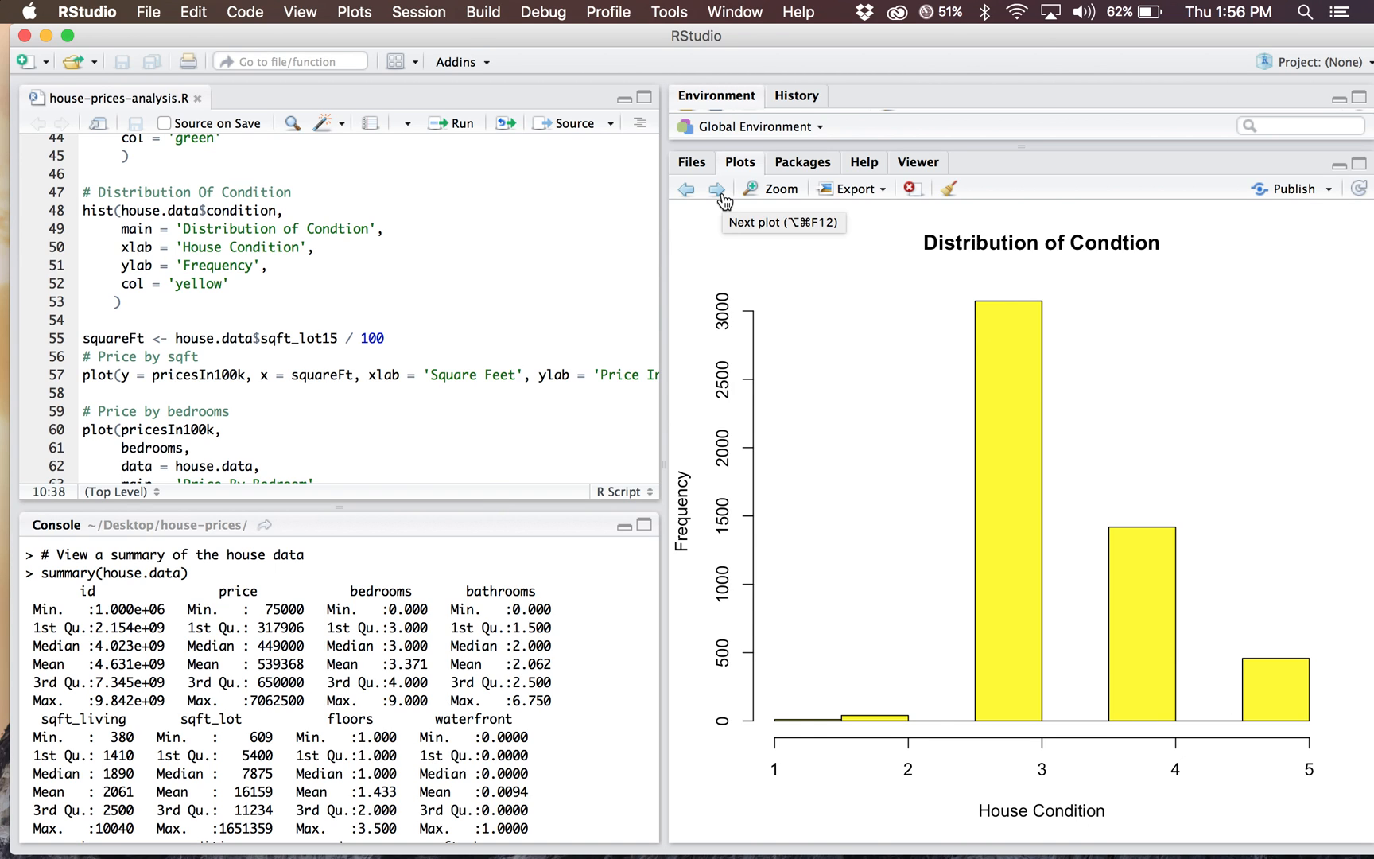
- Show the red Price By Sqft_lot15 scatter plot and scroll the script to the MLR section
click(717, 188)
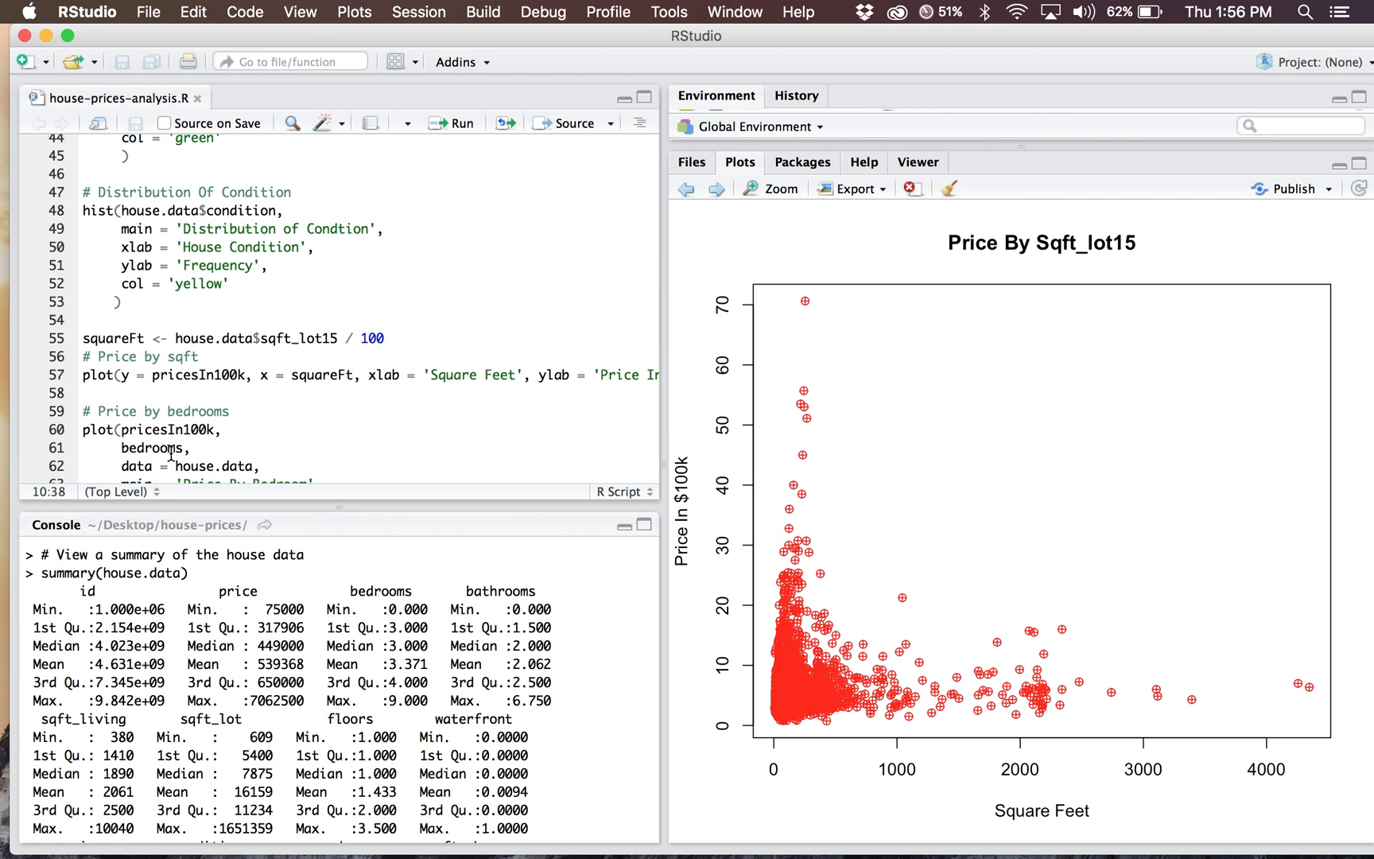
scroll(down, 3)
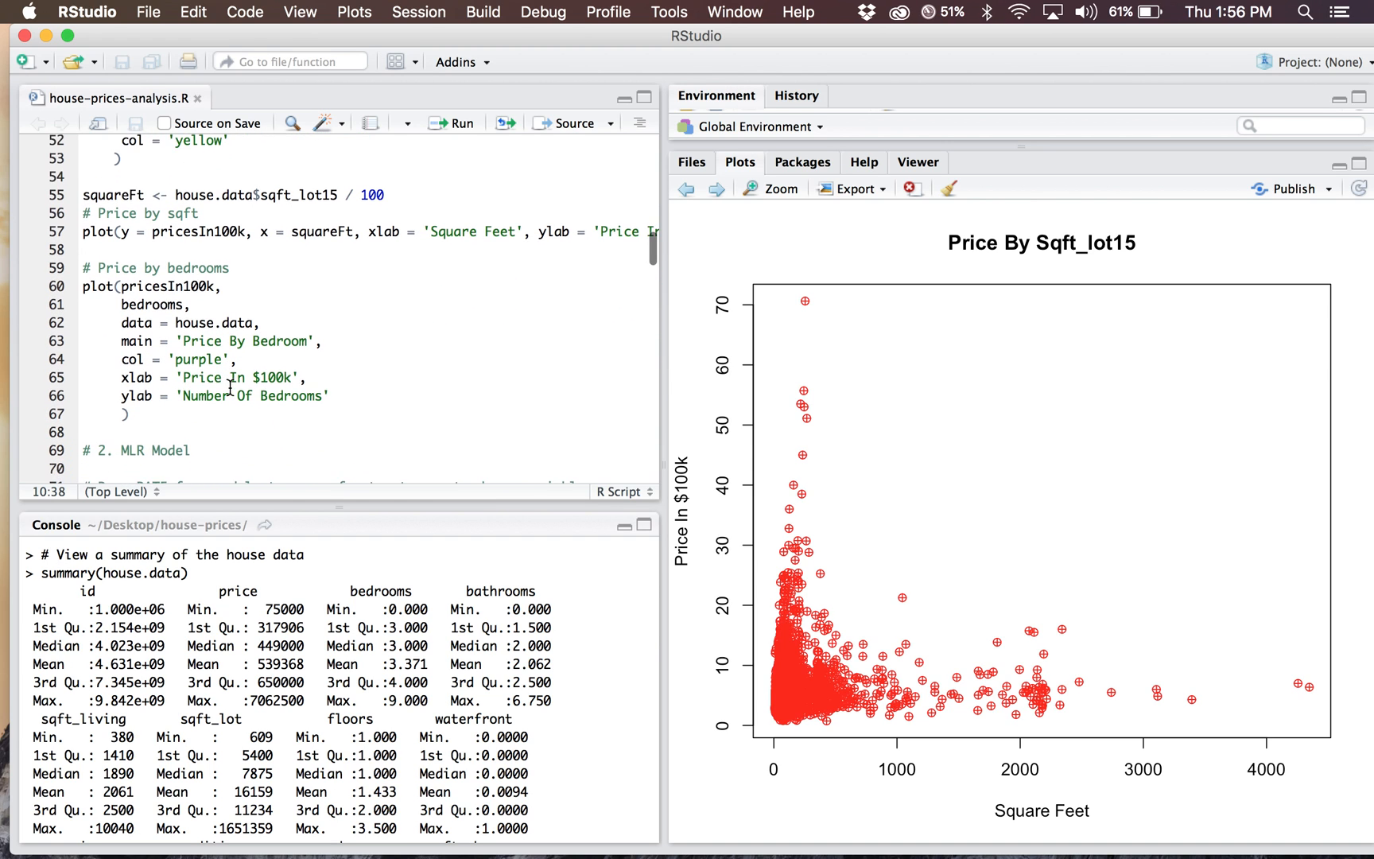
scroll(down, 3)
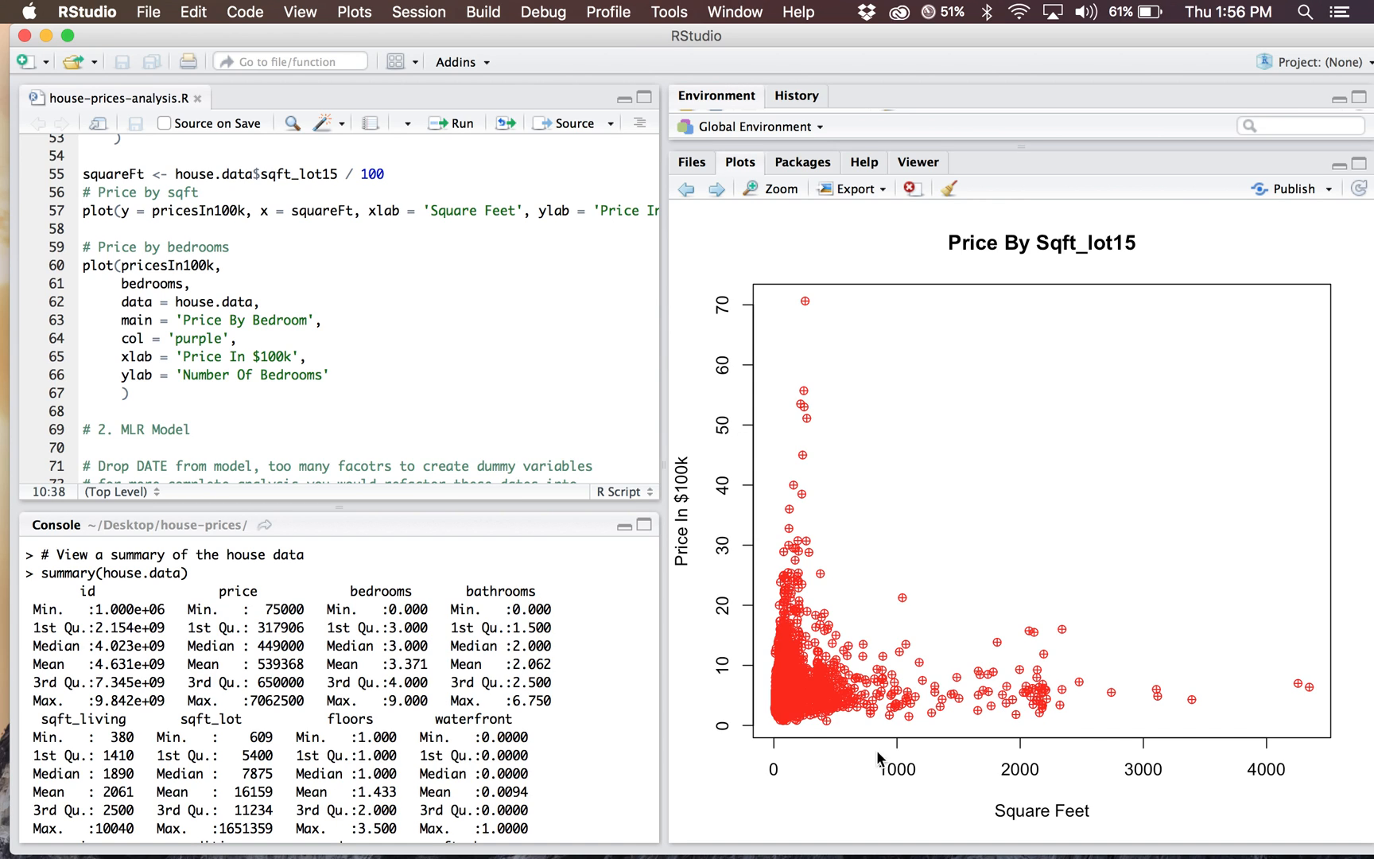
mouse_move(731, 375)
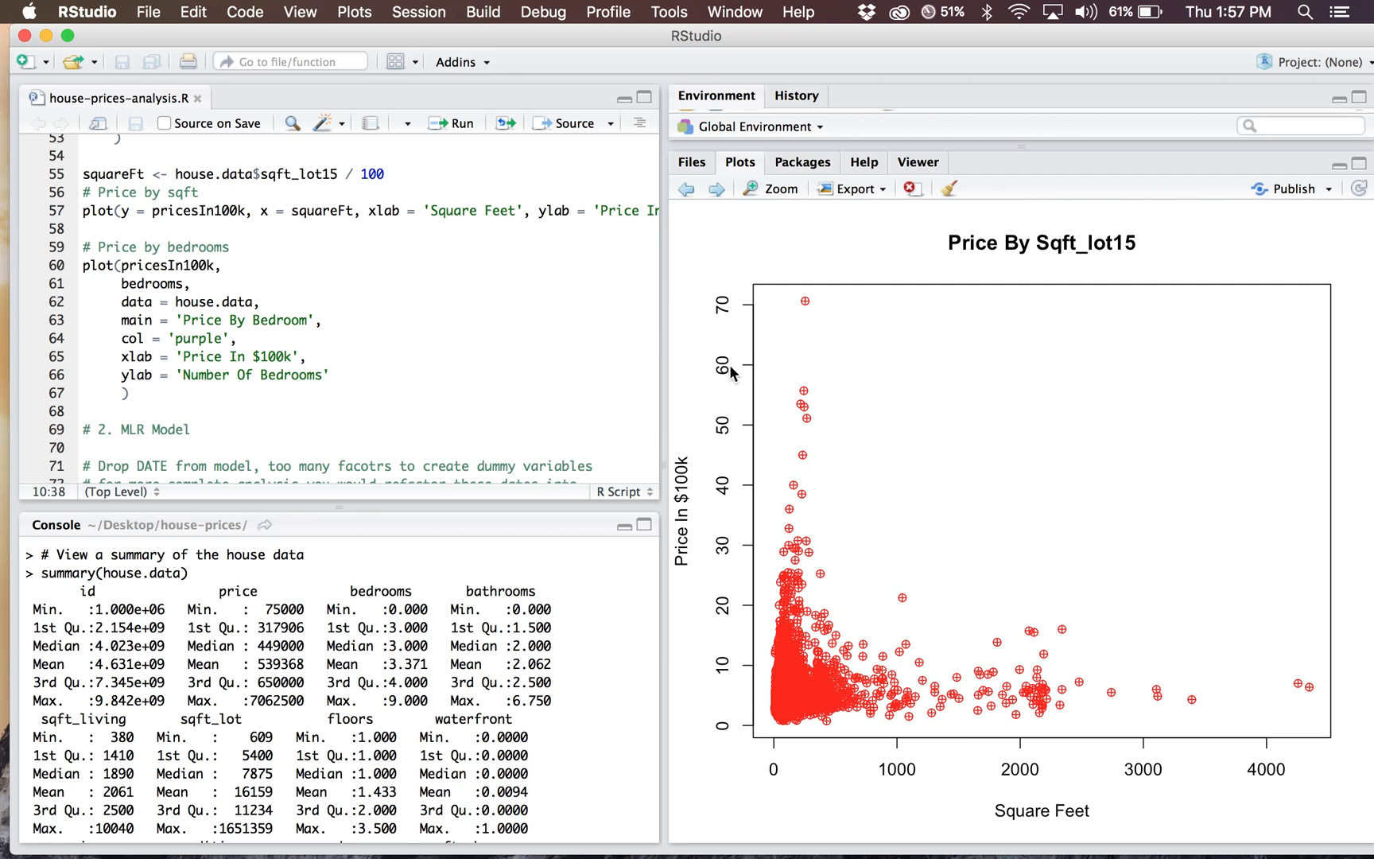
mouse_move(972, 751)
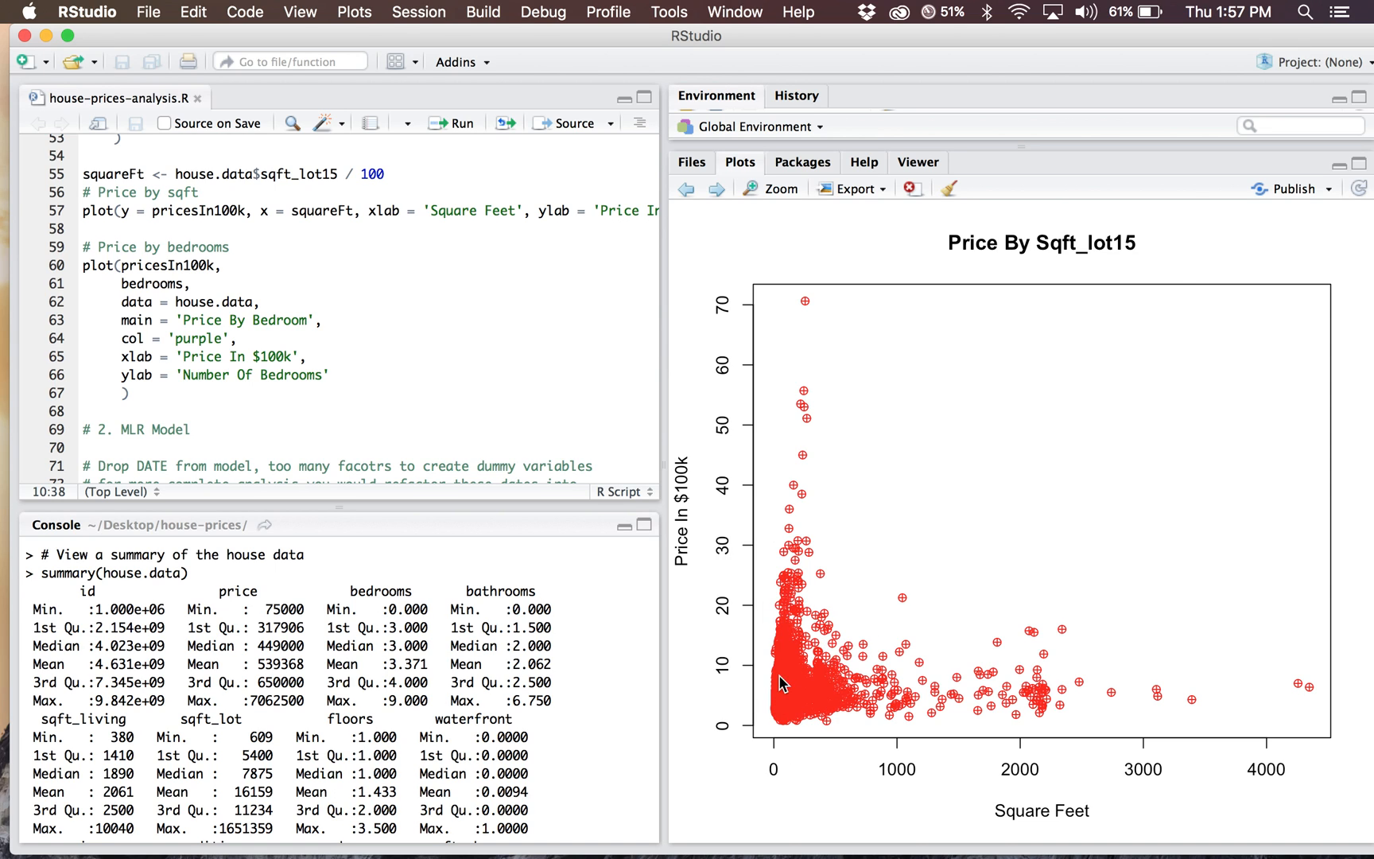
mouse_move(773, 725)
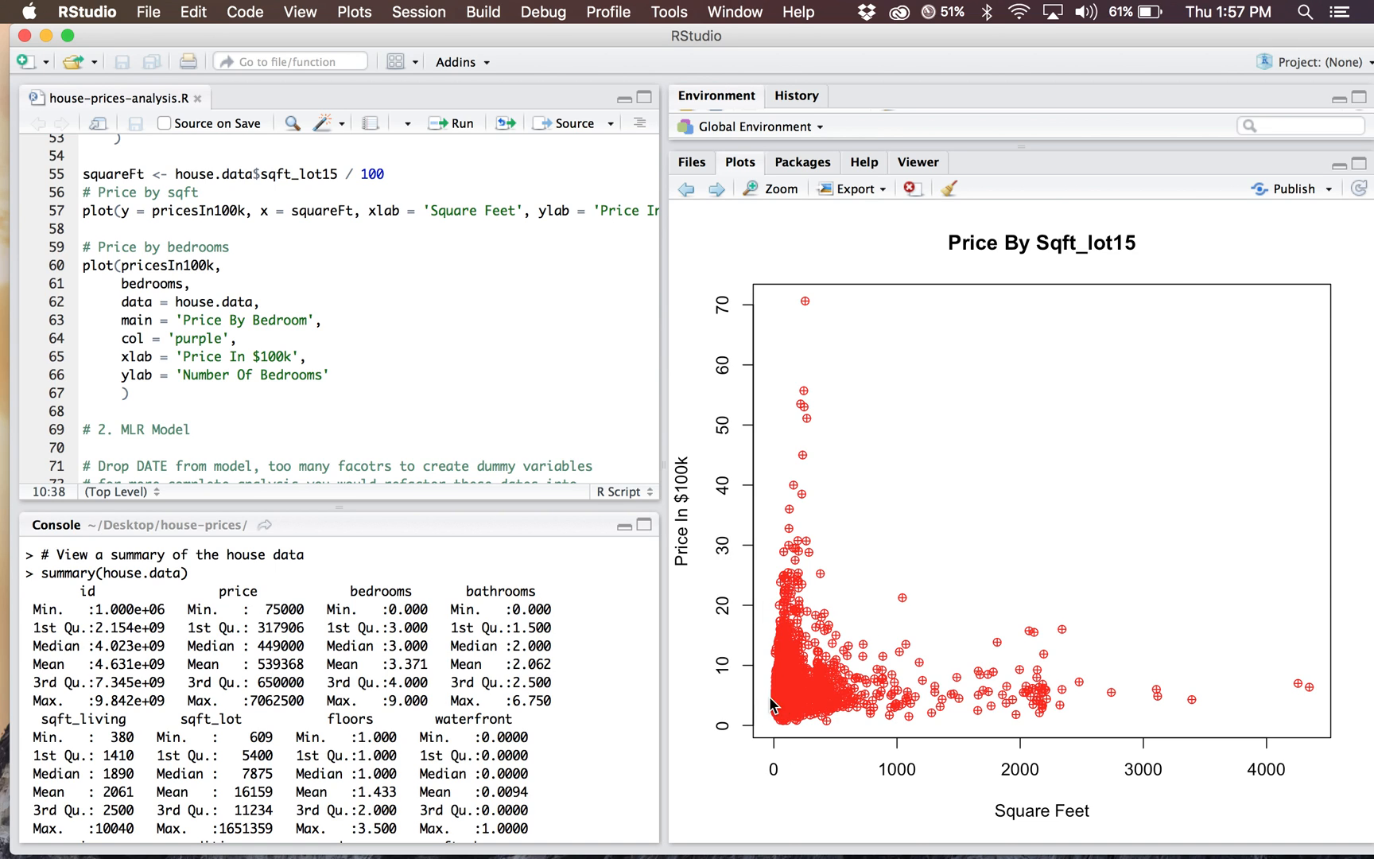
mouse_move(790, 616)
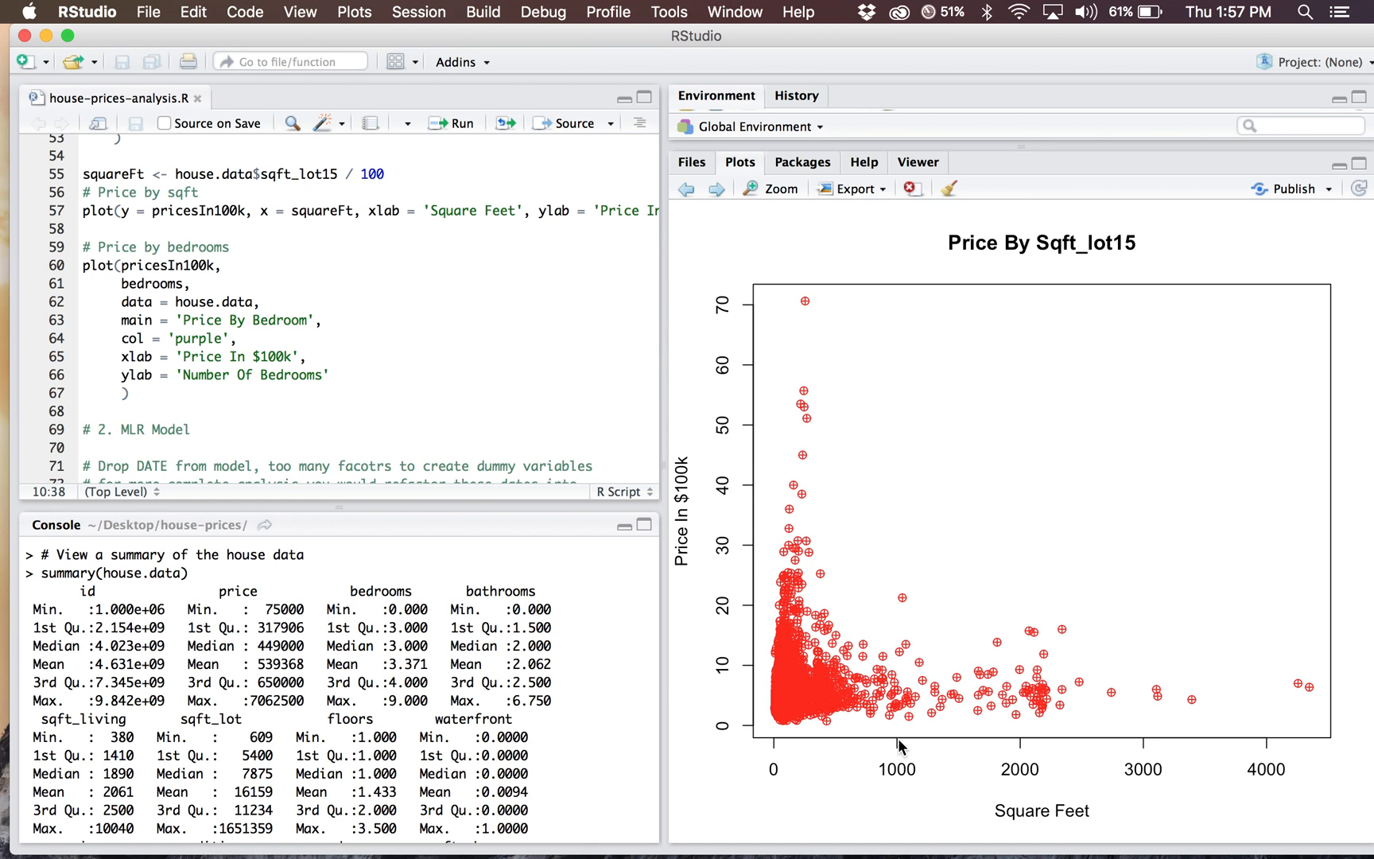
mouse_move(959, 738)
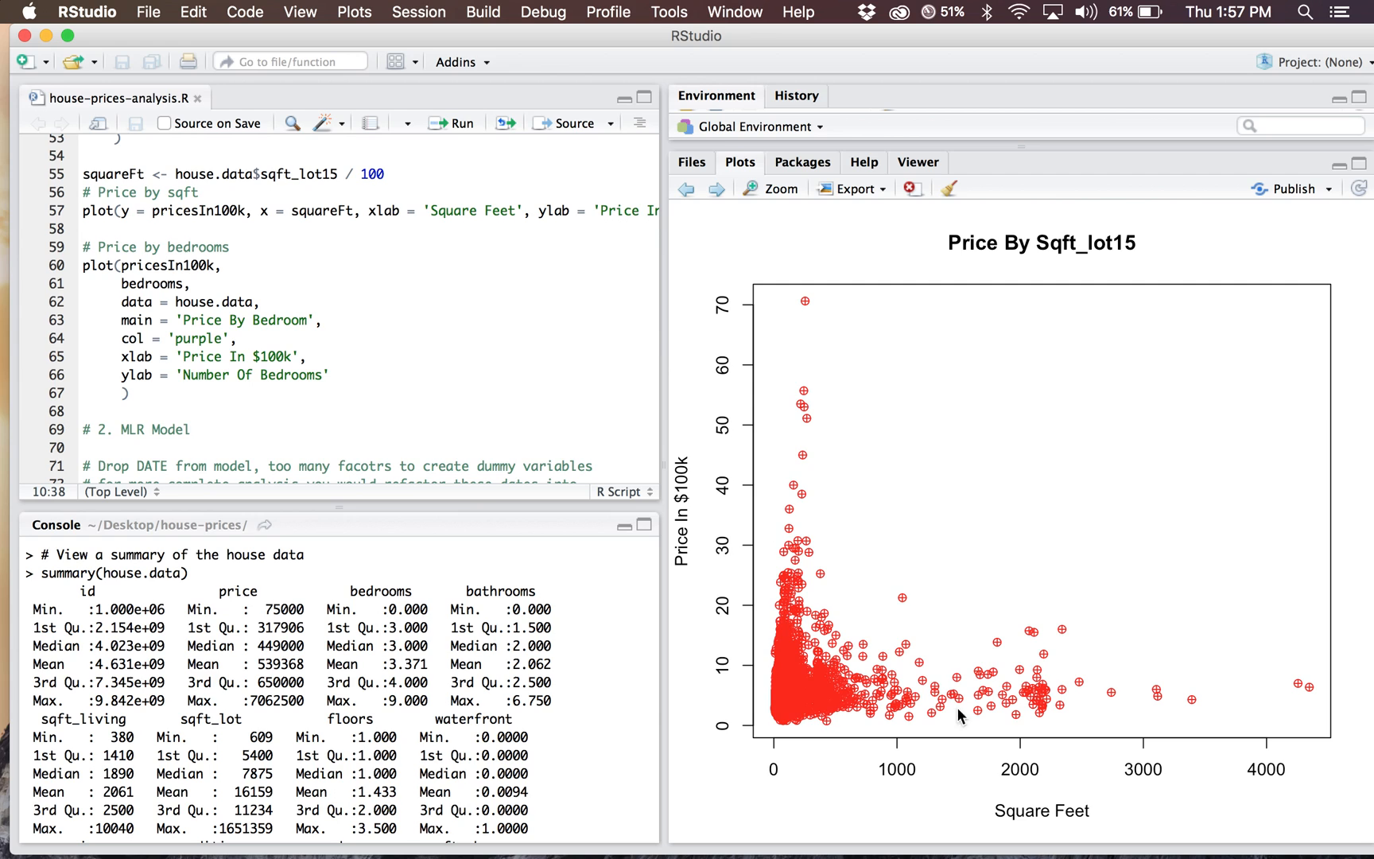
mouse_move(834, 551)
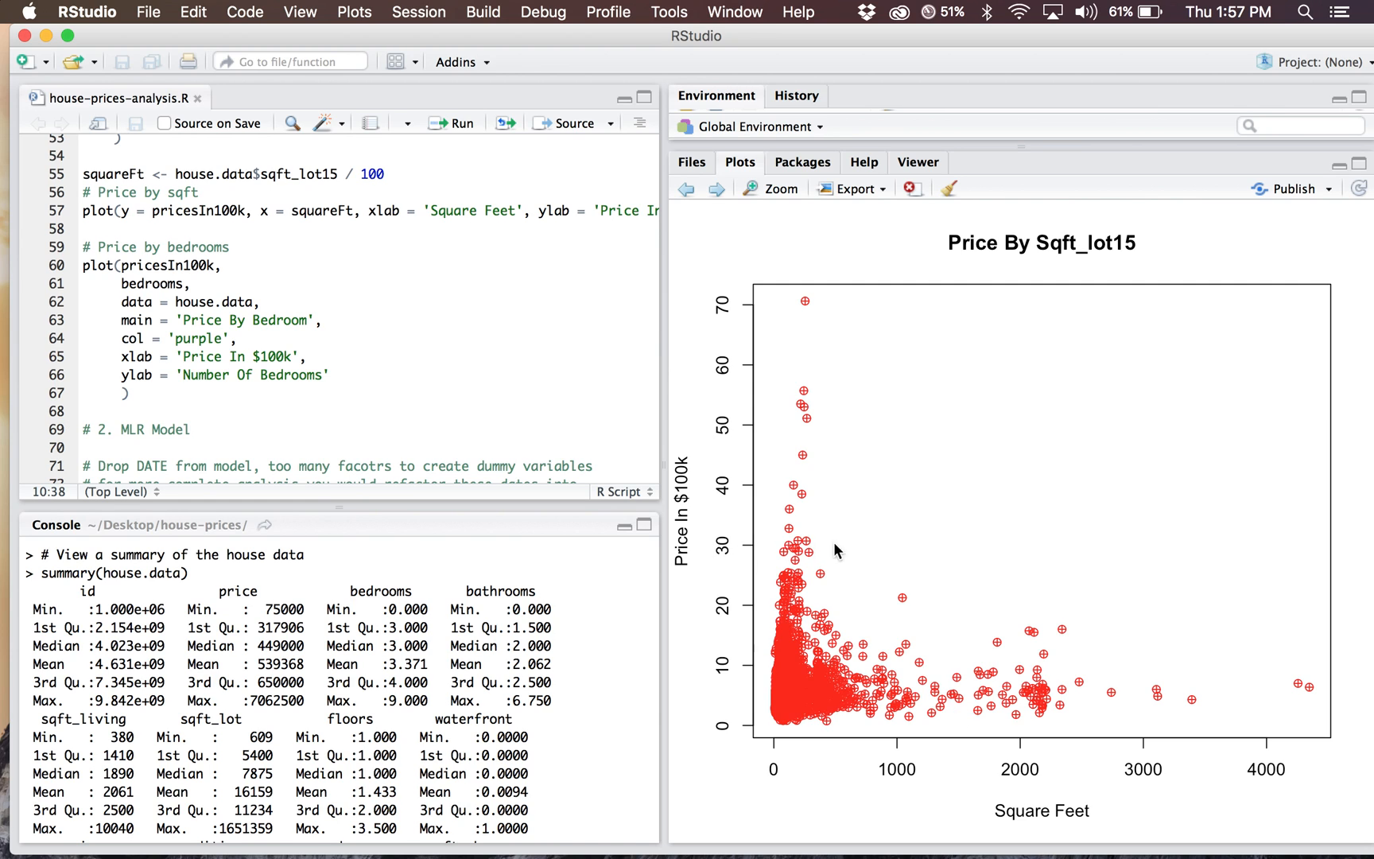
mouse_move(1214, 741)
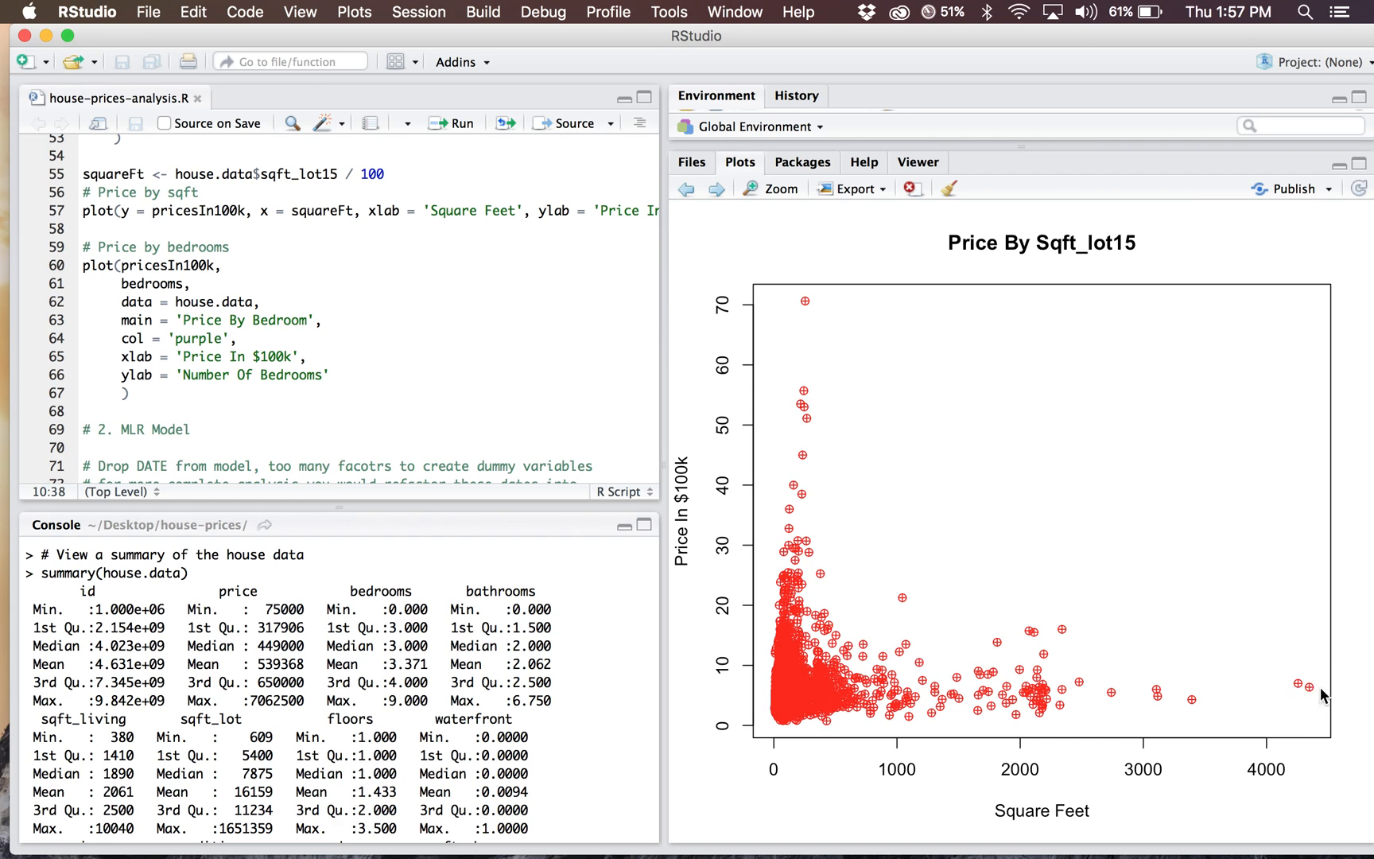
mouse_move(434, 303)
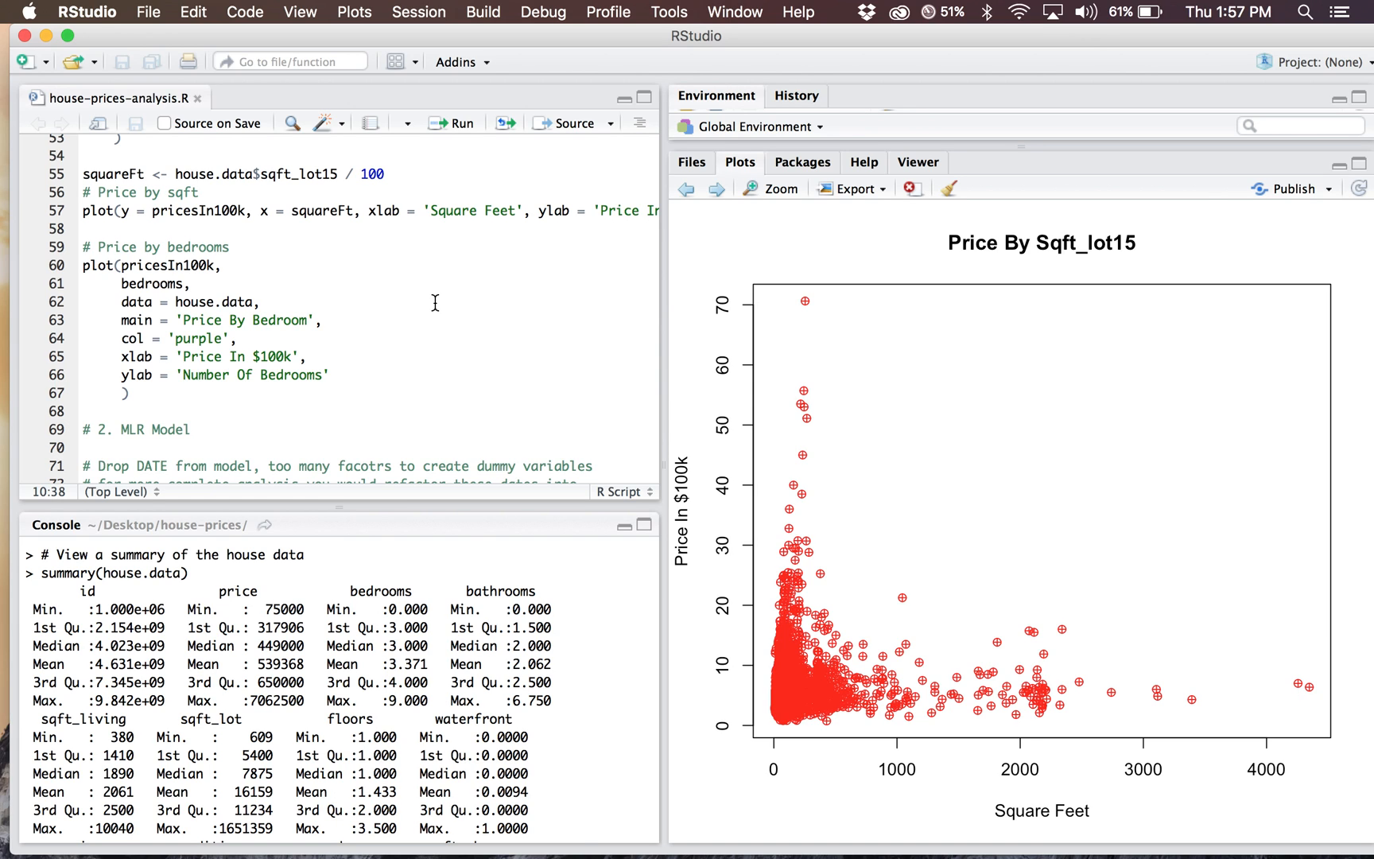
mouse_move(650, 241)
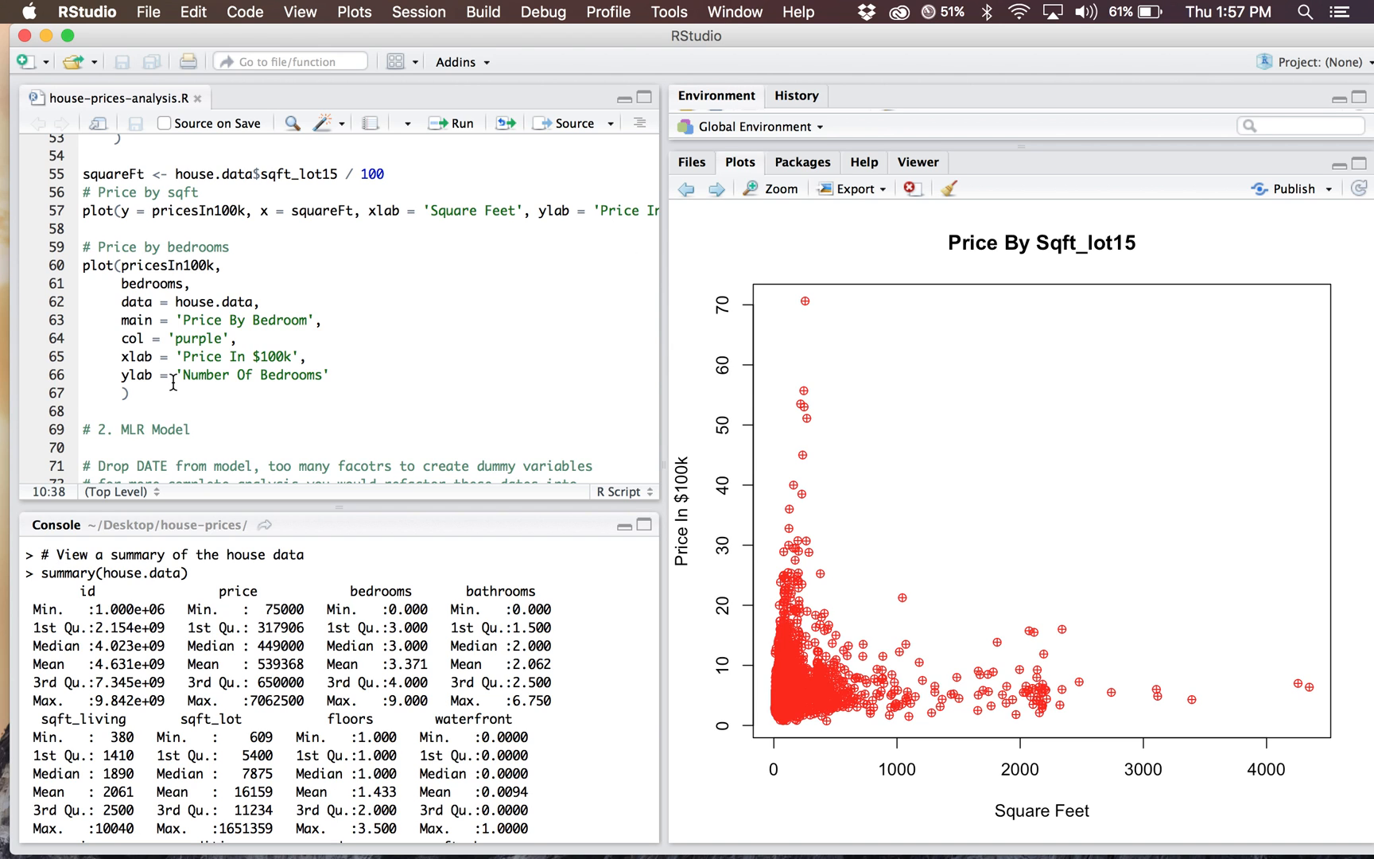
scroll(down, 3)
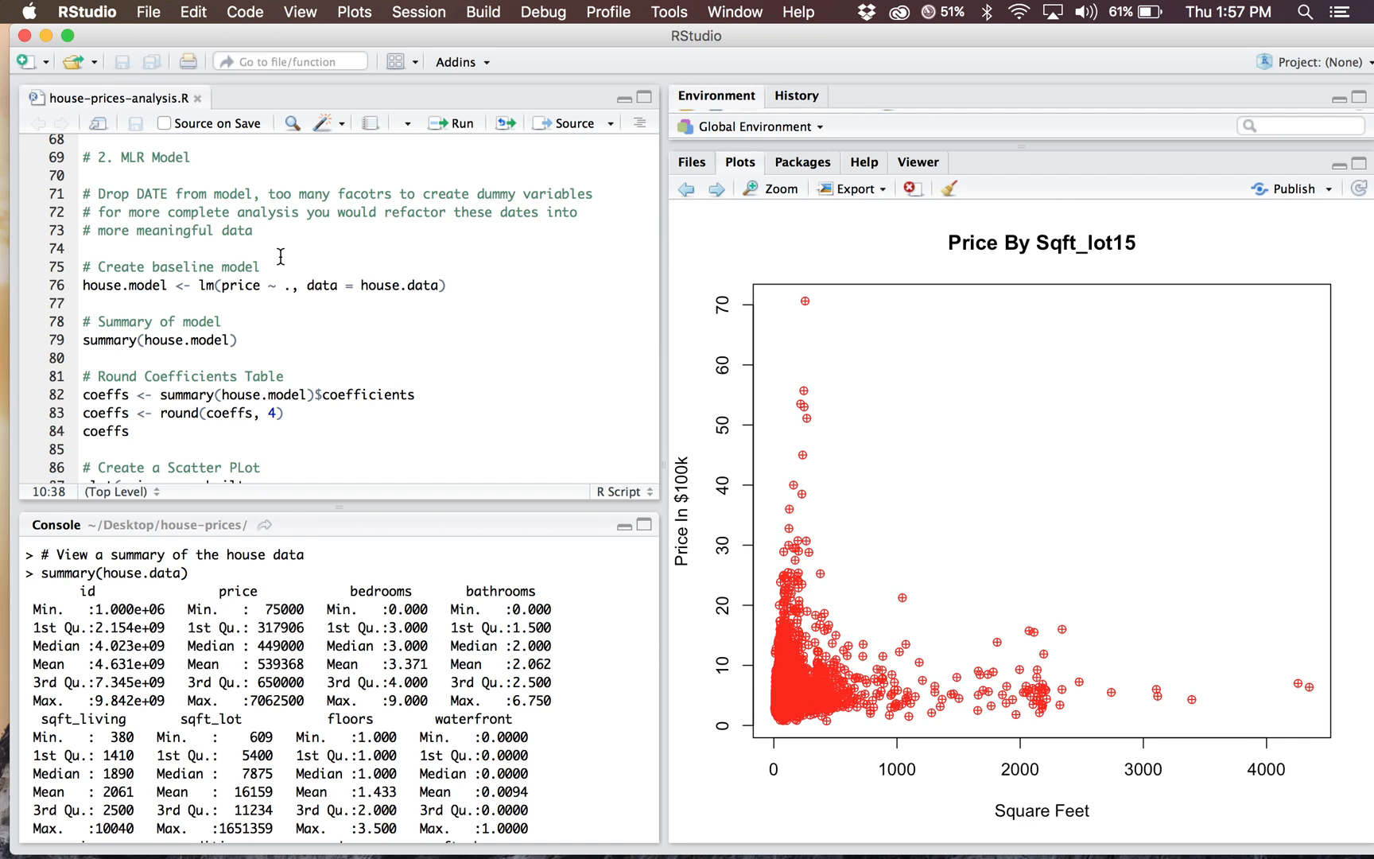
- Add cex = .2 in the script and view the baseline model summary (adjusted R-squared 0.6997)
scroll(down, 3)
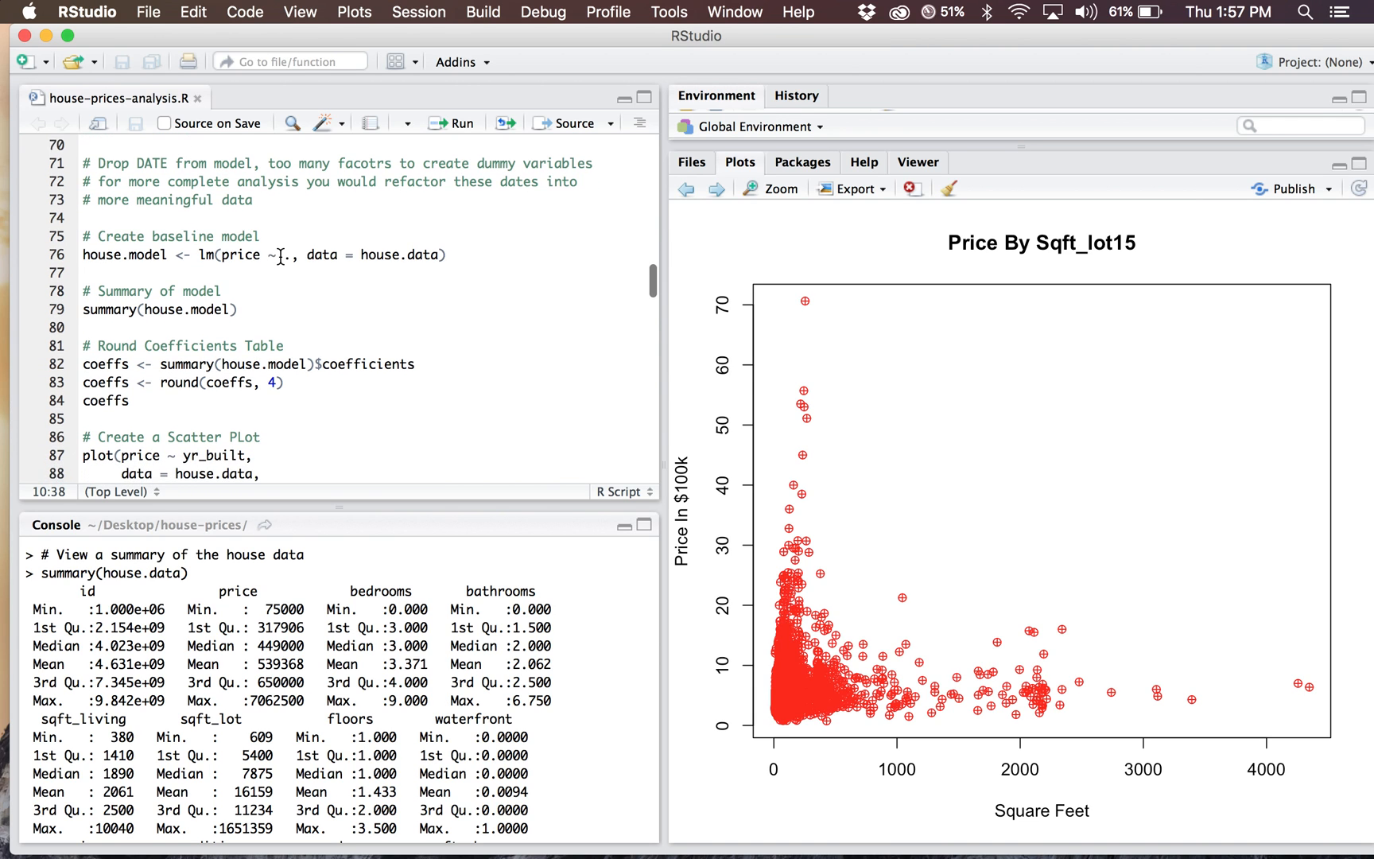
text(cex = .2,)
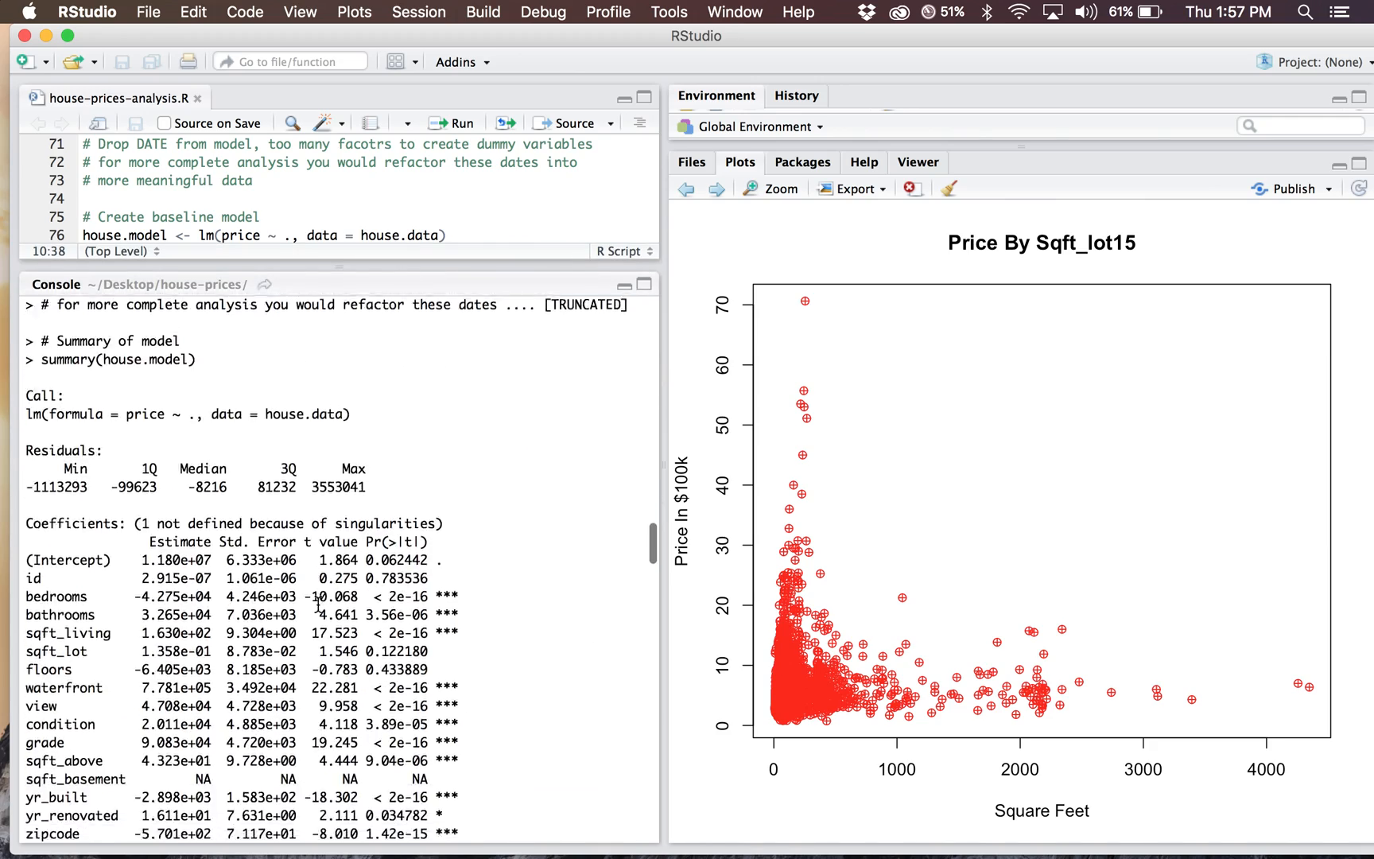
scroll(down, 3)
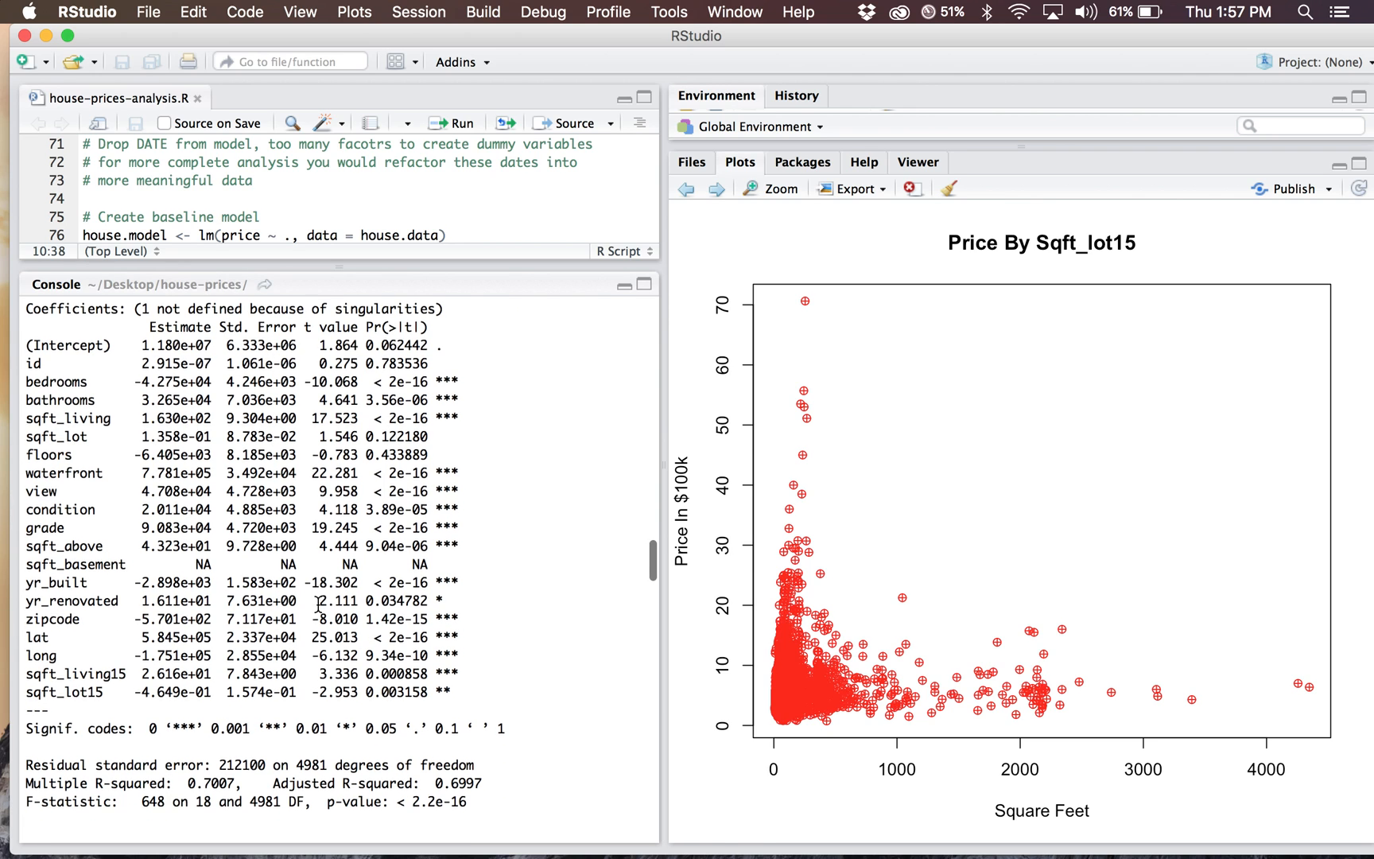
mouse_move(476, 374)
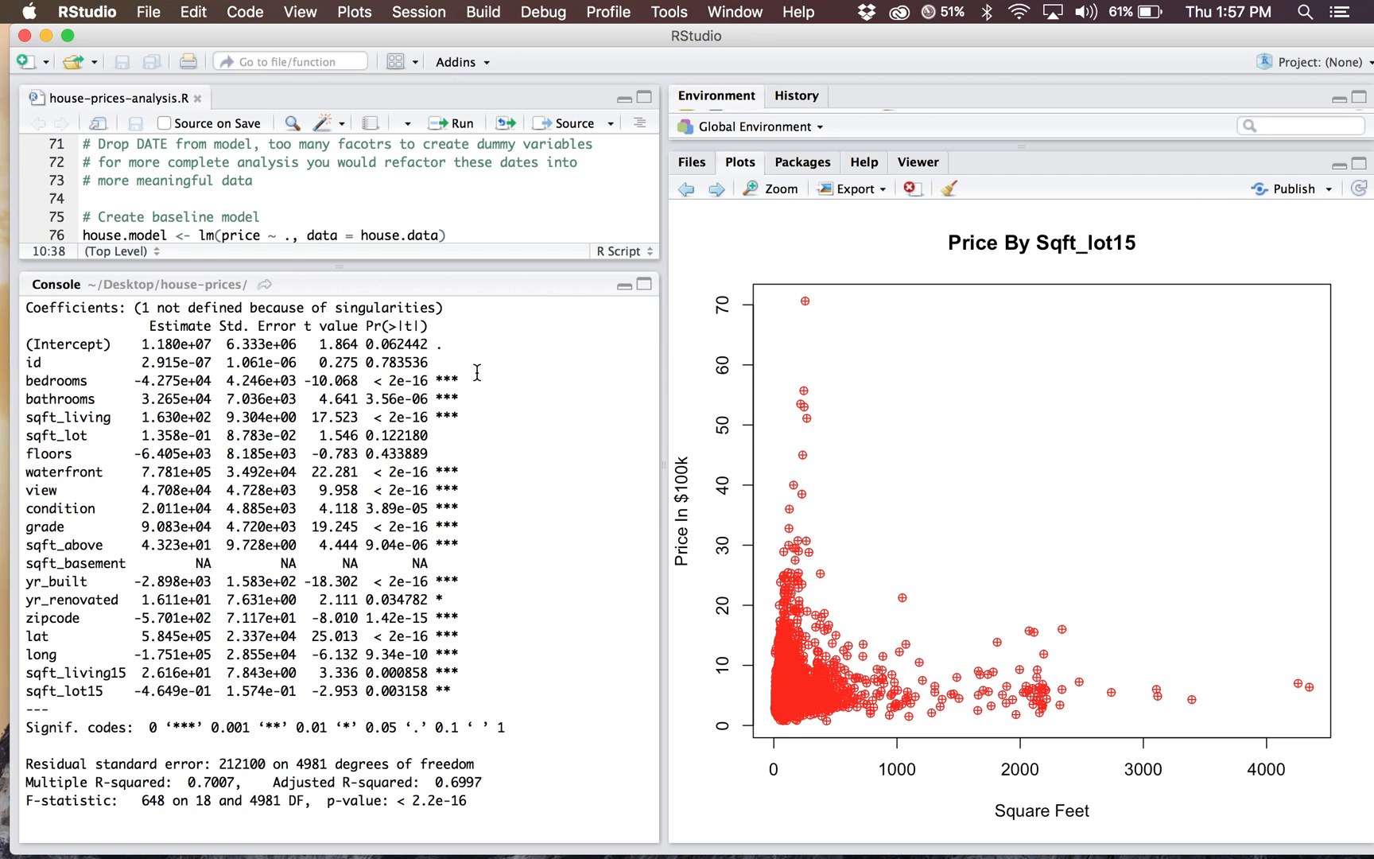
mouse_move(446, 431)
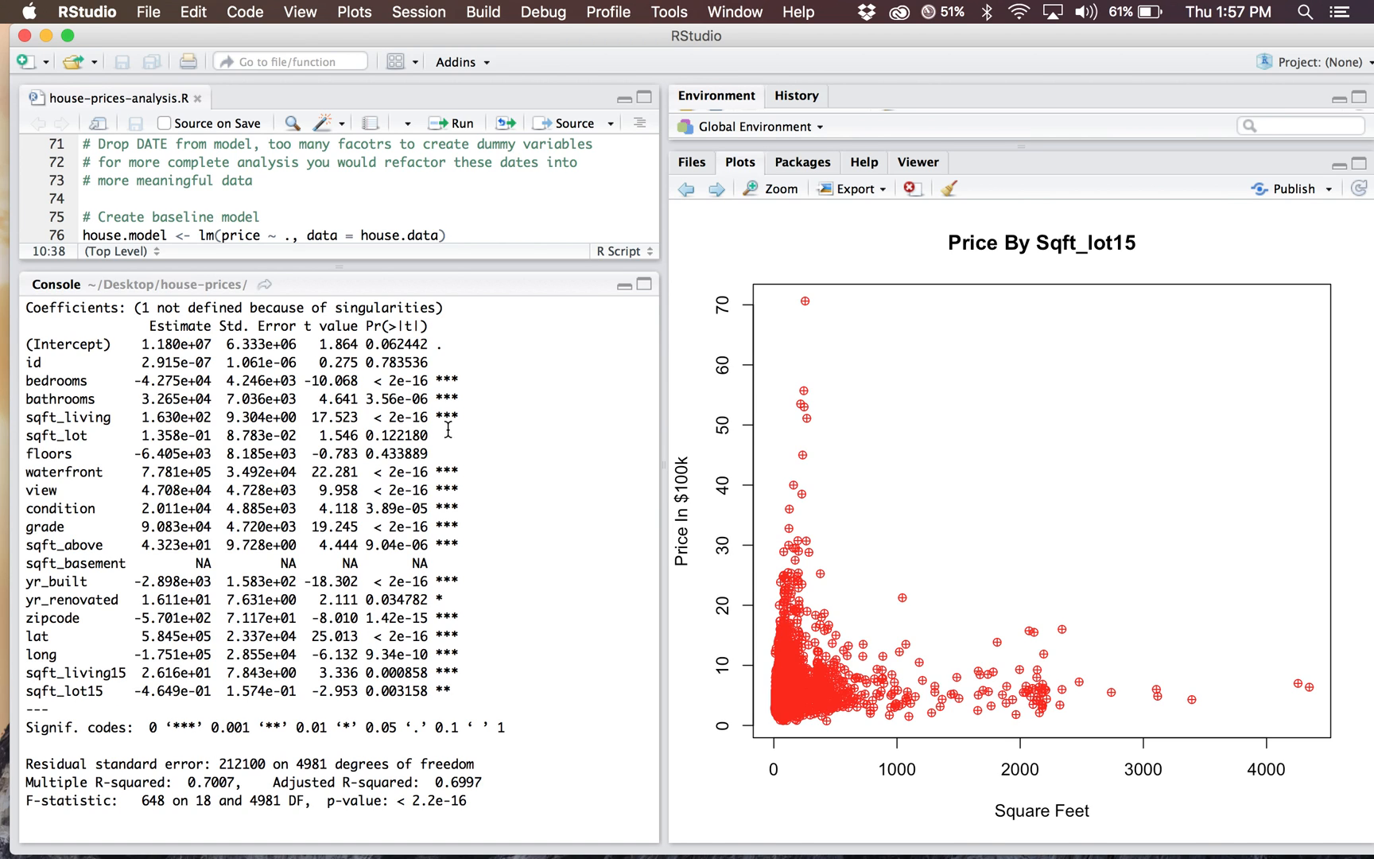
mouse_move(463, 381)
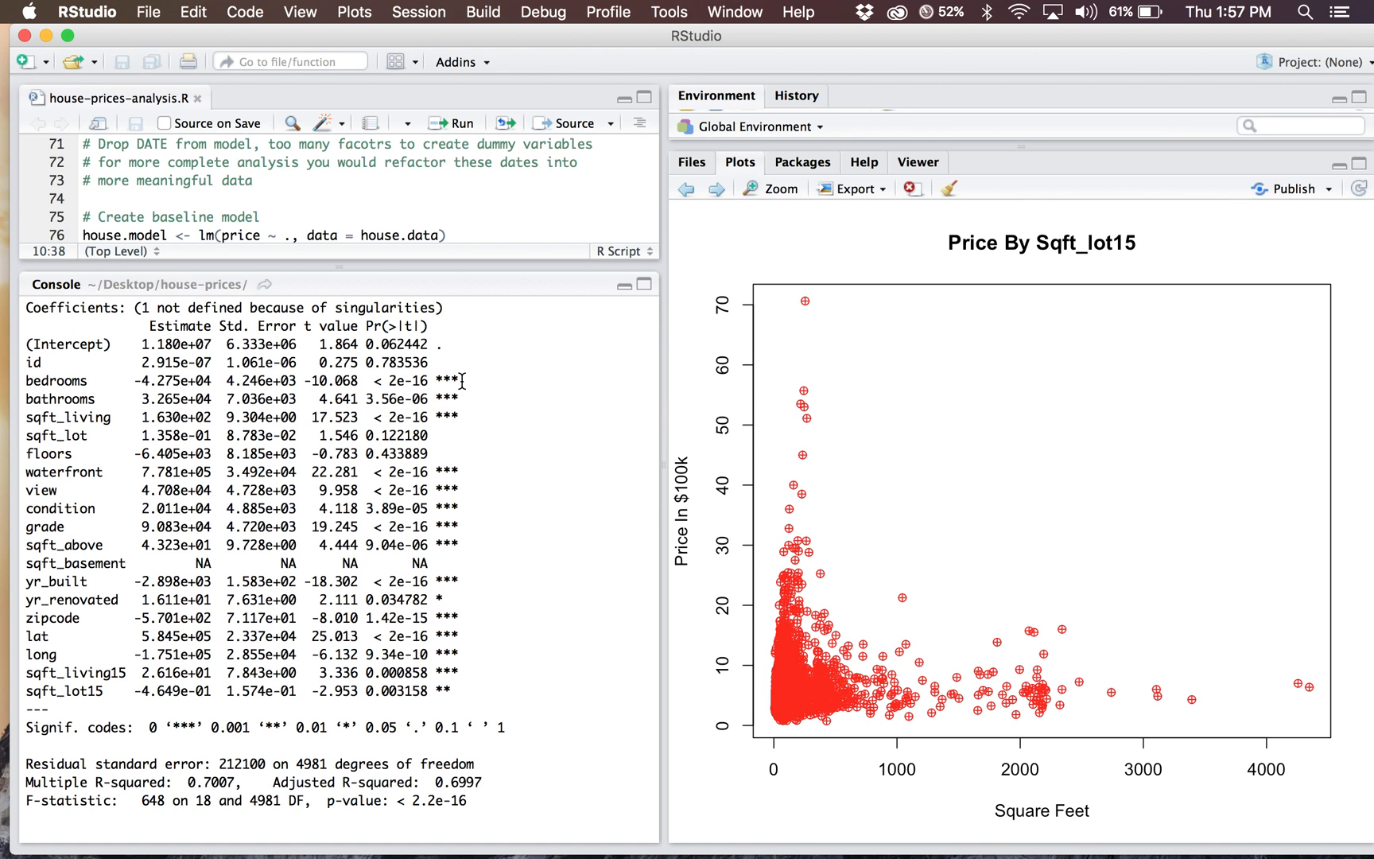
mouse_move(482, 682)
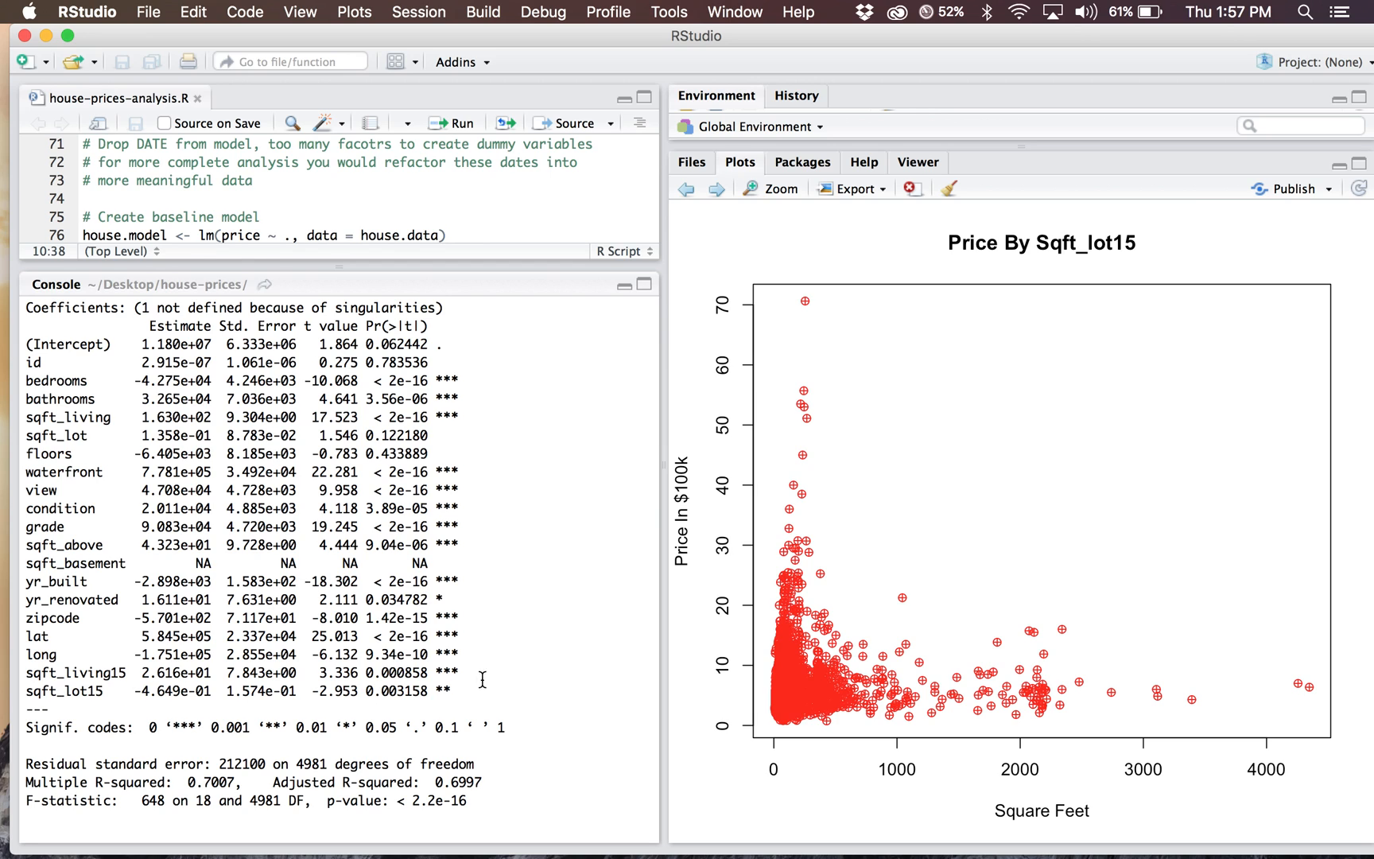
mouse_move(480, 691)
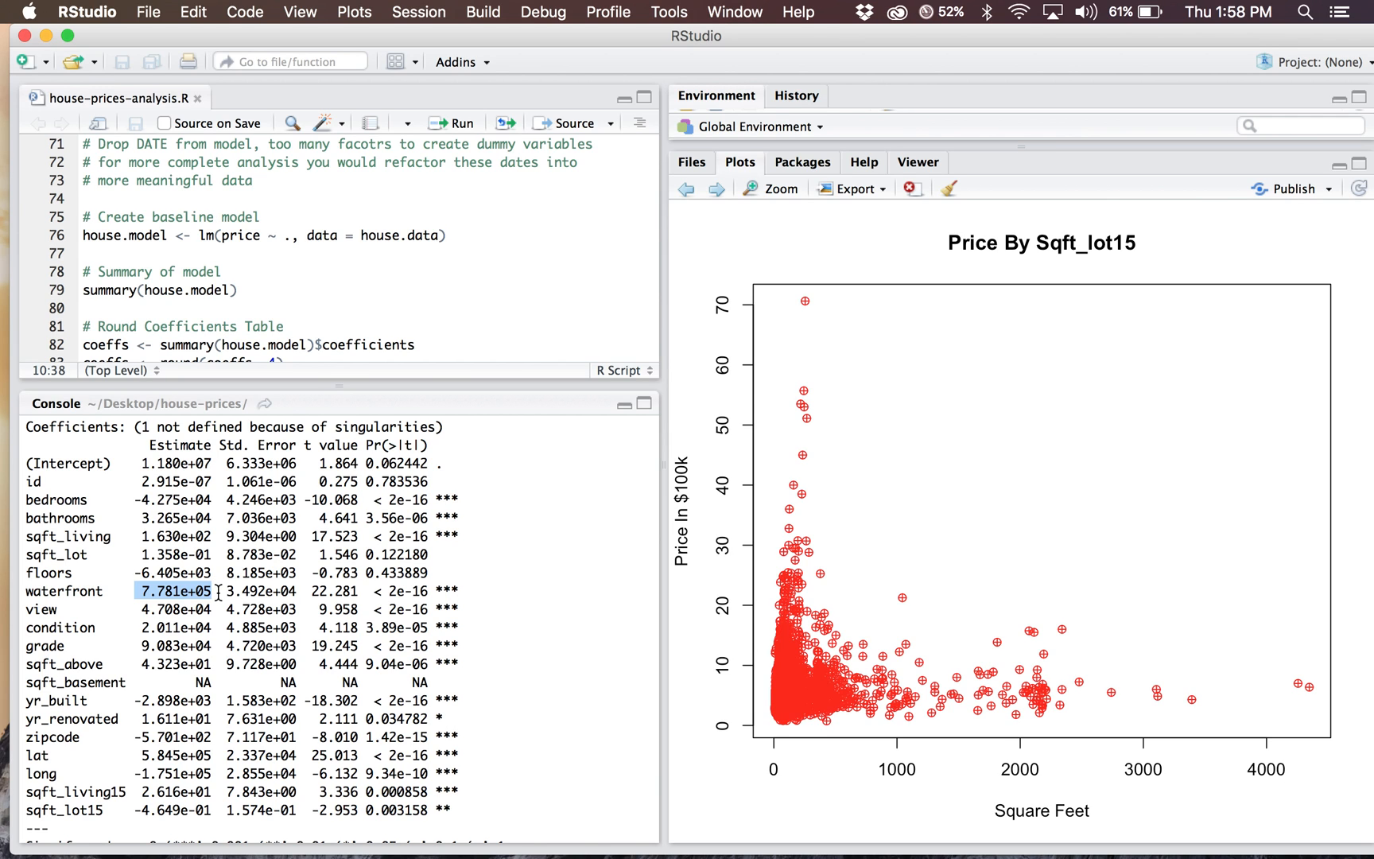
mouse_move(341, 387)
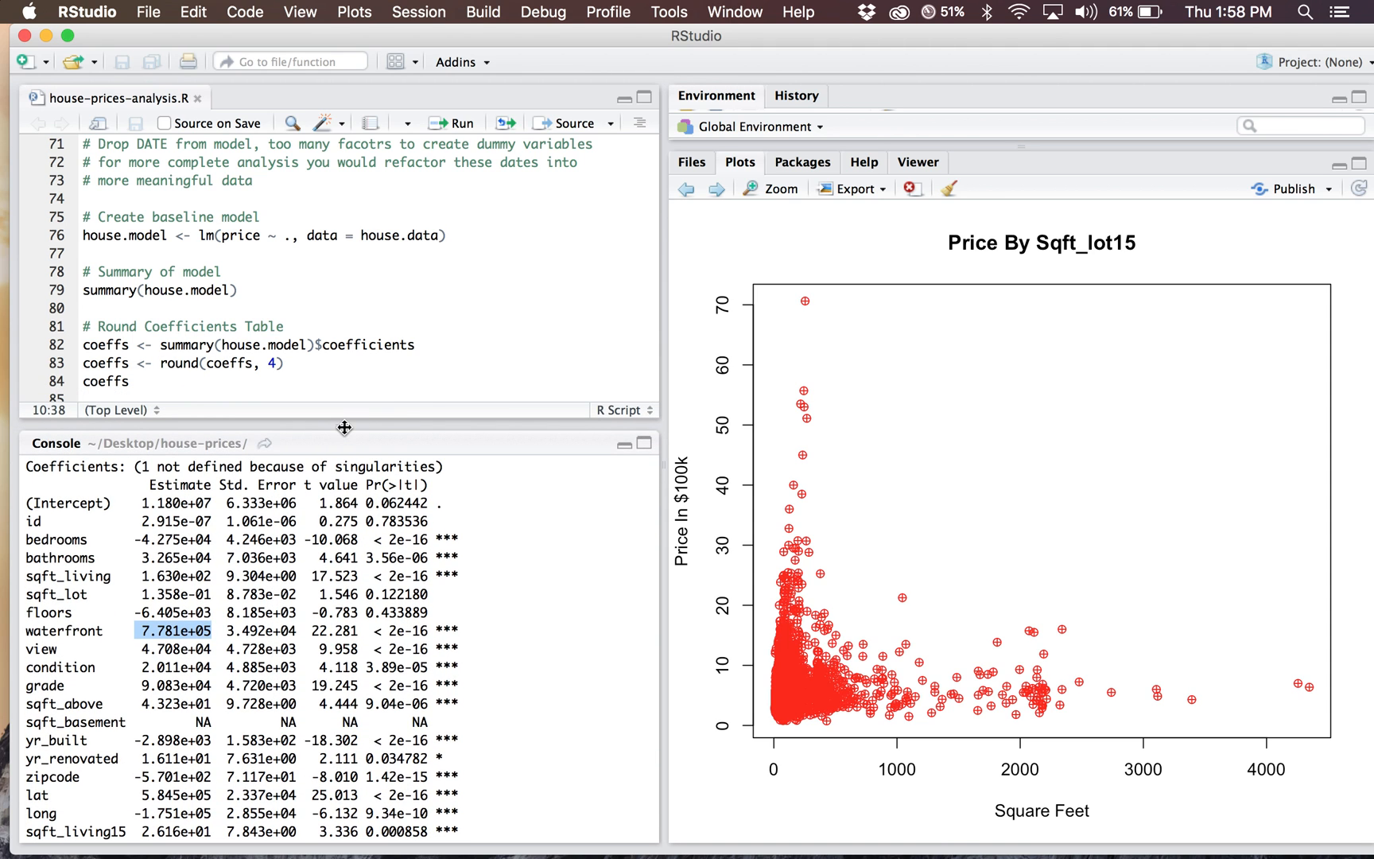
mouse_move(296, 648)
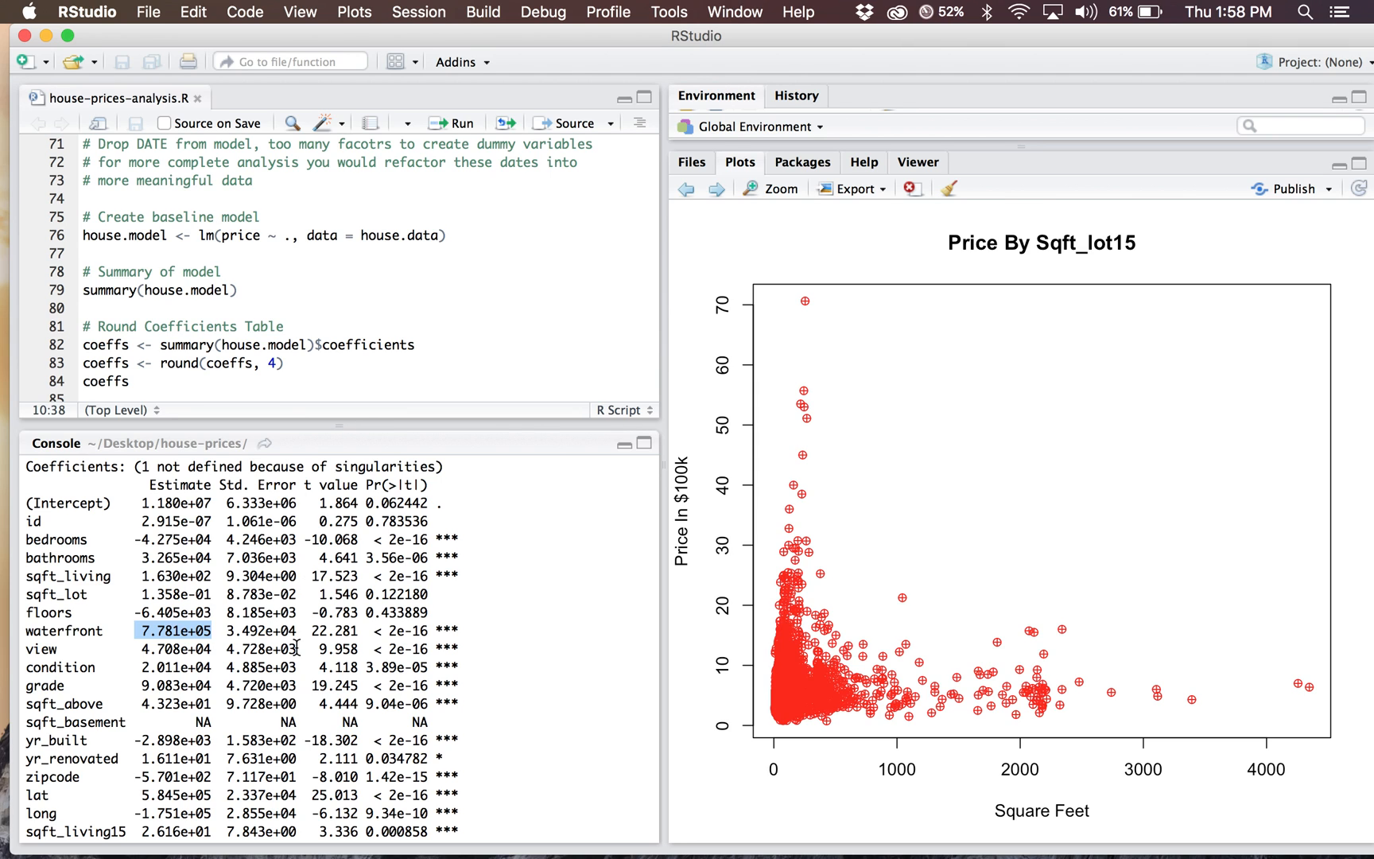
- Print the model coefficients rounded to four decimals and scroll the console to the table
scroll(down, 3)
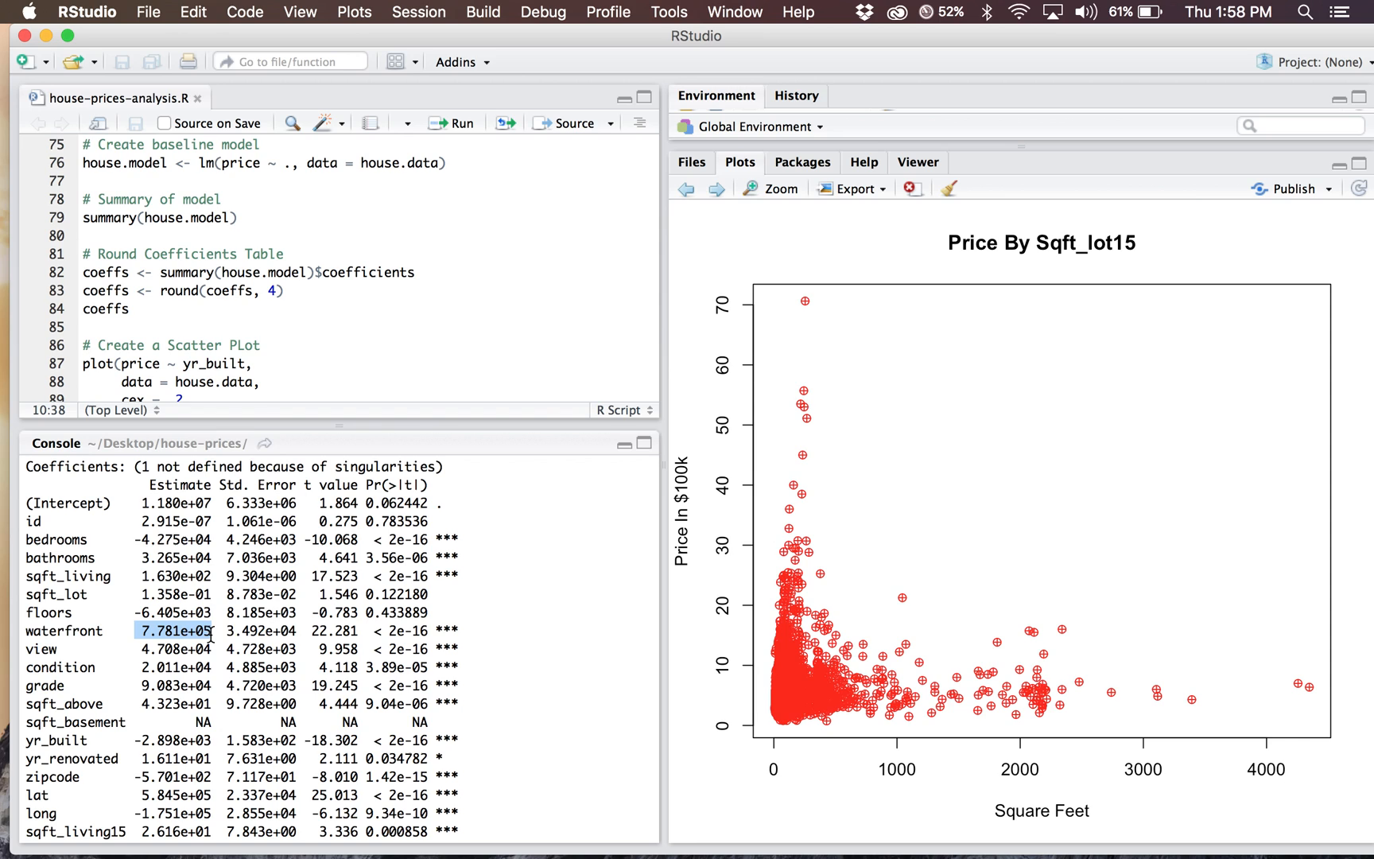
mouse_move(398, 285)
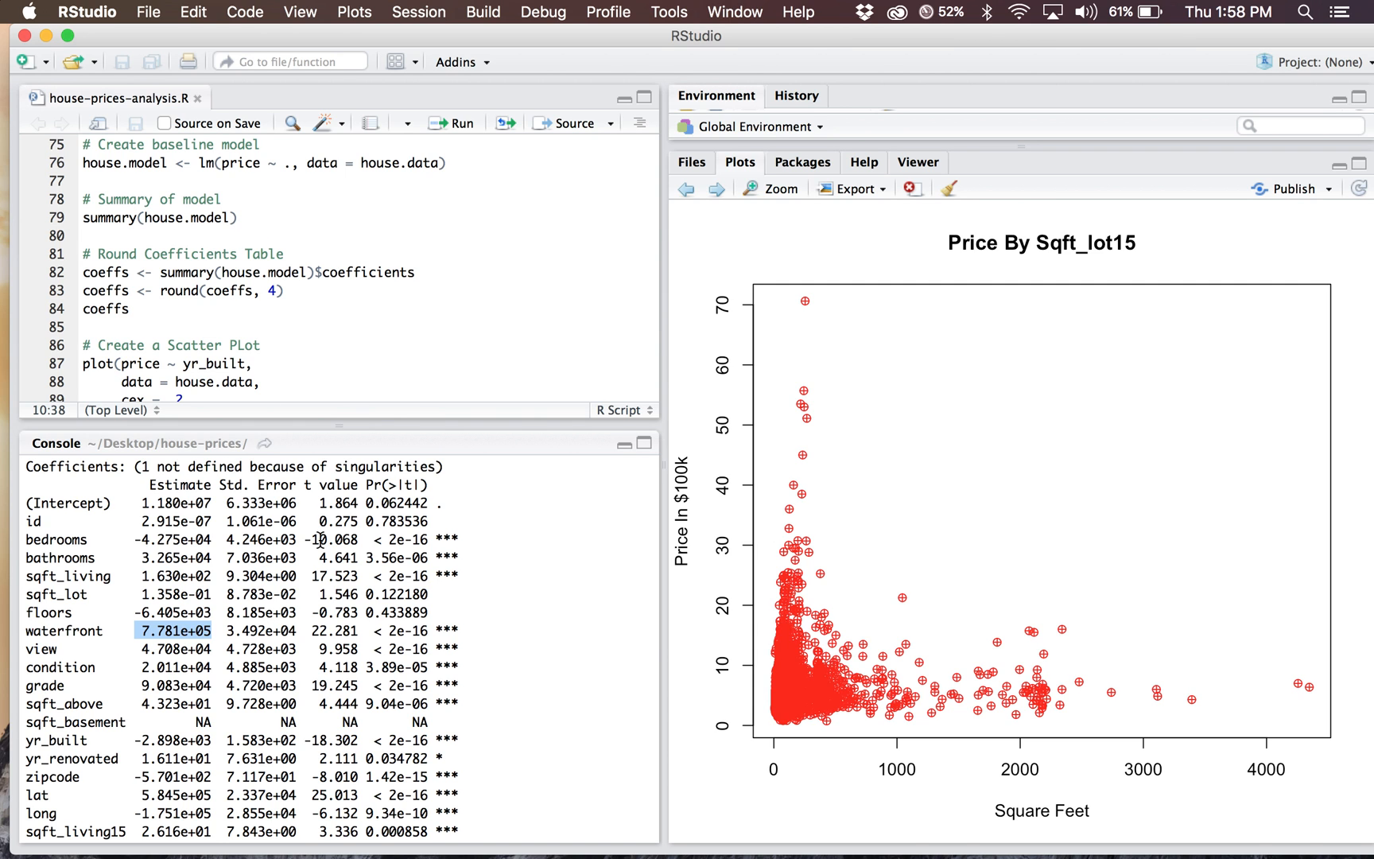
scroll(down, 3)
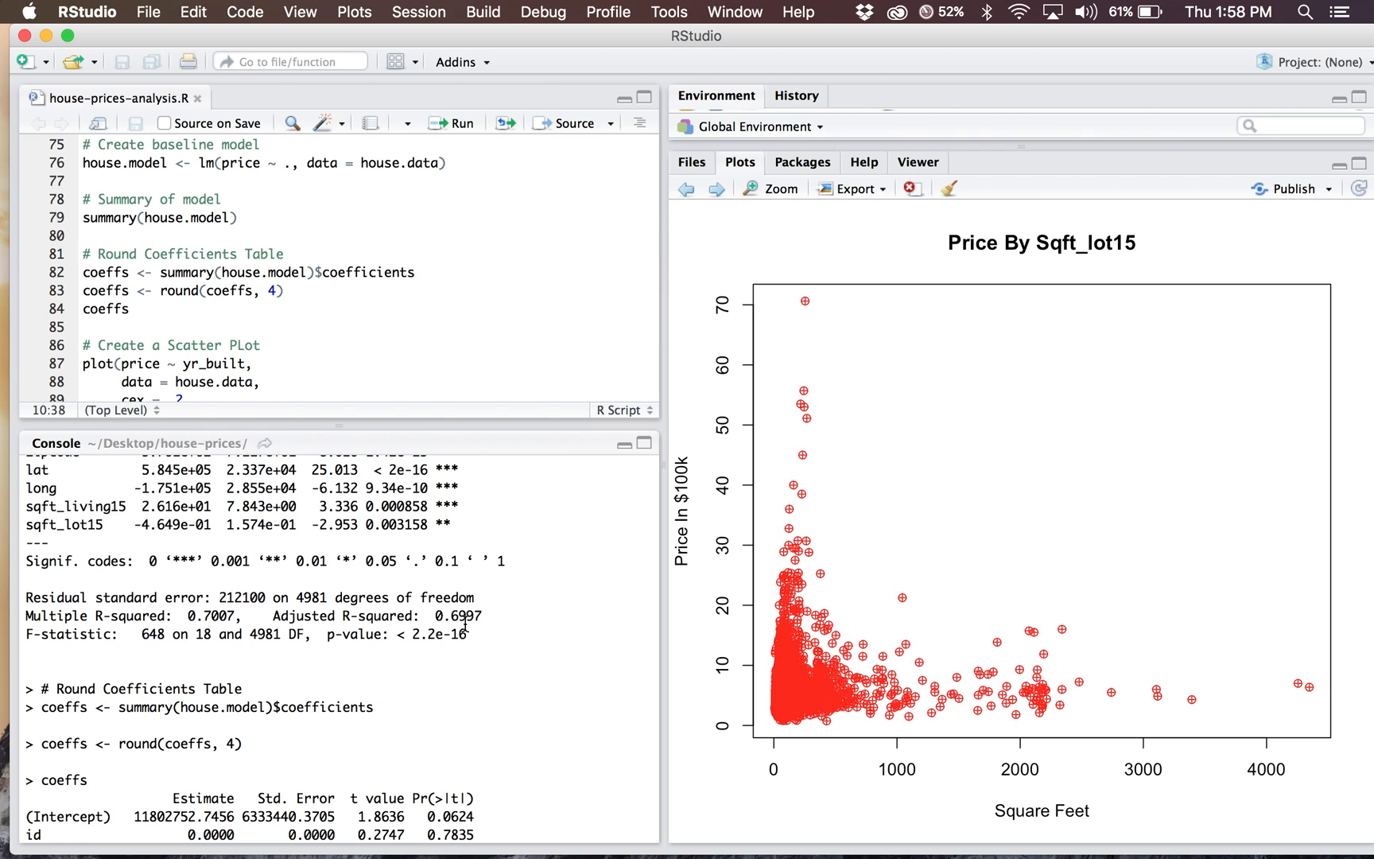
drag(464, 615, 281, 634)
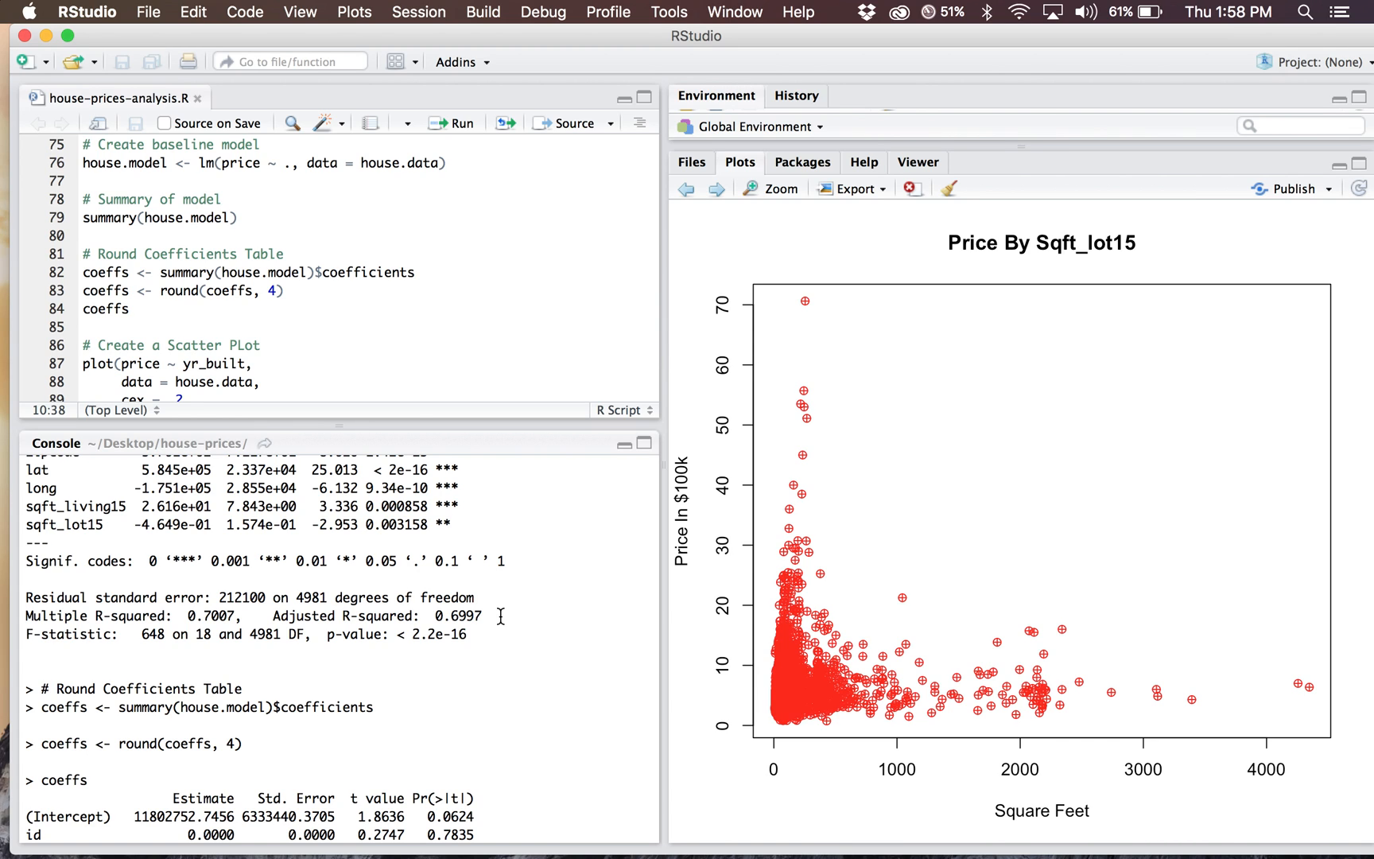
mouse_move(494, 615)
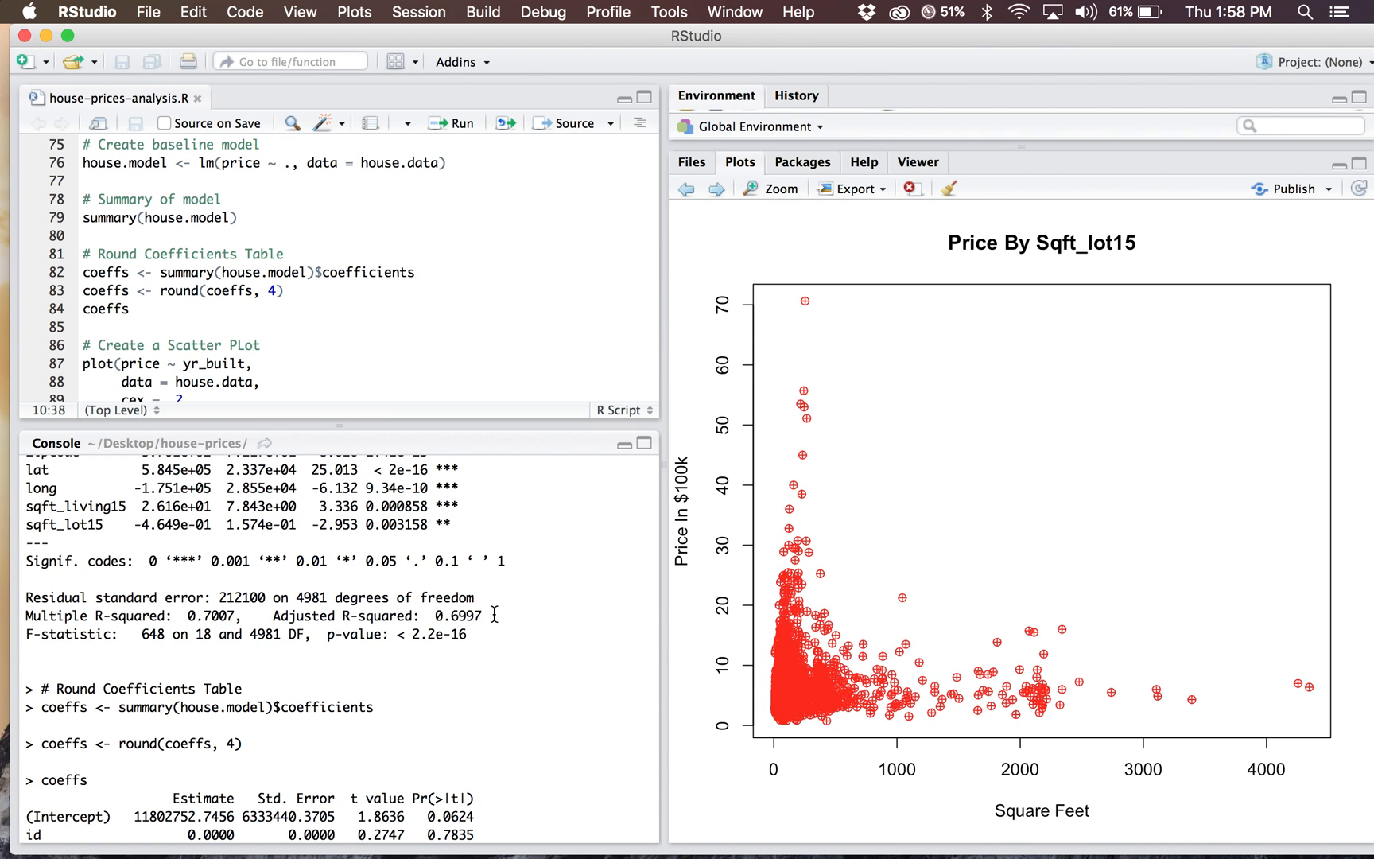
mouse_move(492, 627)
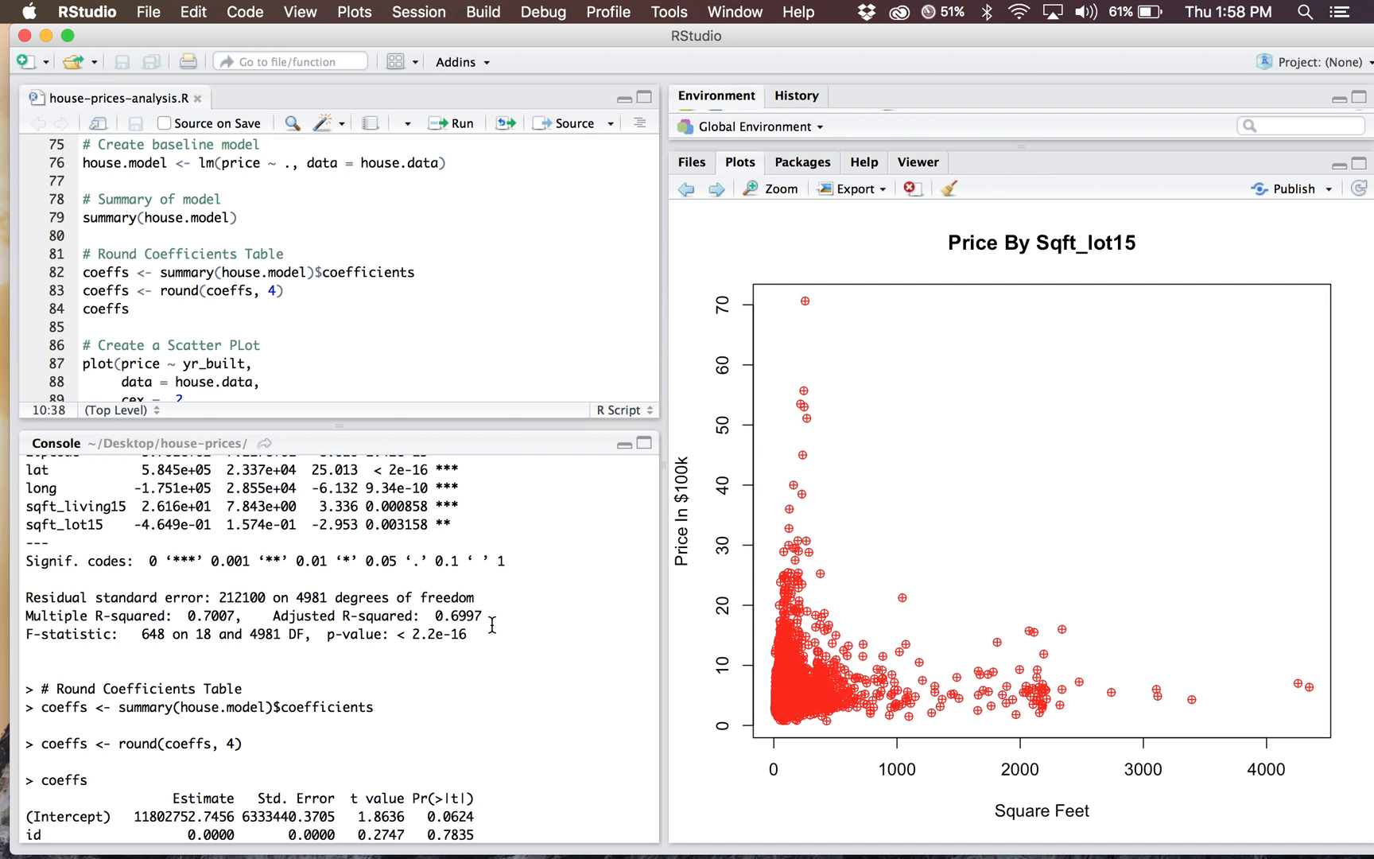
scroll(down, 3)
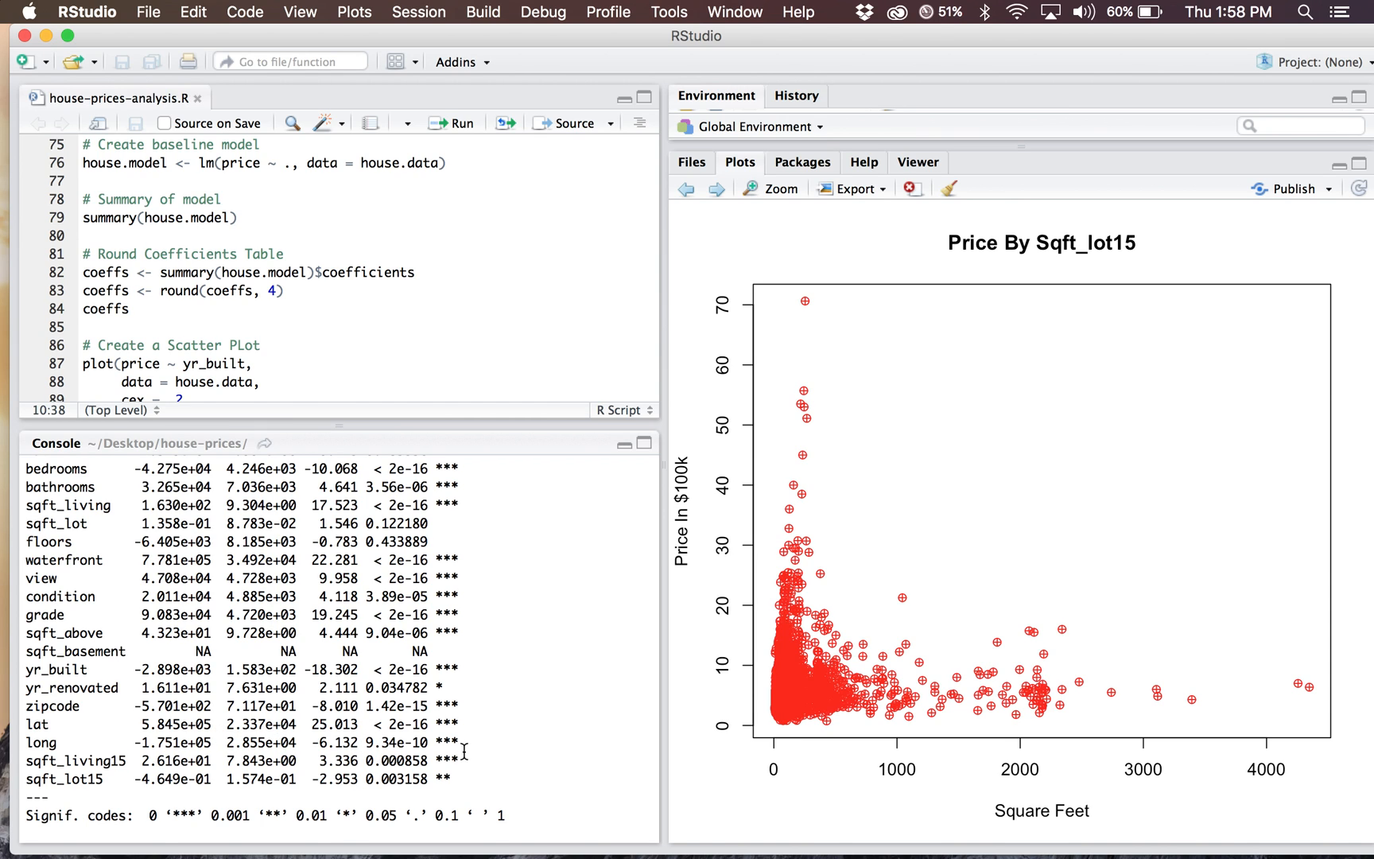
mouse_move(117, 741)
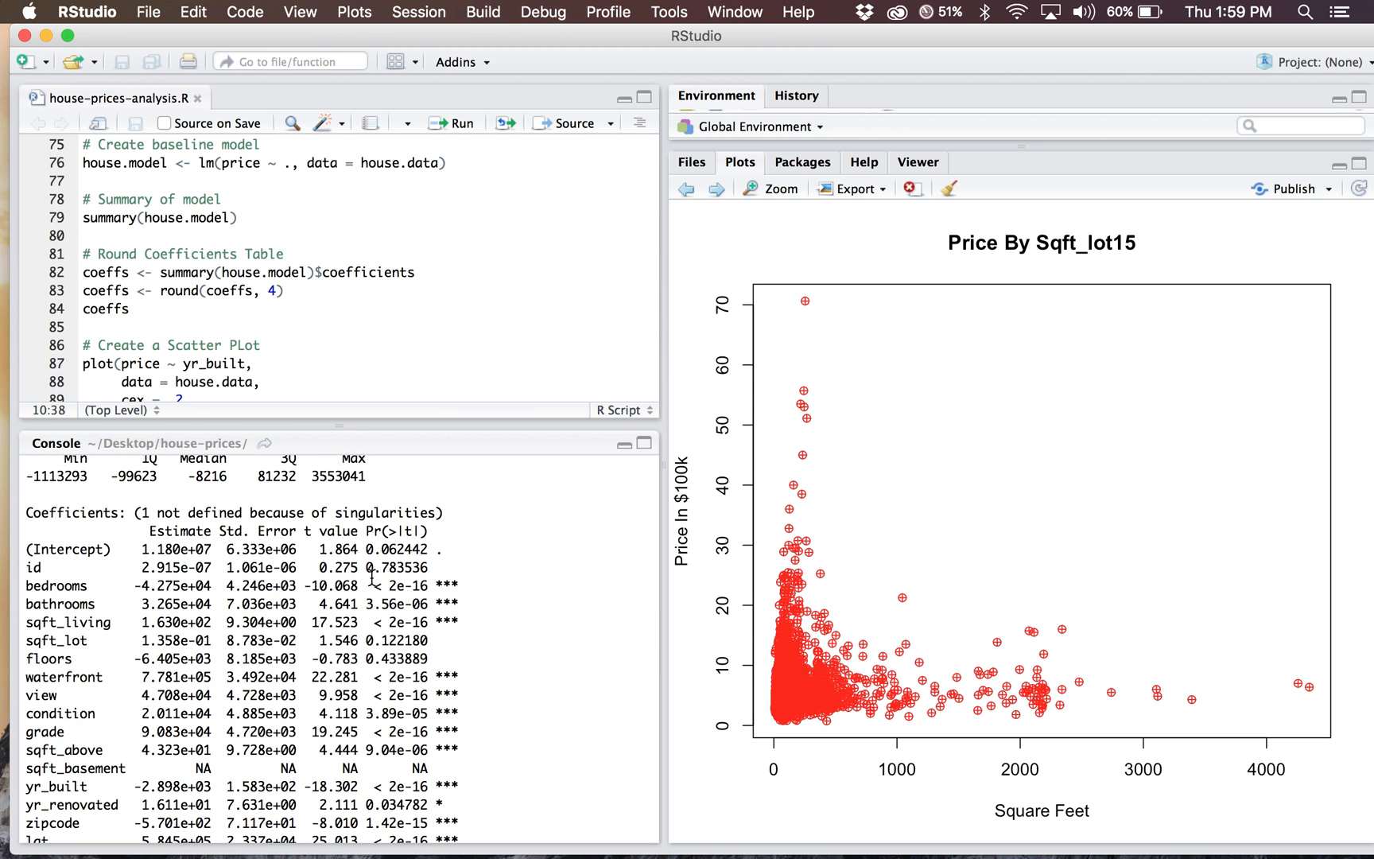
mouse_move(457, 654)
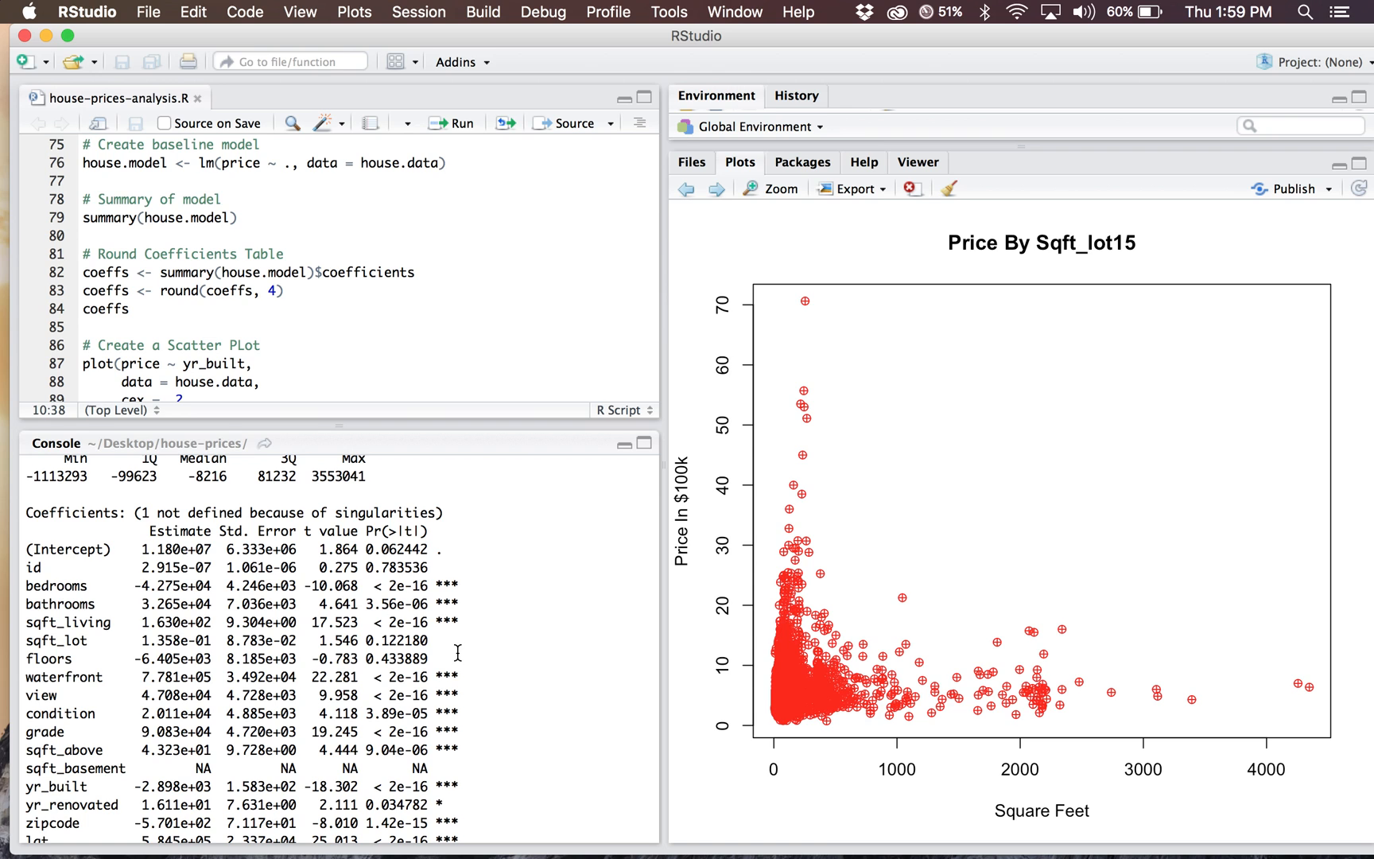
scroll(down, 3)
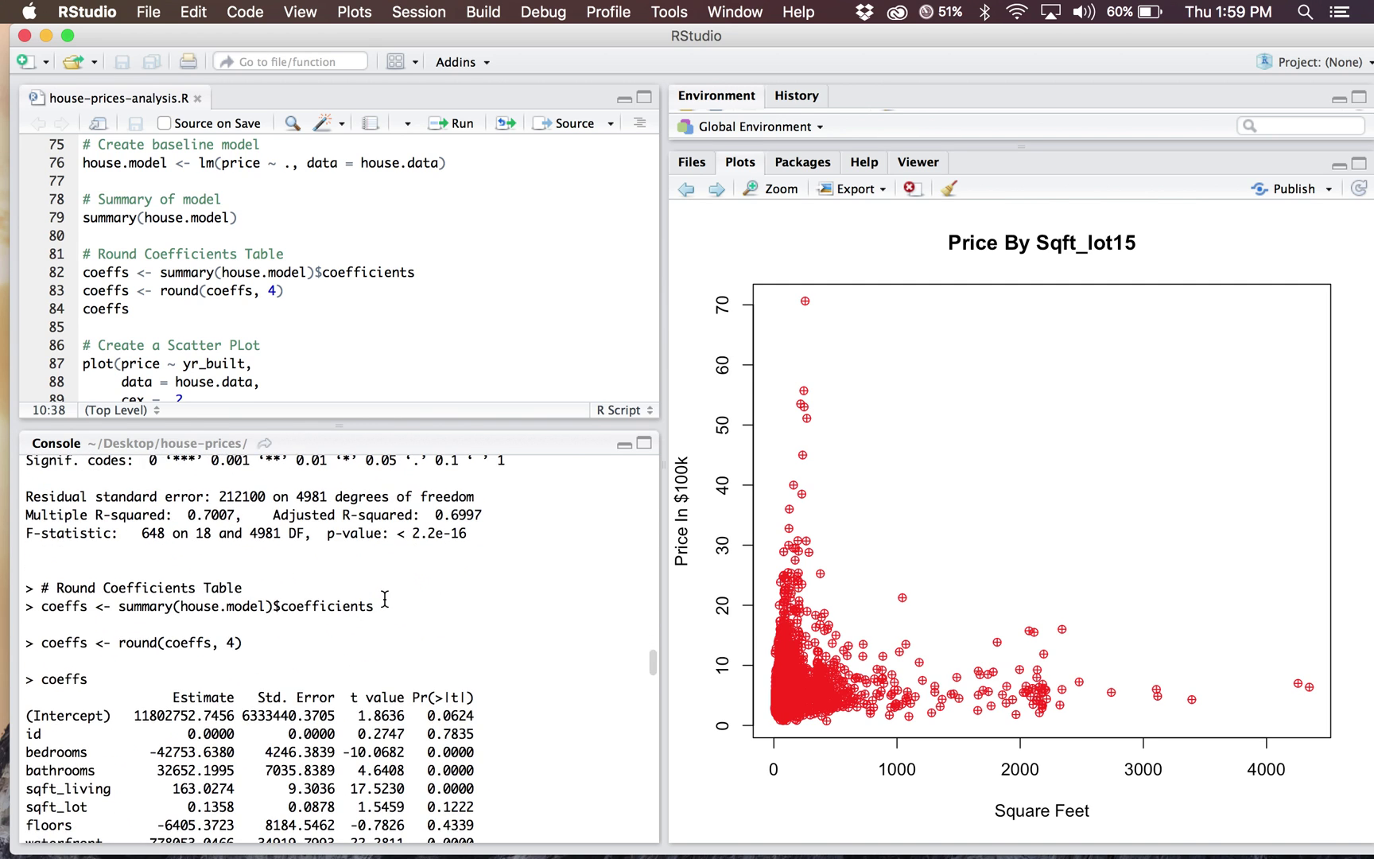
- Inspect the rounded coefficients, including bathrooms, before running the price ~ yr_built scatter plot
scroll(down, 3)
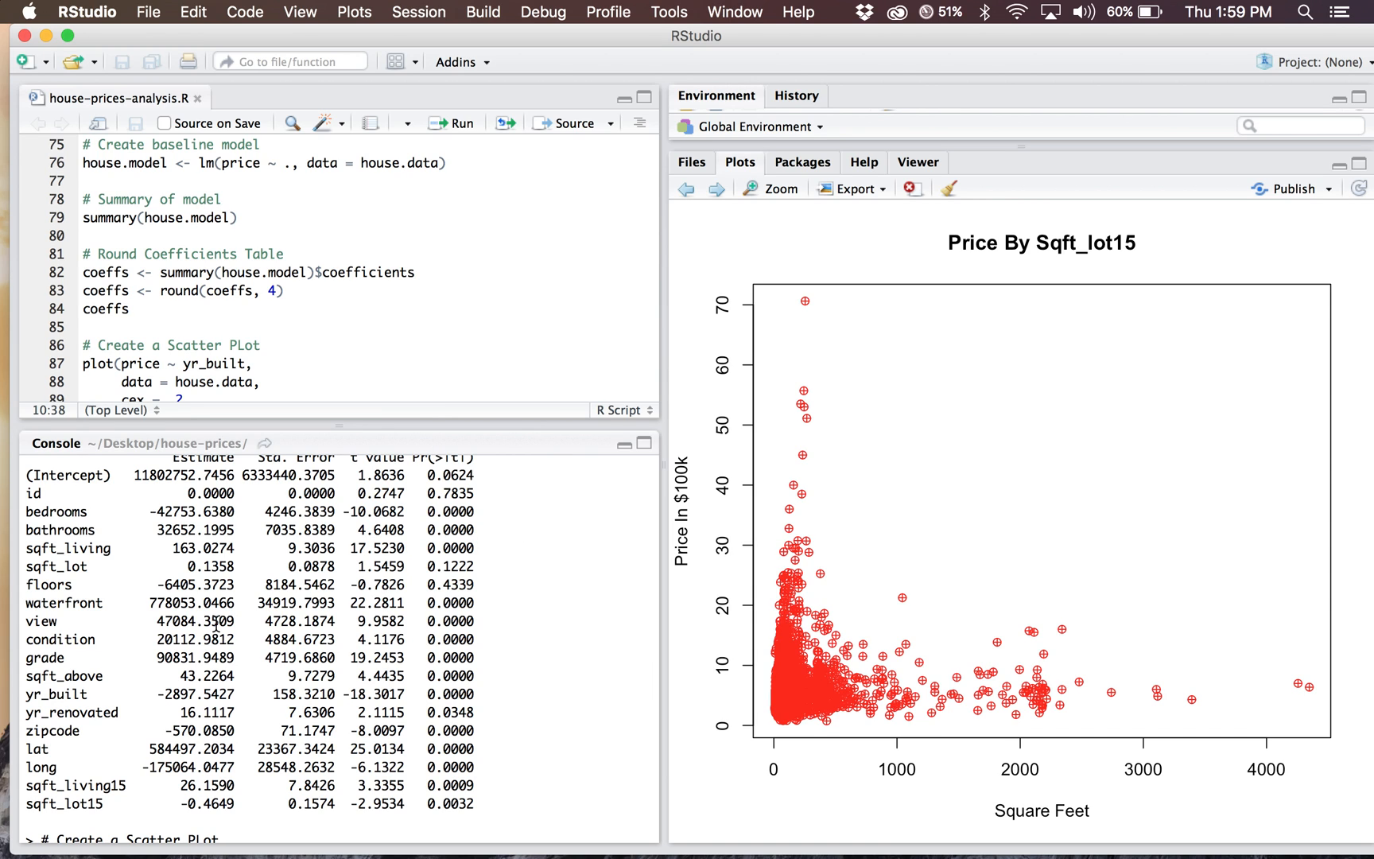
mouse_move(141, 604)
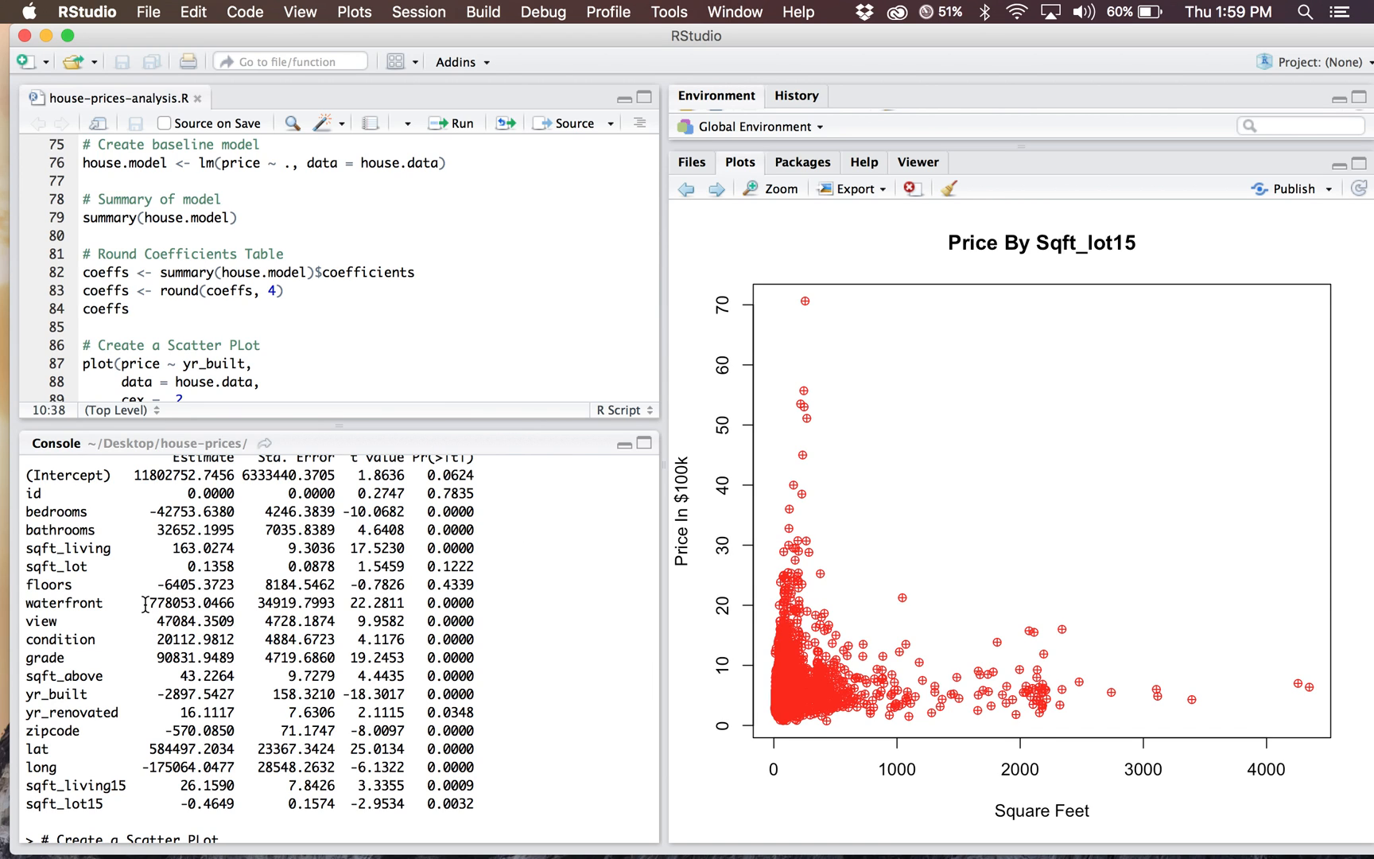
mouse_move(245, 603)
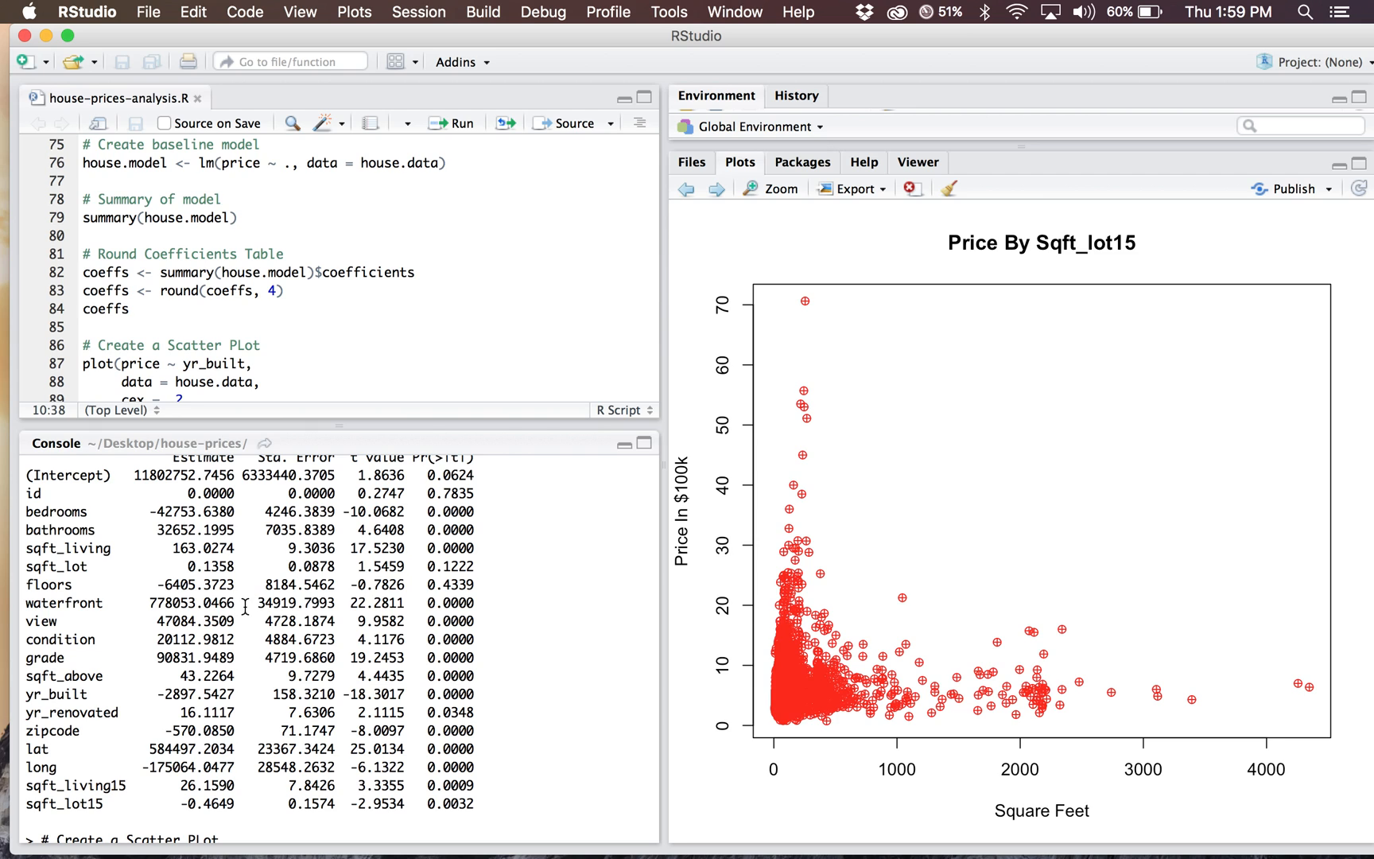
double_click(155, 604)
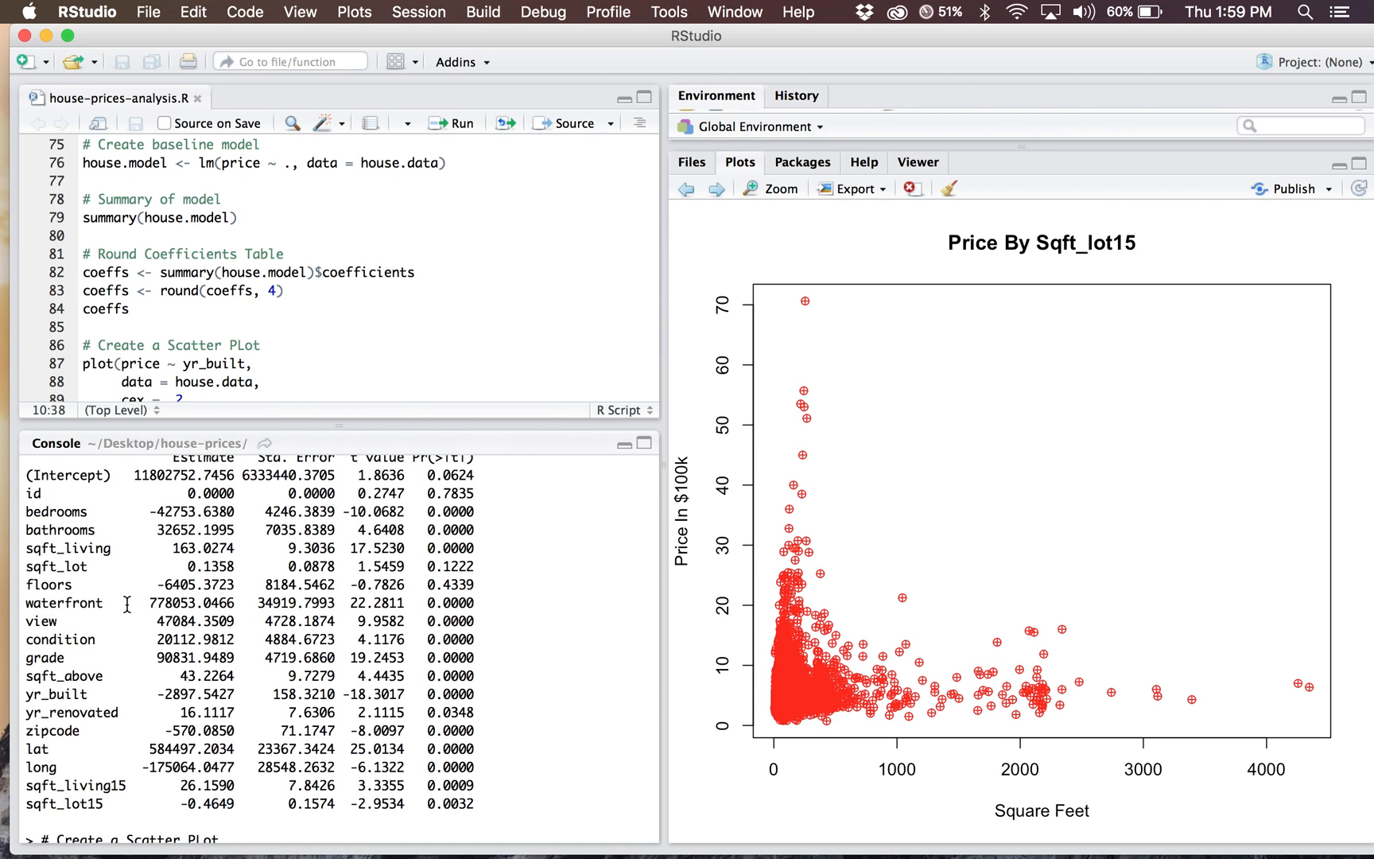
double_click(171, 603)
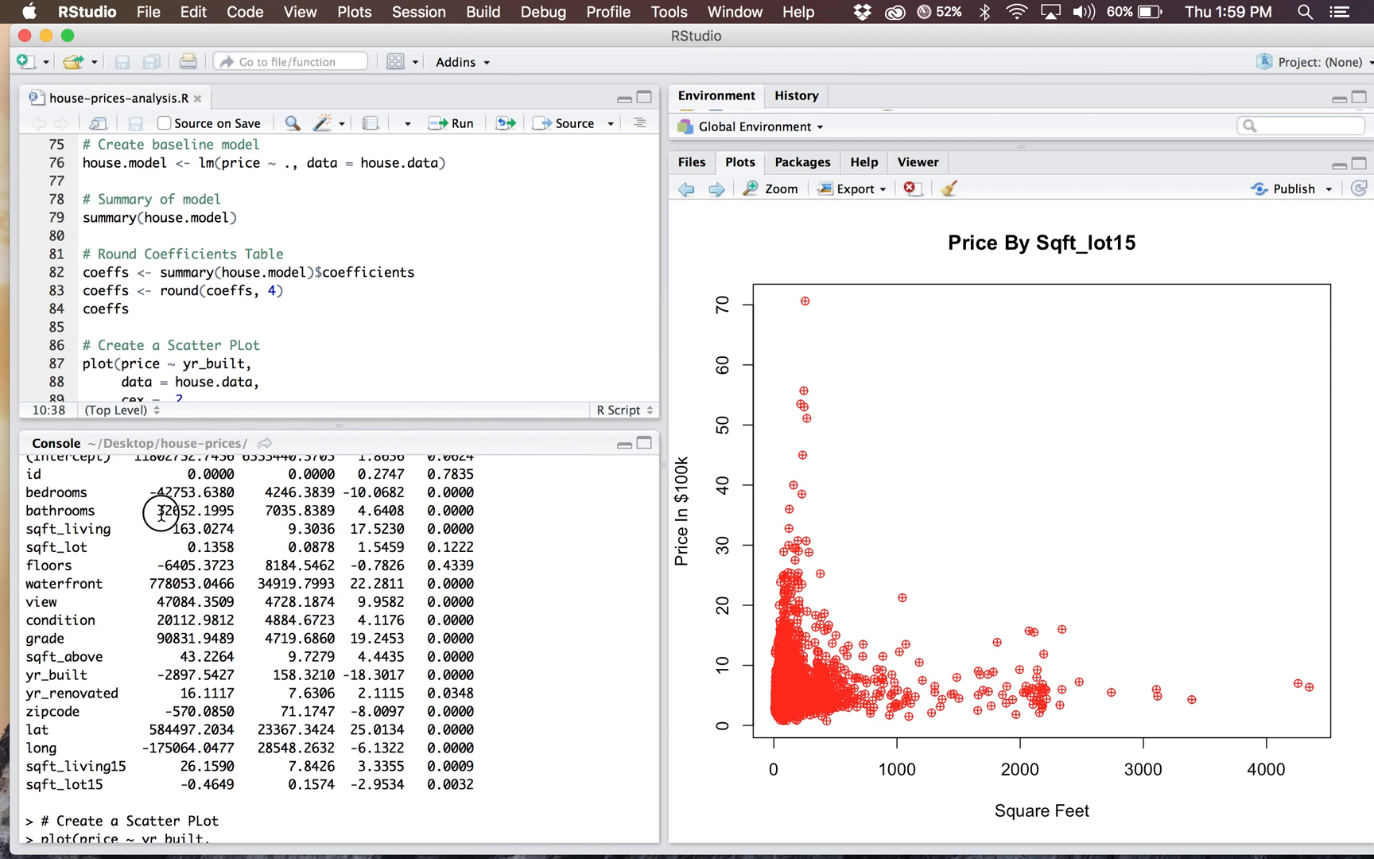
double_click(191, 511)
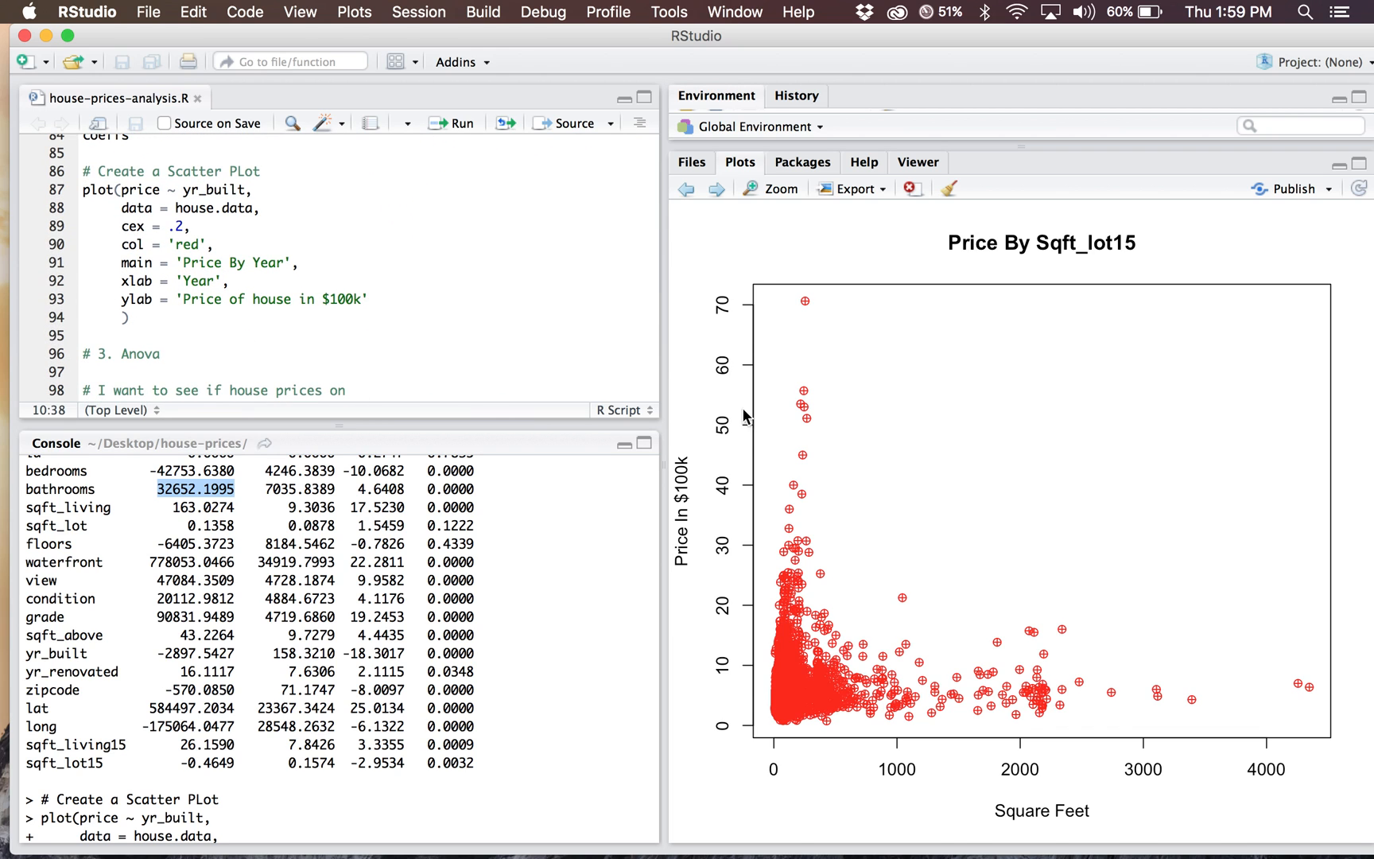
click(715, 189)
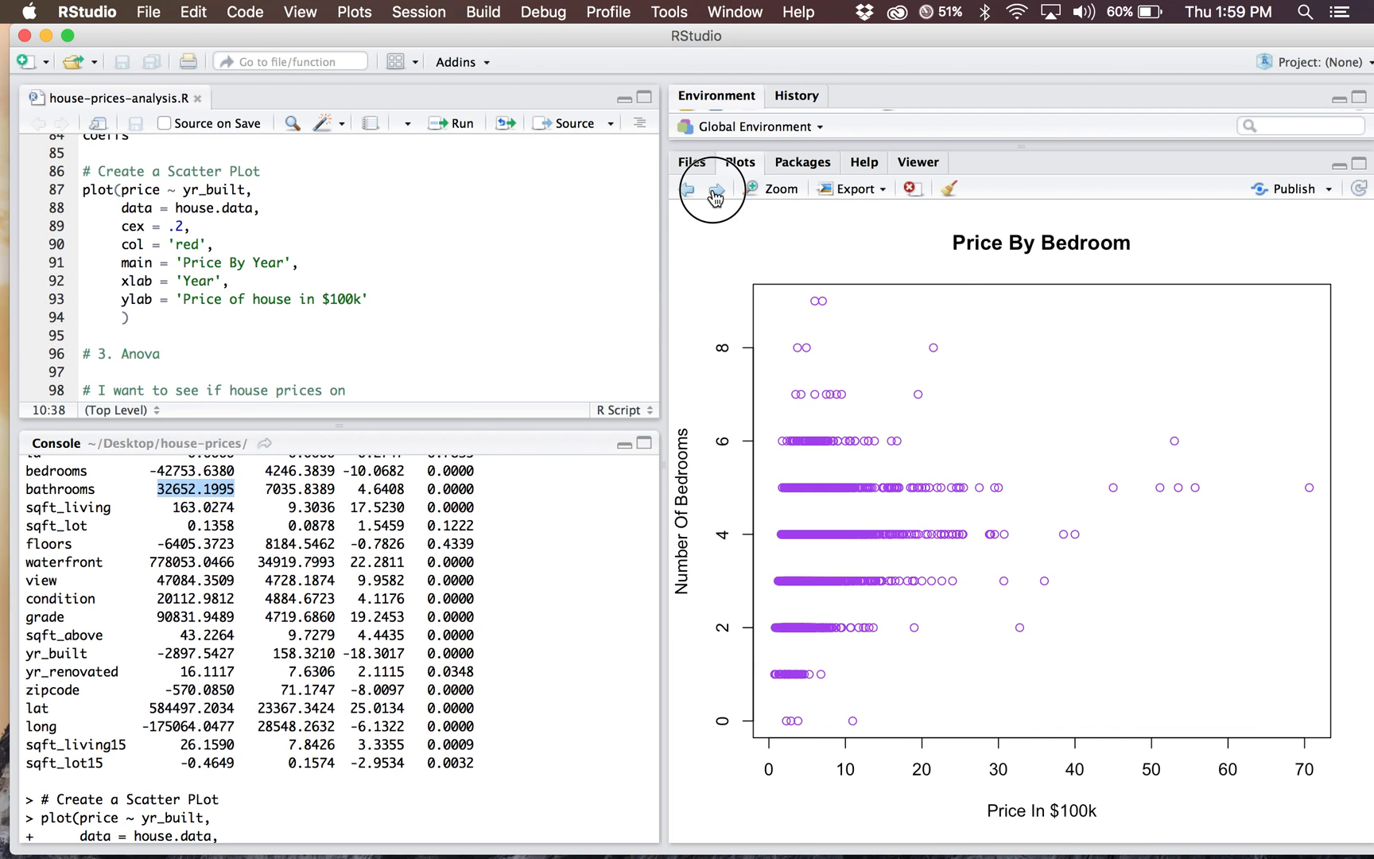
click(716, 189)
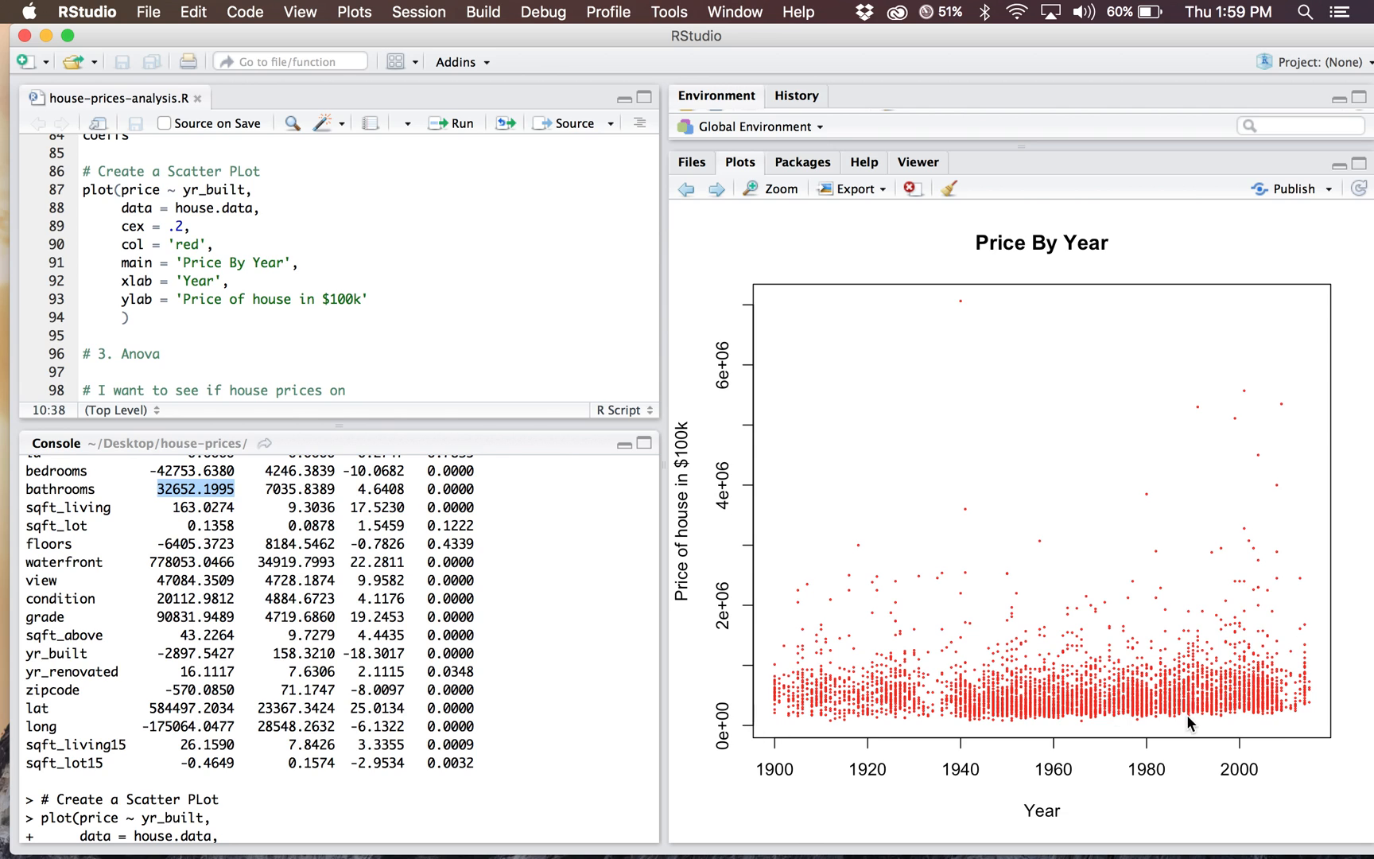
mouse_move(1008, 715)
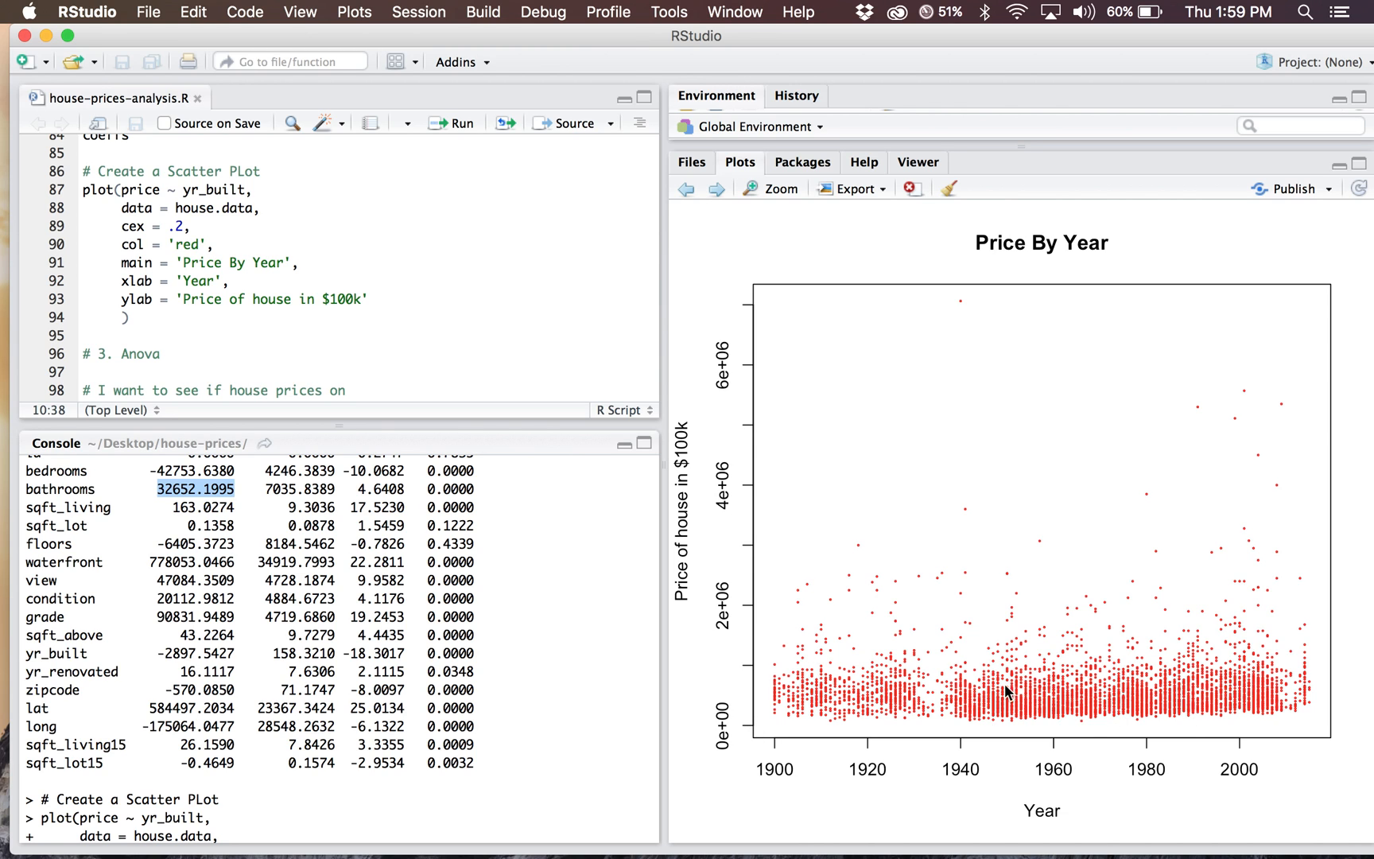
mouse_move(934, 748)
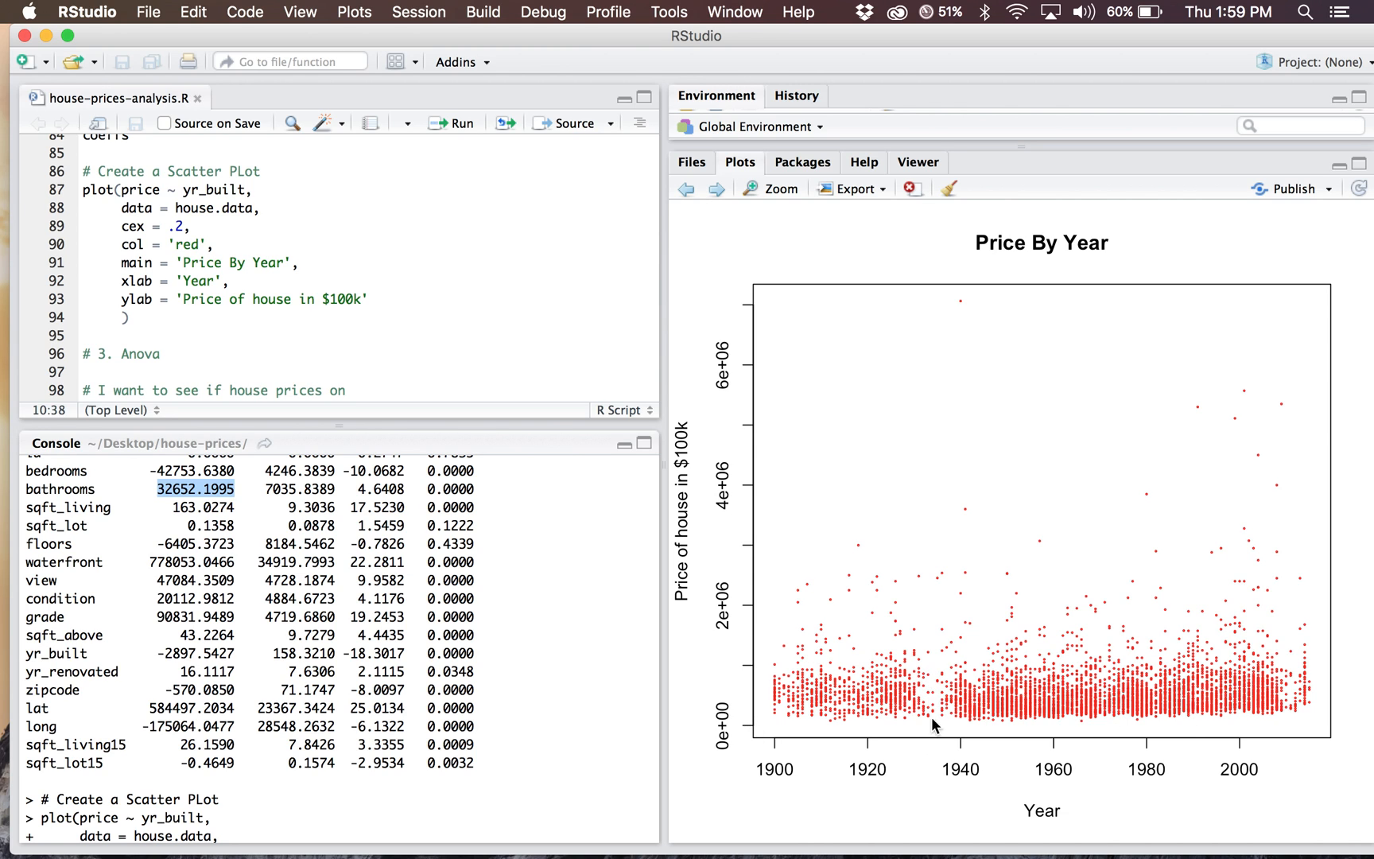
mouse_move(932, 765)
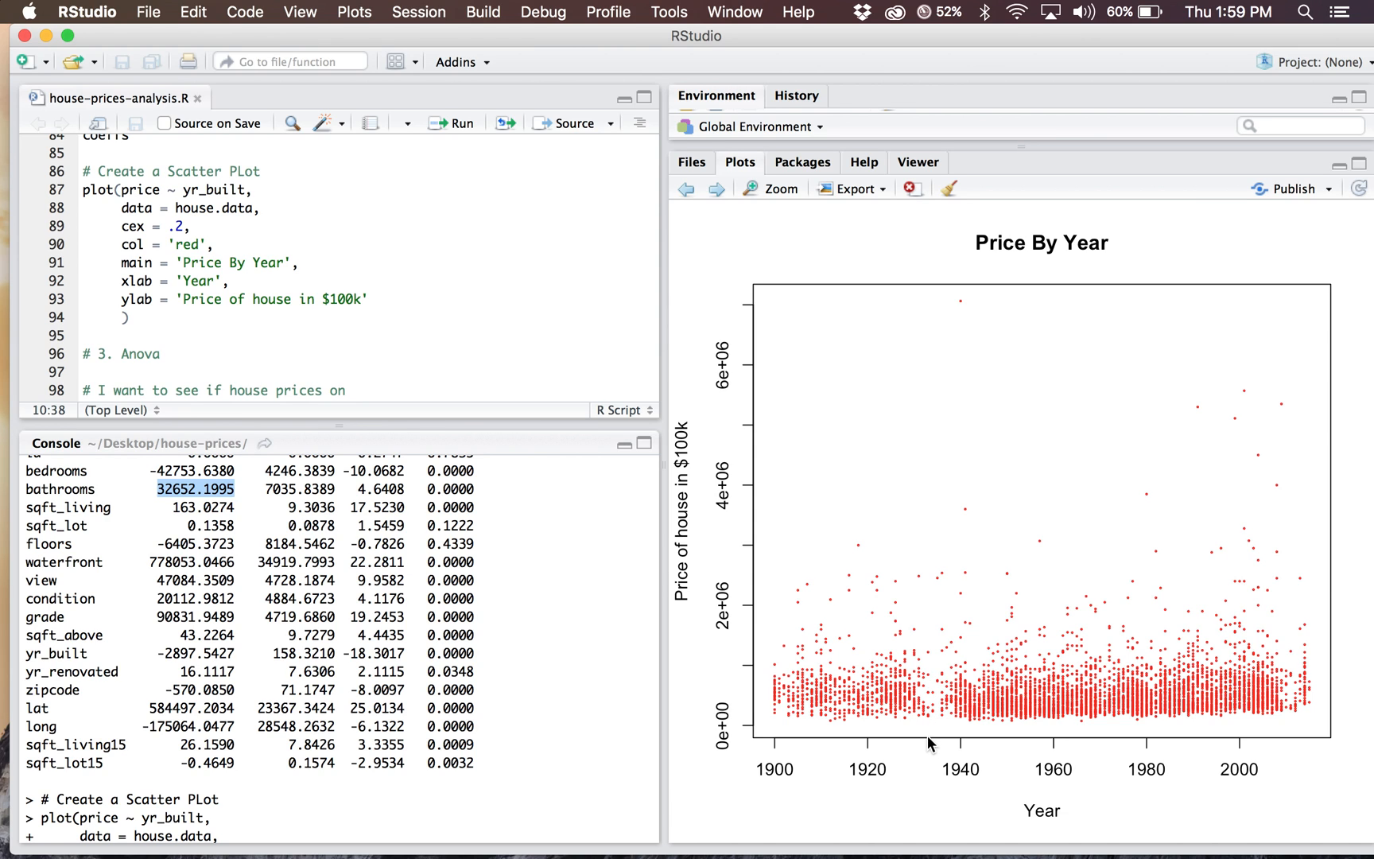
mouse_move(952, 725)
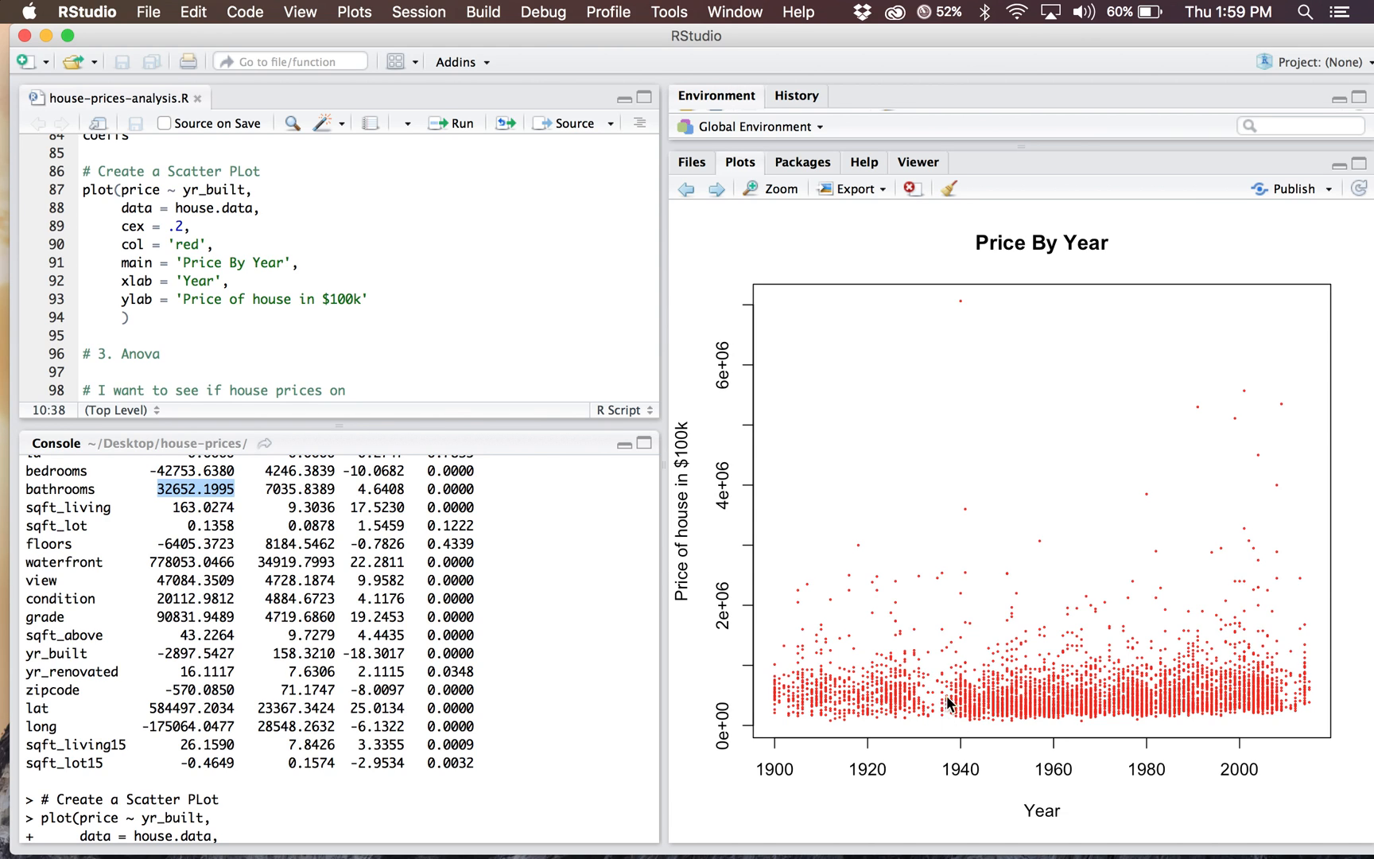
mouse_move(943, 697)
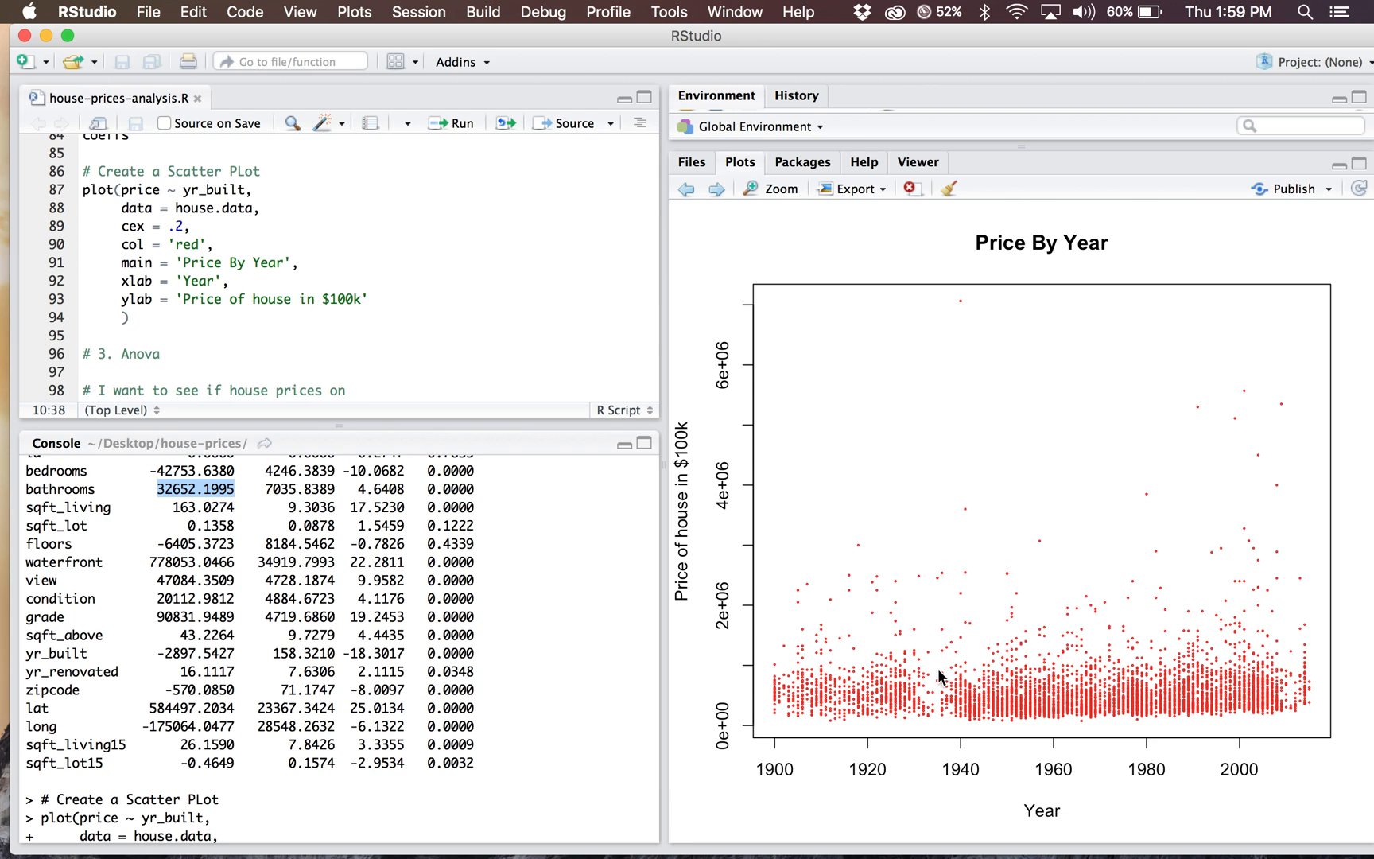
mouse_move(1233, 714)
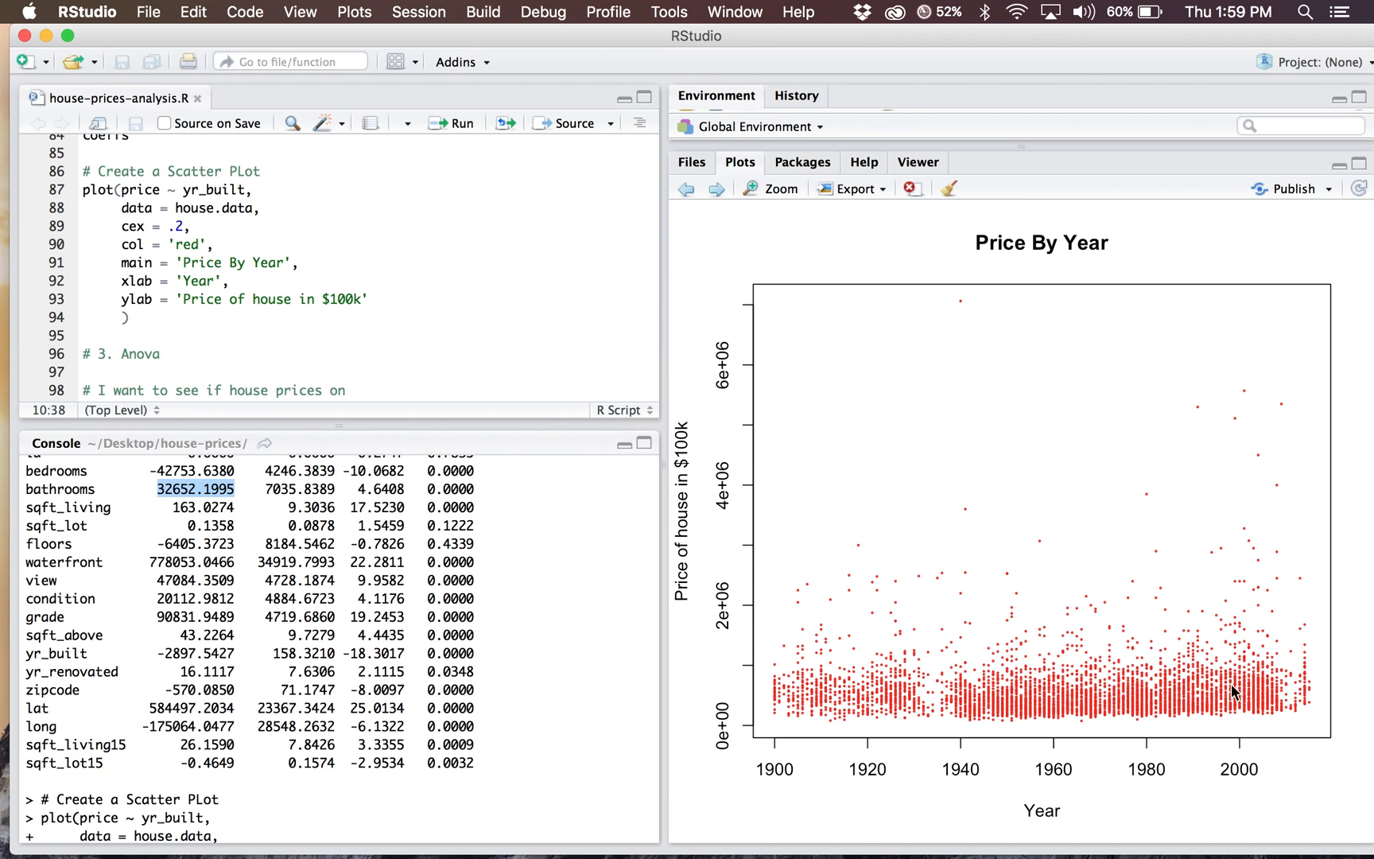
mouse_move(1203, 682)
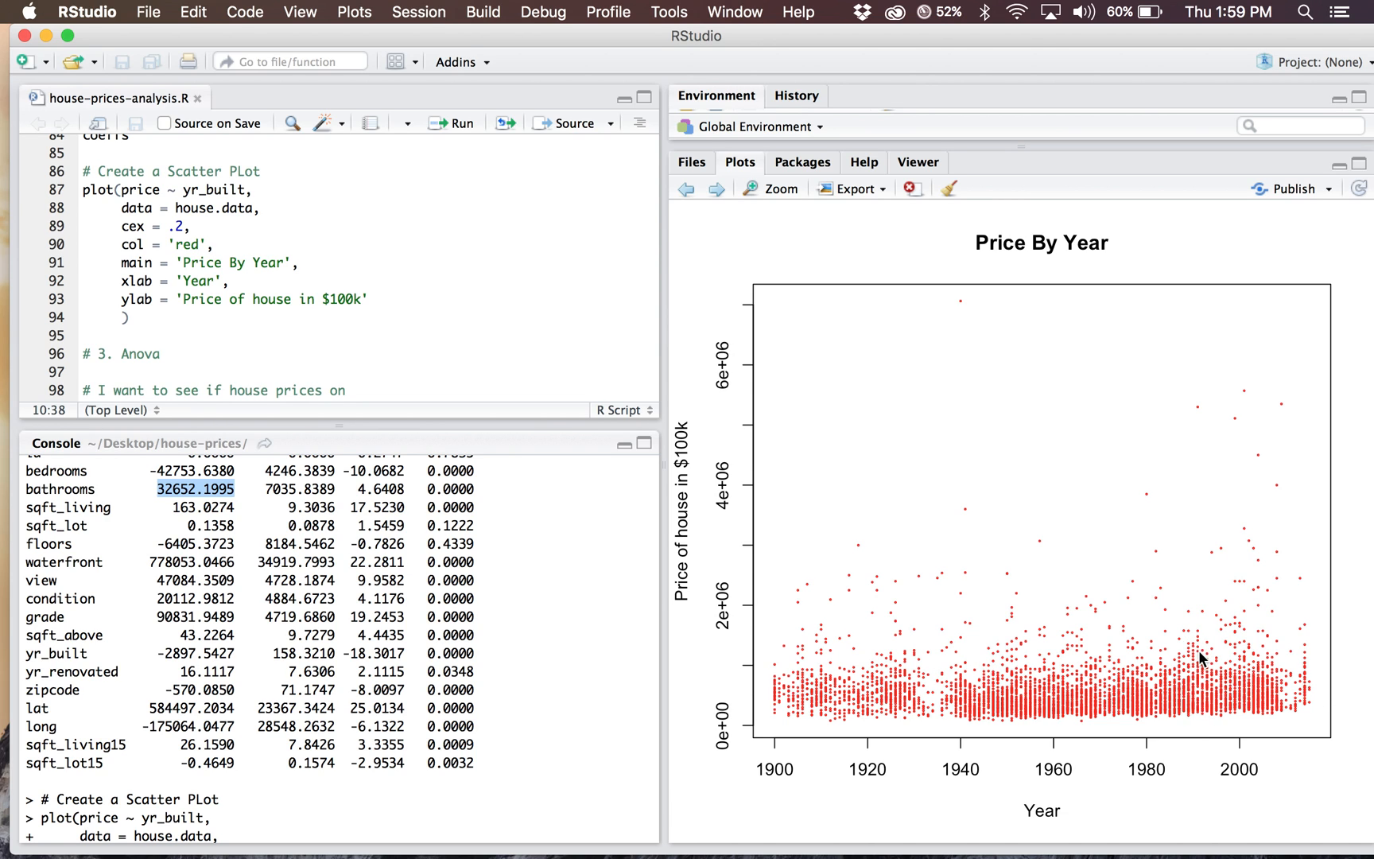
mouse_move(1309, 693)
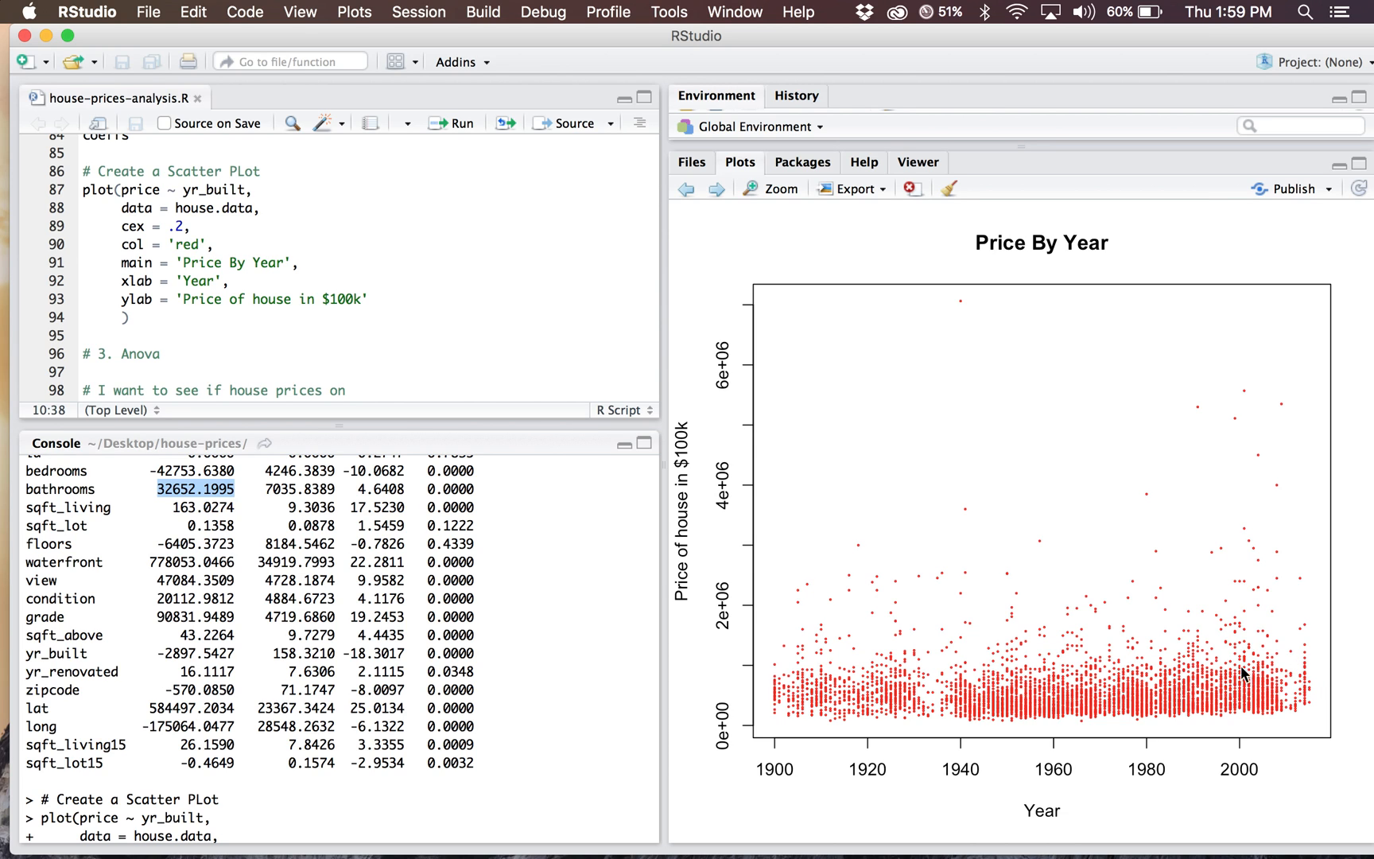
mouse_move(866, 365)
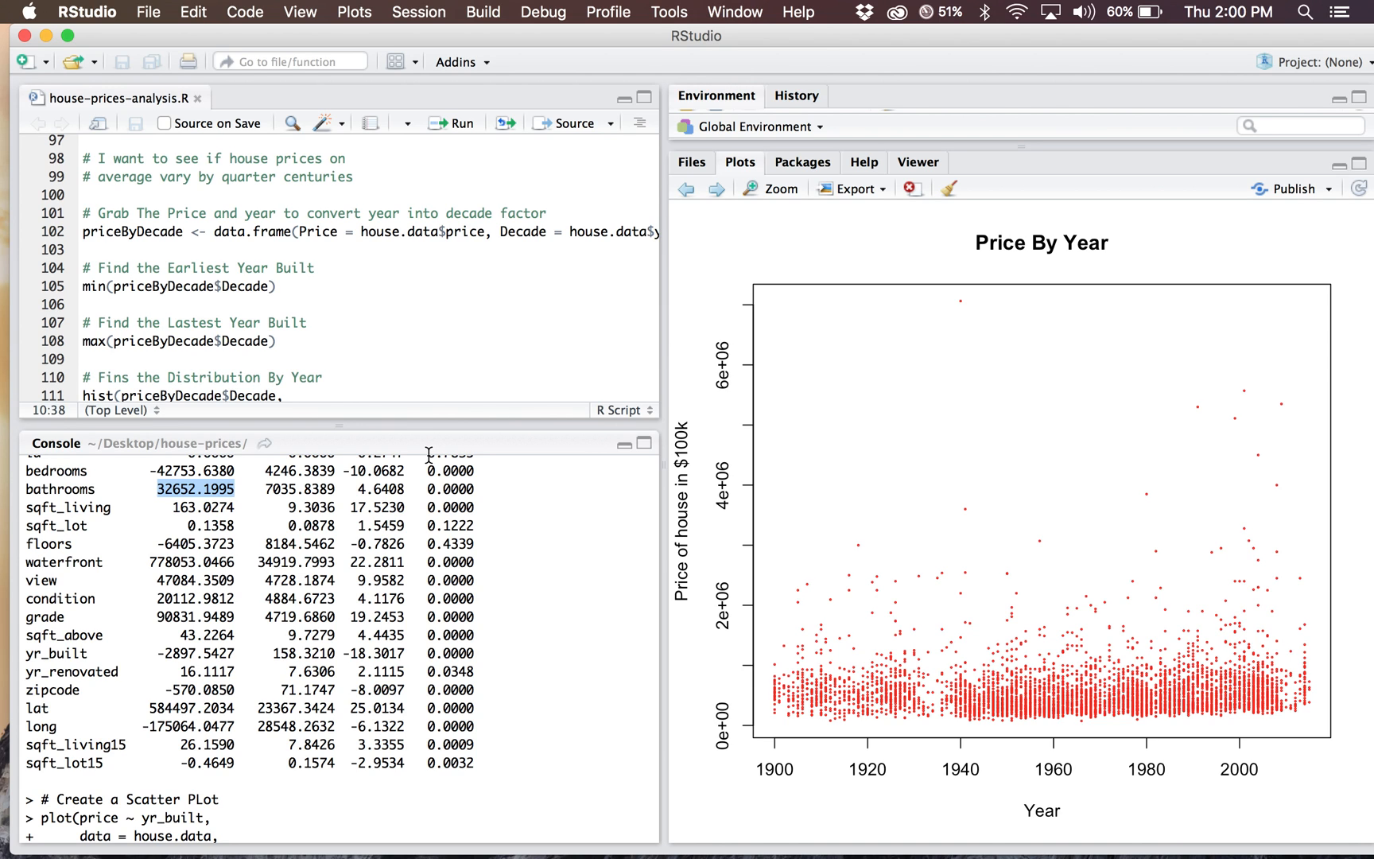
- Step forward to the ANOVA Price ~ Qtr. Century boxplot
click(716, 189)
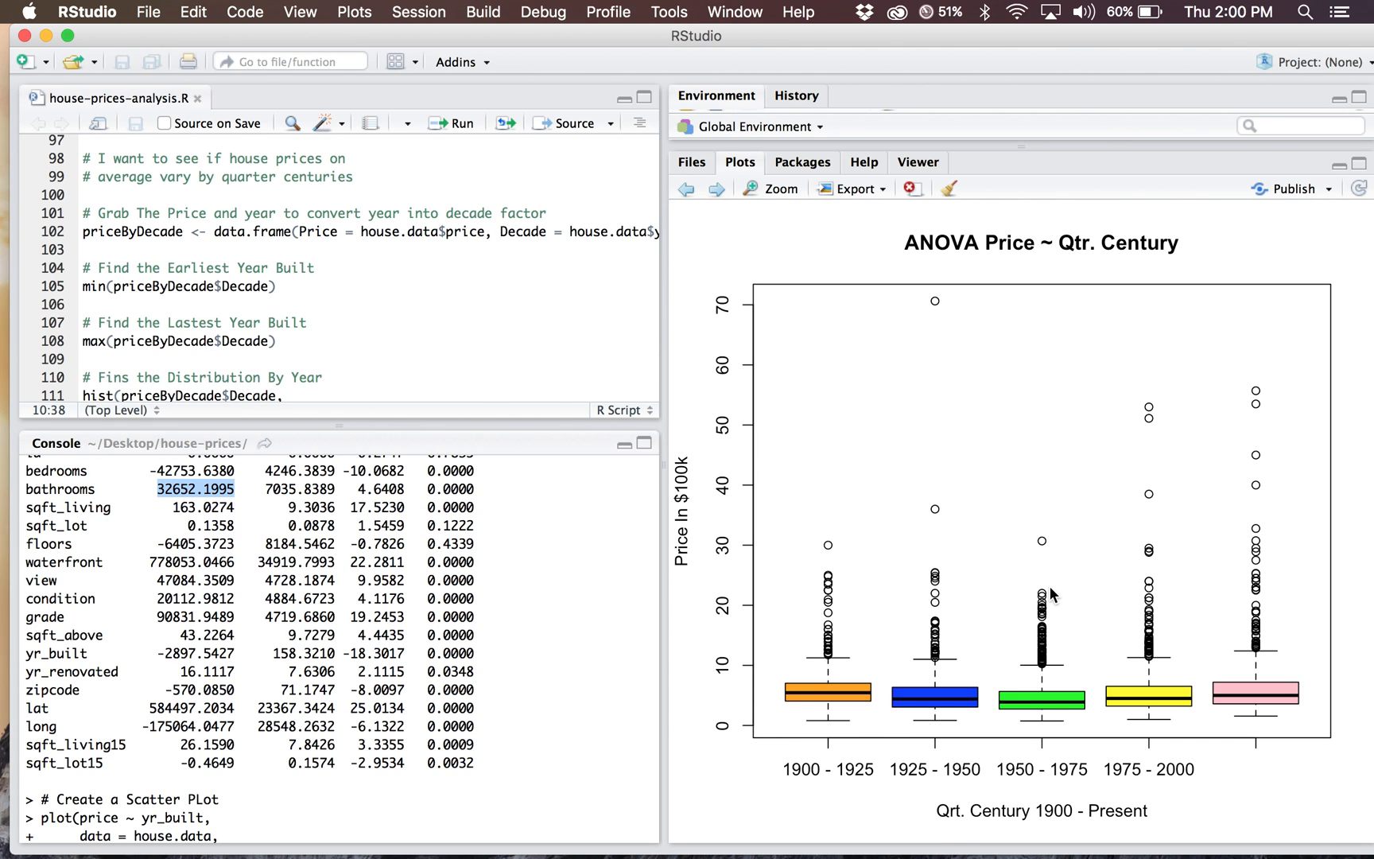
mouse_move(711, 669)
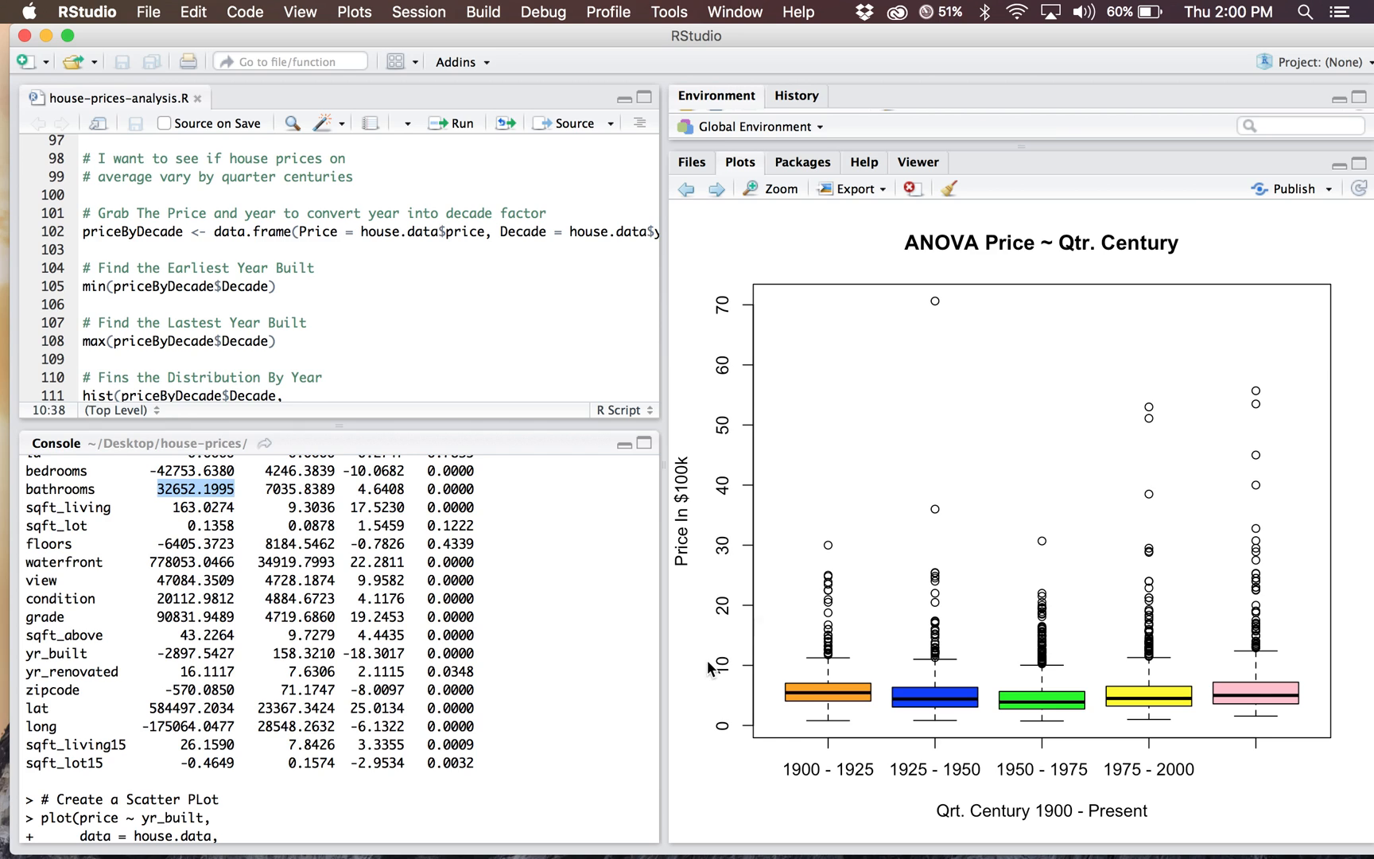
mouse_move(914, 757)
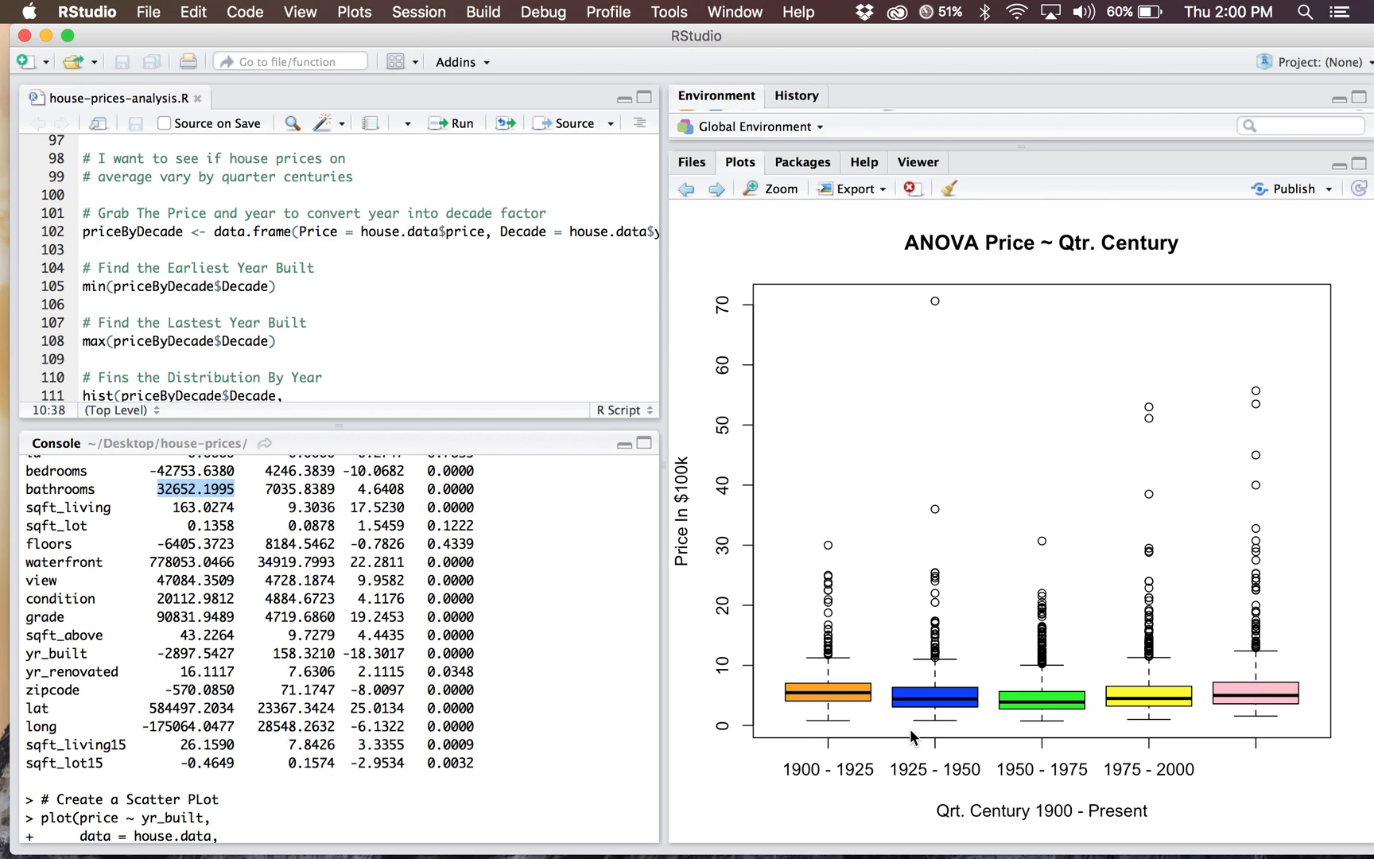
mouse_move(1280, 644)
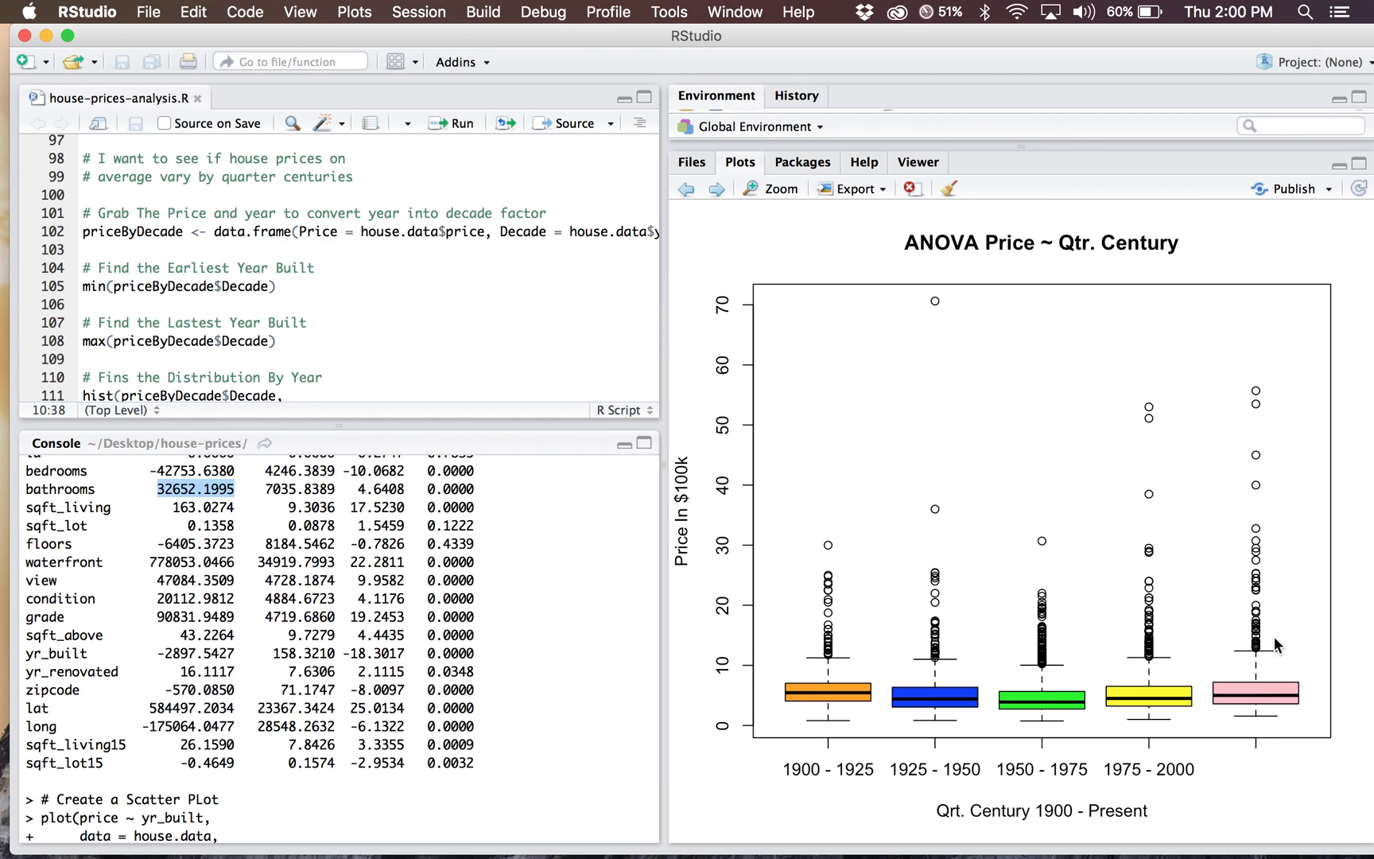
mouse_move(1269, 726)
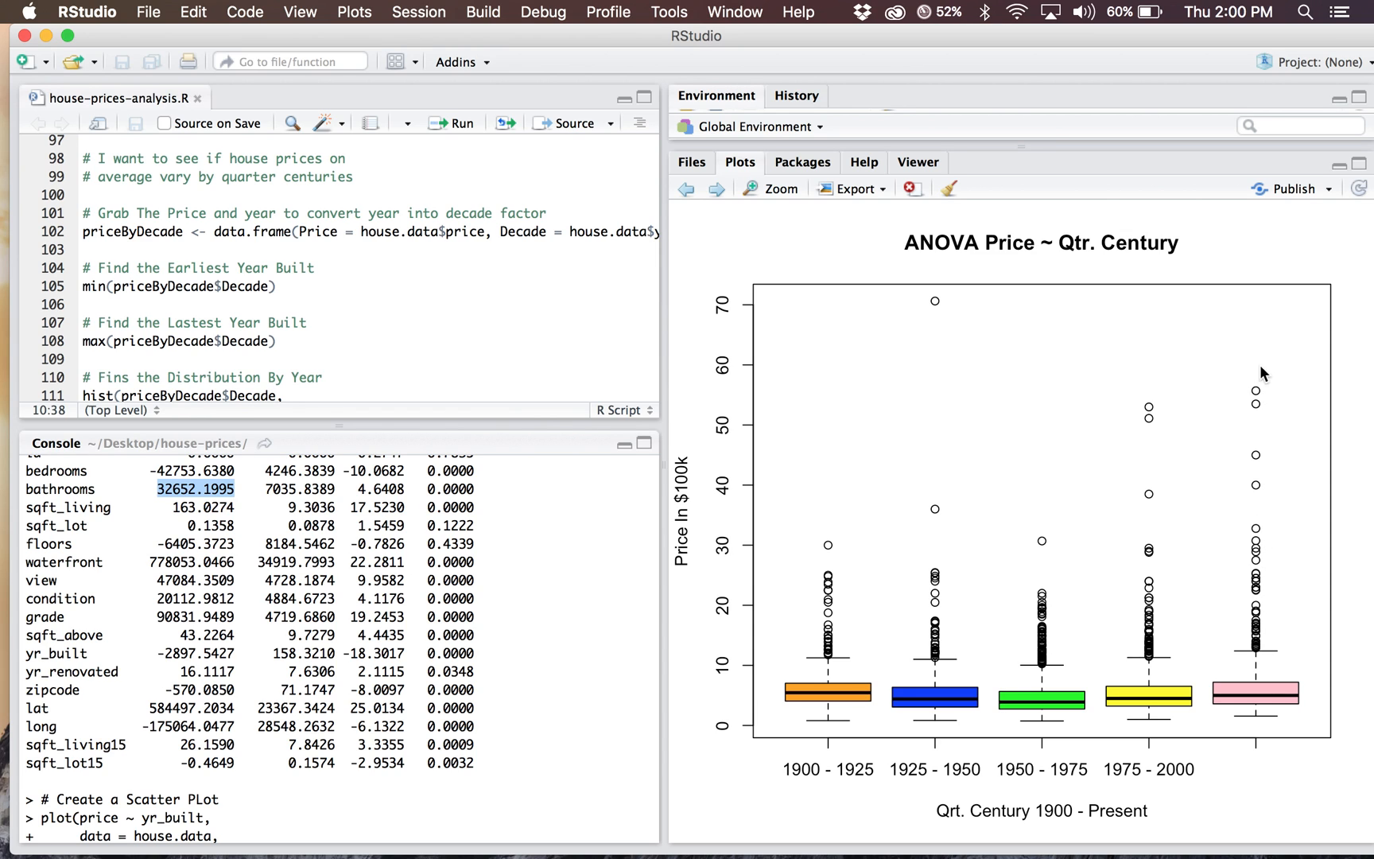
mouse_move(1225, 500)
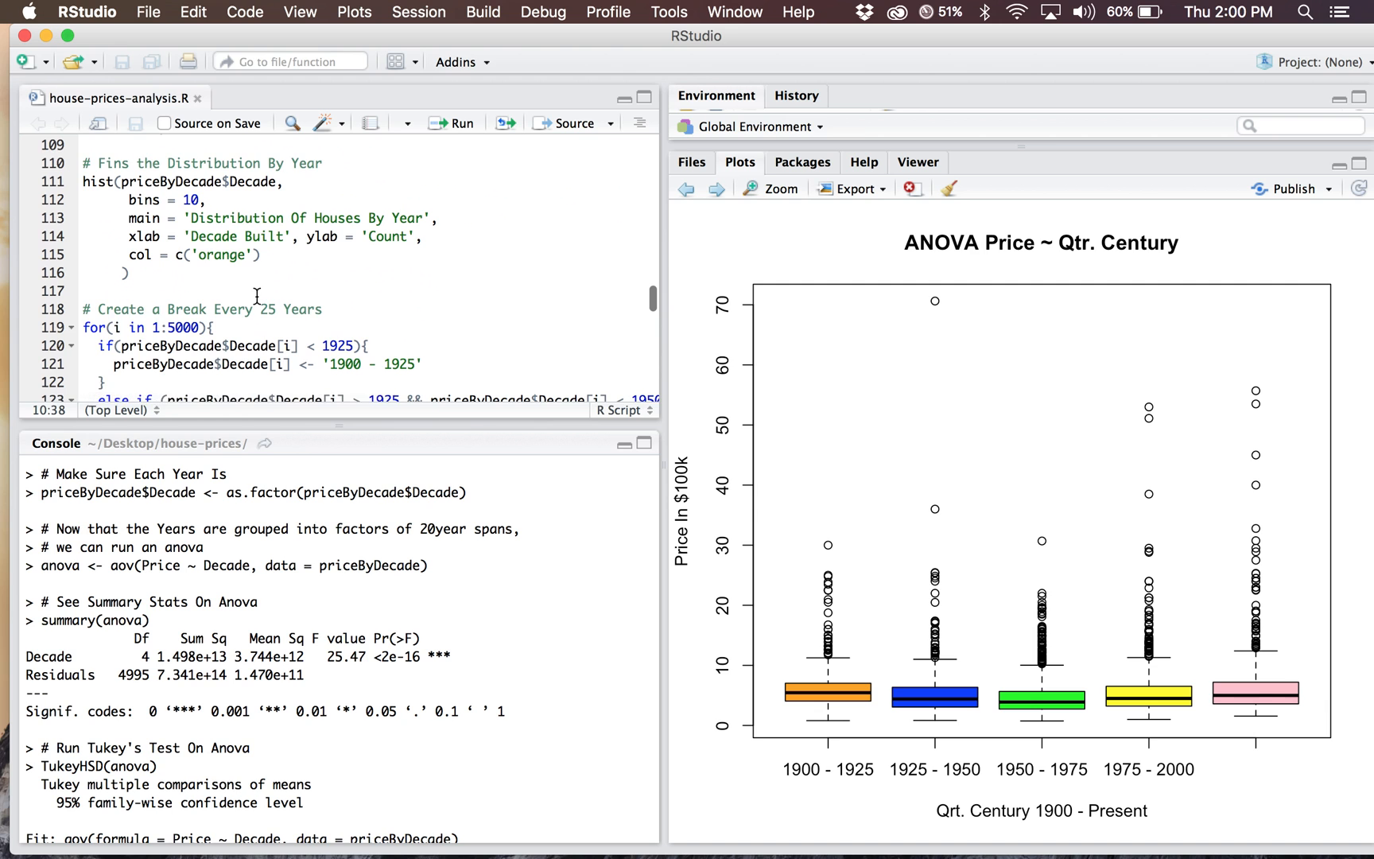
scroll(down, 3)
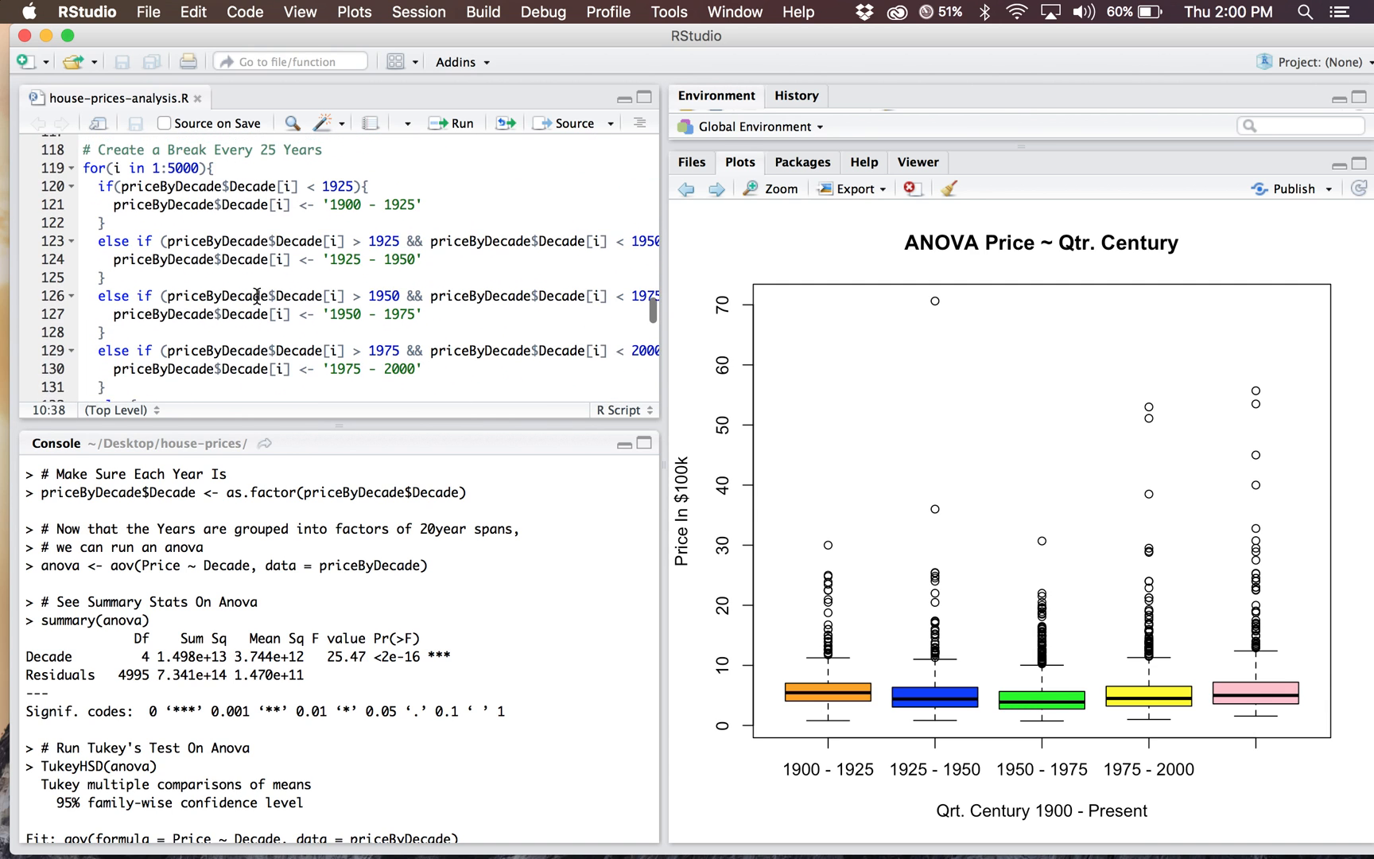
scroll(down, 3)
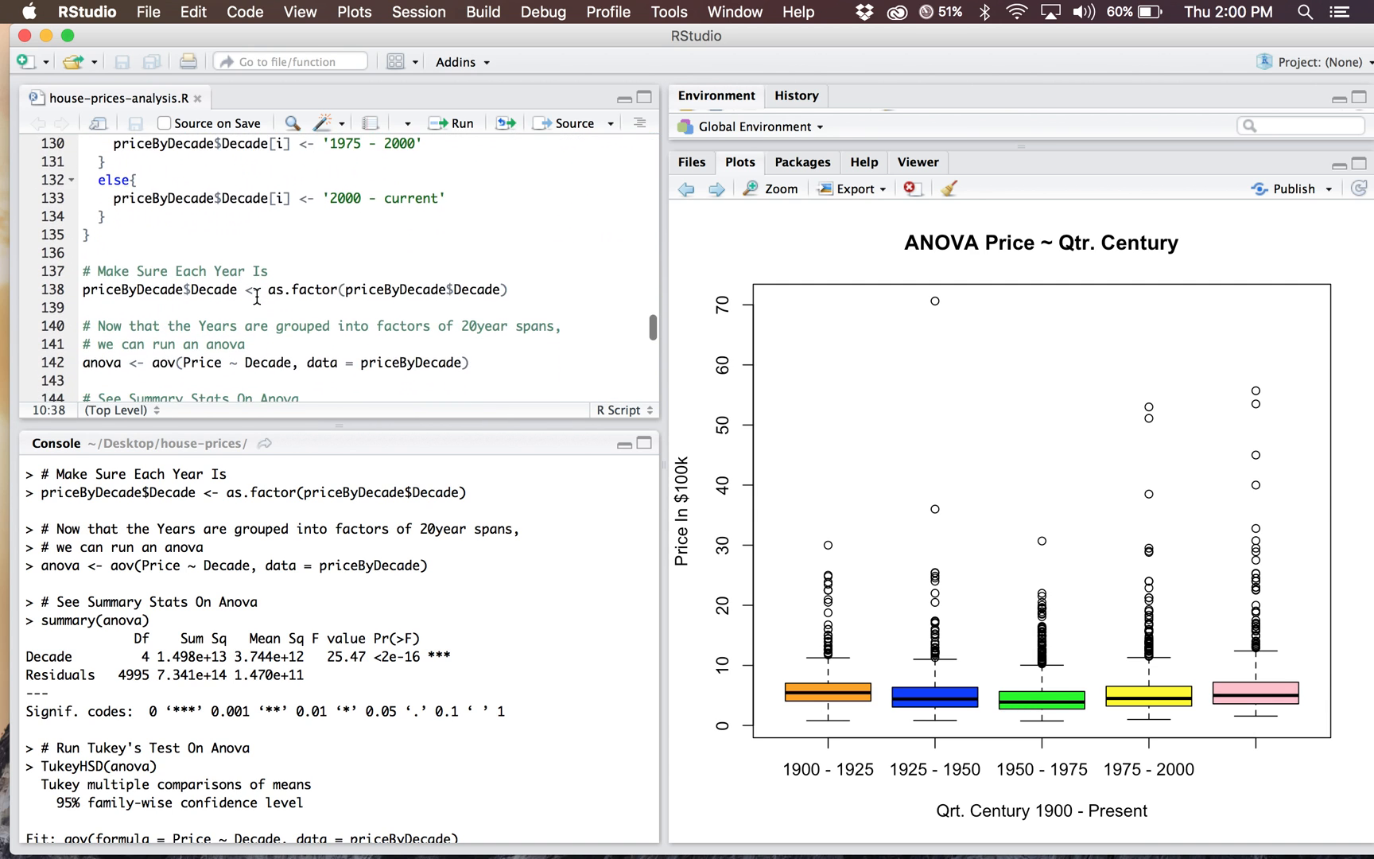
scroll(down, 3)
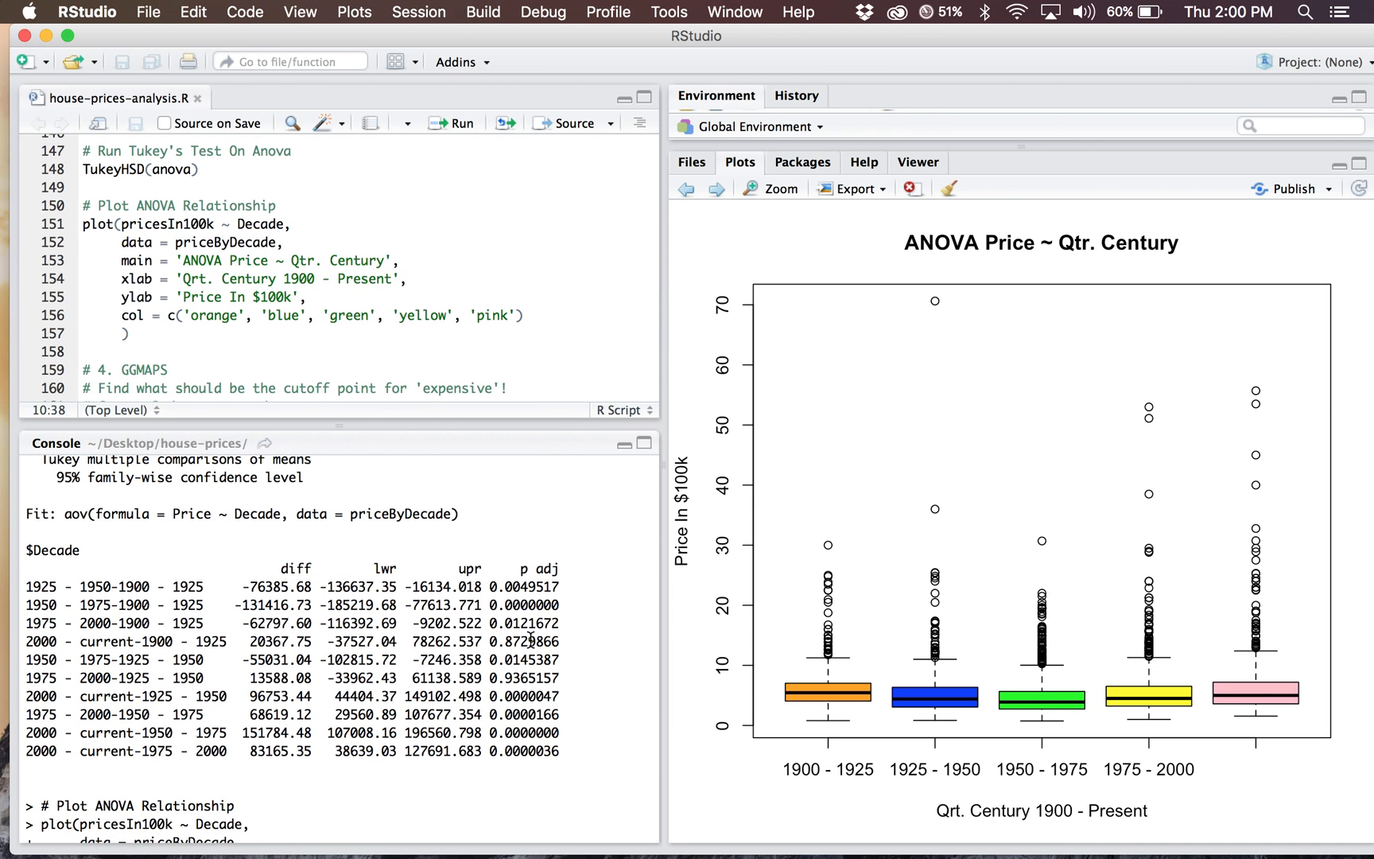
mouse_move(594, 672)
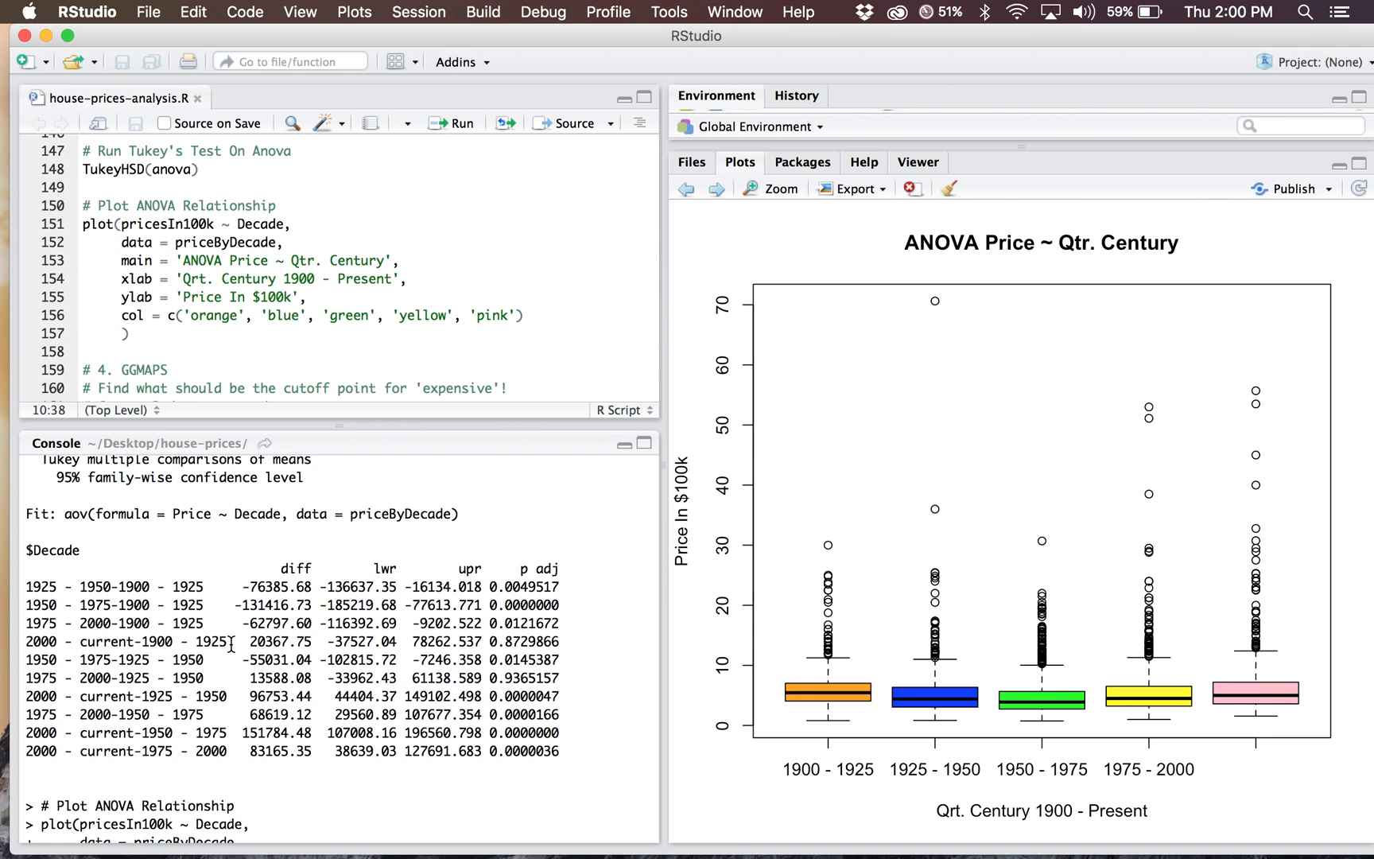
mouse_move(257, 641)
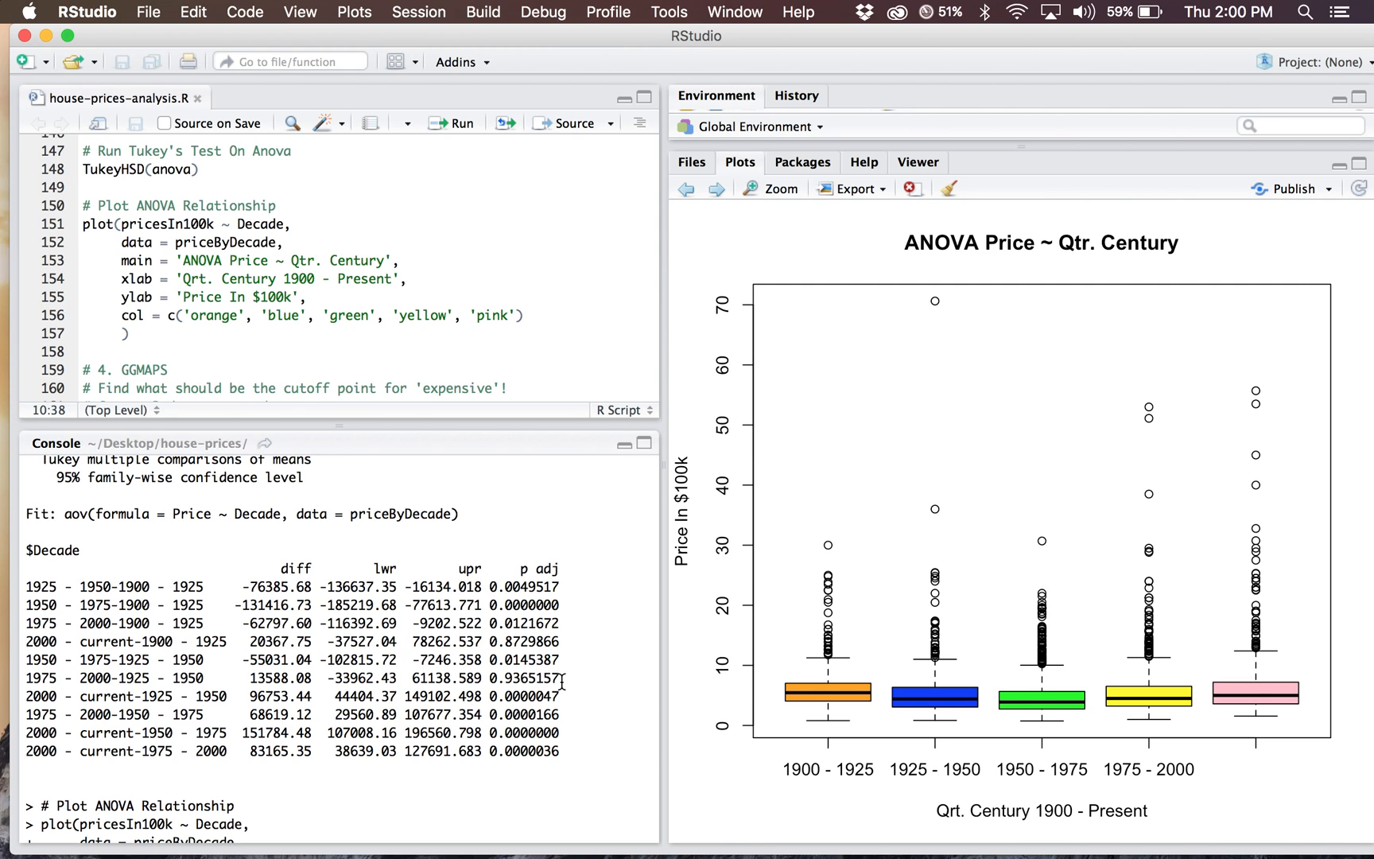
mouse_move(56, 698)
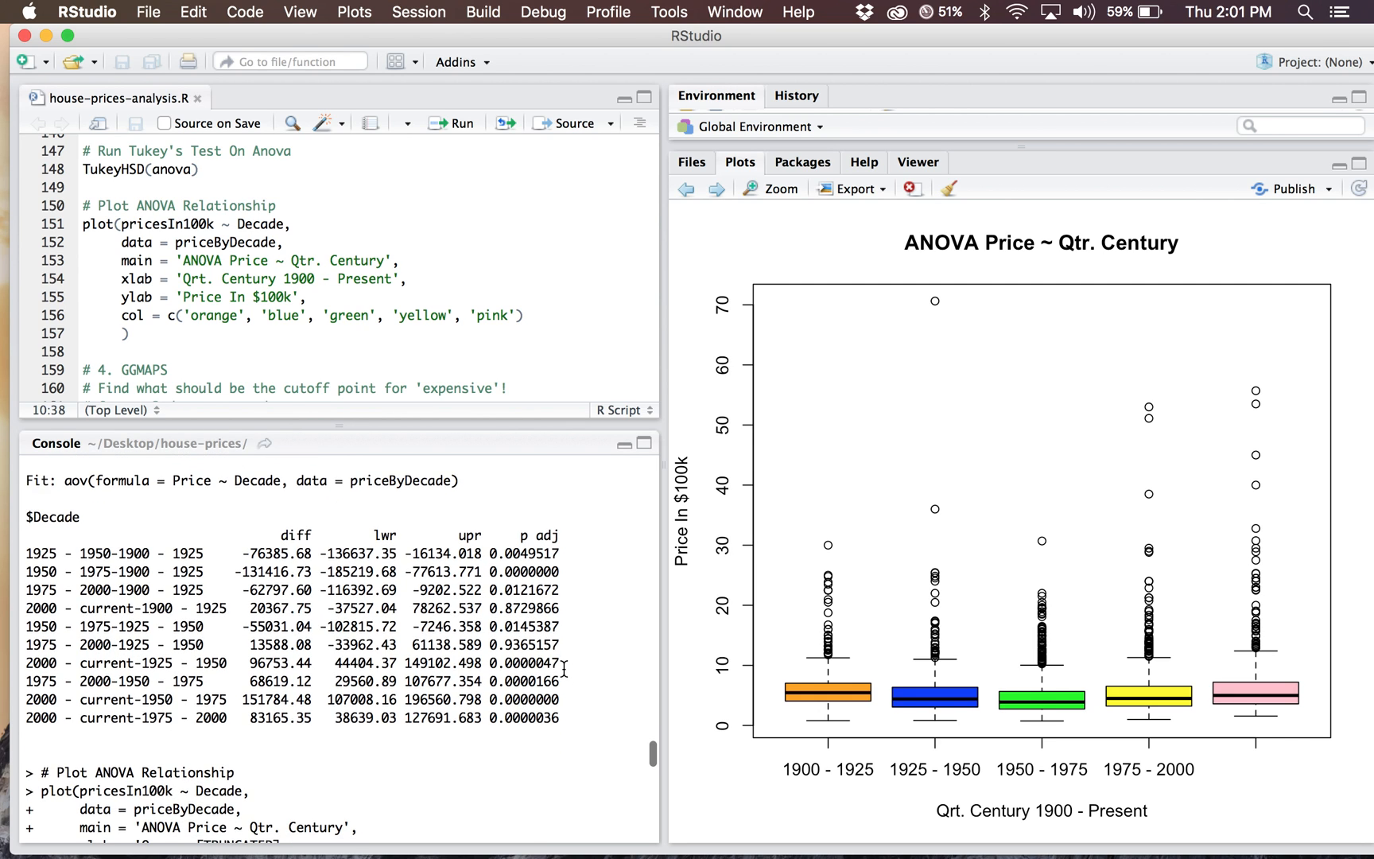
scroll(down, 3)
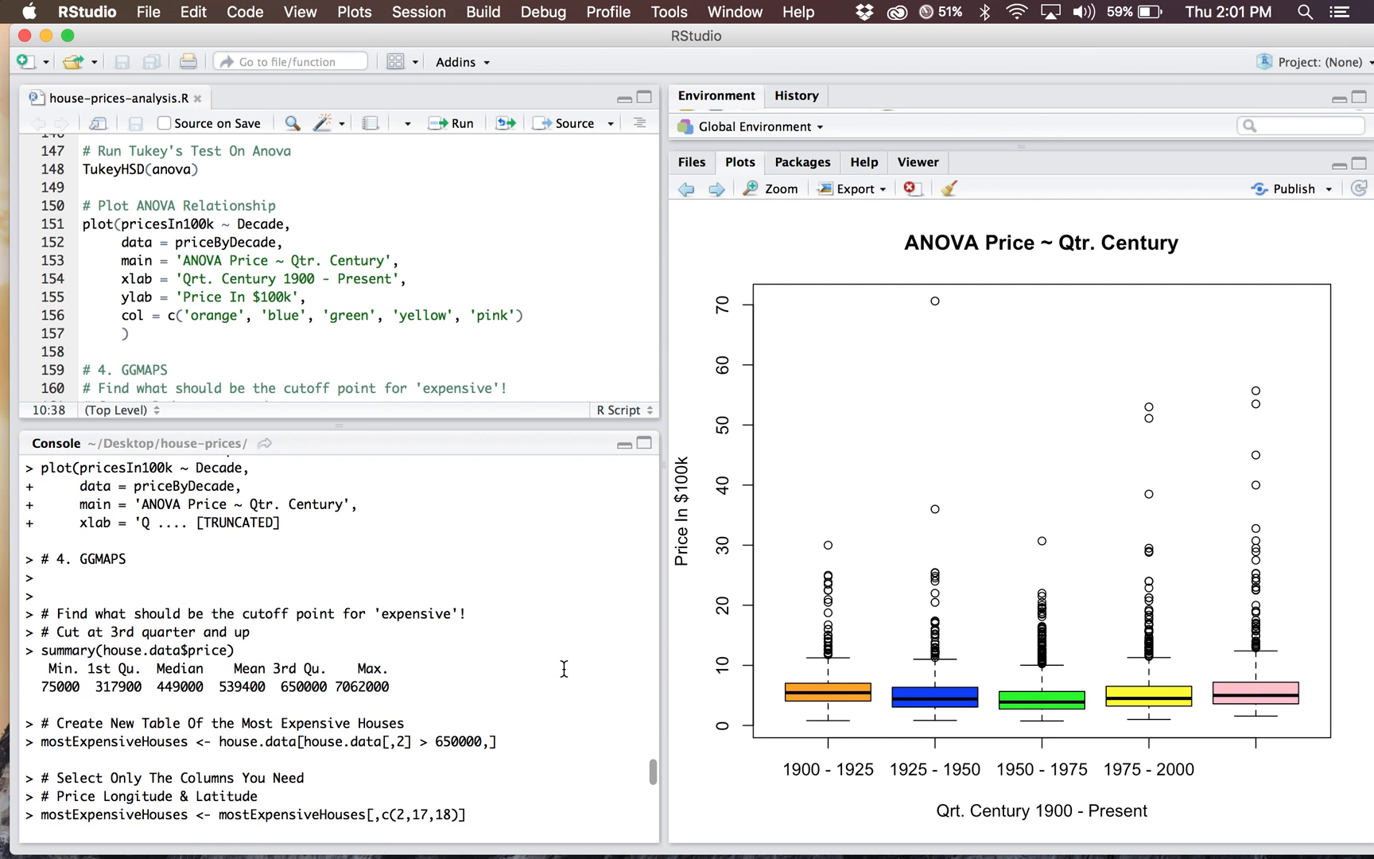
scroll(down, 3)
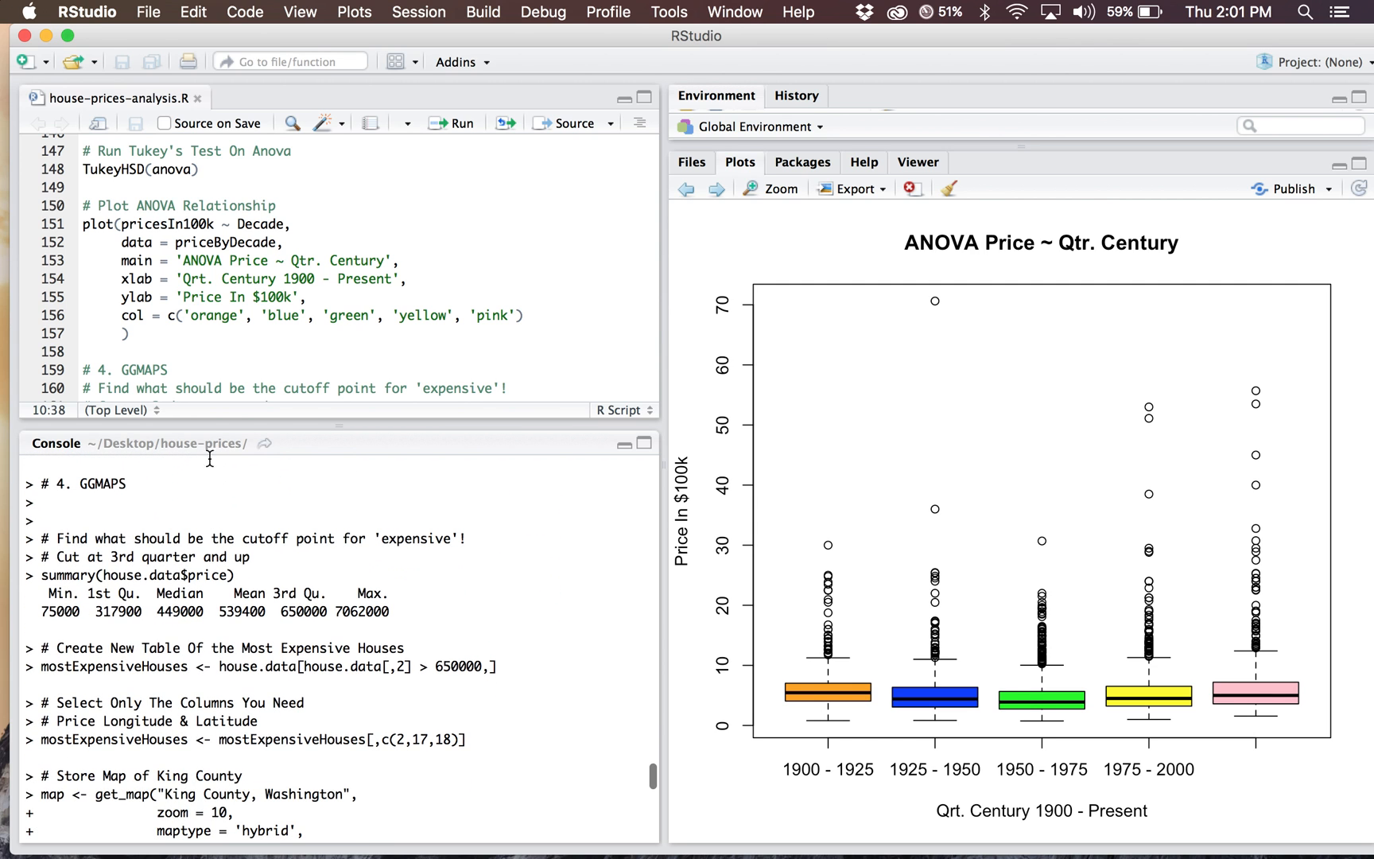
scroll(down, 3)
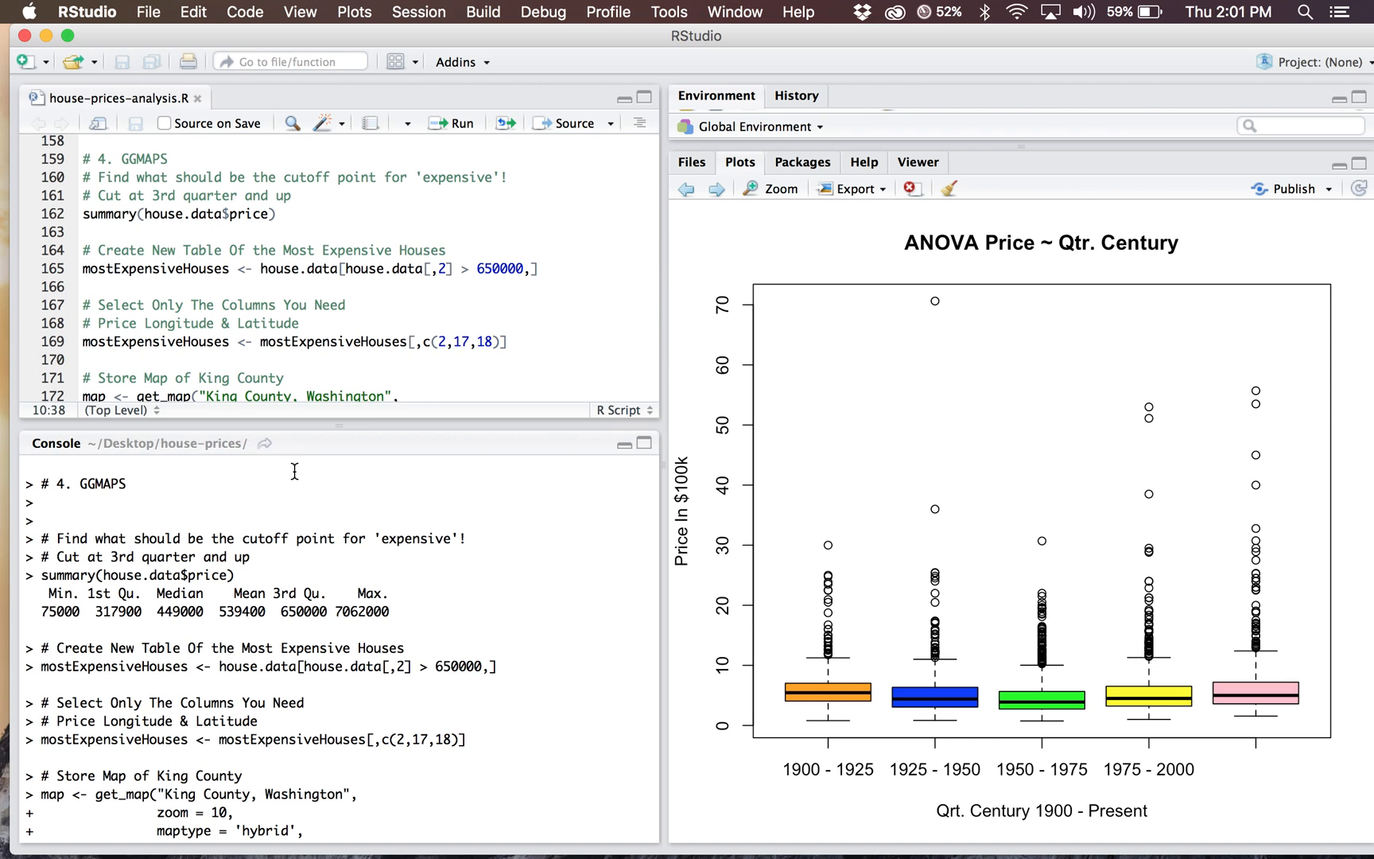
scroll(down, 3)
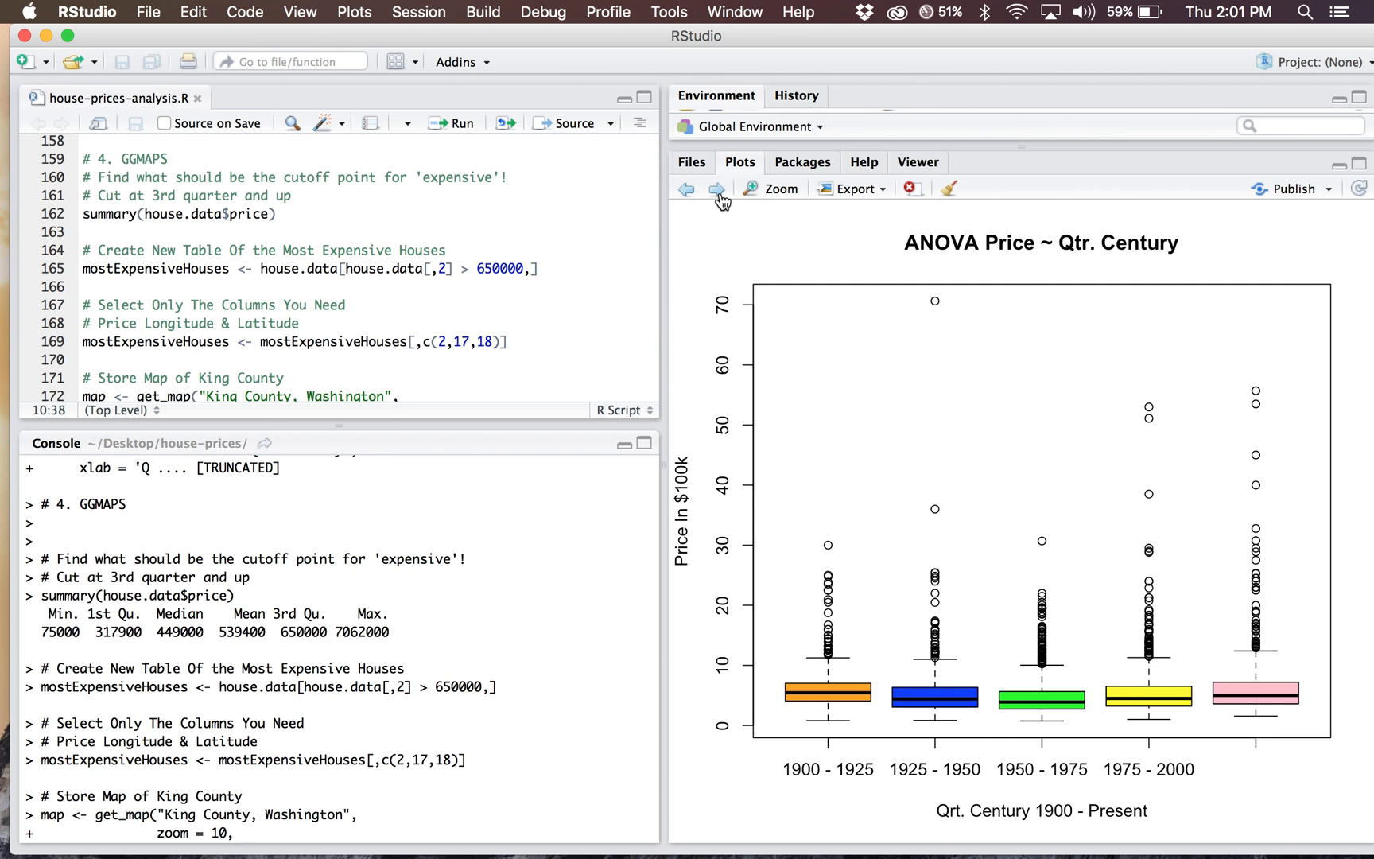
- Show the Most Expensive Houses In King County map and select the price cutoff line
click(717, 188)
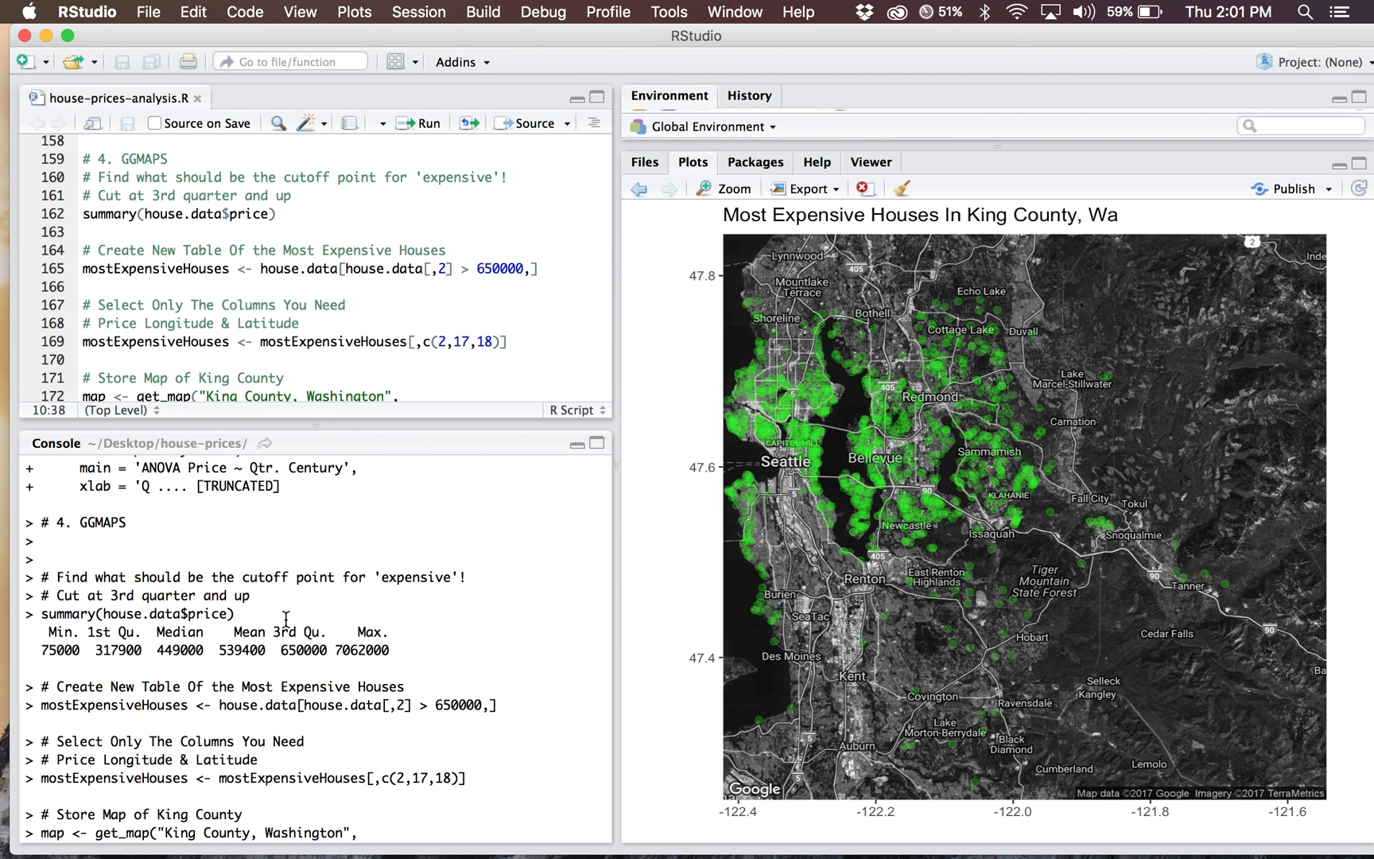
scroll(down, 3)
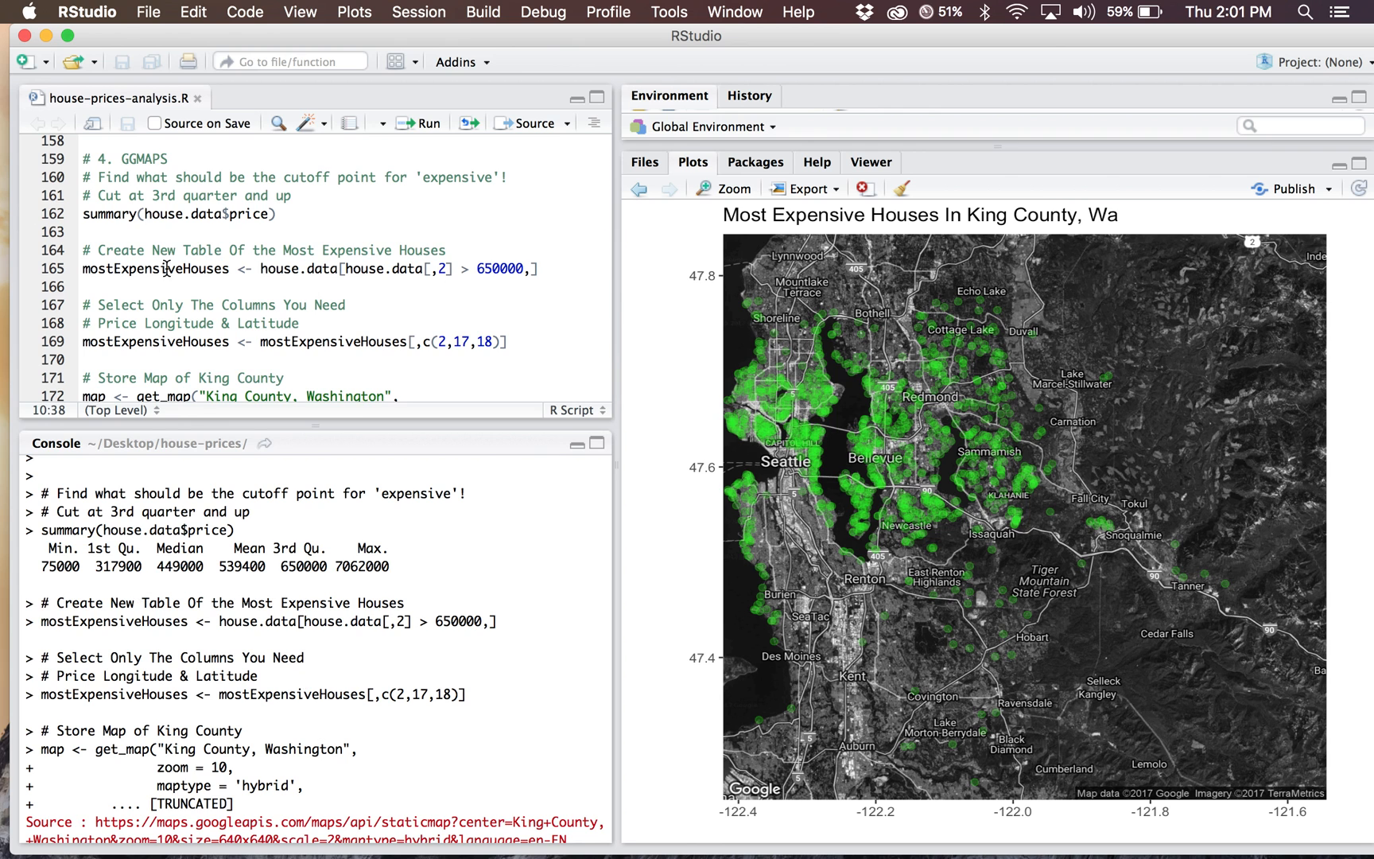
scroll(down, 3)
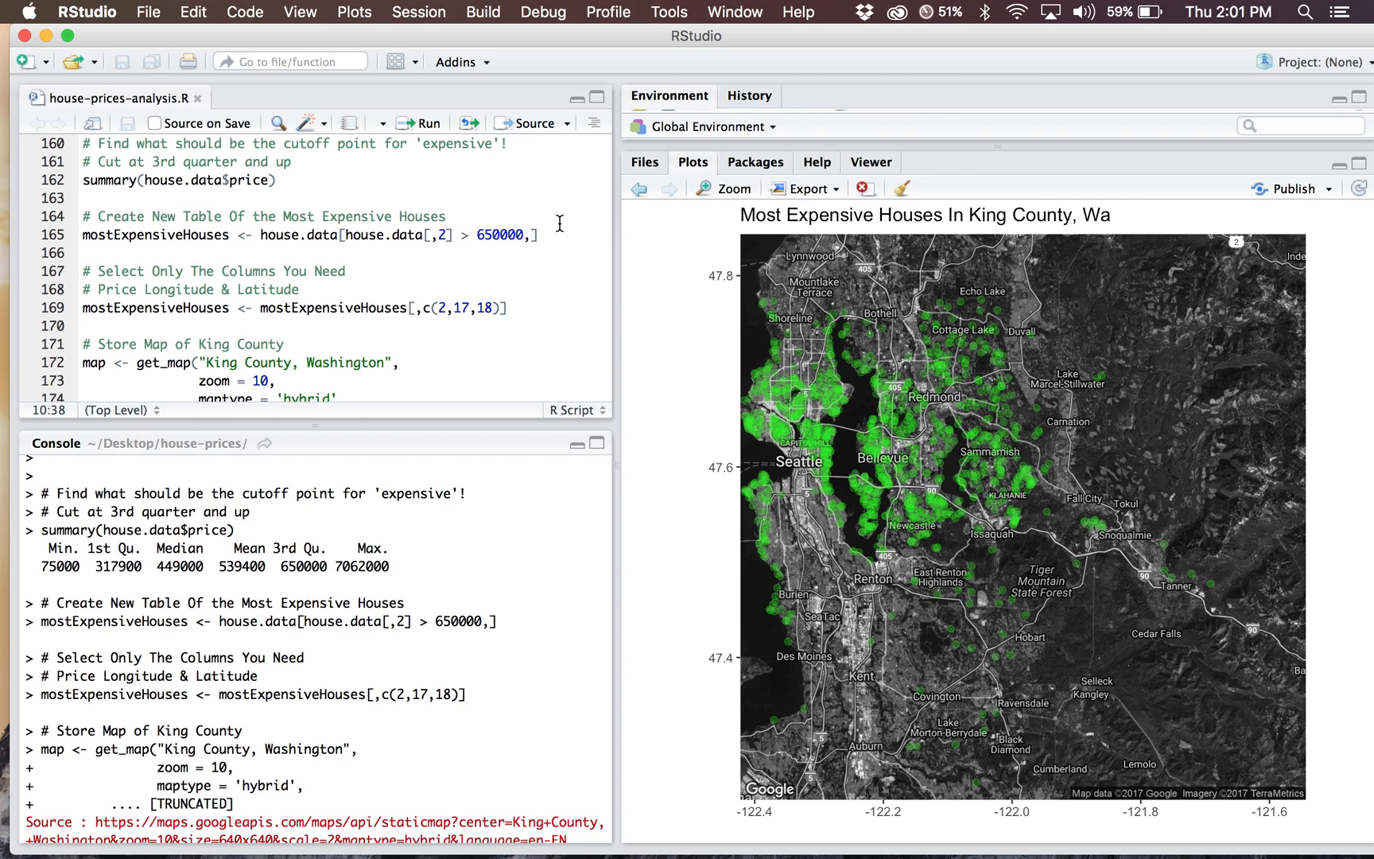
mouse_move(1152, 487)
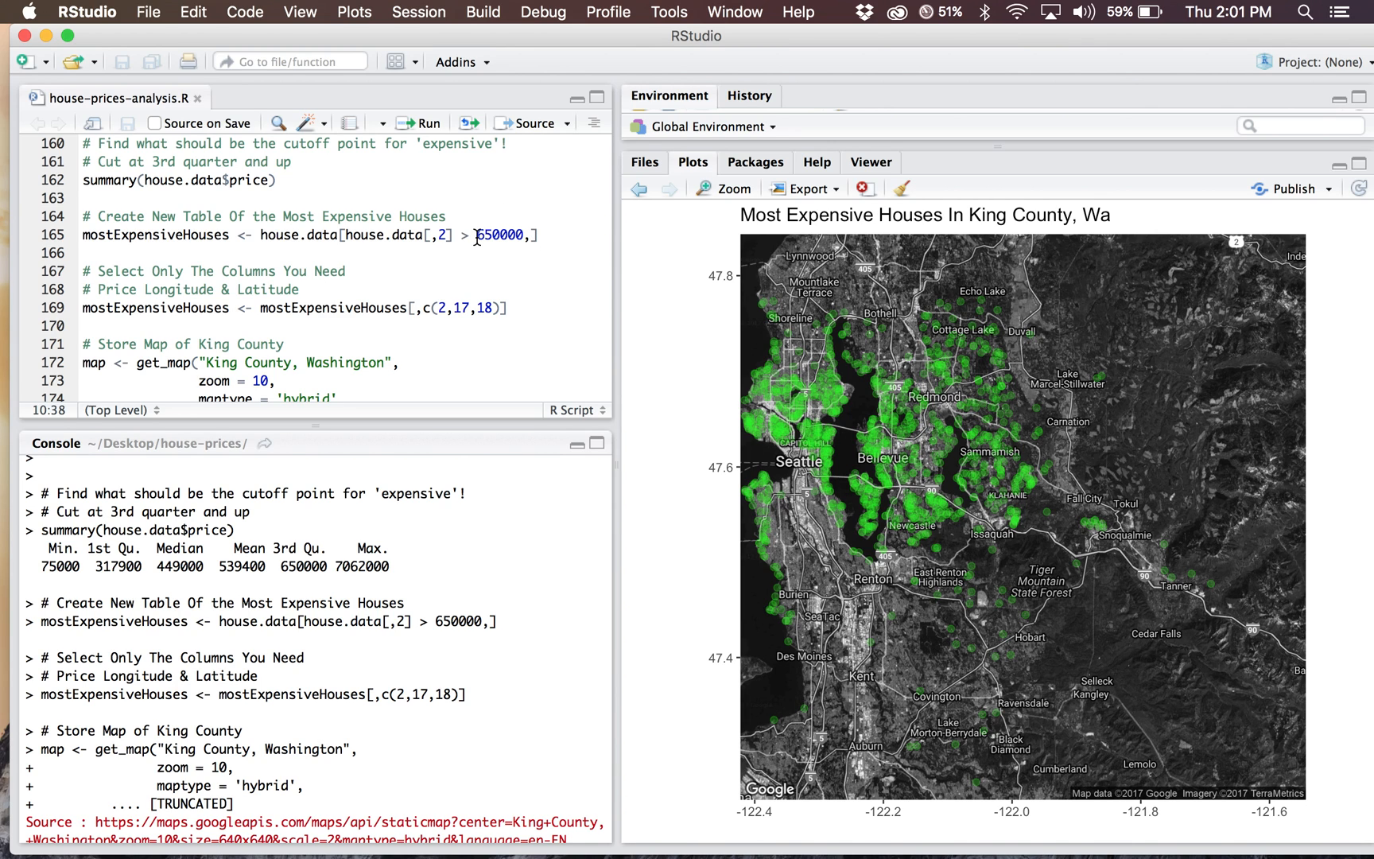
click(528, 236)
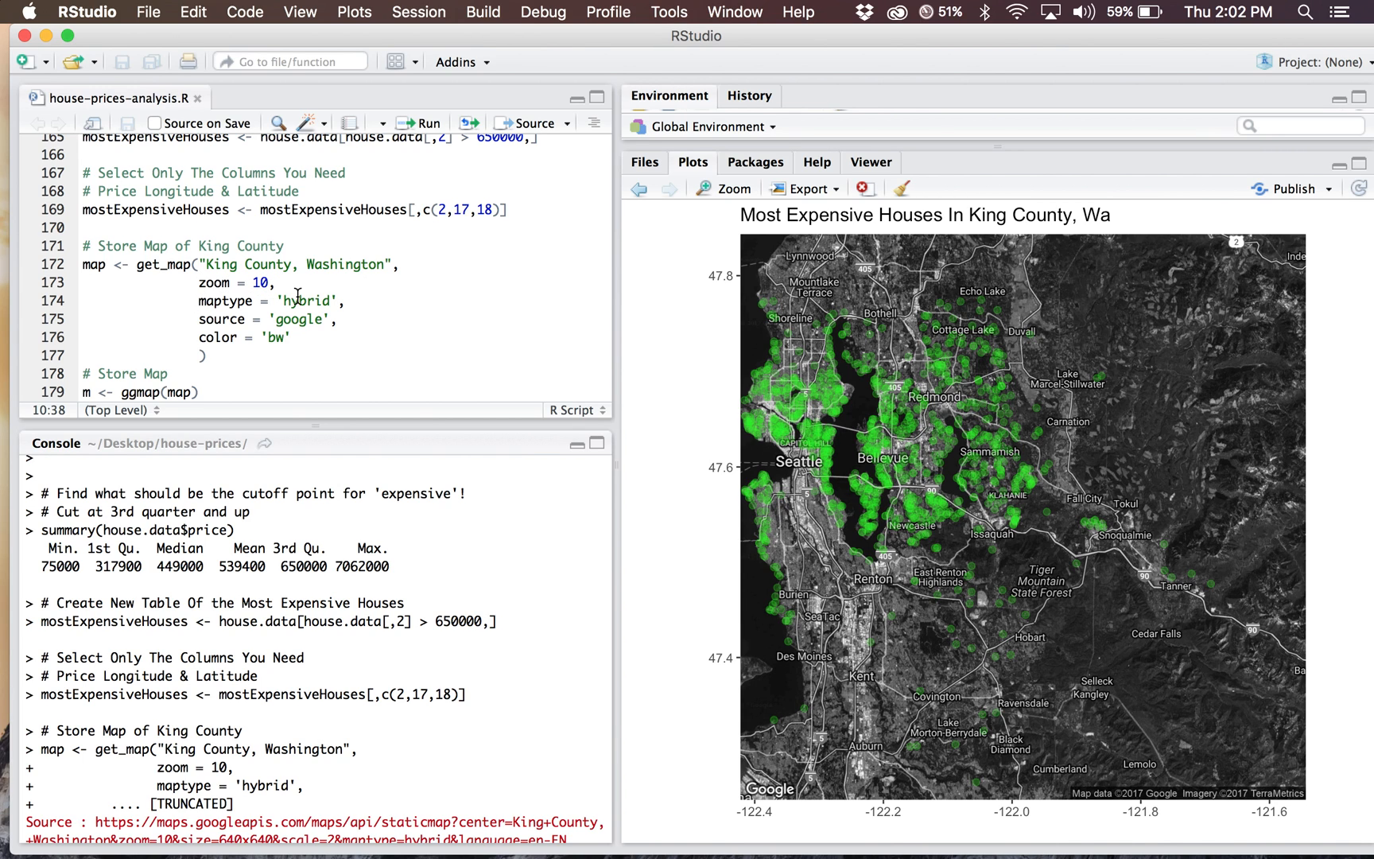
mouse_move(762, 307)
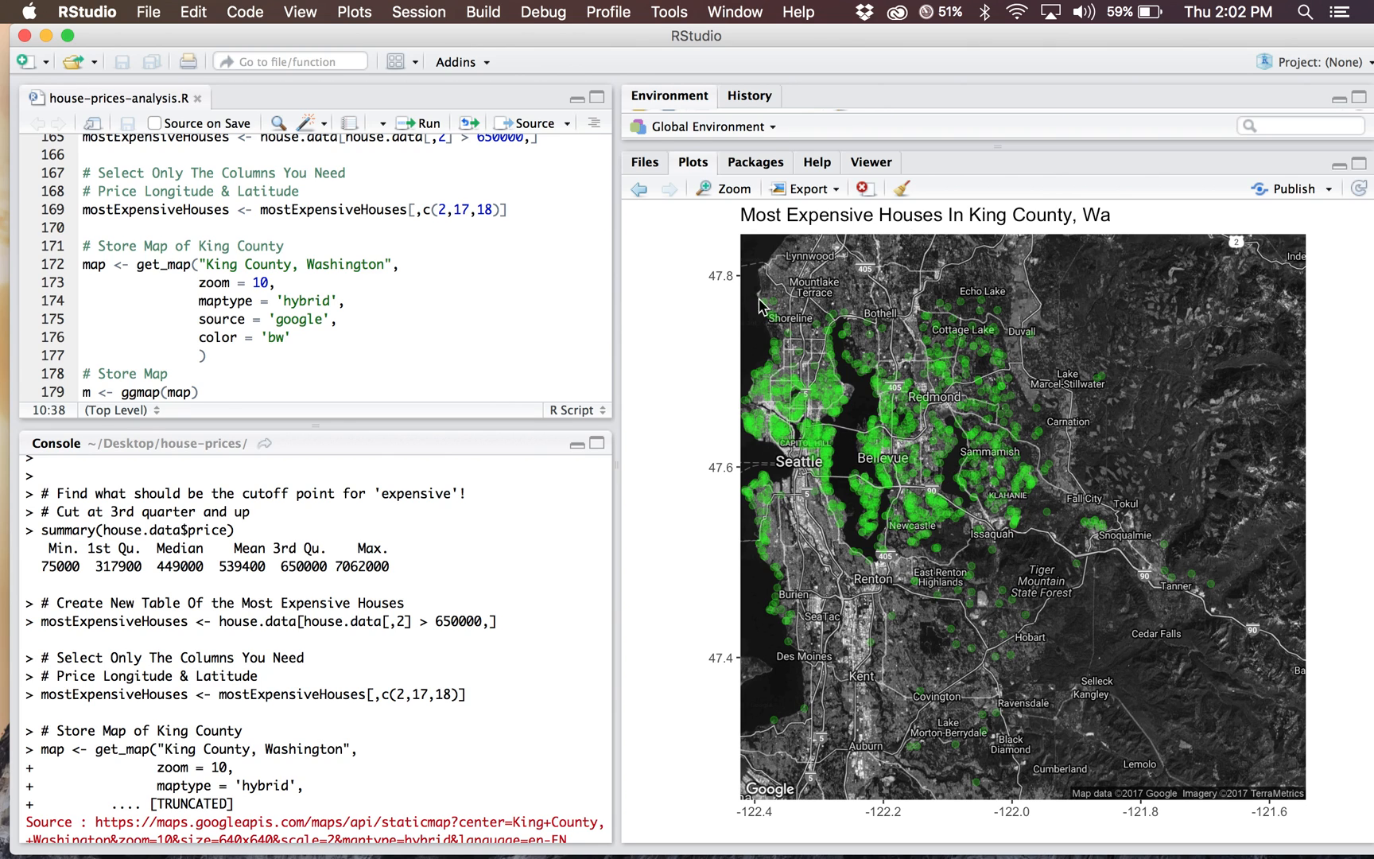
mouse_move(983, 552)
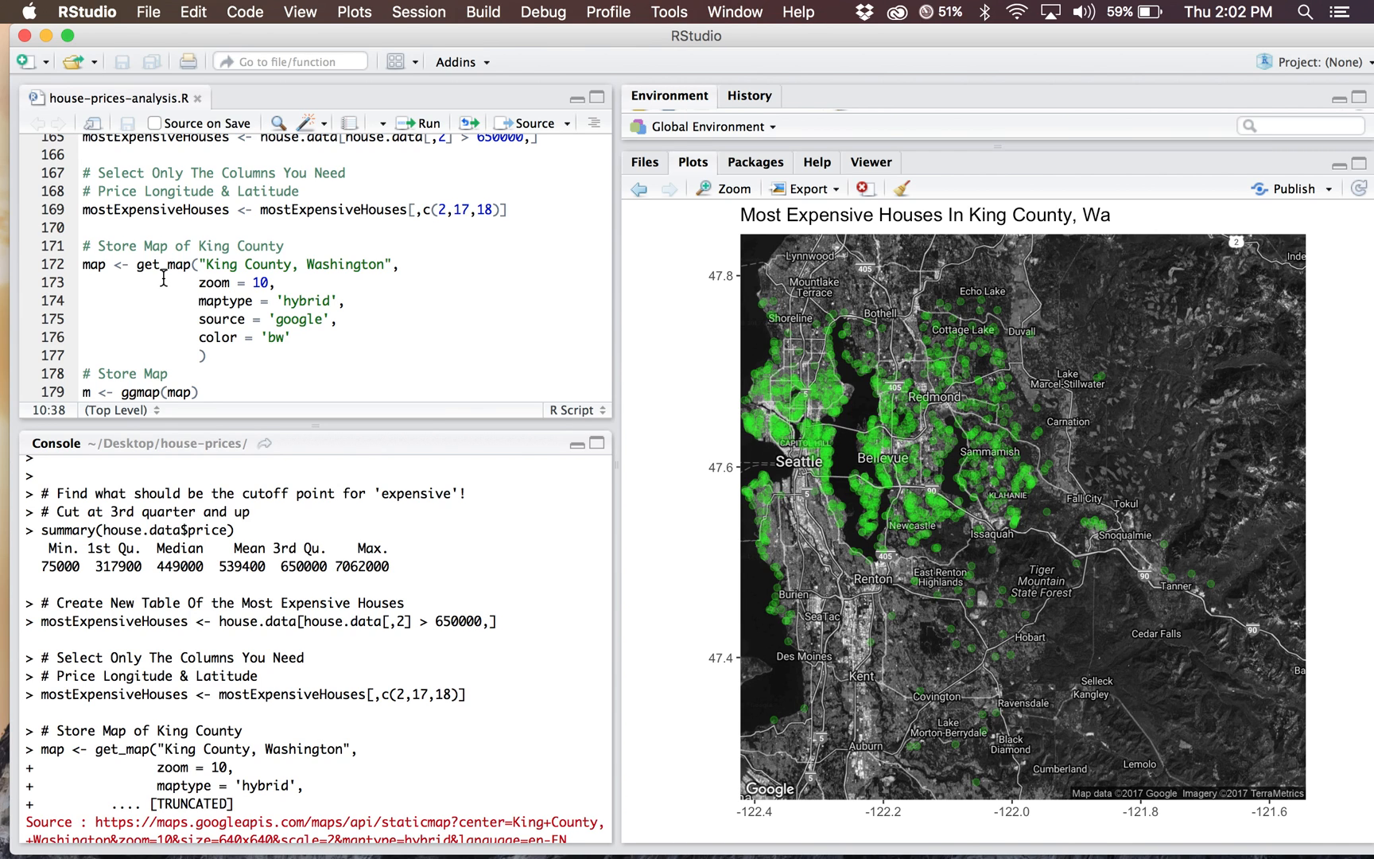
mouse_move(762, 402)
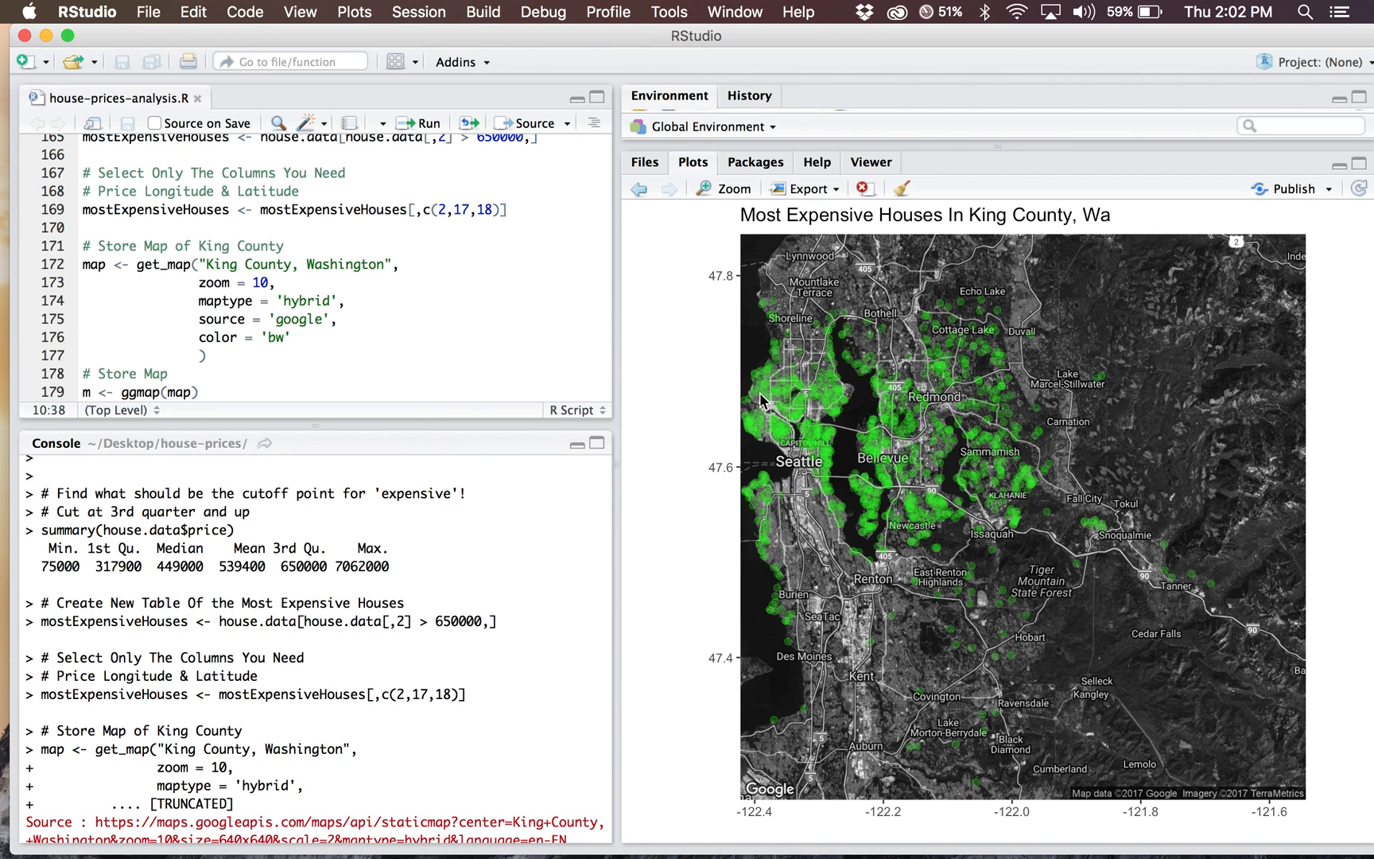
mouse_move(1010, 393)
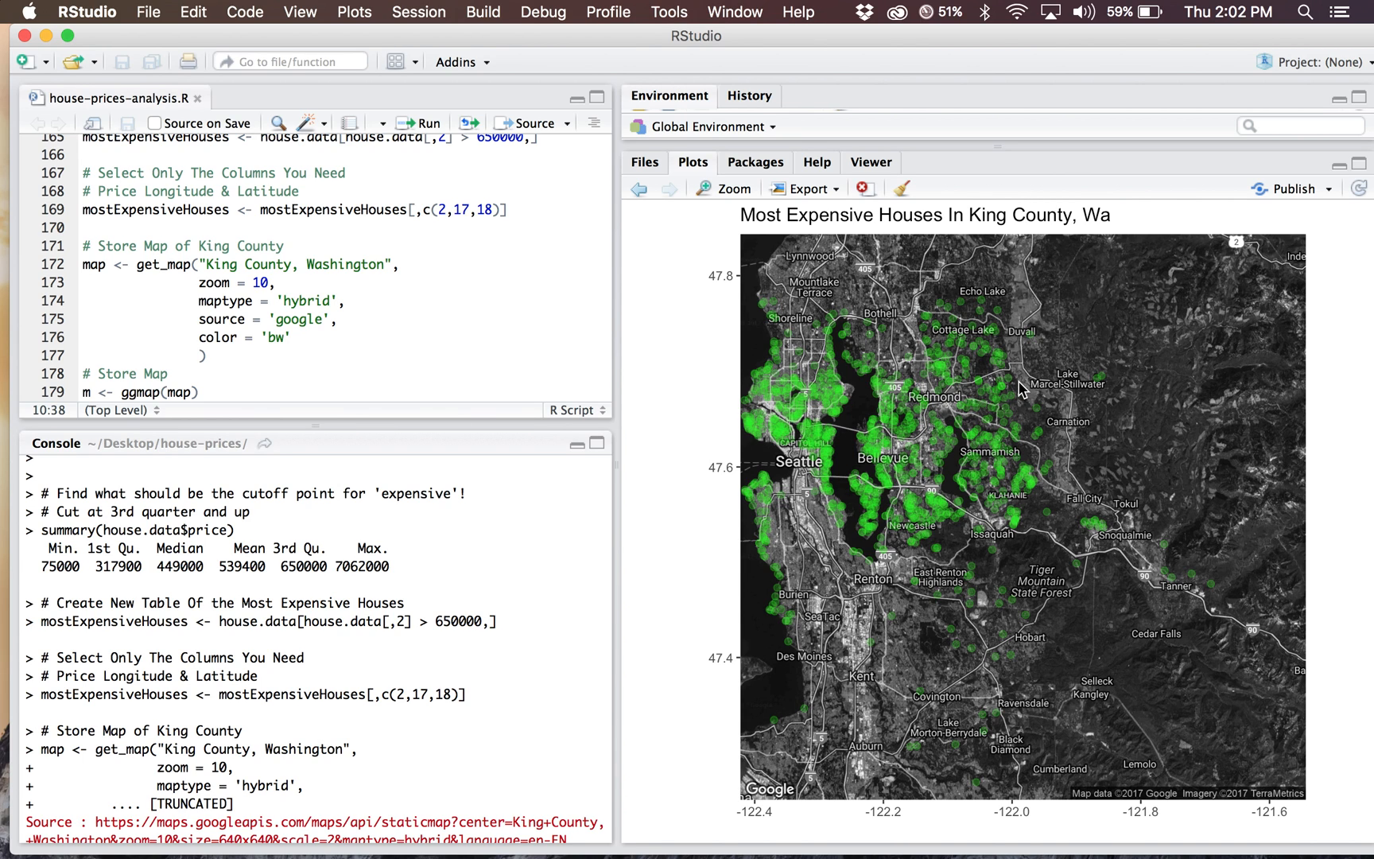
mouse_move(978, 293)
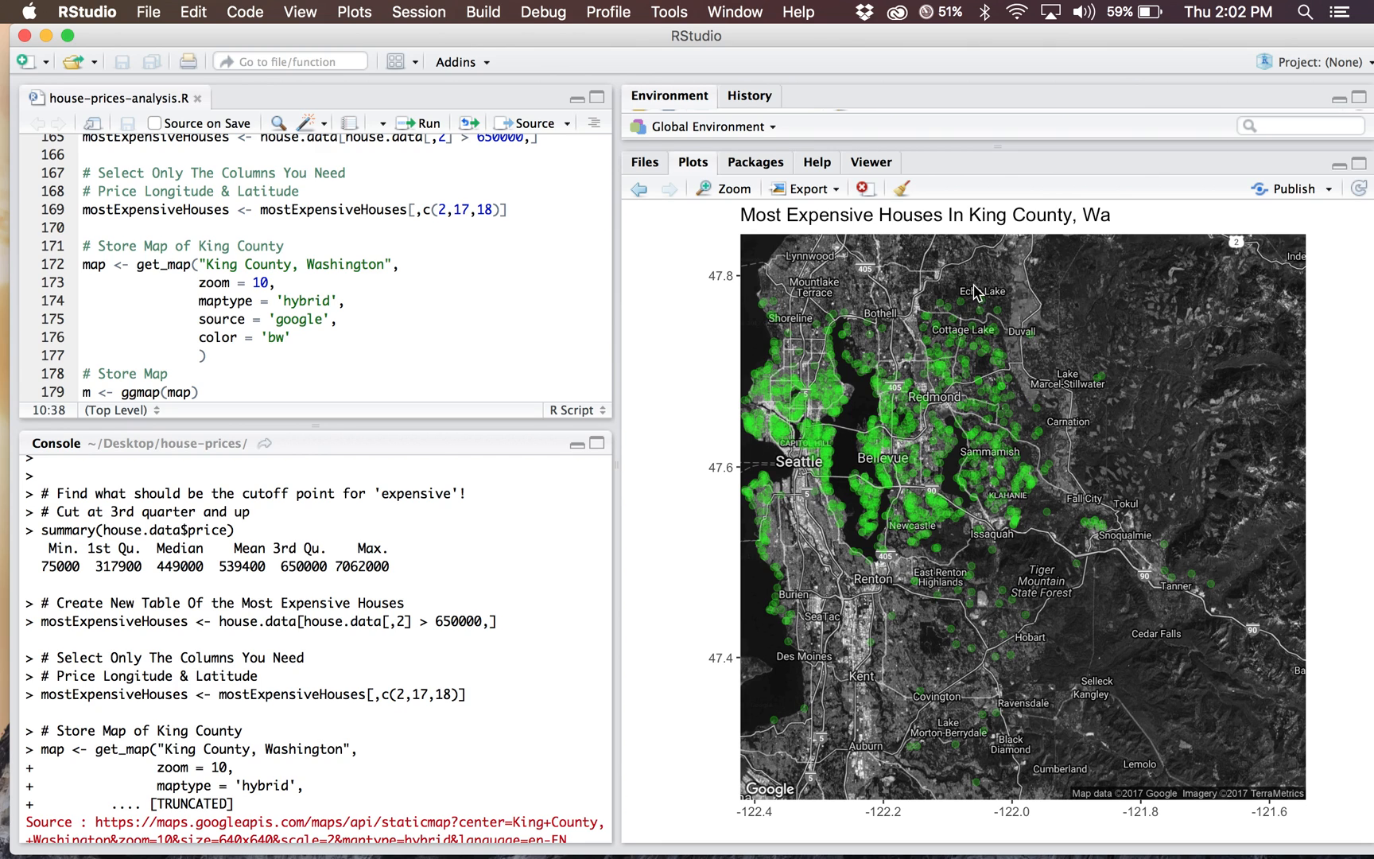
click(336, 357)
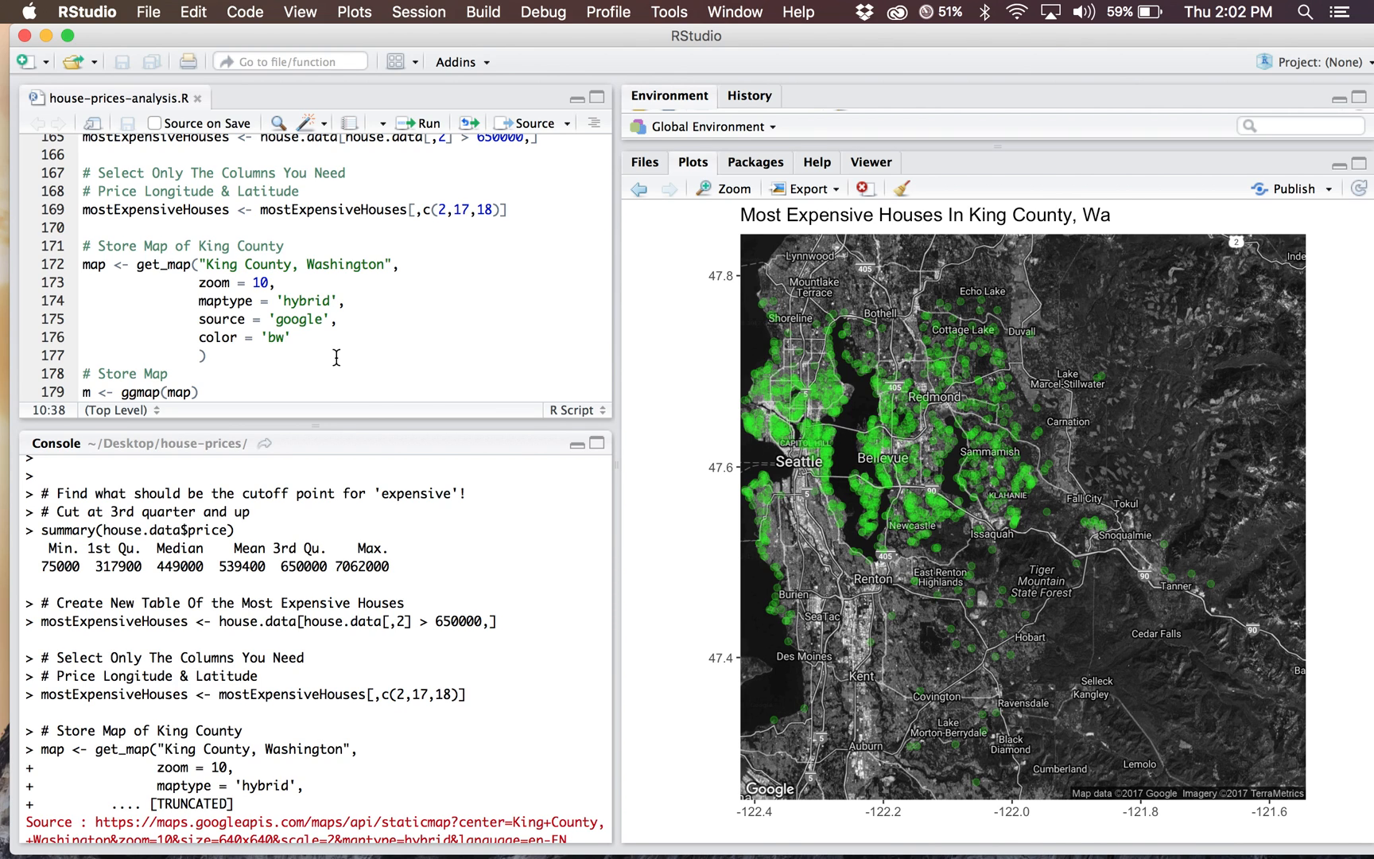
mouse_move(703, 396)
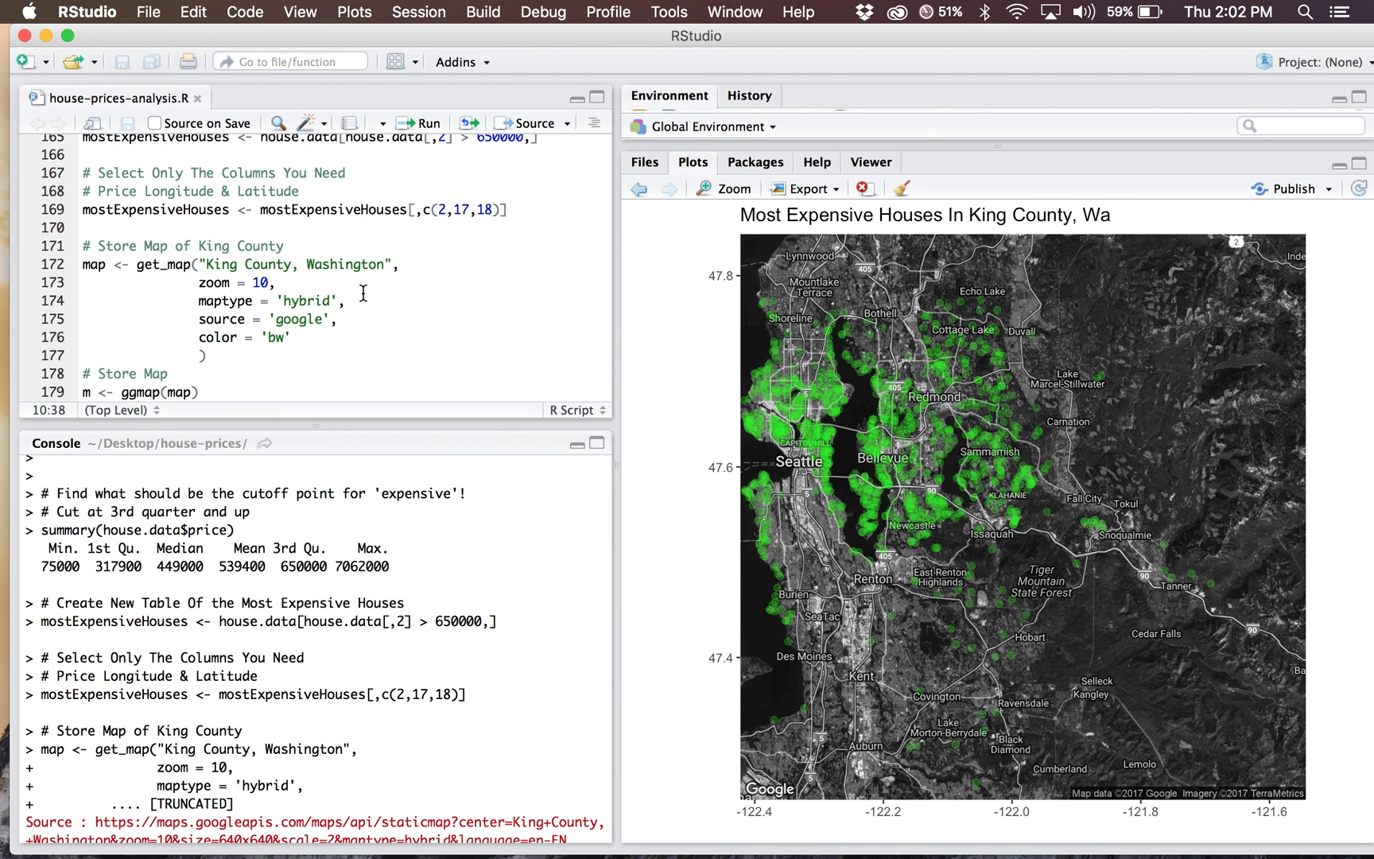
scroll(down, 3)
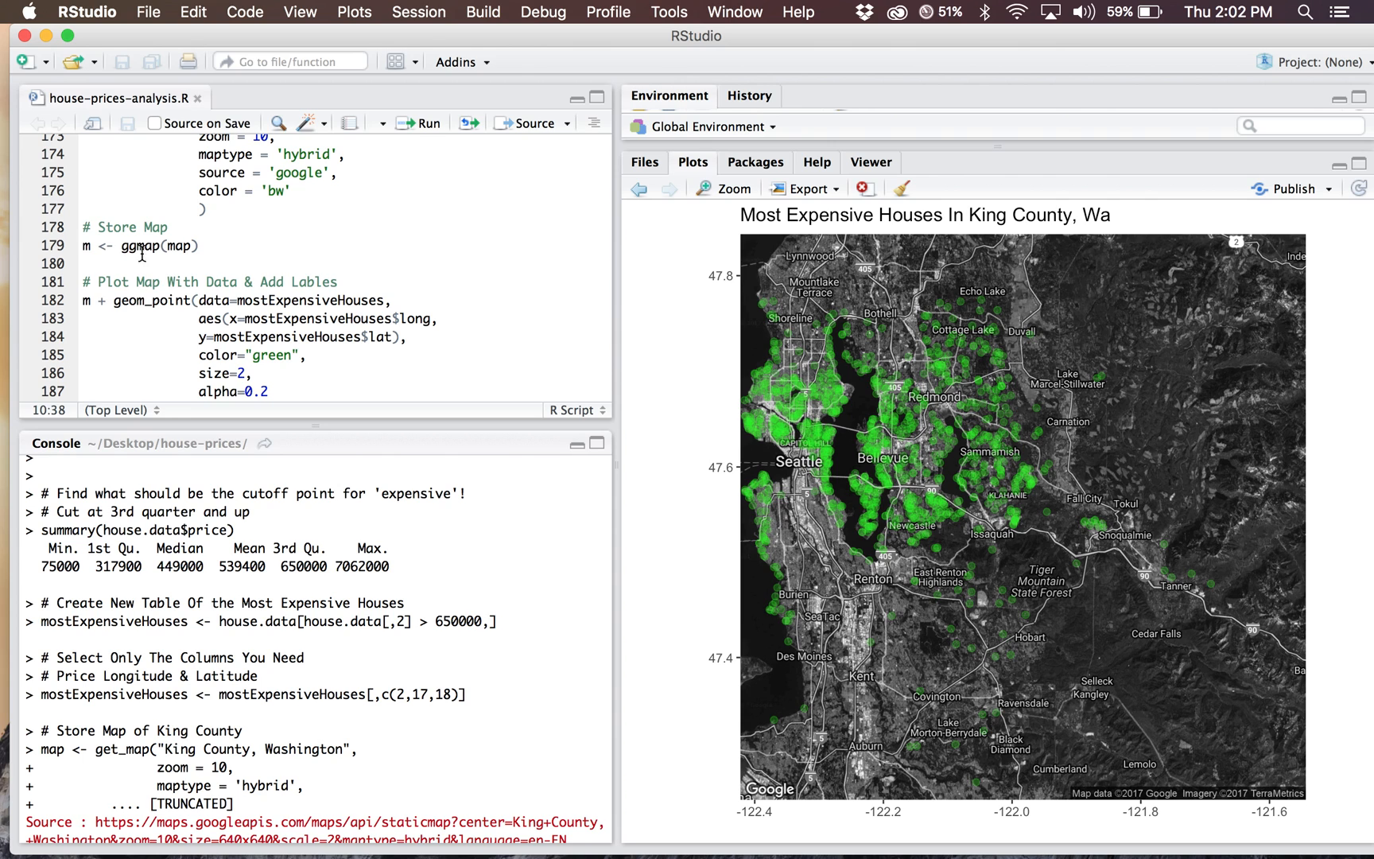
mouse_move(26, 263)
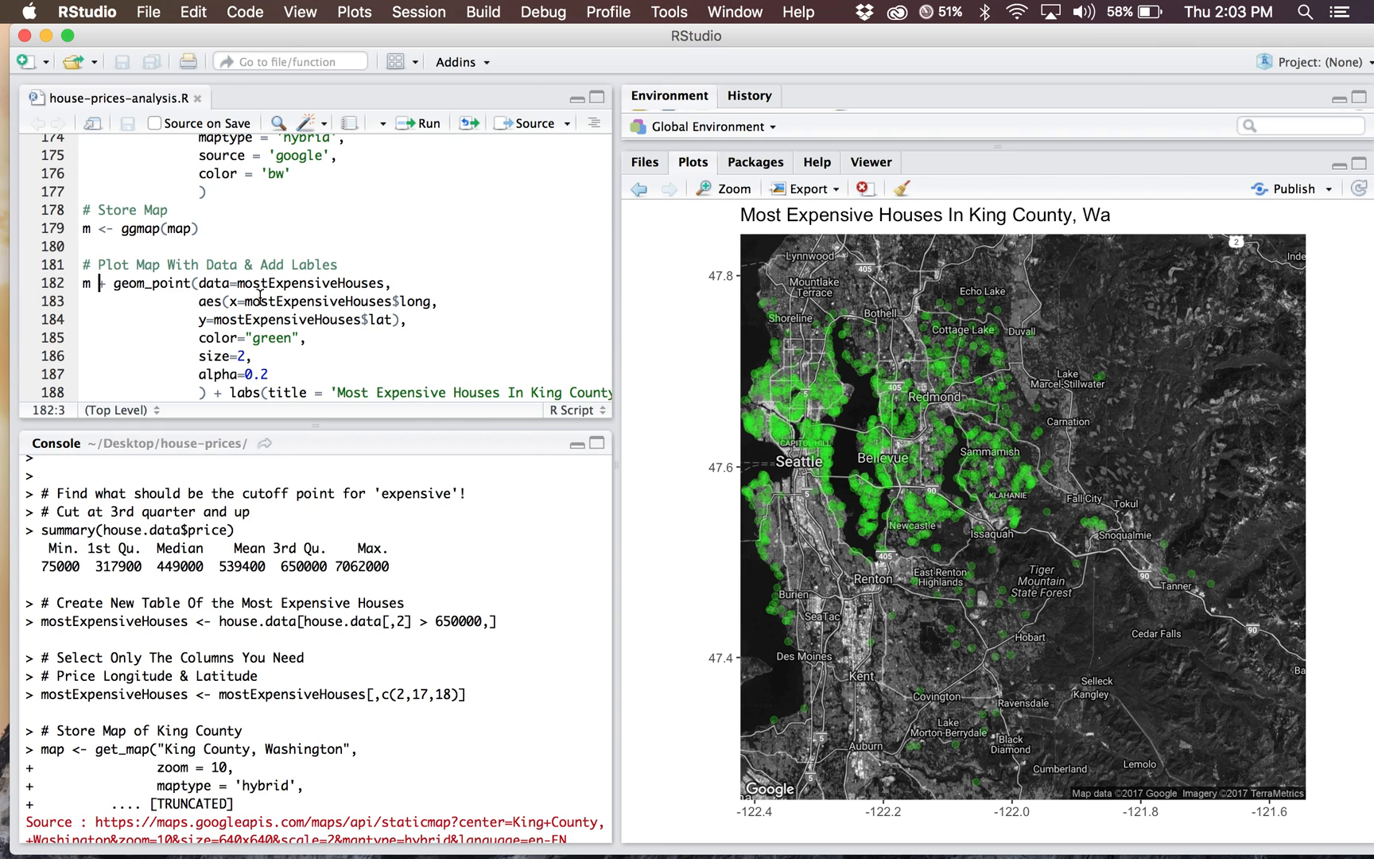
mouse_move(649, 357)
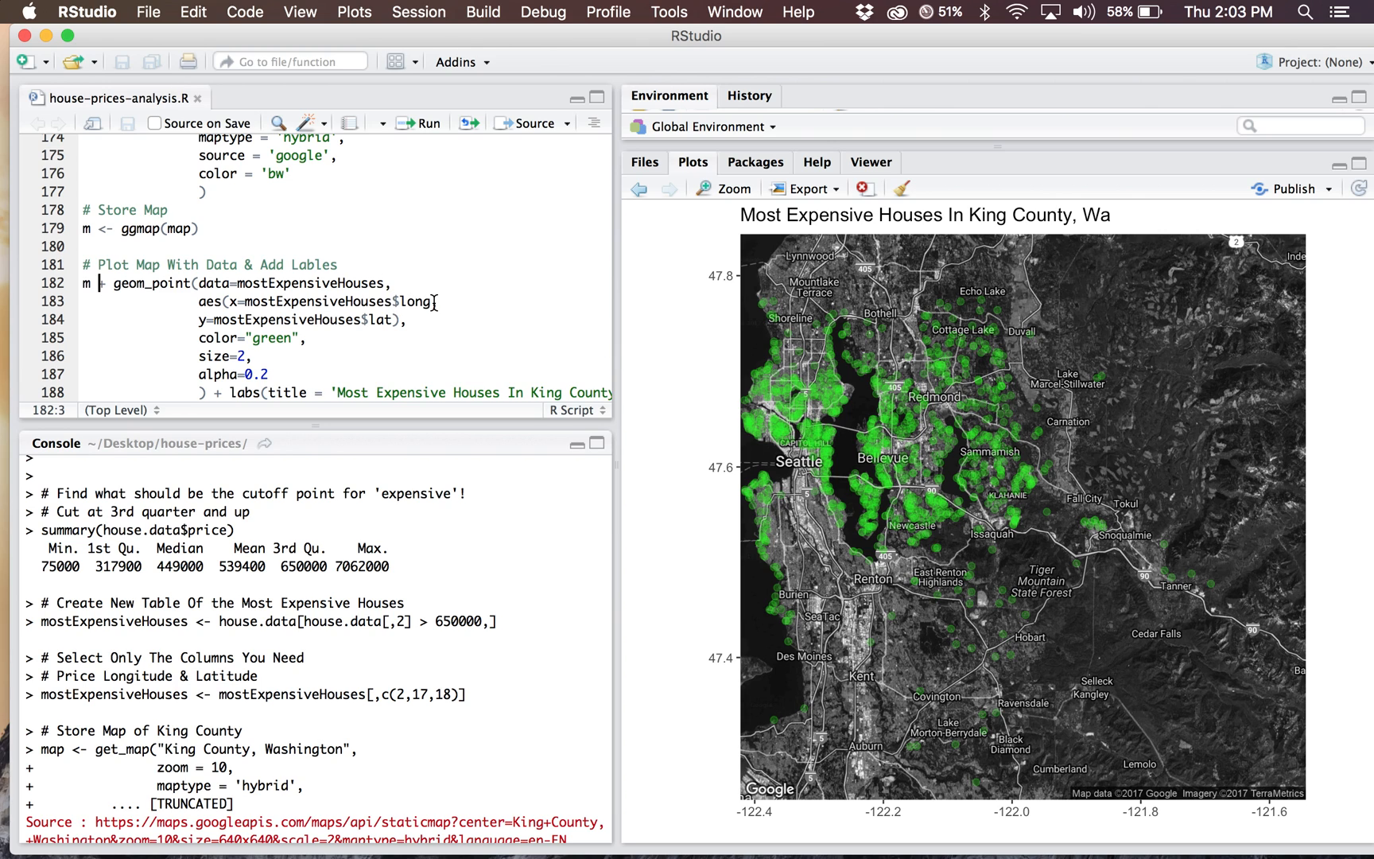
mouse_move(209, 309)
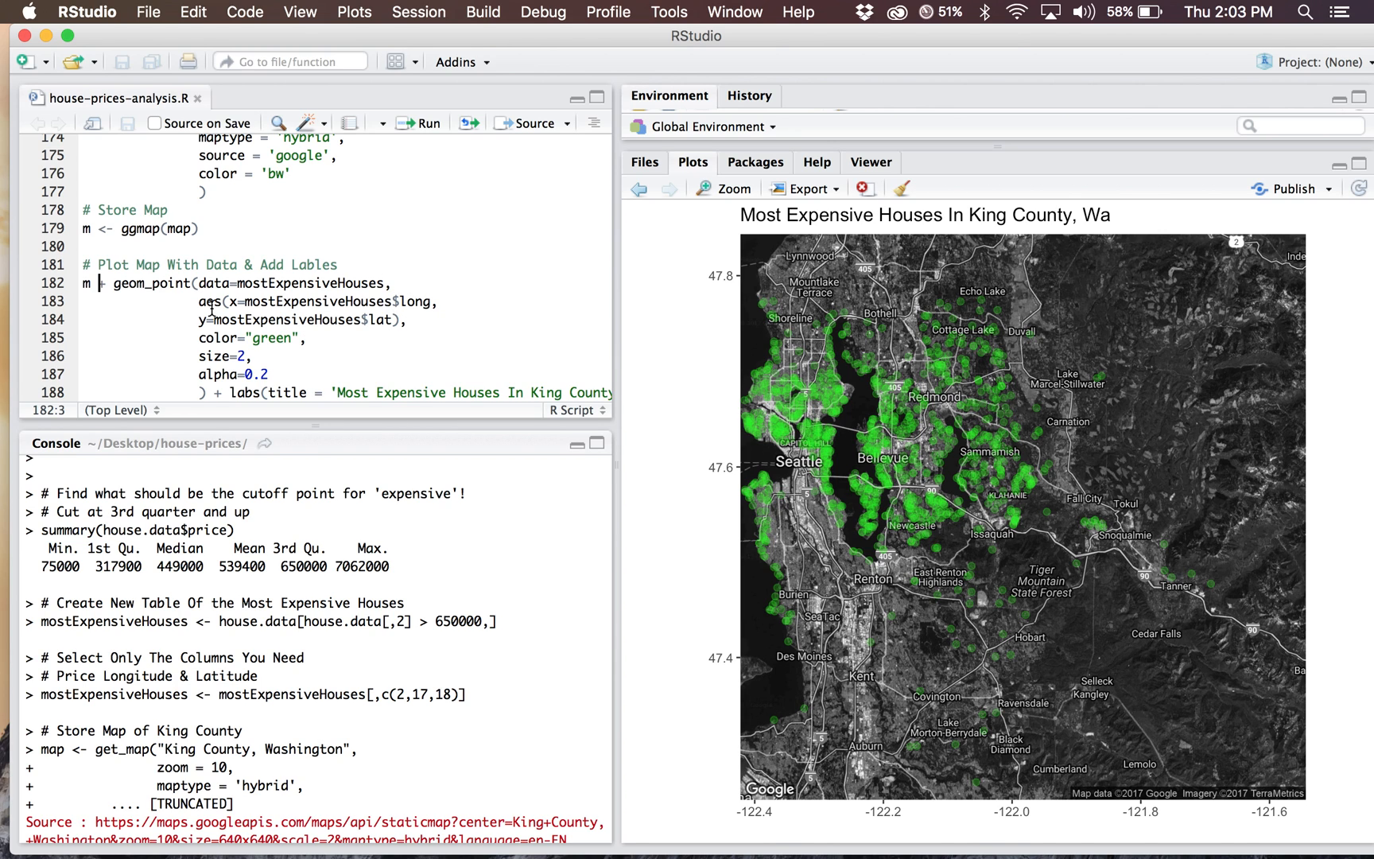
mouse_move(221, 357)
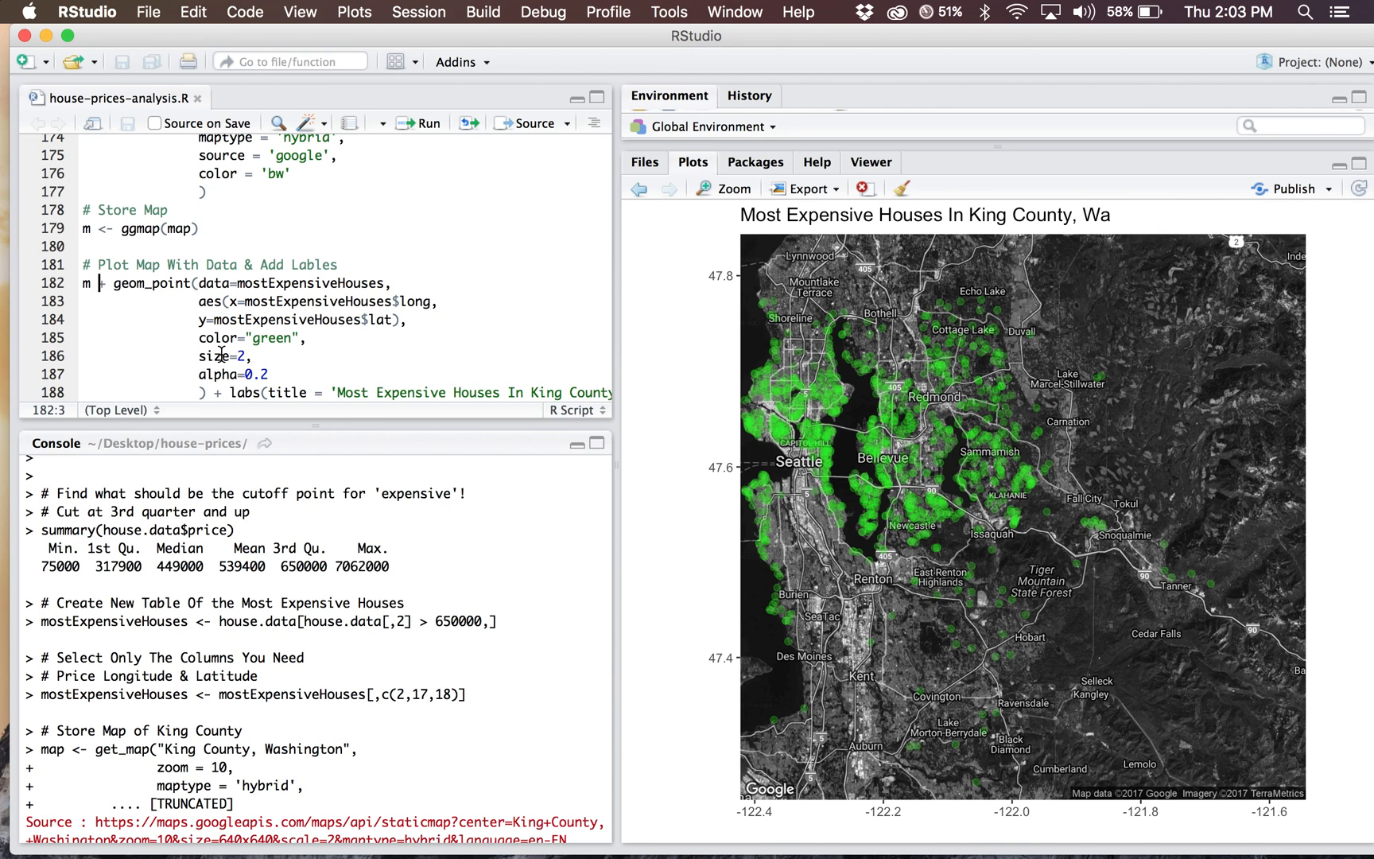
mouse_move(1033, 502)
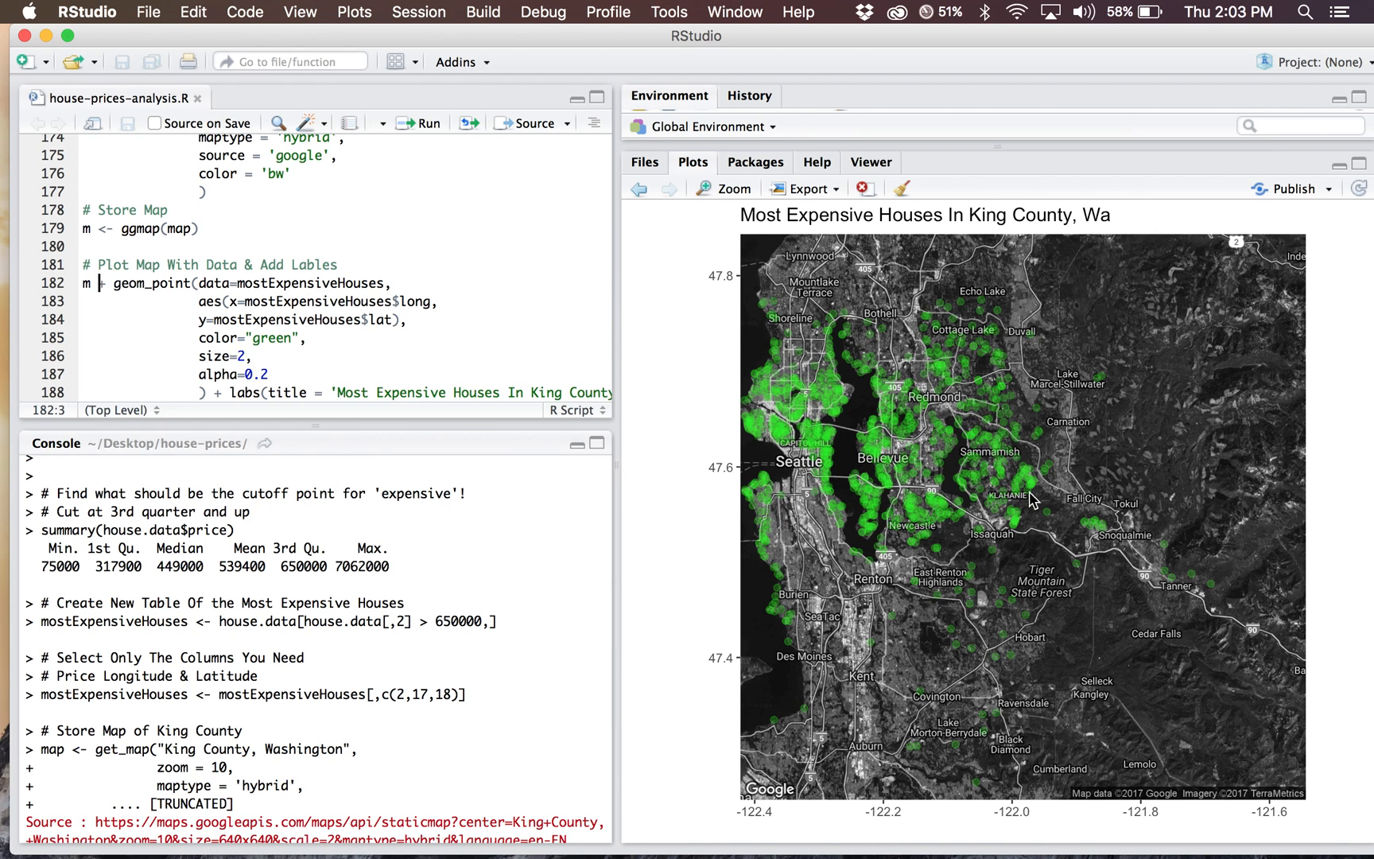
mouse_move(1053, 368)
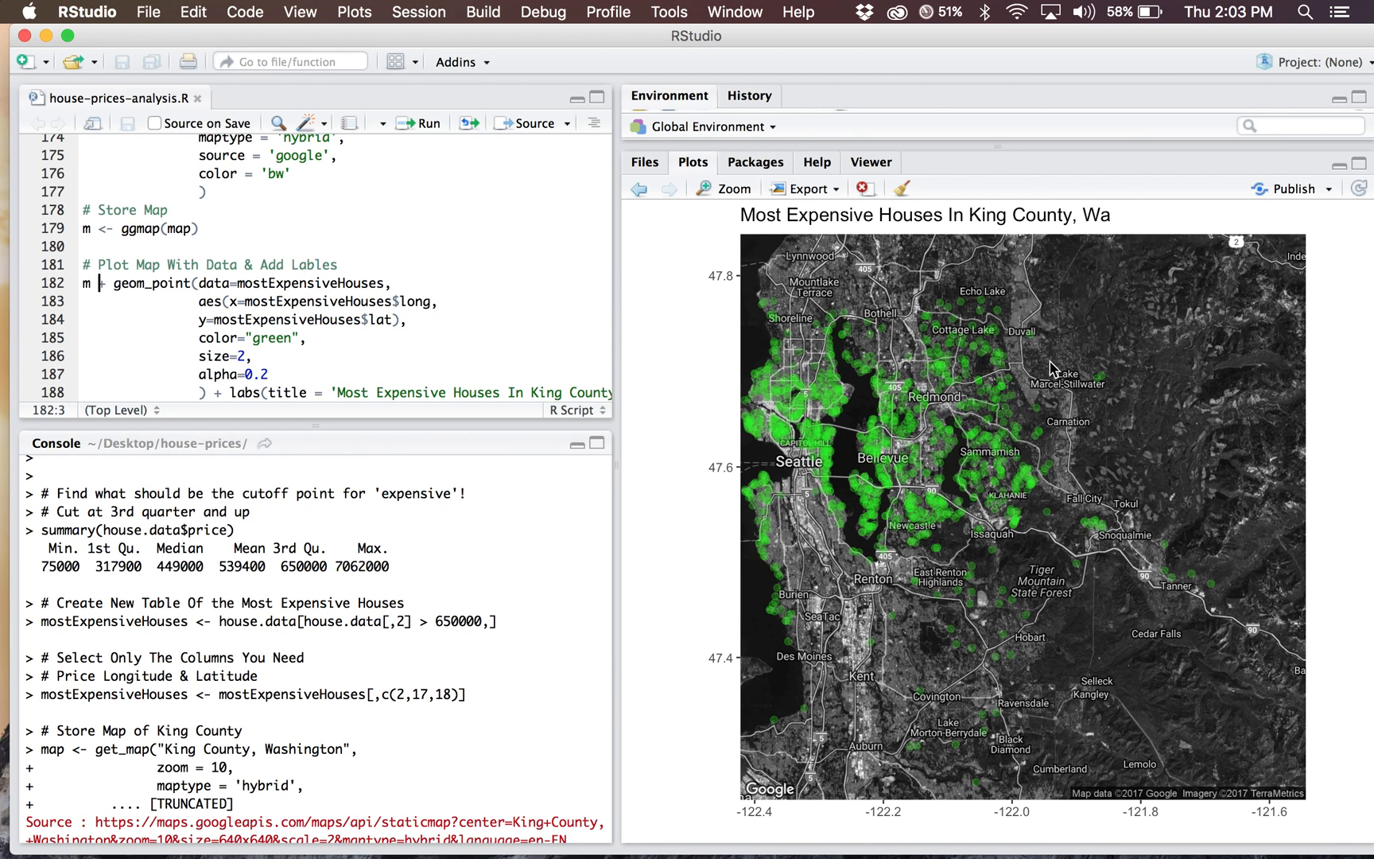
mouse_move(862, 547)
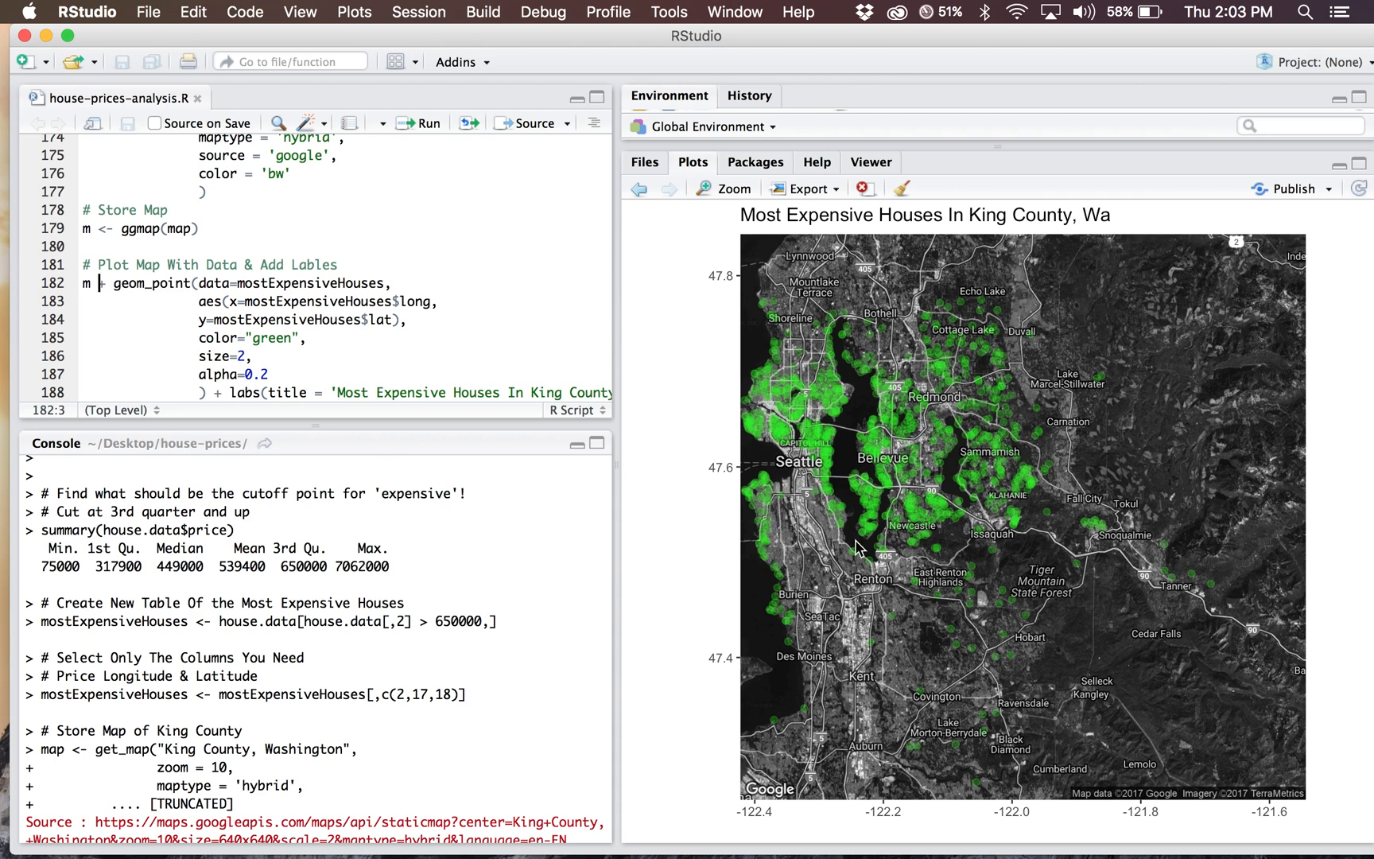
mouse_move(939, 409)
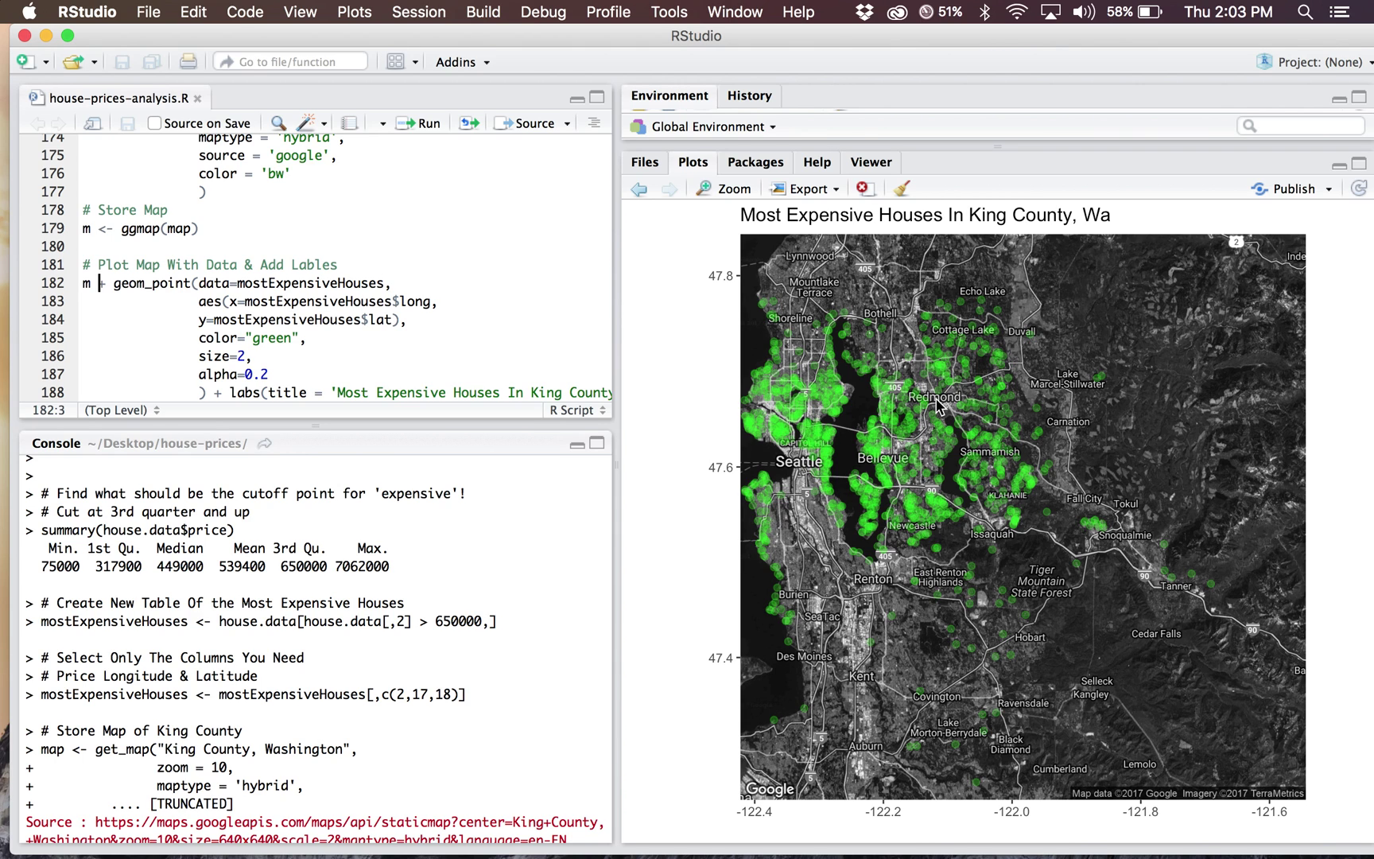
mouse_move(962, 329)
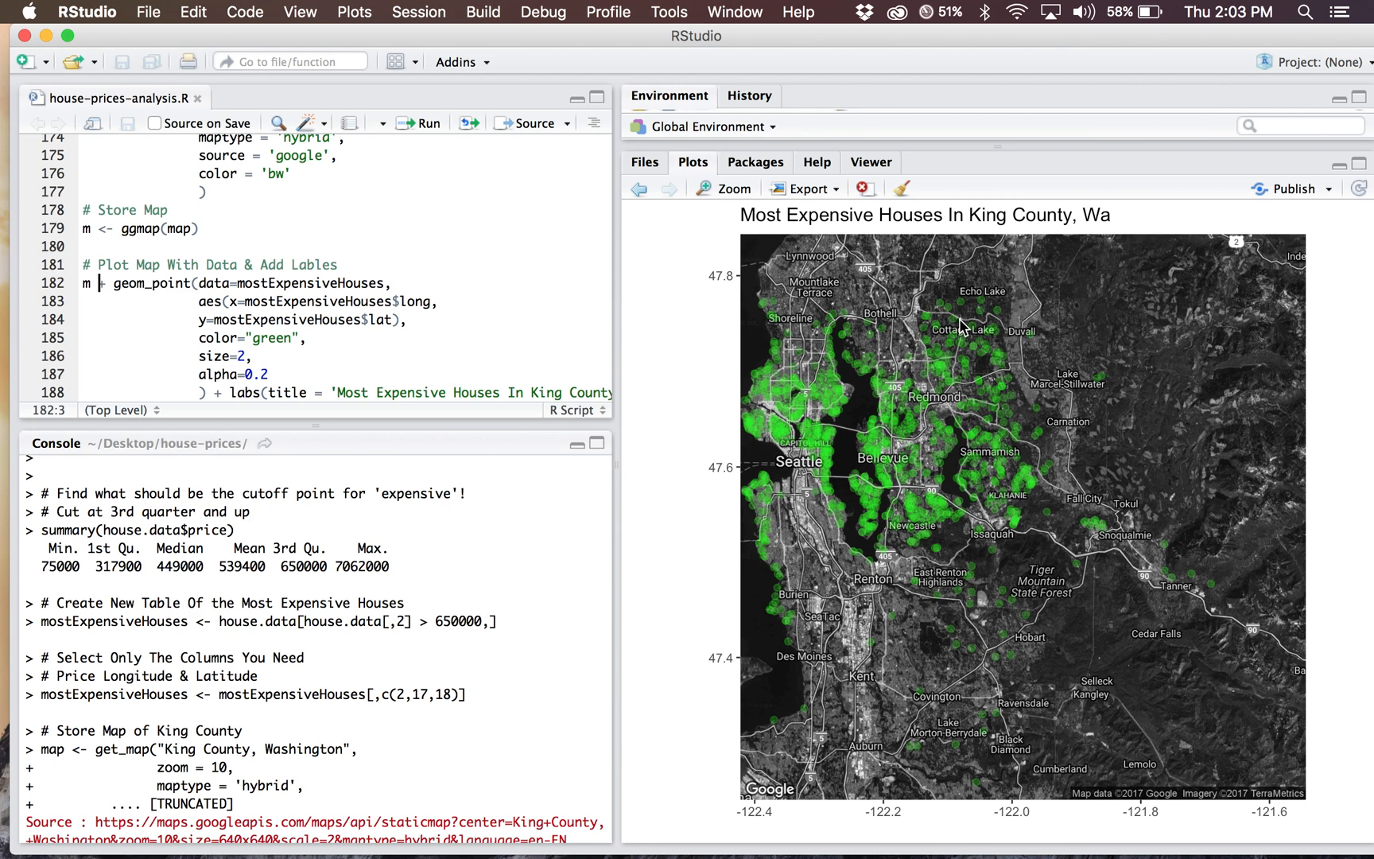
mouse_move(835, 467)
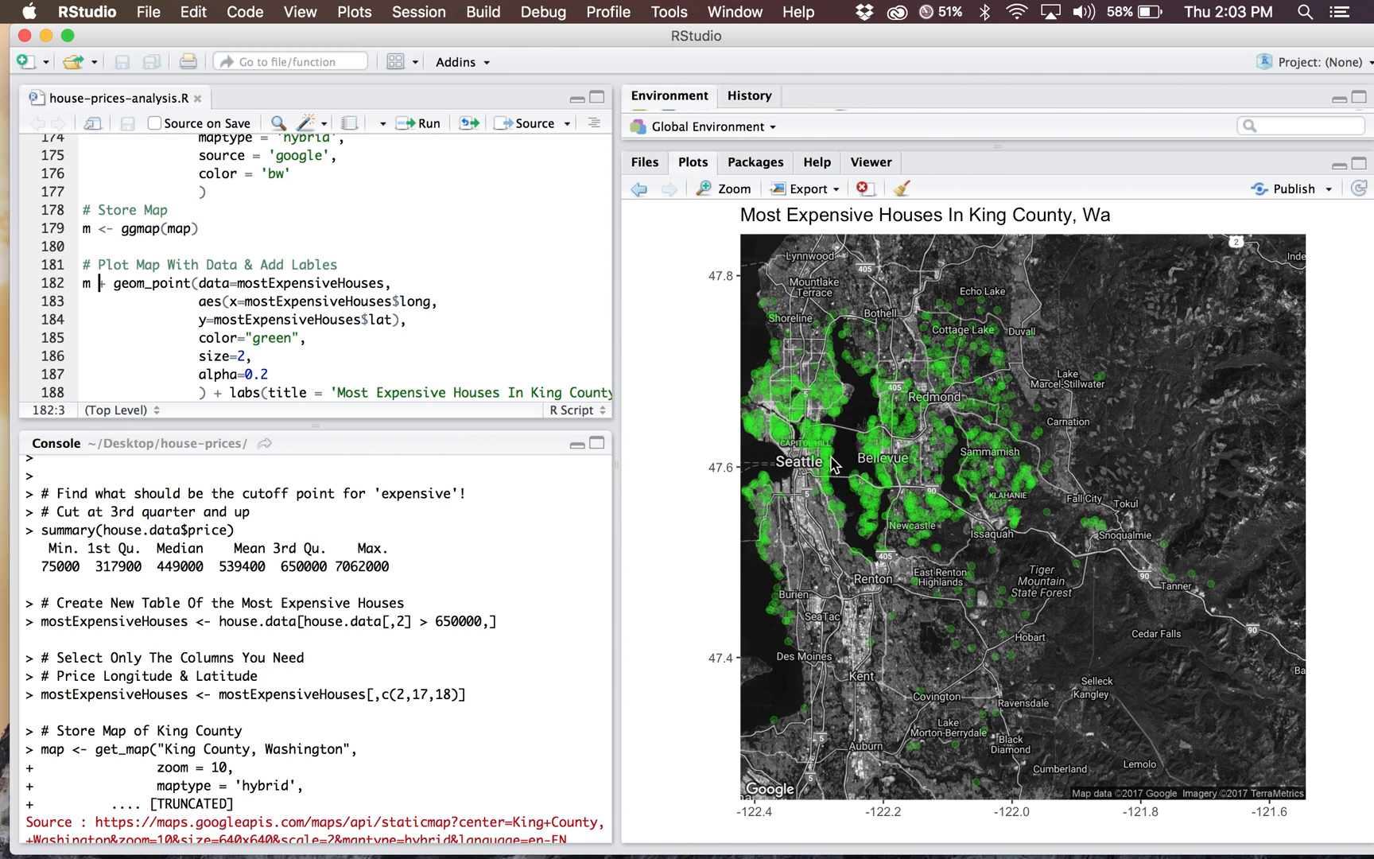
mouse_move(770, 497)
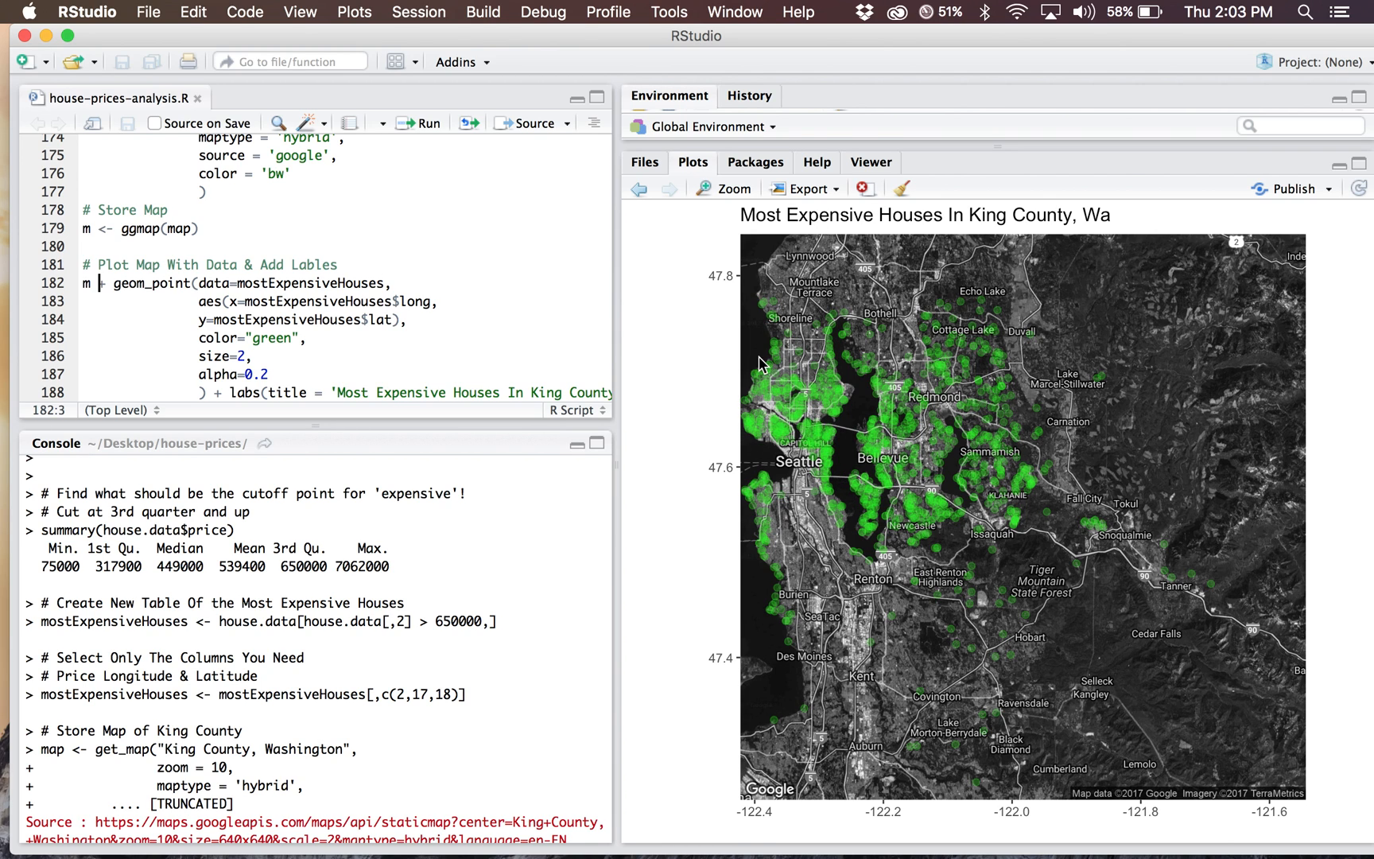
mouse_move(839, 328)
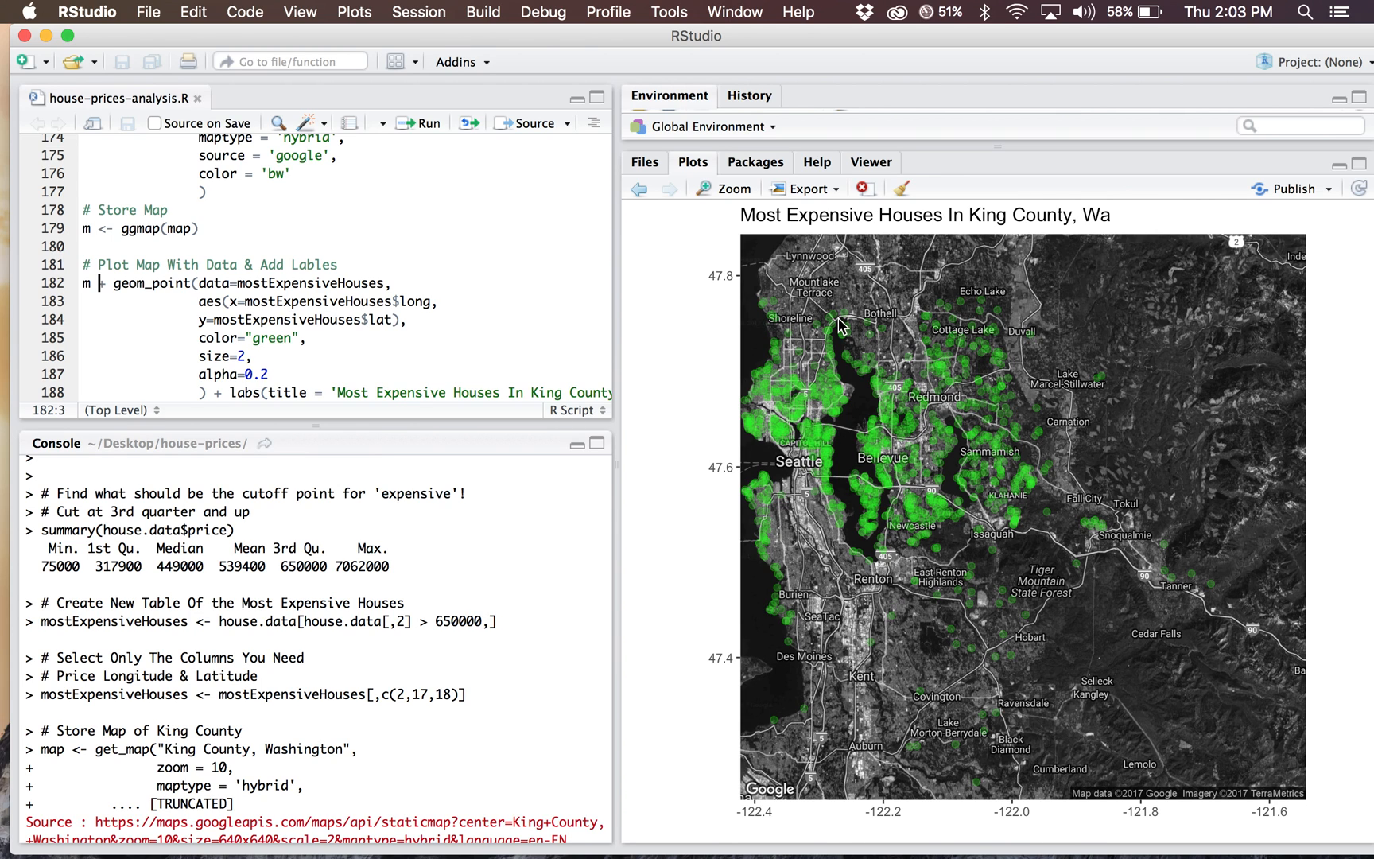
mouse_move(889, 414)
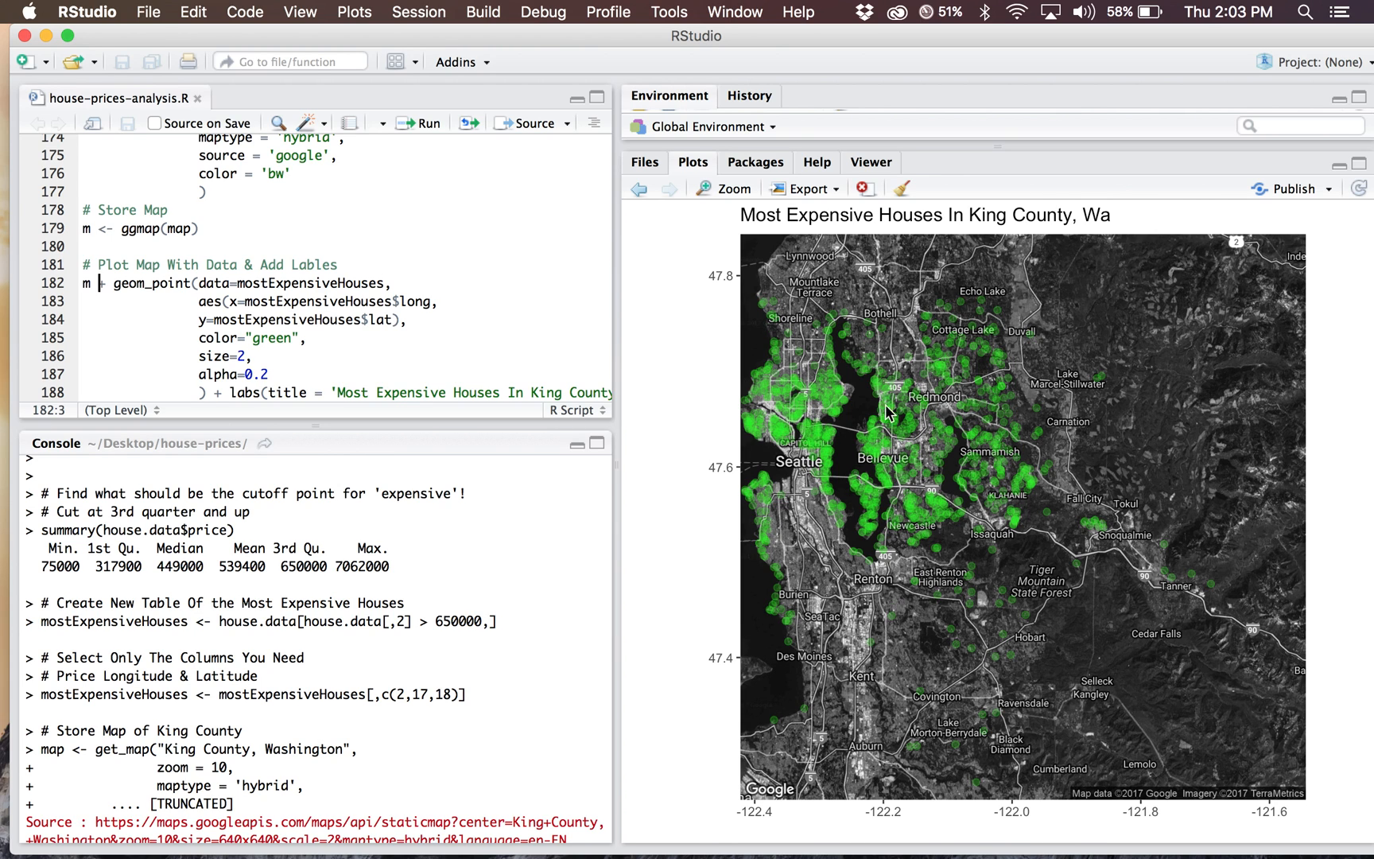
mouse_move(887, 549)
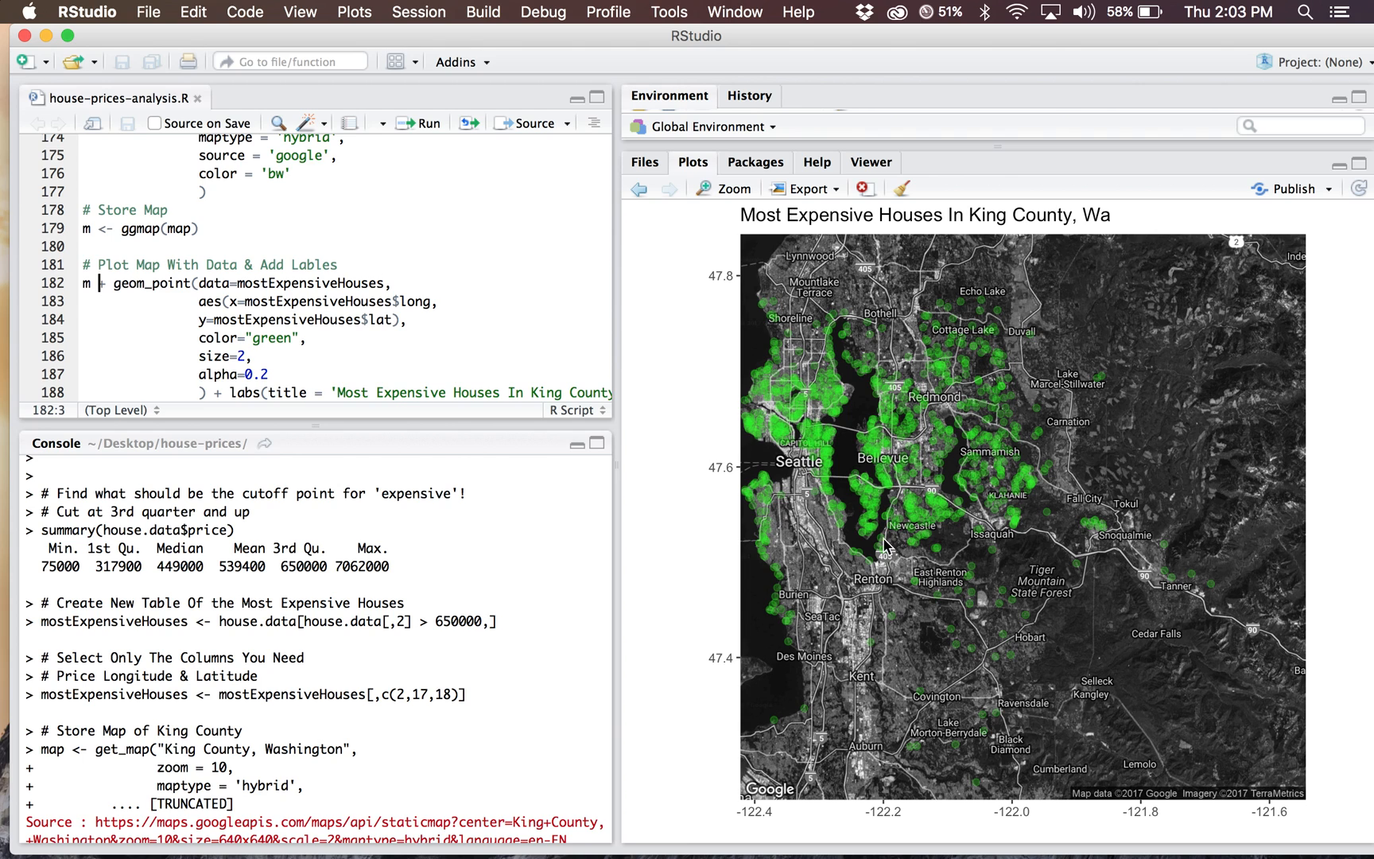
mouse_move(833, 372)
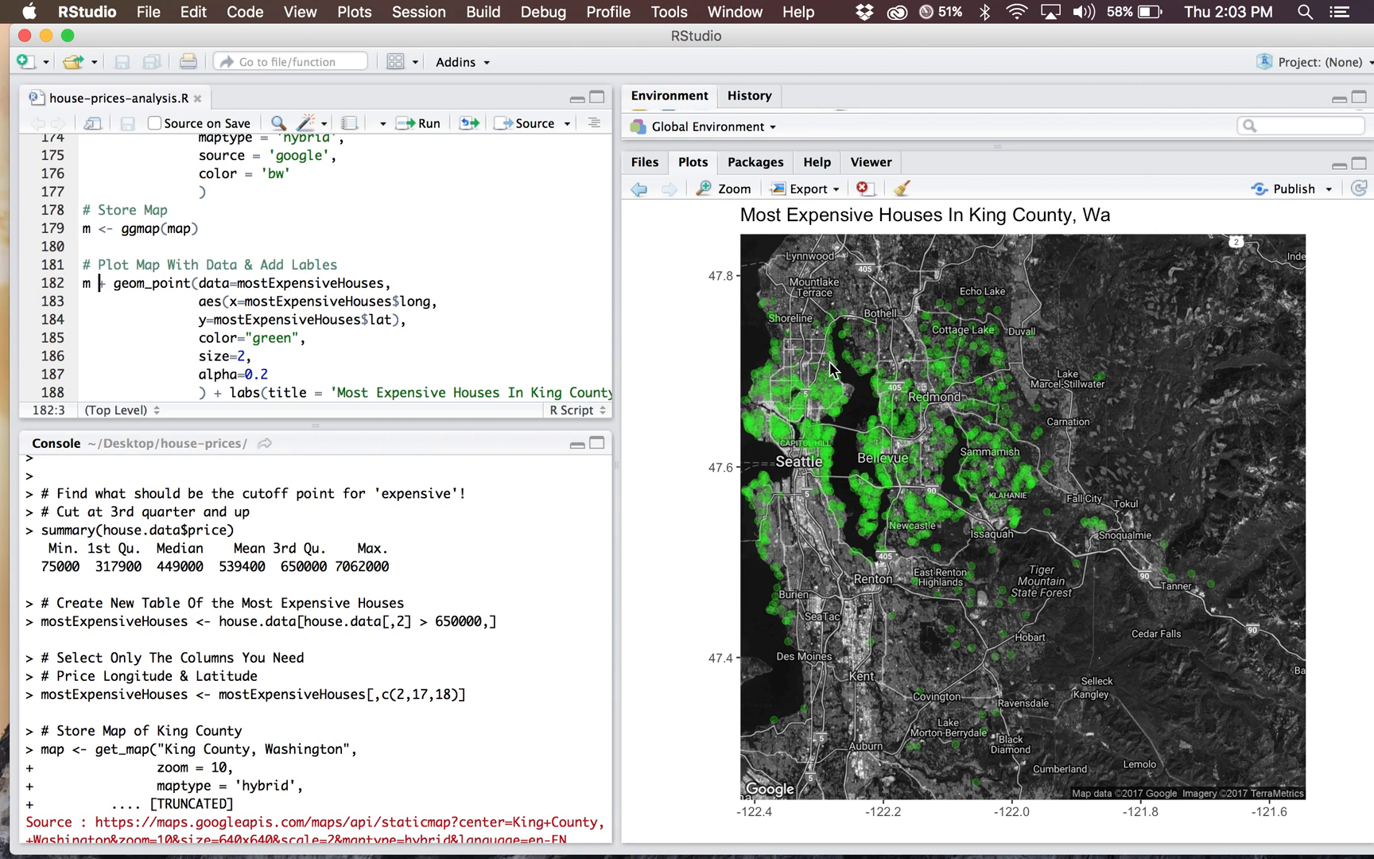
mouse_move(856, 545)
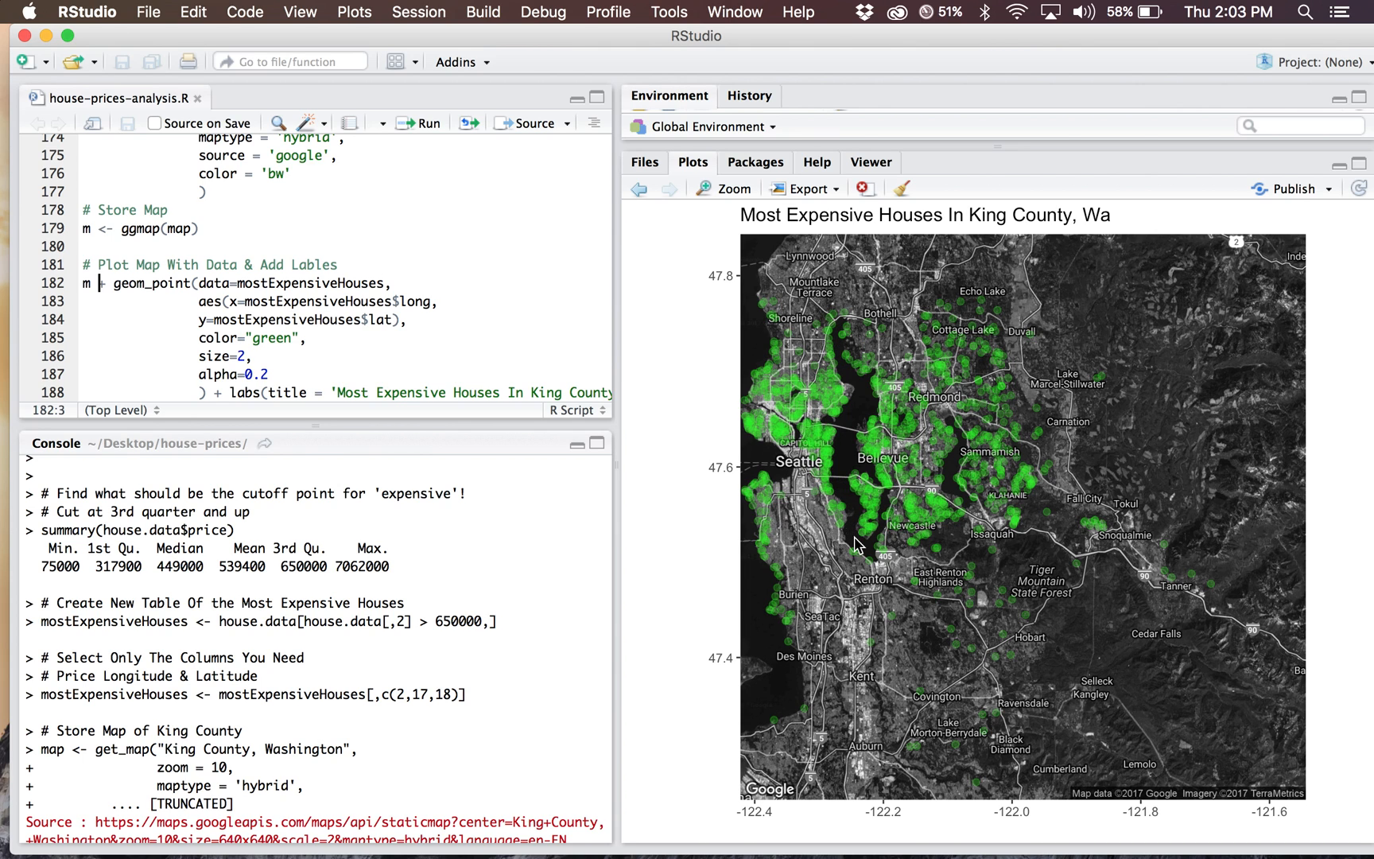
mouse_move(1059, 511)
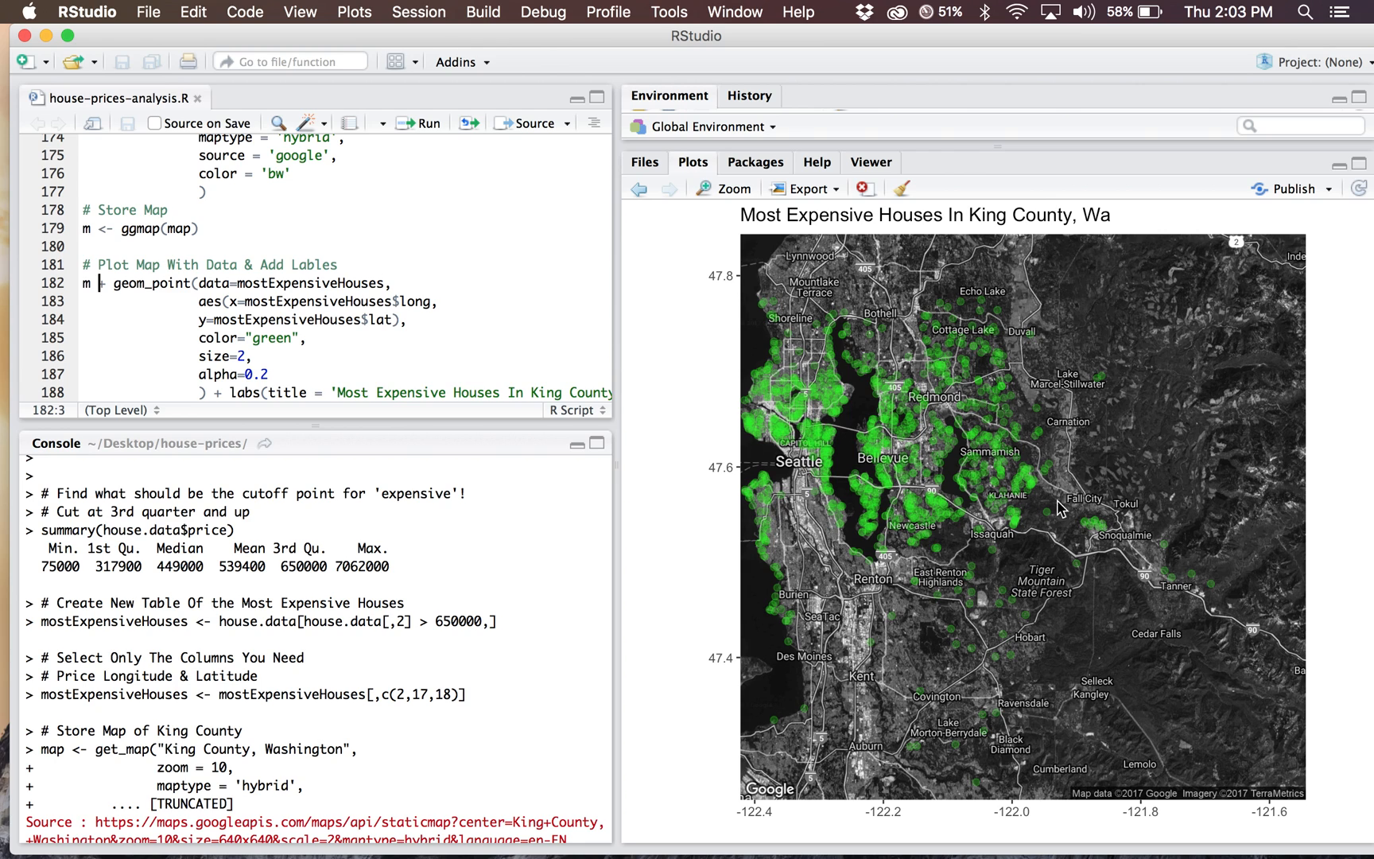
mouse_move(743, 357)
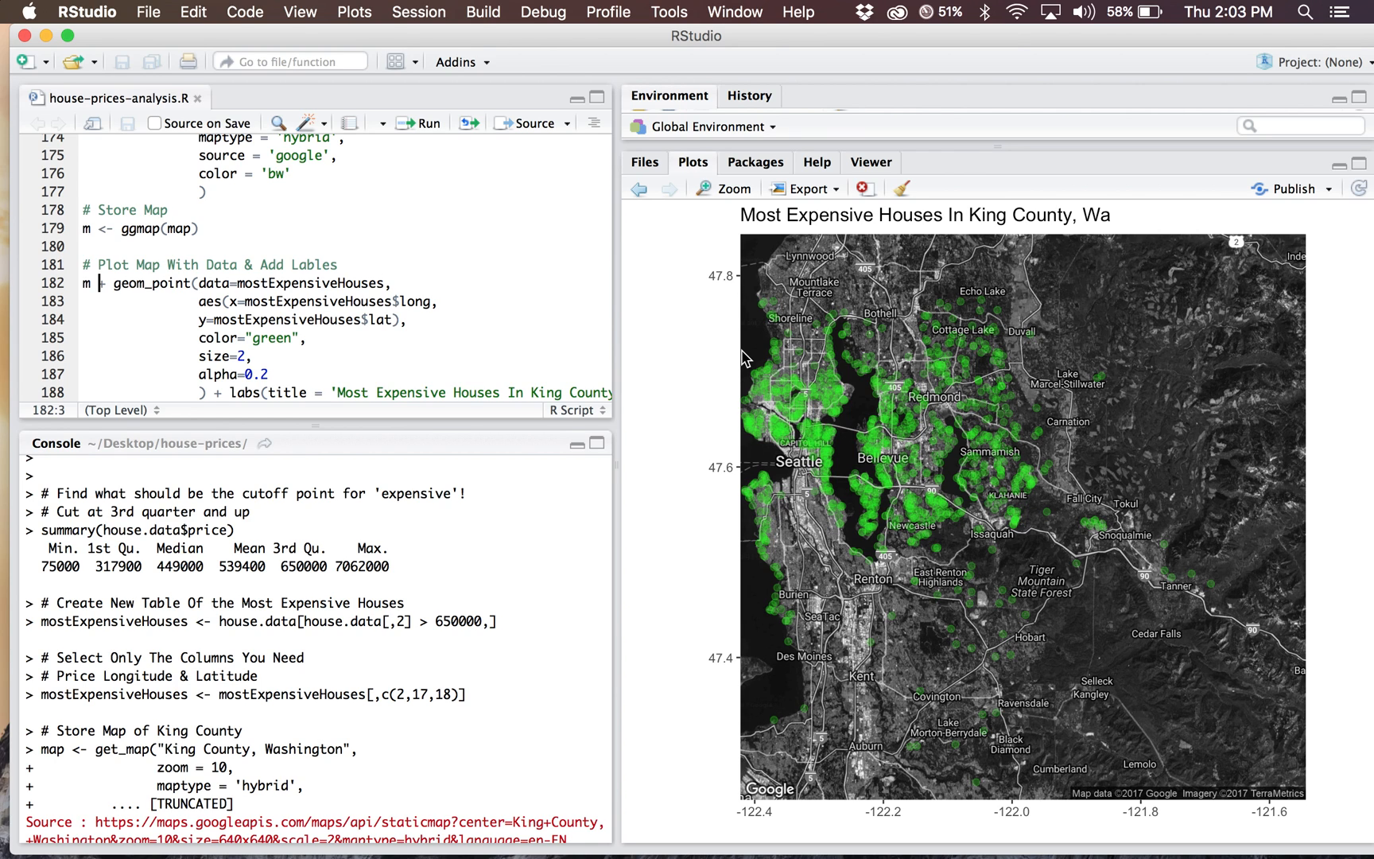
mouse_move(755, 163)
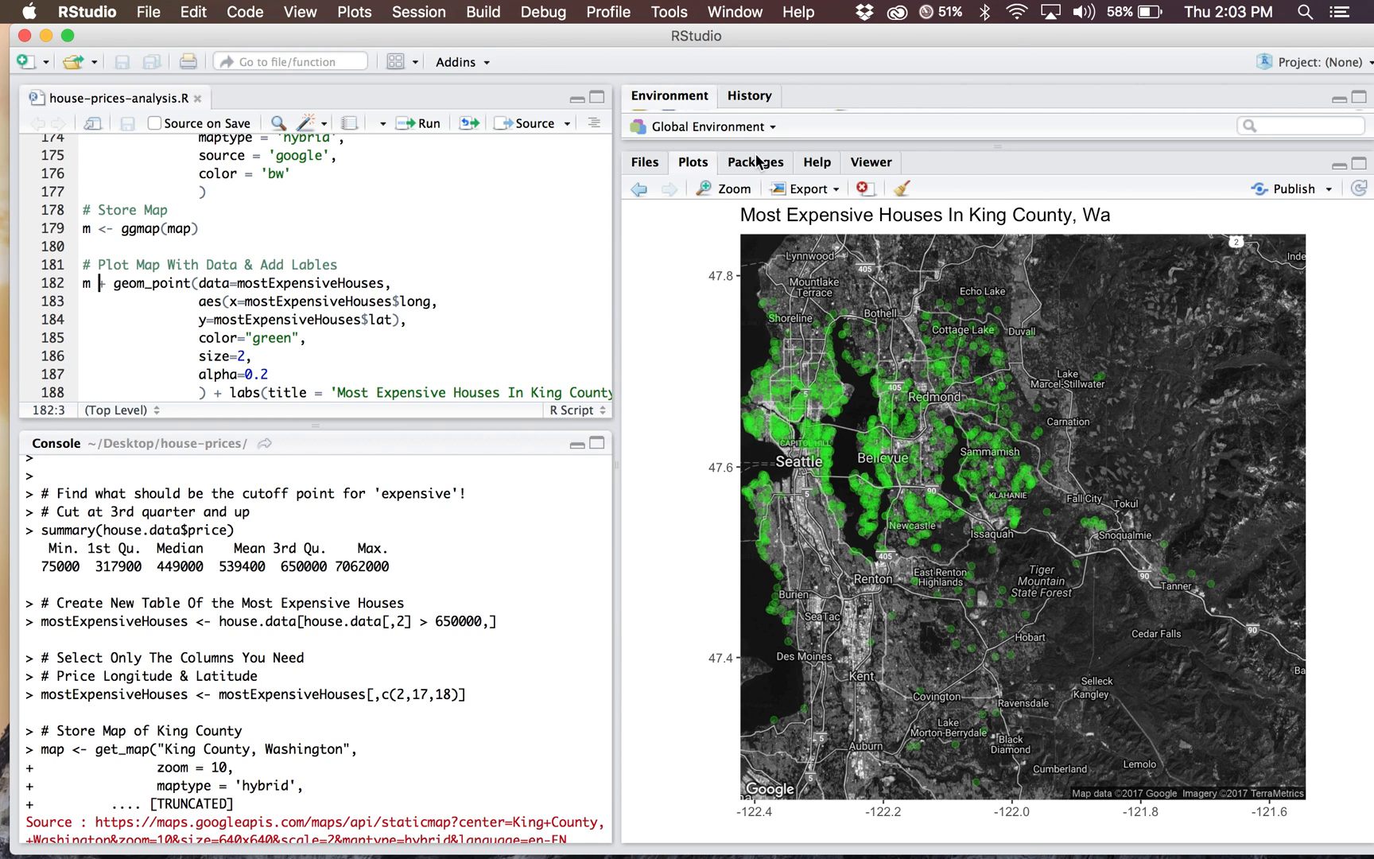